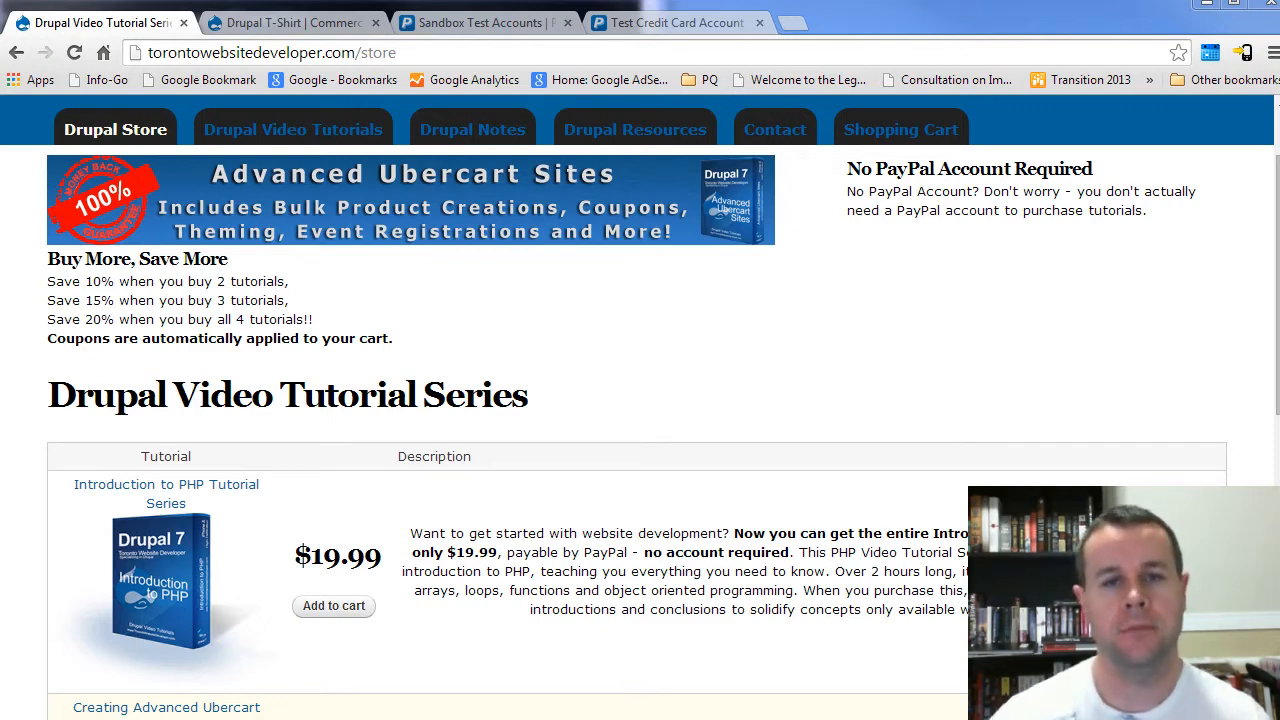
{"action": "mouse_move", "coordinate": [360, 140]}
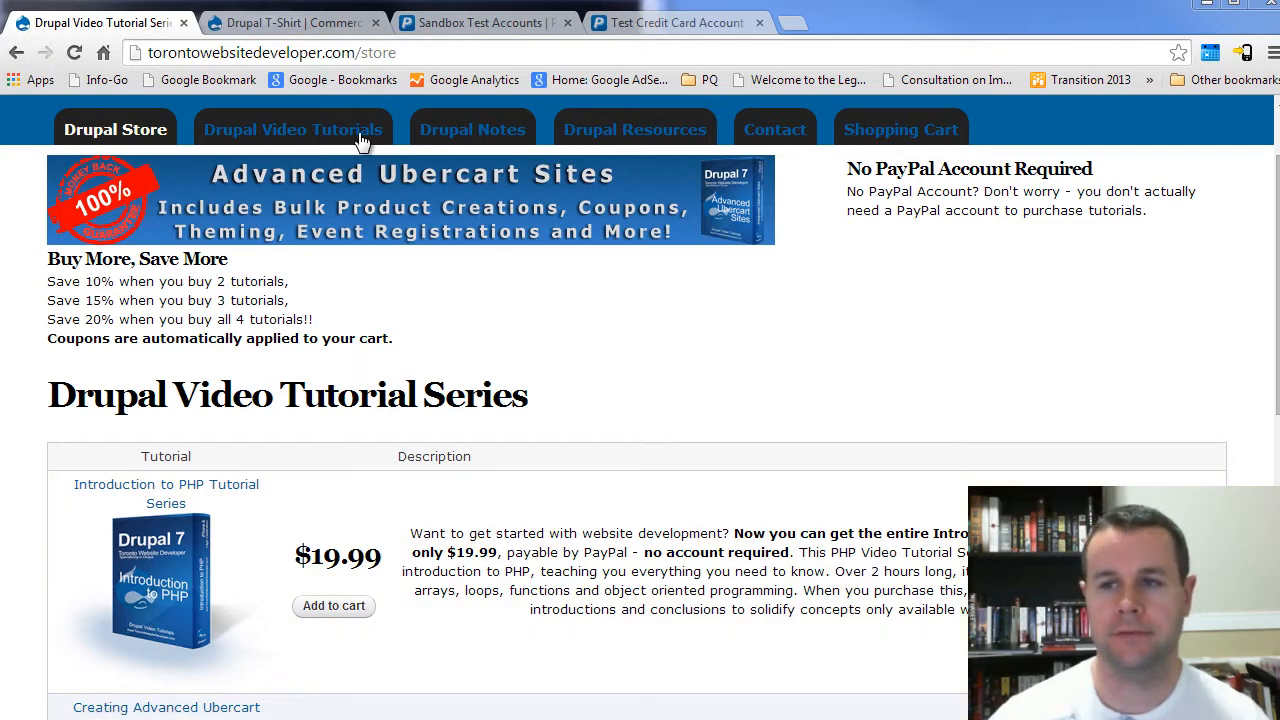
{"action": "mouse_move", "coordinate": [387, 429]}
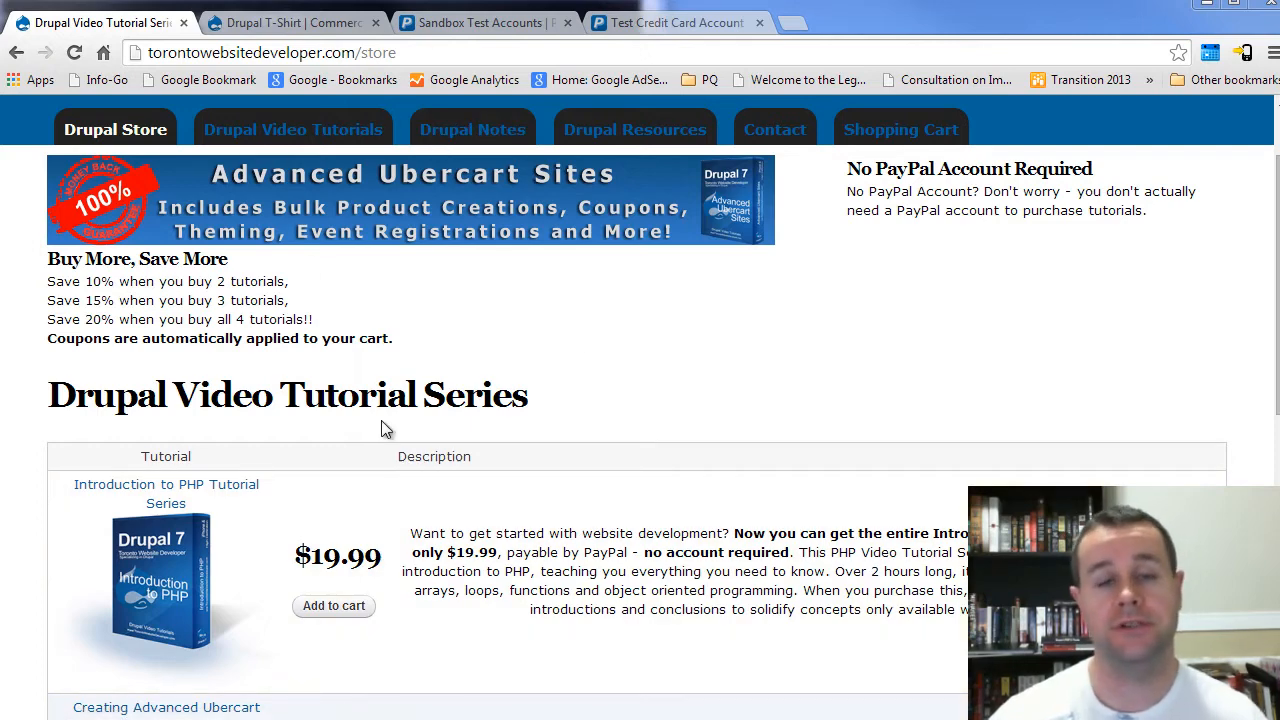
{"action": "mouse_move", "coordinate": [483, 457]}
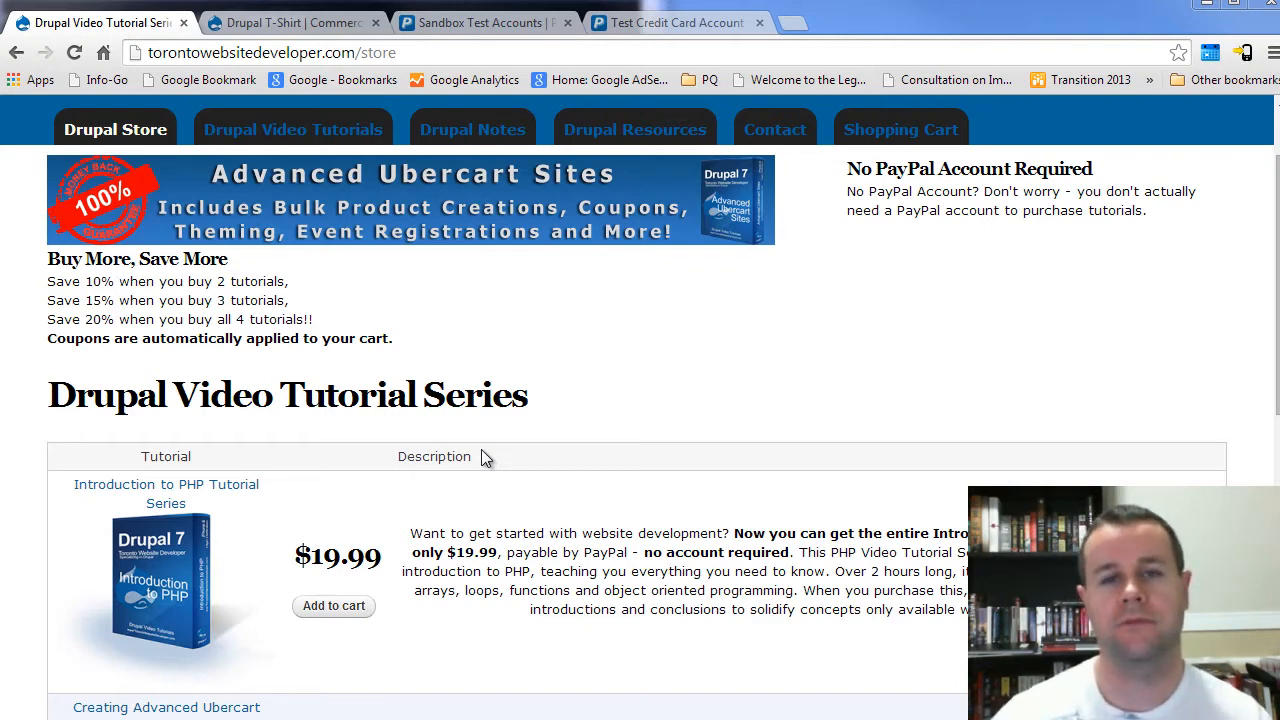
{"action": "mouse_move", "coordinate": [615, 485]}
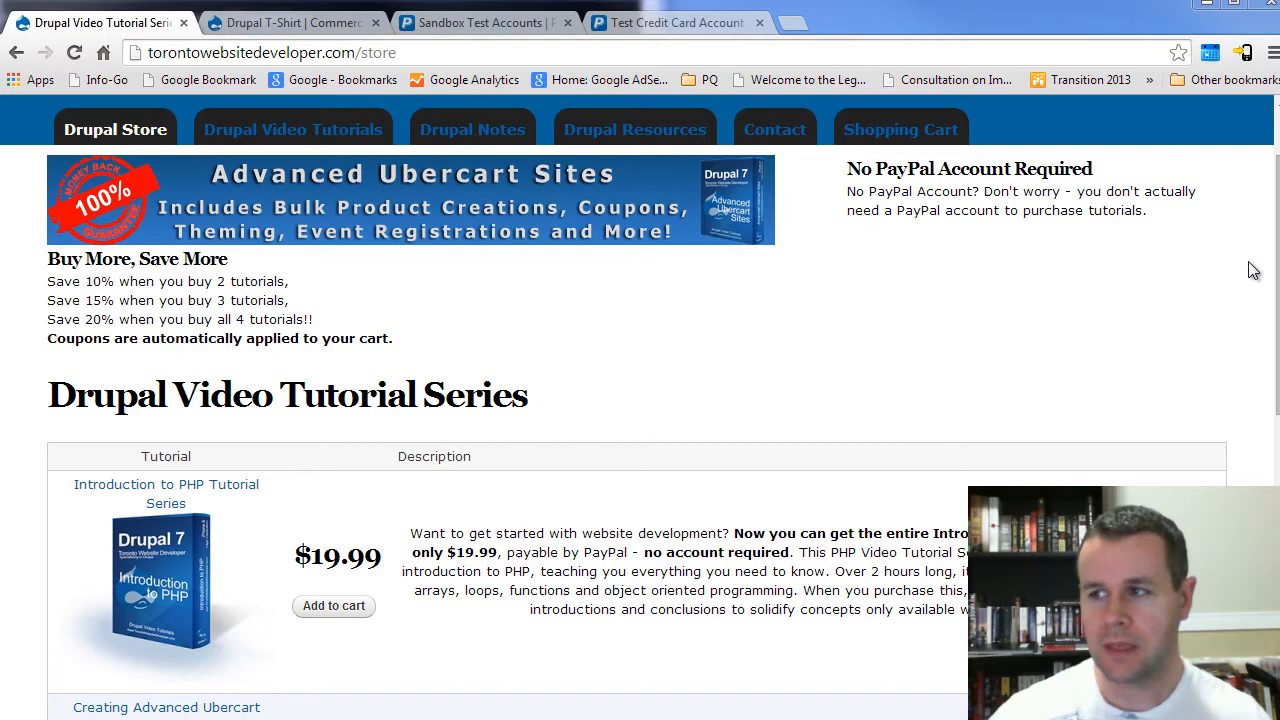
{"action": "mouse_move", "coordinate": [295, 85]}
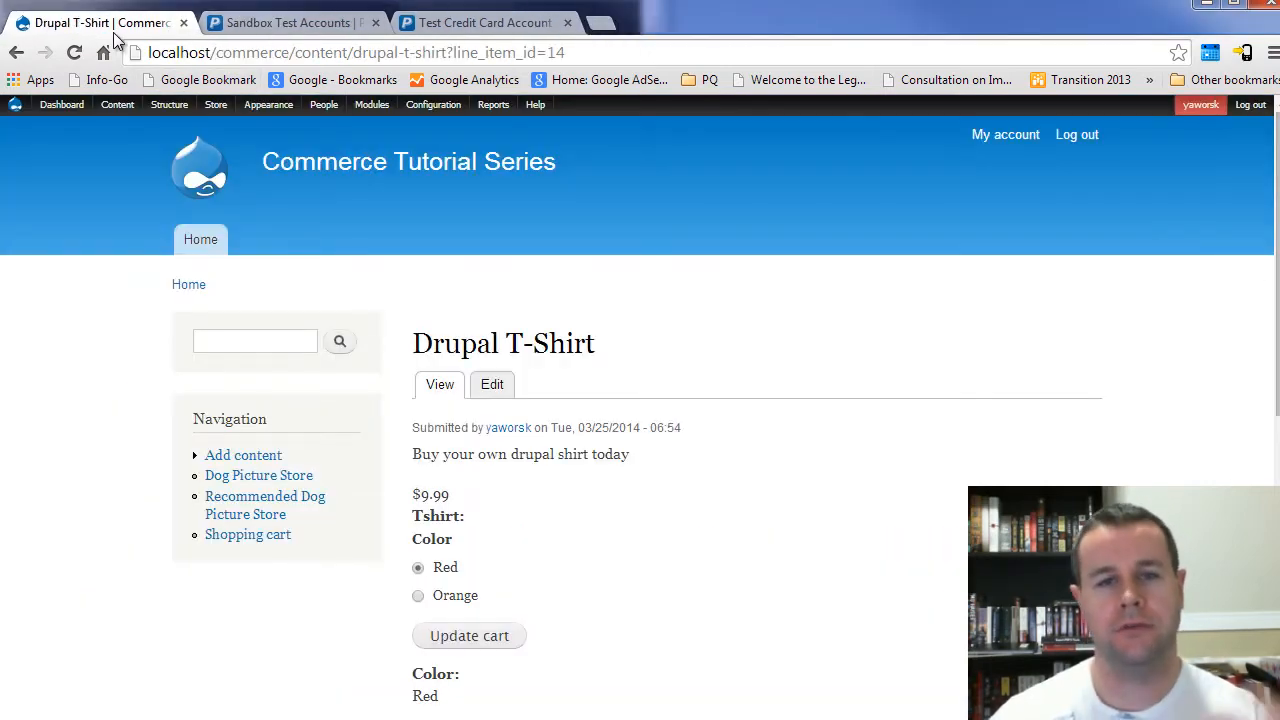
{"action": "mouse_move", "coordinate": [826, 421]}
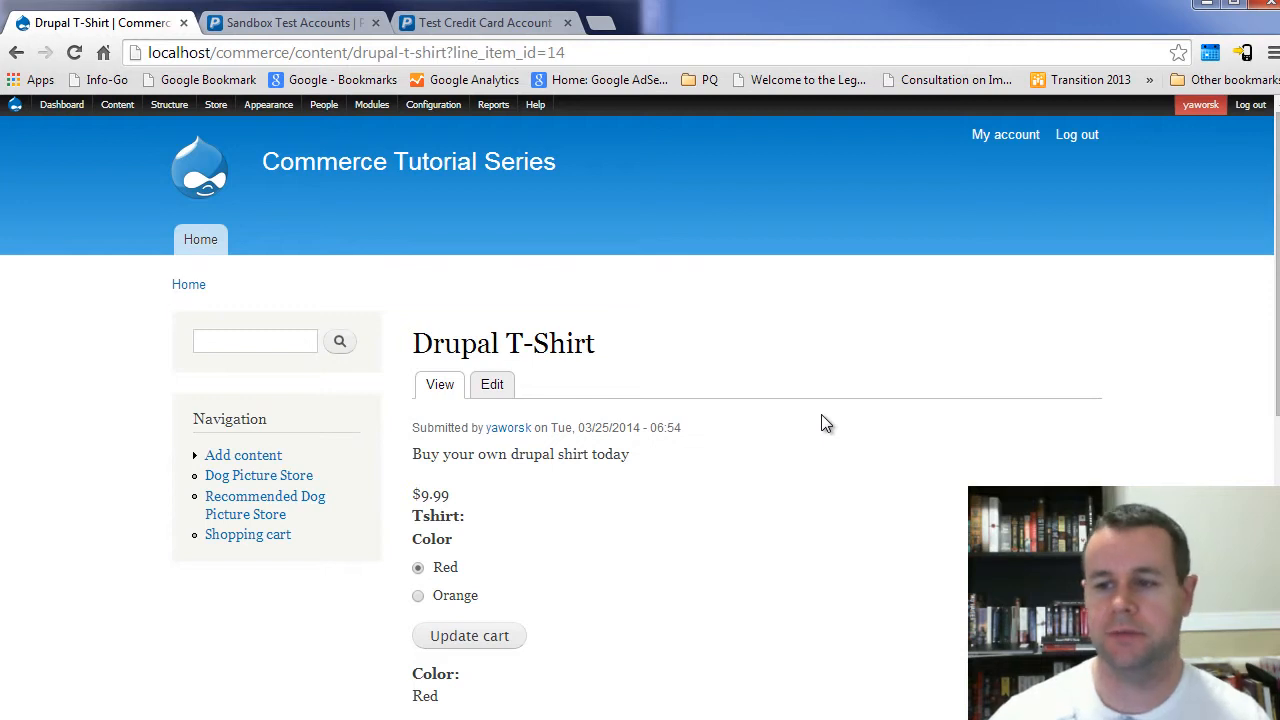
{"action": "mouse_move", "coordinate": [505, 568]}
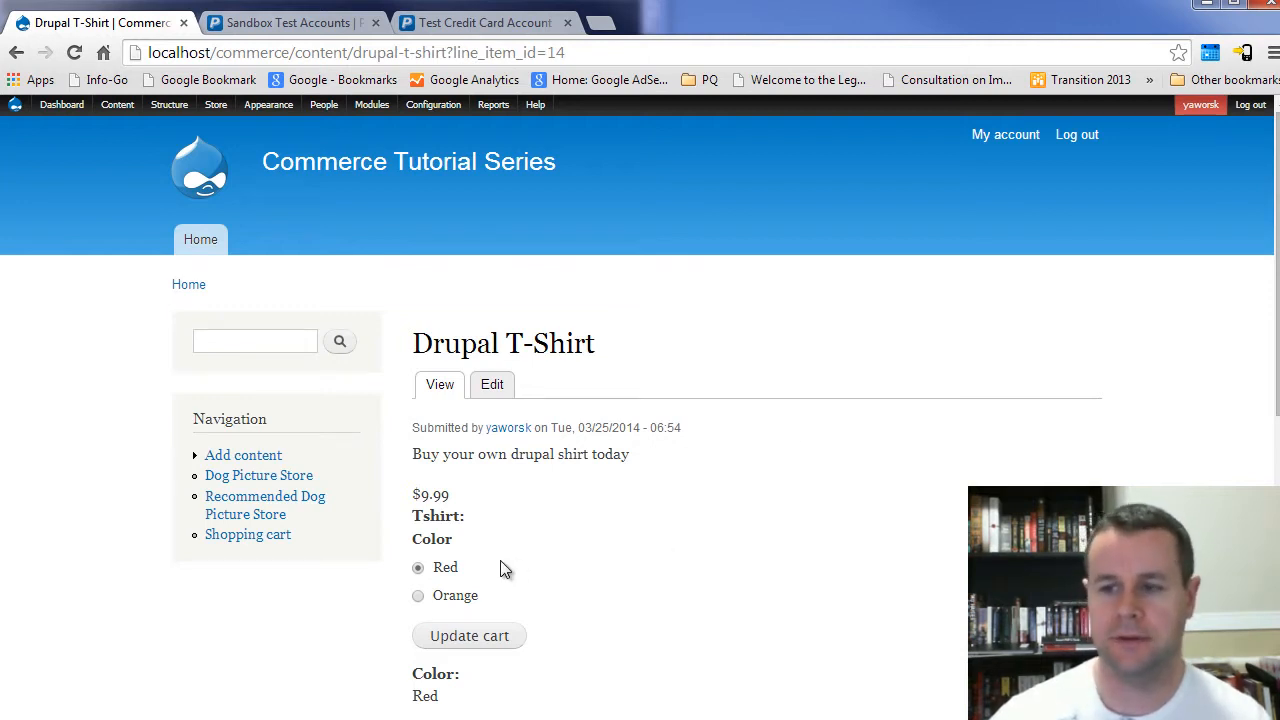
{"action": "mouse_move", "coordinate": [447, 605]}
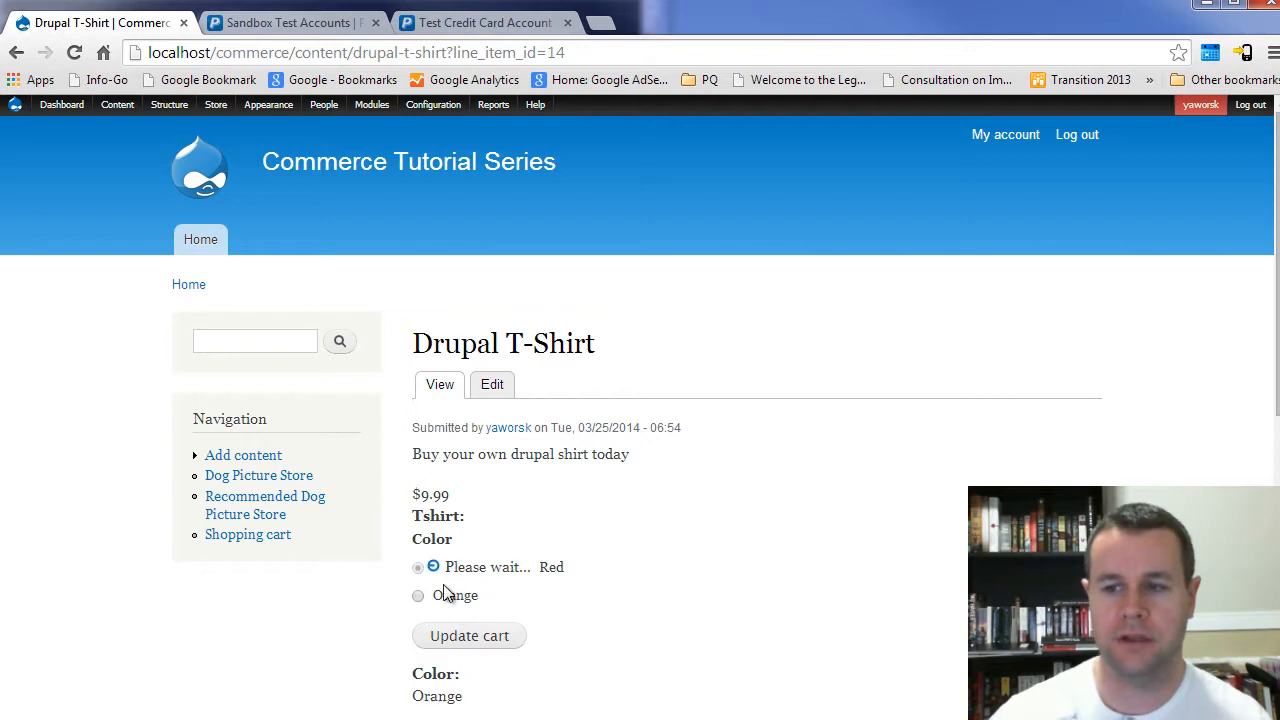
- Toggle the T-Shirt colour between Orange and Red, ending on Red
{"action": "left_click", "coordinate": [418, 595]}
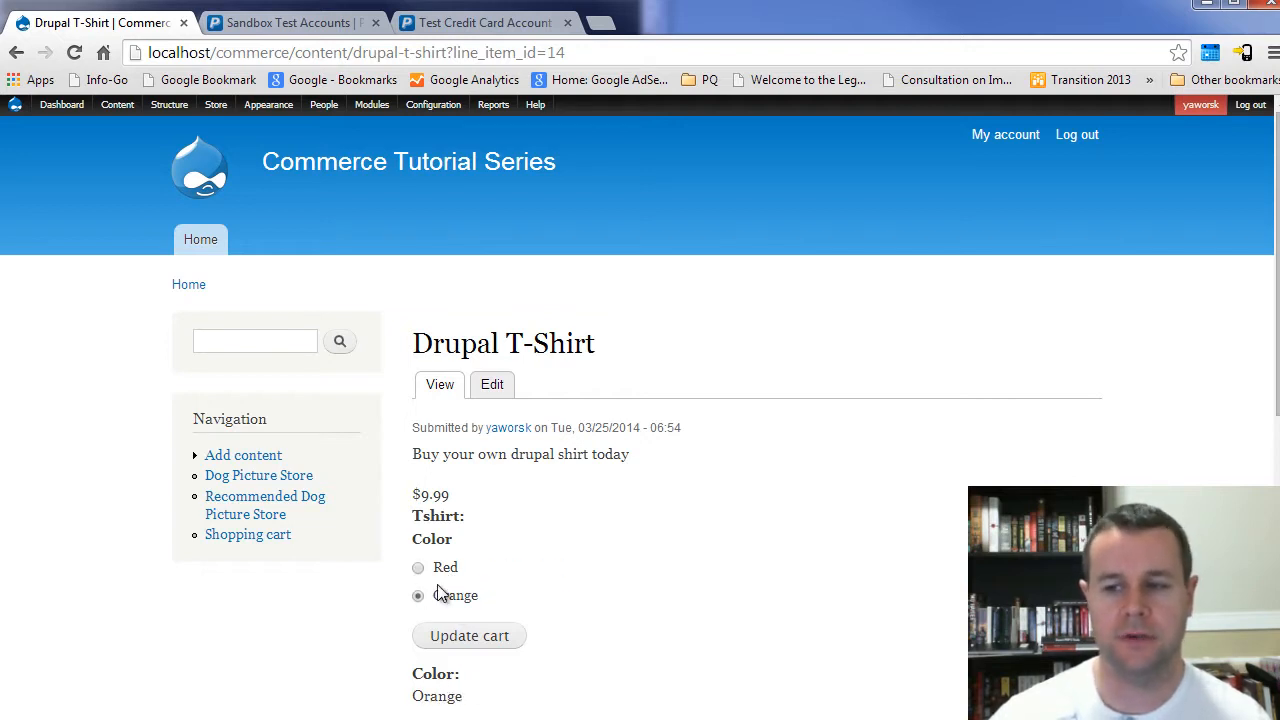
{"action": "left_click", "coordinate": [418, 567]}
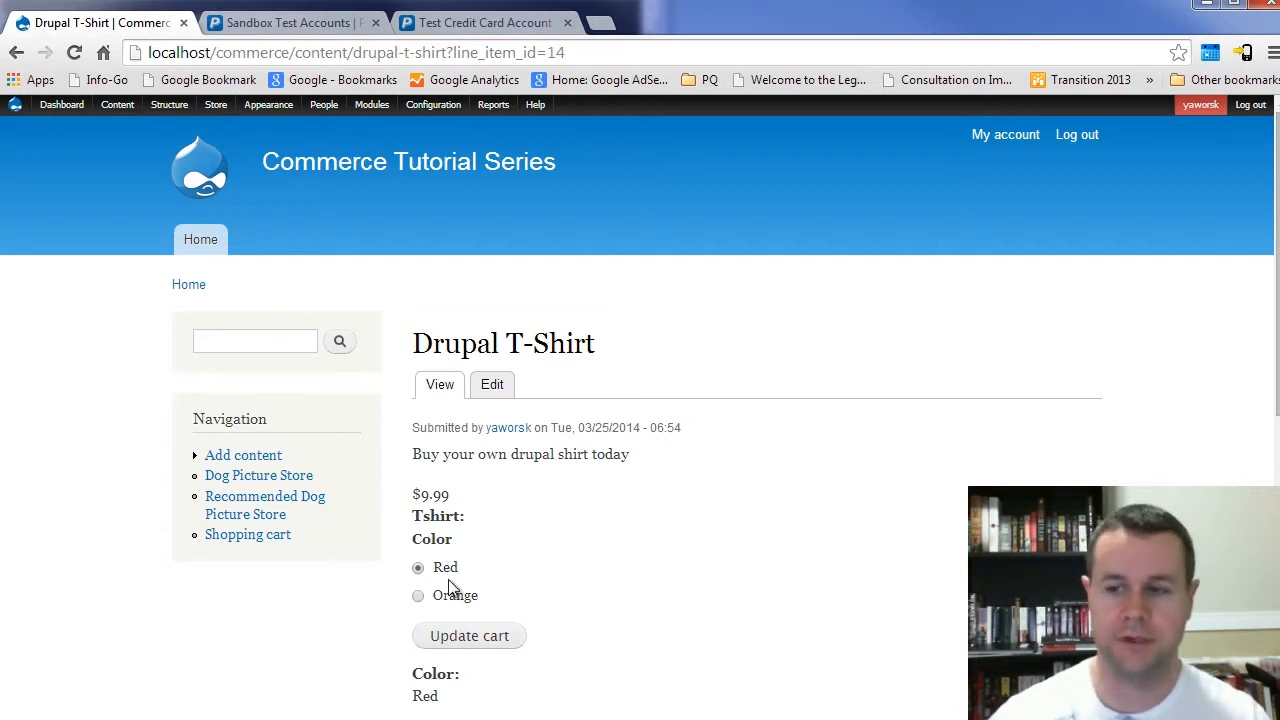
{"action": "left_click", "coordinate": [418, 595]}
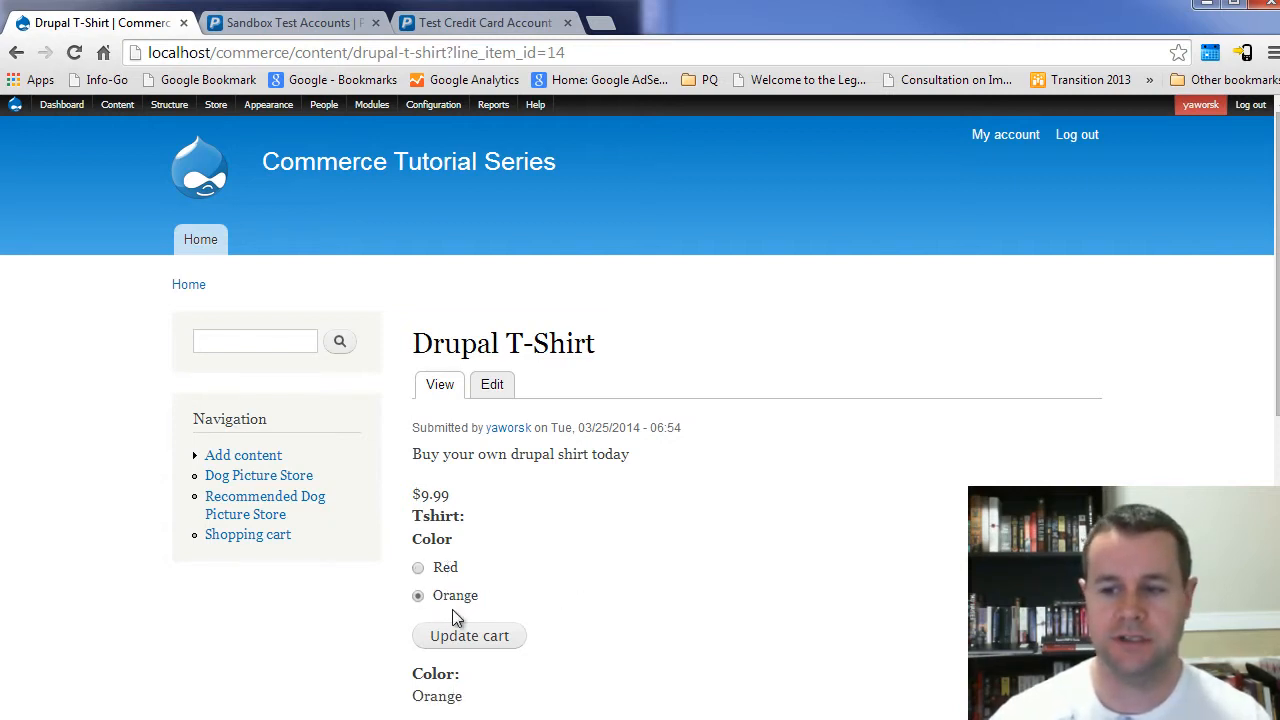
{"action": "left_click", "coordinate": [418, 567]}
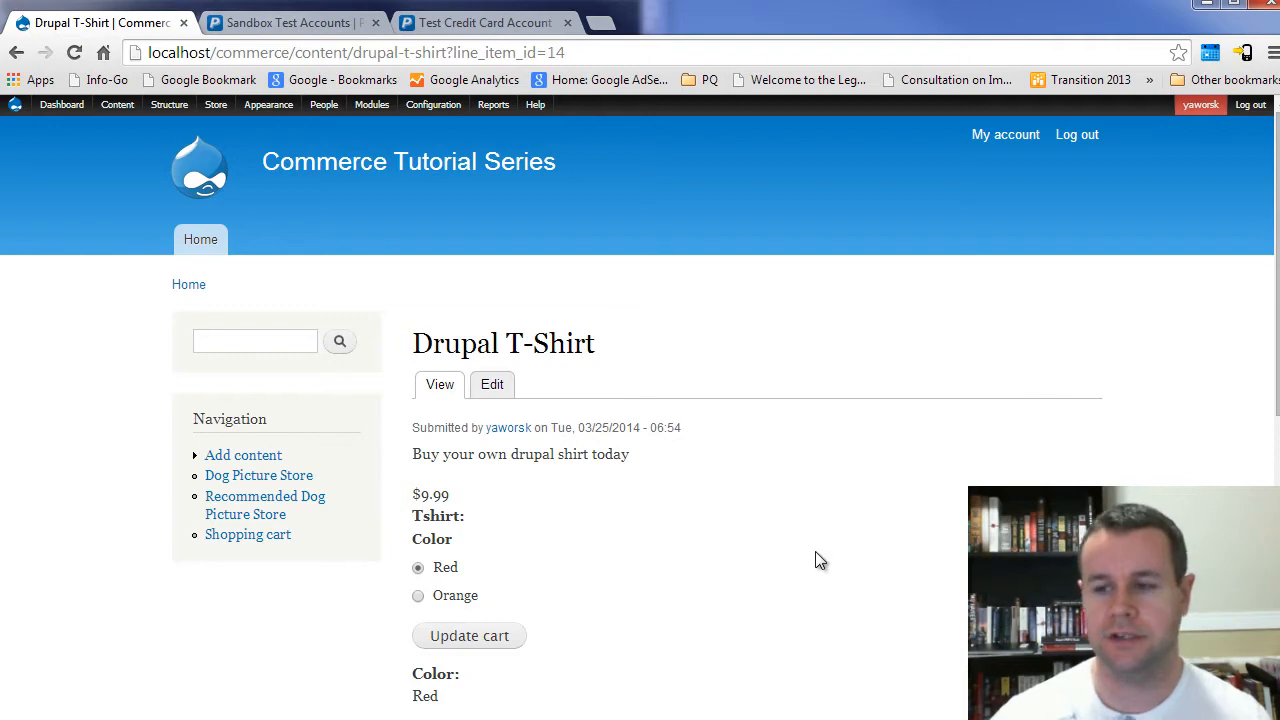
{"action": "mouse_move", "coordinate": [645, 28]}
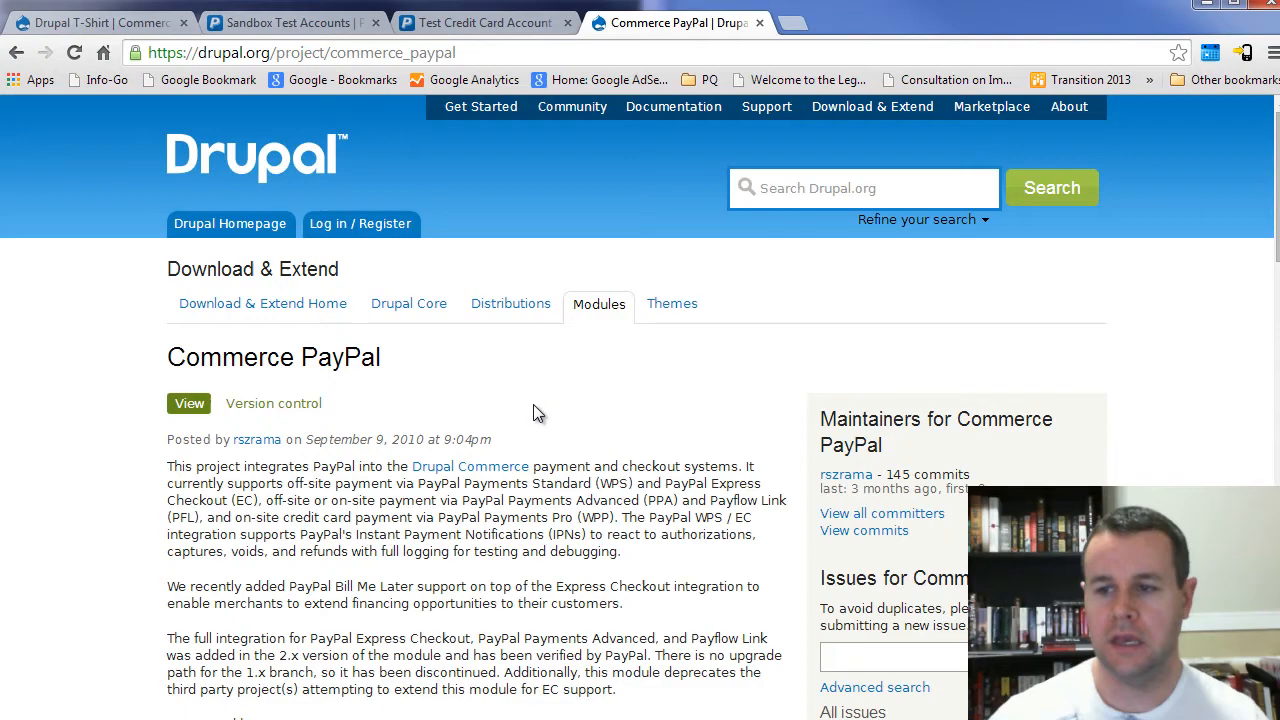
- Scroll the Commerce PayPal project page down to the Development notes
{"action": "scroll", "scroll_direction": "down", "scroll_amount": 3}
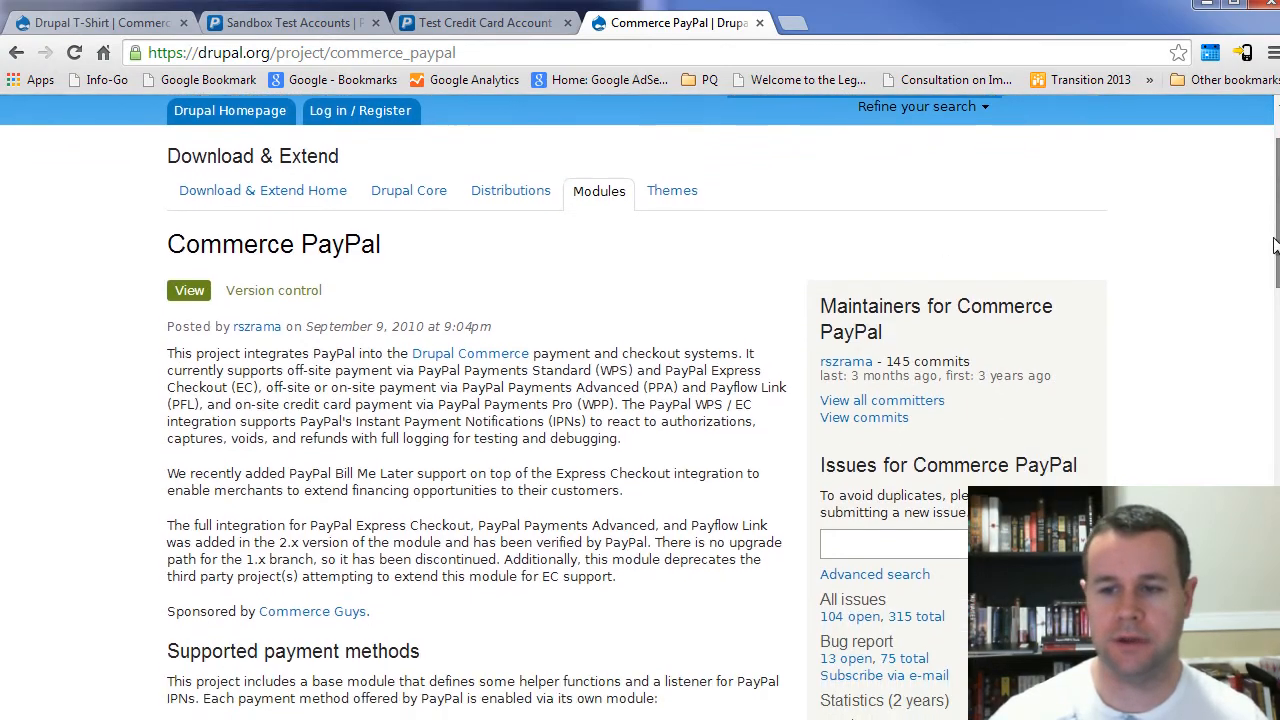
{"action": "scroll", "scroll_direction": "down", "scroll_amount": 3}
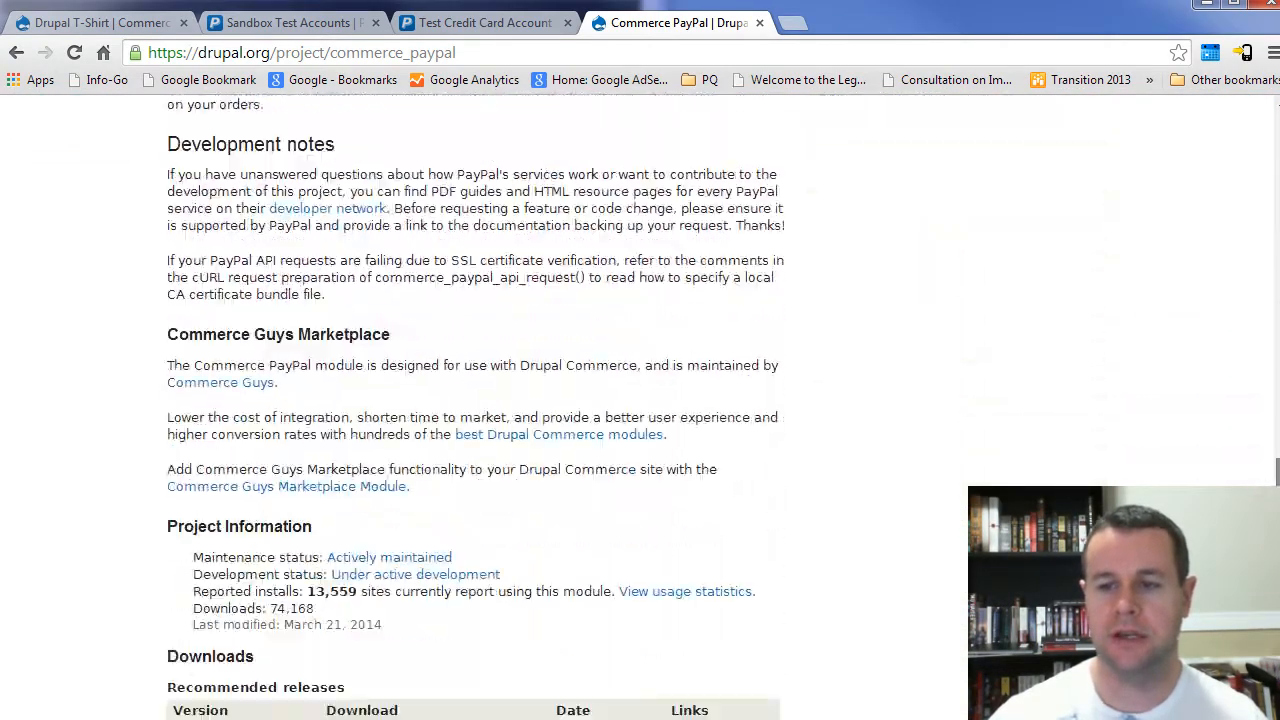
{"action": "scroll", "scroll_direction": "down", "scroll_amount": 3}
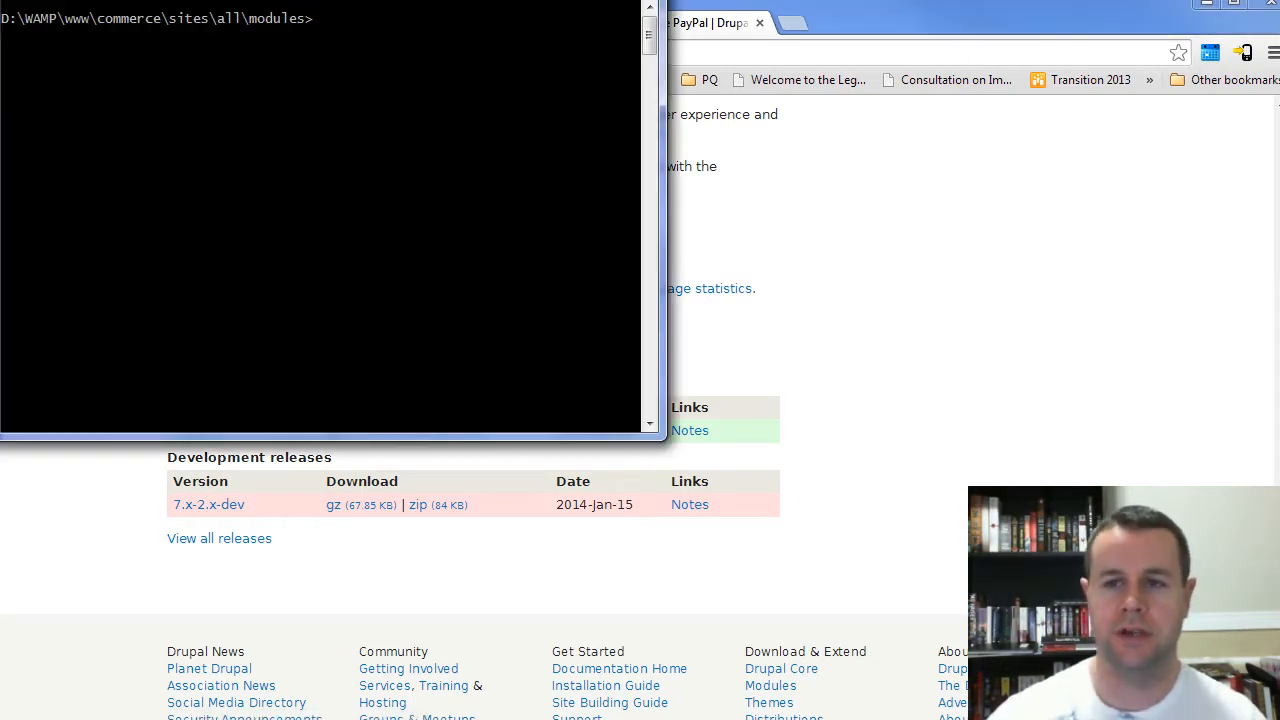
- Run 'drush dl commerce_paypal' in the modules folder and confirm with y
{"action": "type", "text": "druah"}
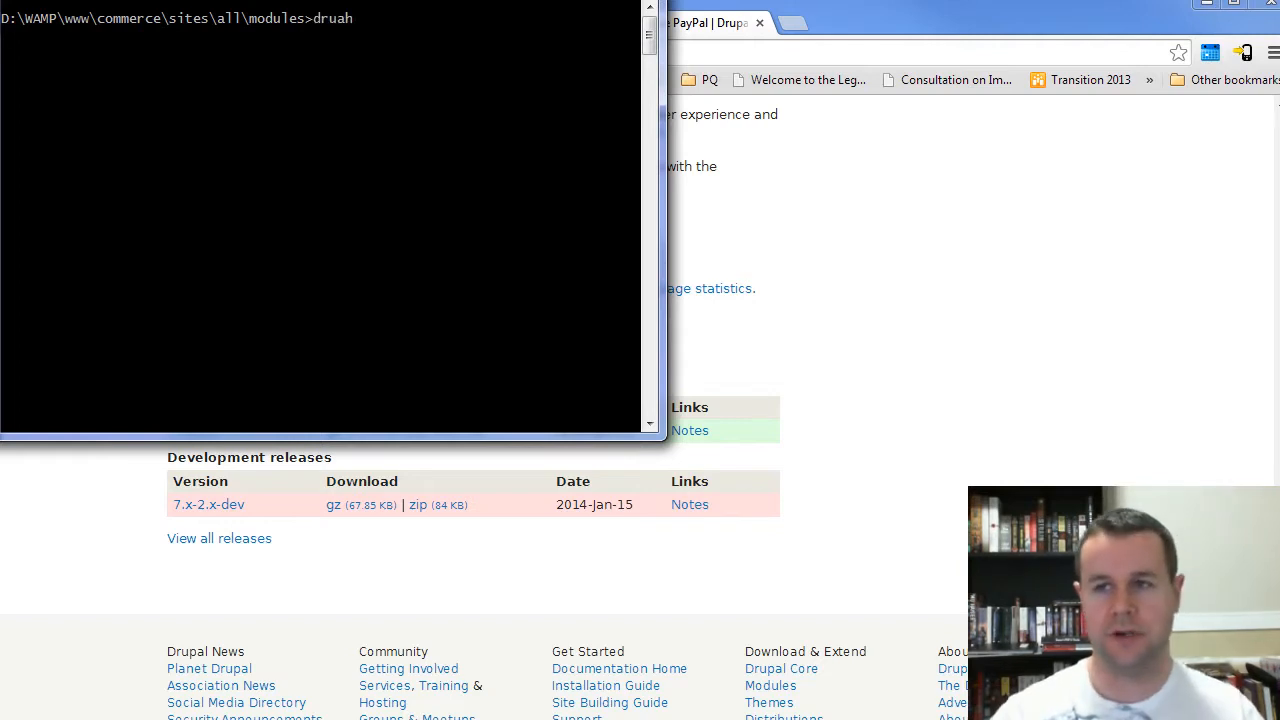
{"action": "type", "text": "rush dl"}
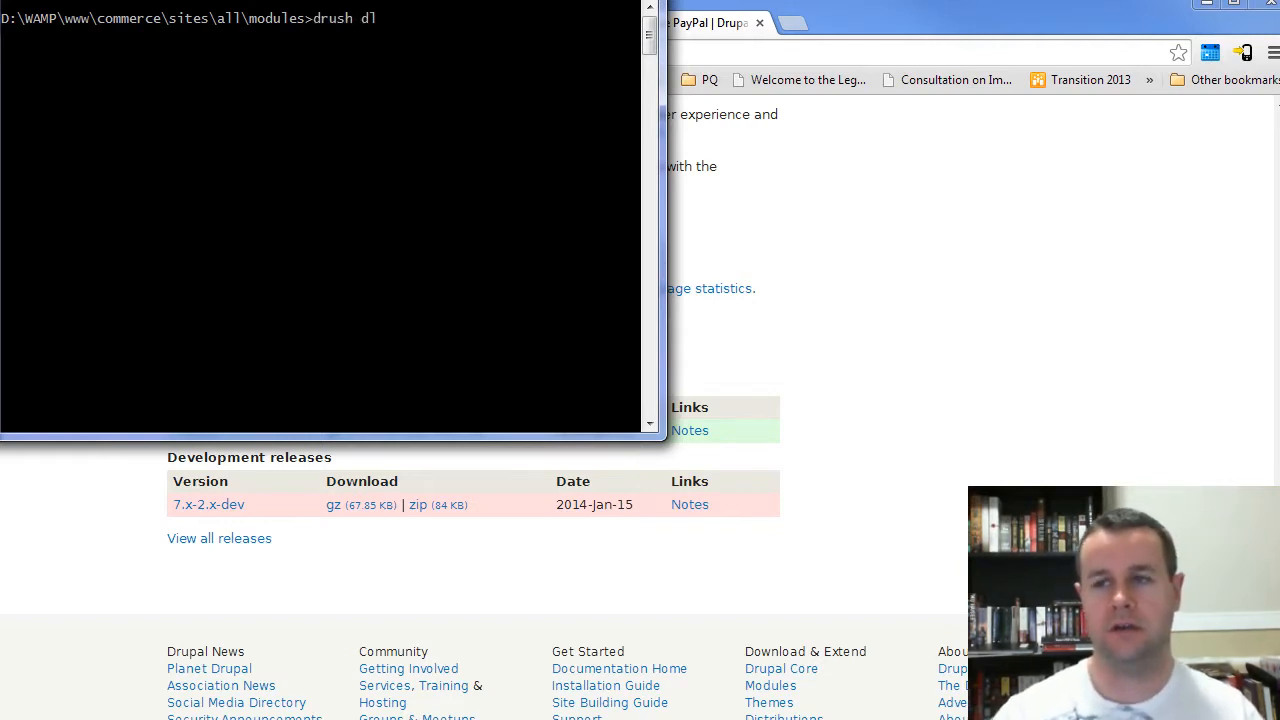
{"action": "type", "text": "commerce_pay"}
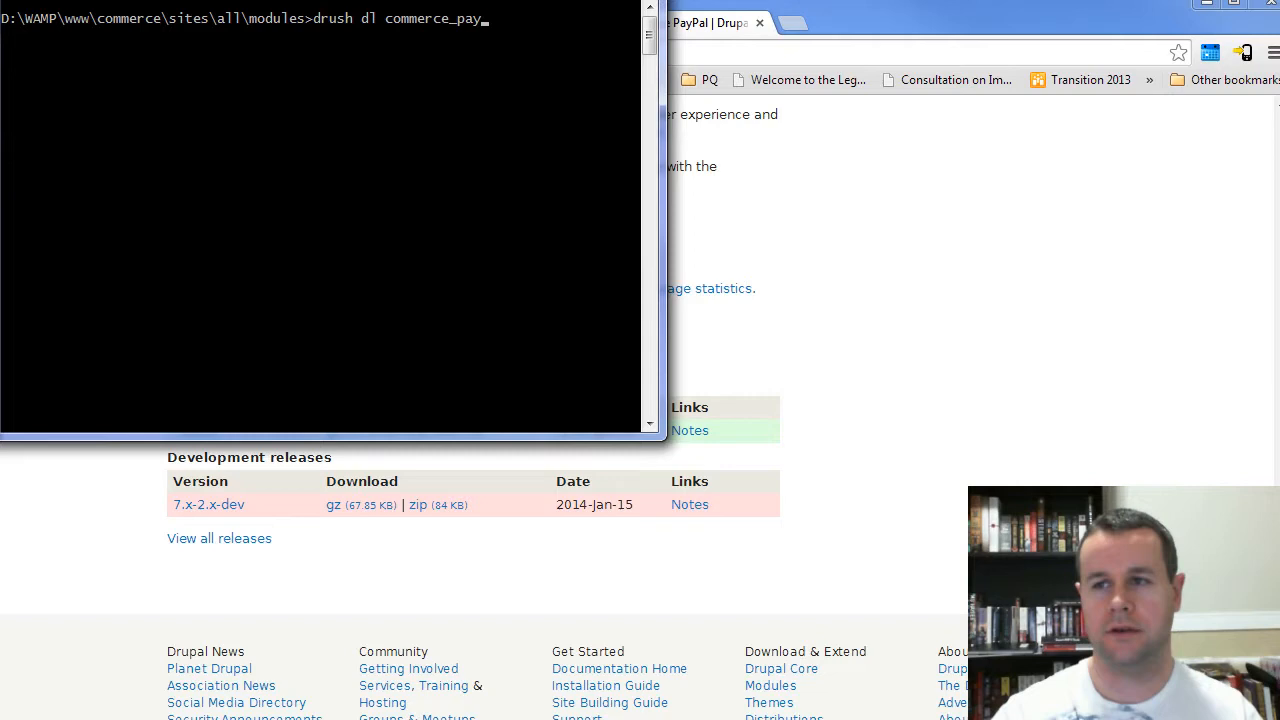
{"action": "type", "text": "pal"}
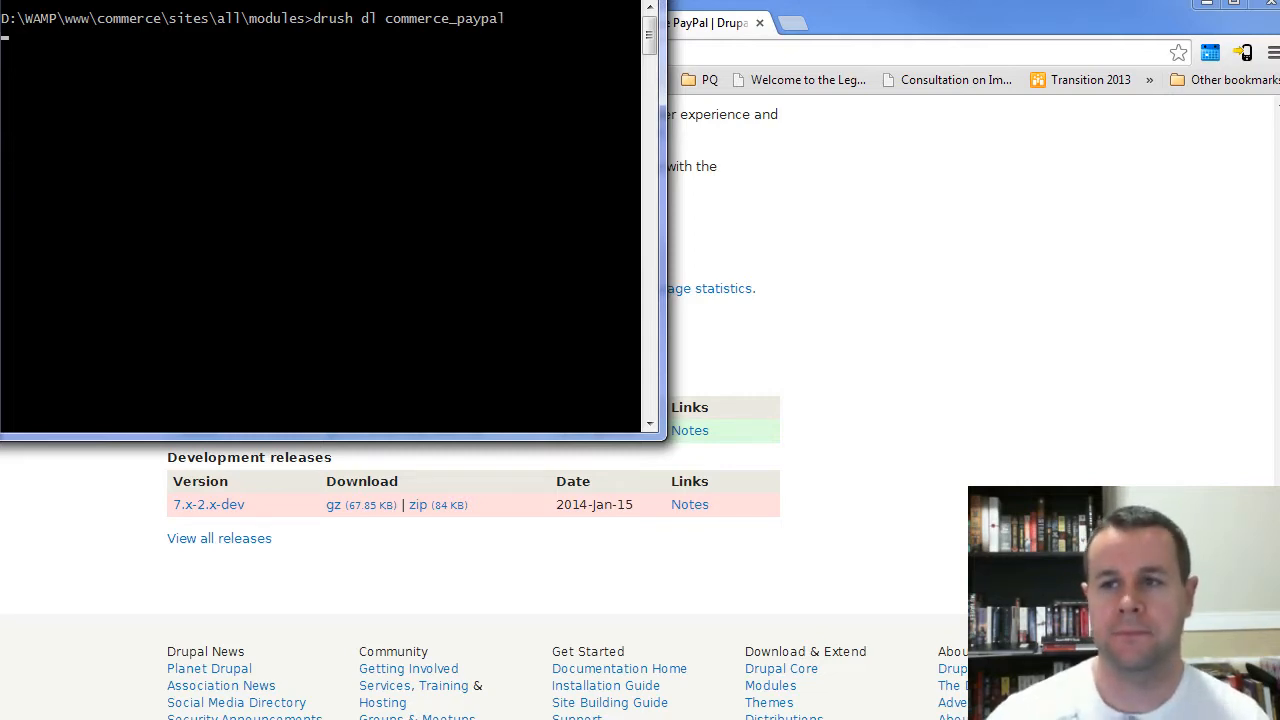
{"action": "type", "text": "y"}
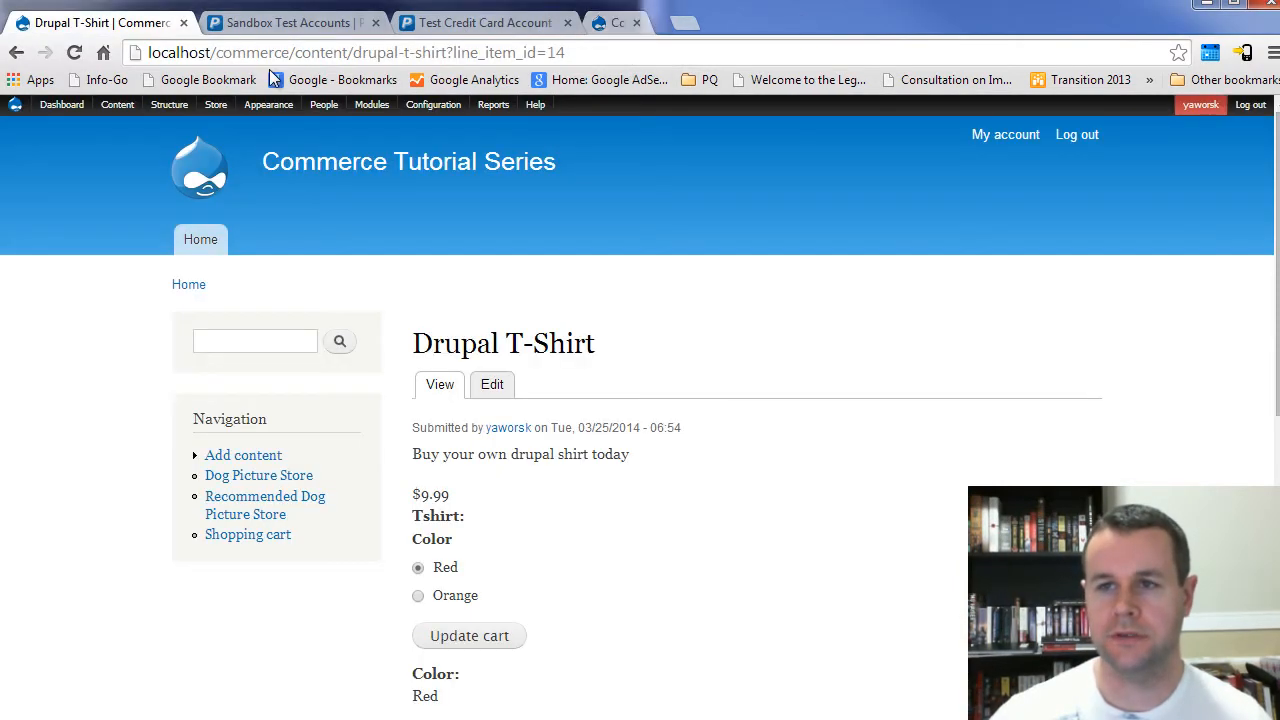
- On the Modules page, switch on PayPal, PayPal WPS and PayPal WPP, then save
{"action": "left_click", "coordinate": [371, 104]}
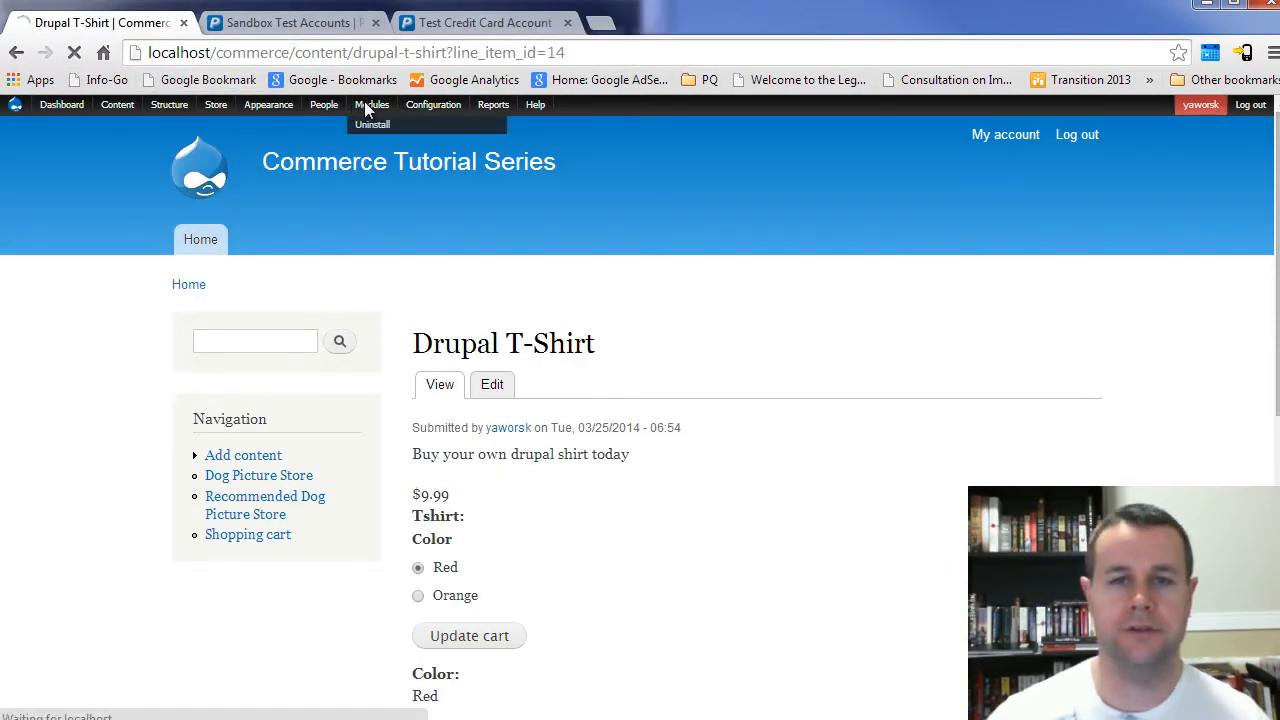
{"action": "left_click", "coordinate": [372, 104]}
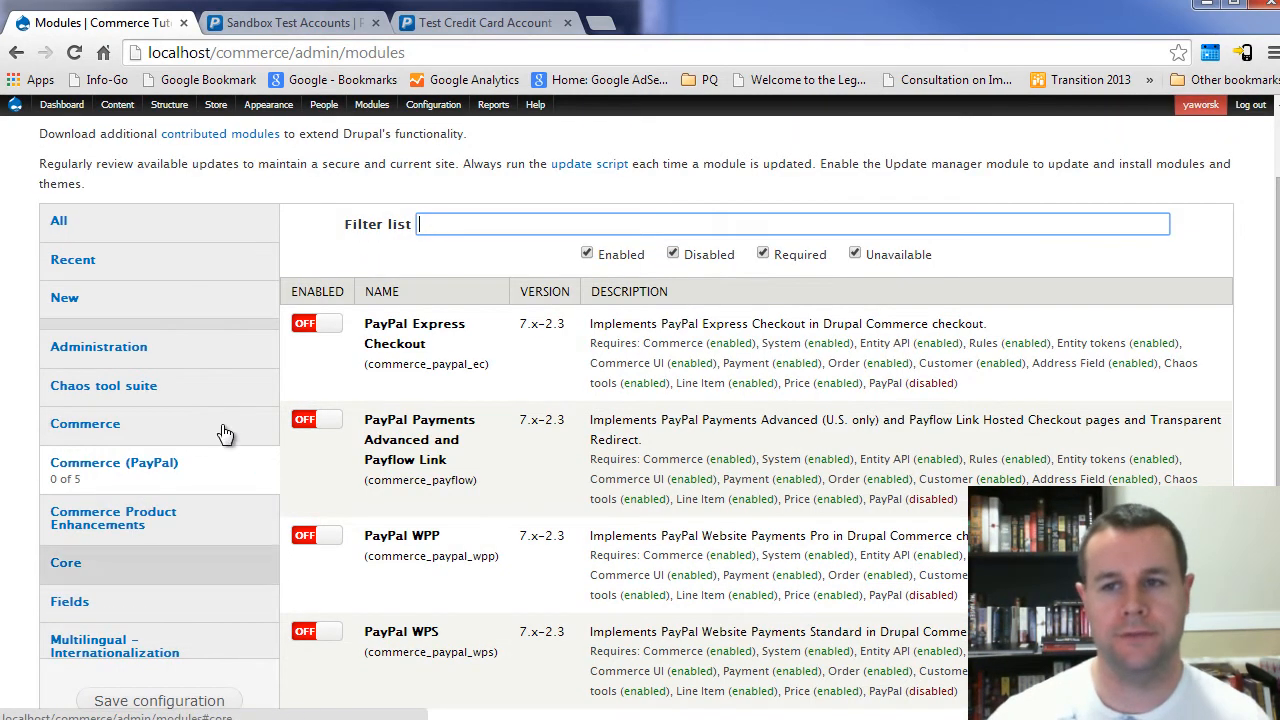
{"action": "mouse_move", "coordinate": [162, 403]}
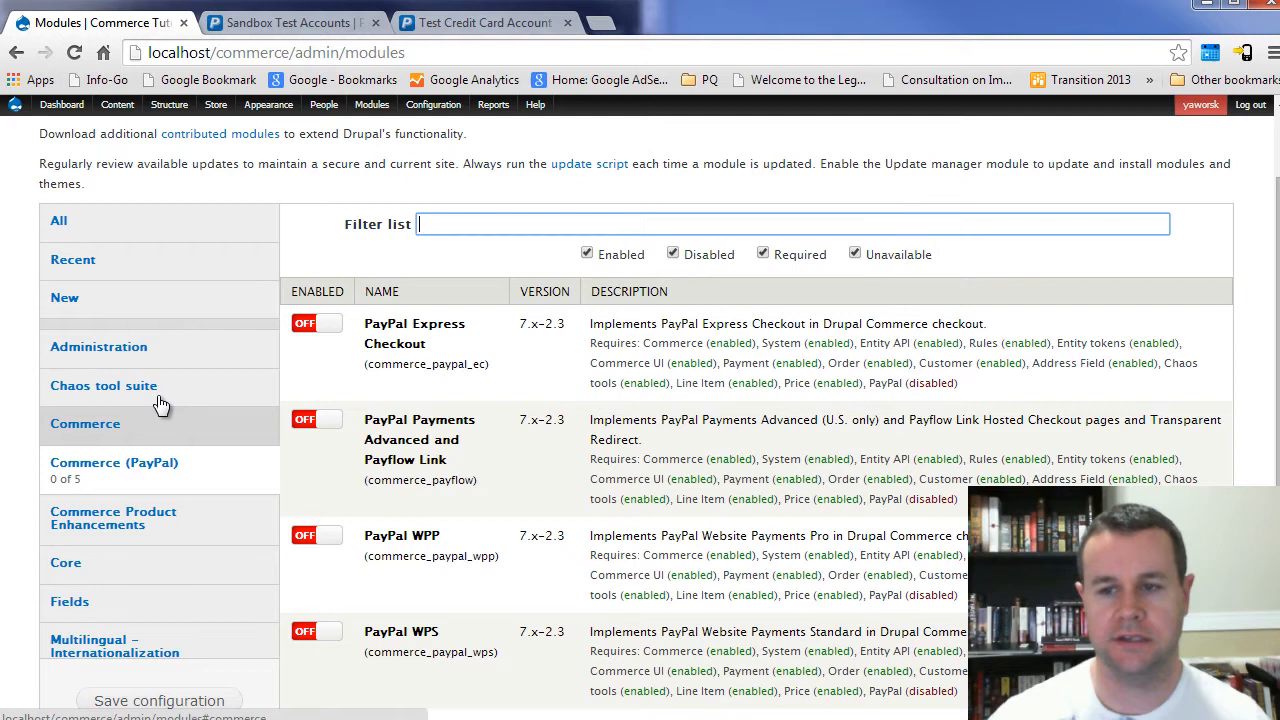
{"action": "mouse_move", "coordinate": [217, 480]}
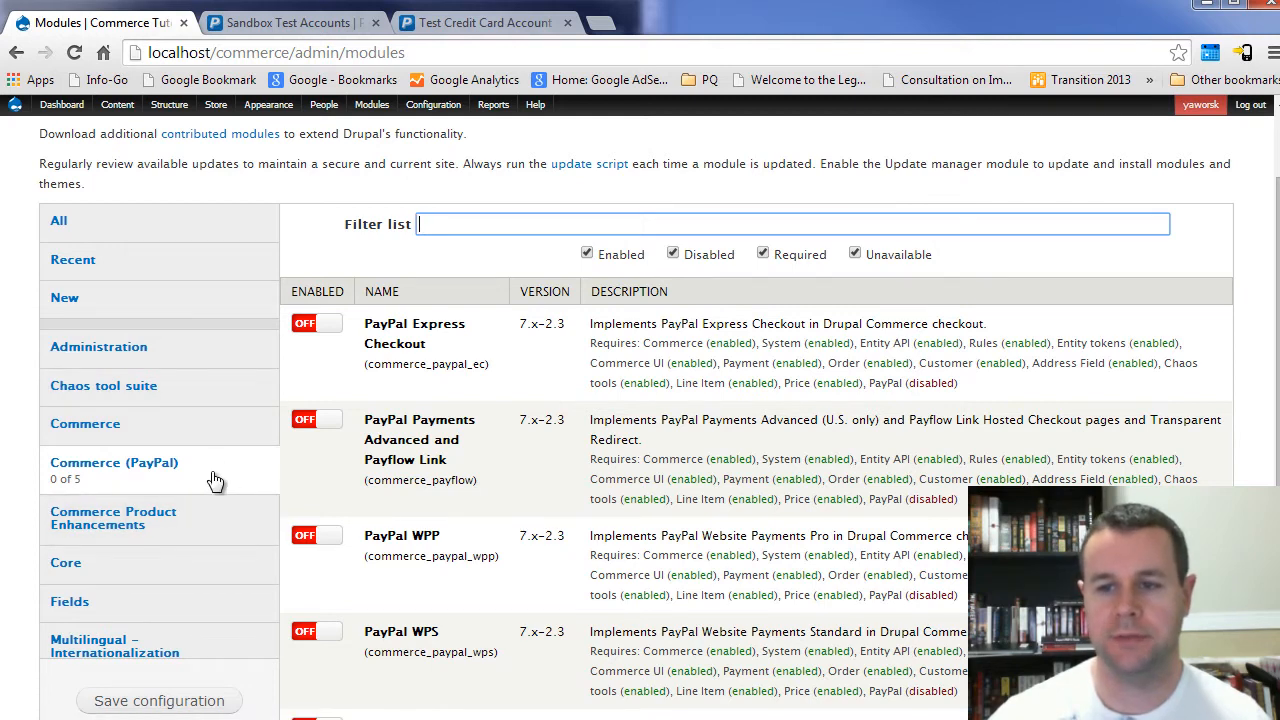
{"action": "mouse_move", "coordinate": [485, 463]}
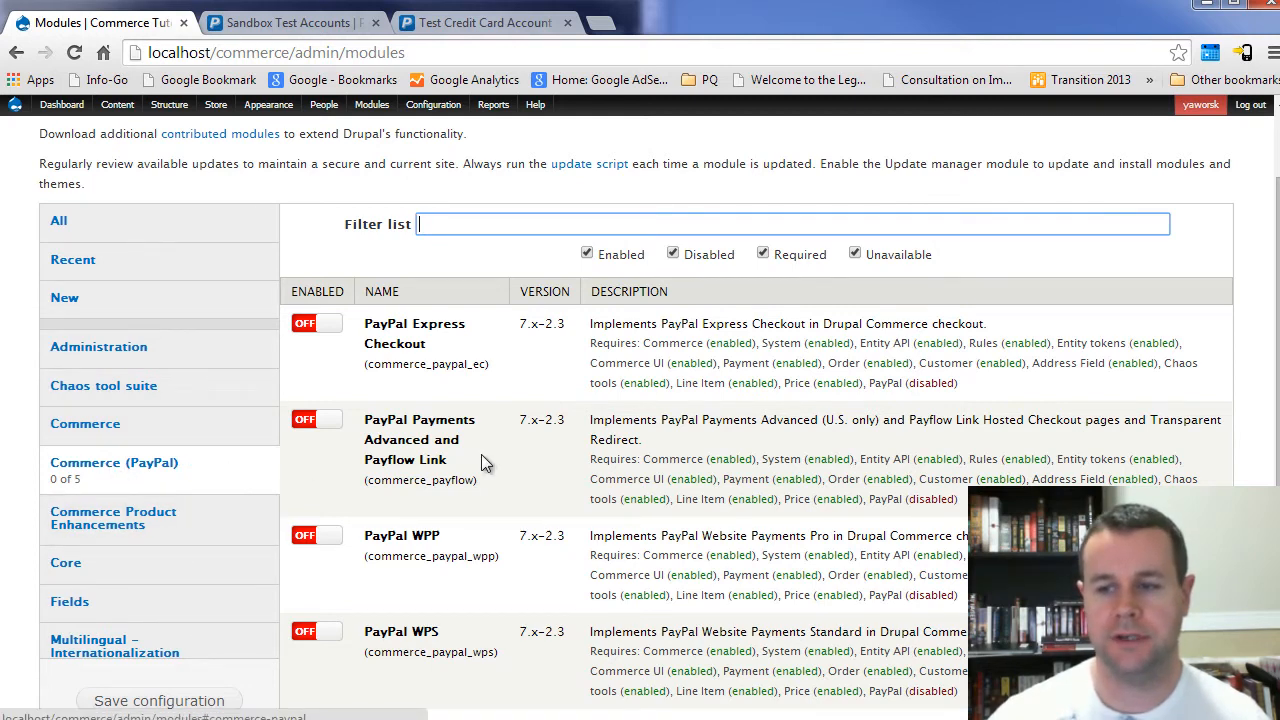
{"action": "scroll", "scroll_direction": "down", "scroll_amount": 3}
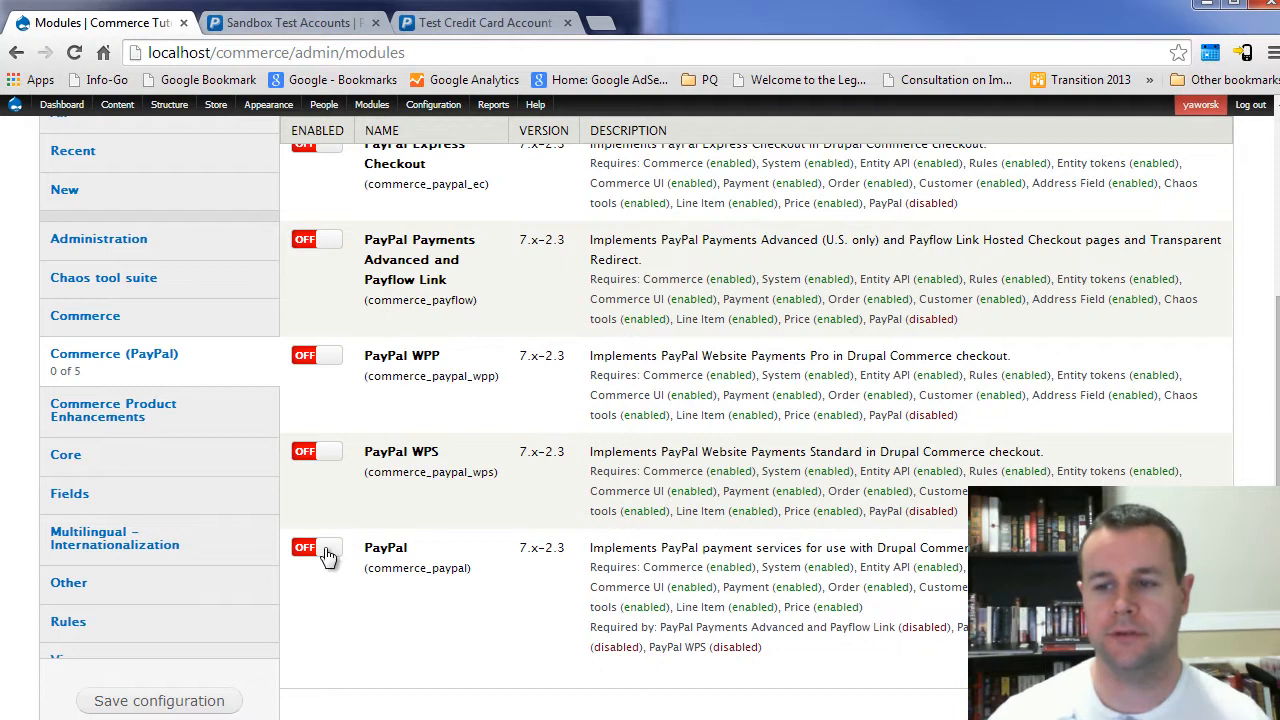
{"action": "left_click", "coordinate": [316, 547]}
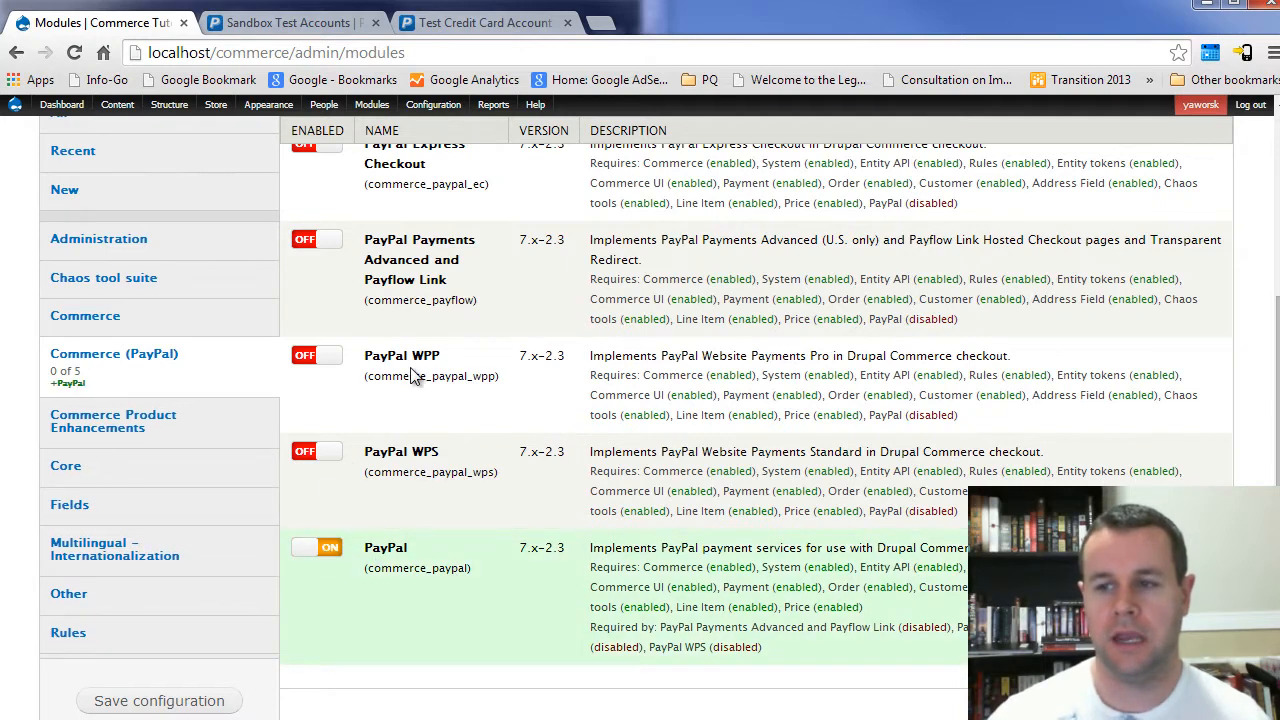
{"action": "mouse_move", "coordinate": [325, 503]}
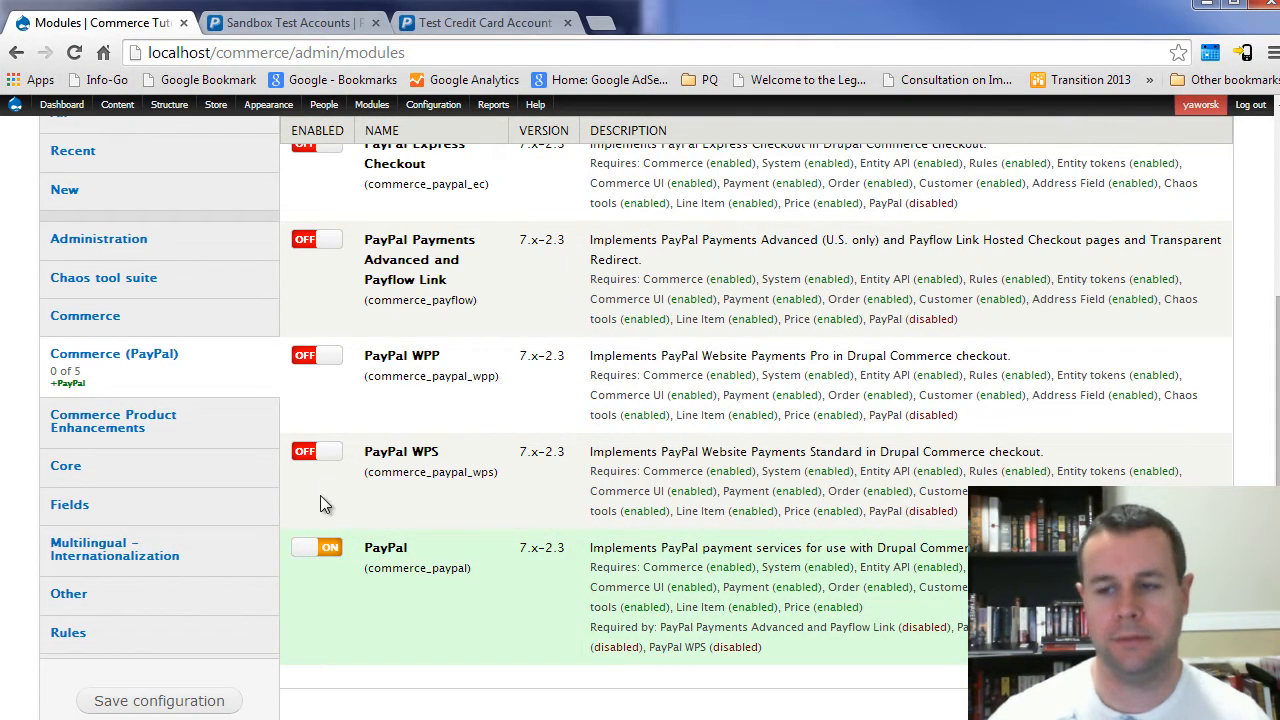
{"action": "left_click", "coordinate": [316, 355]}
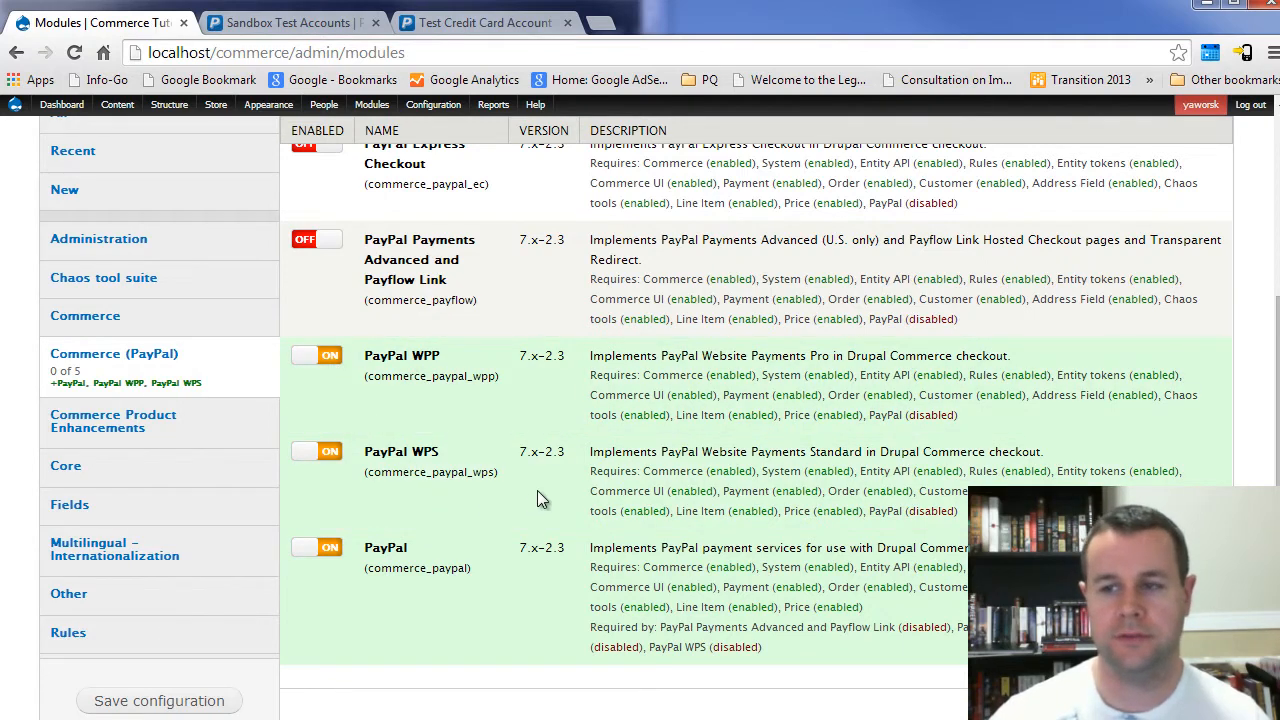
{"action": "scroll", "scroll_direction": "up", "scroll_amount": 3}
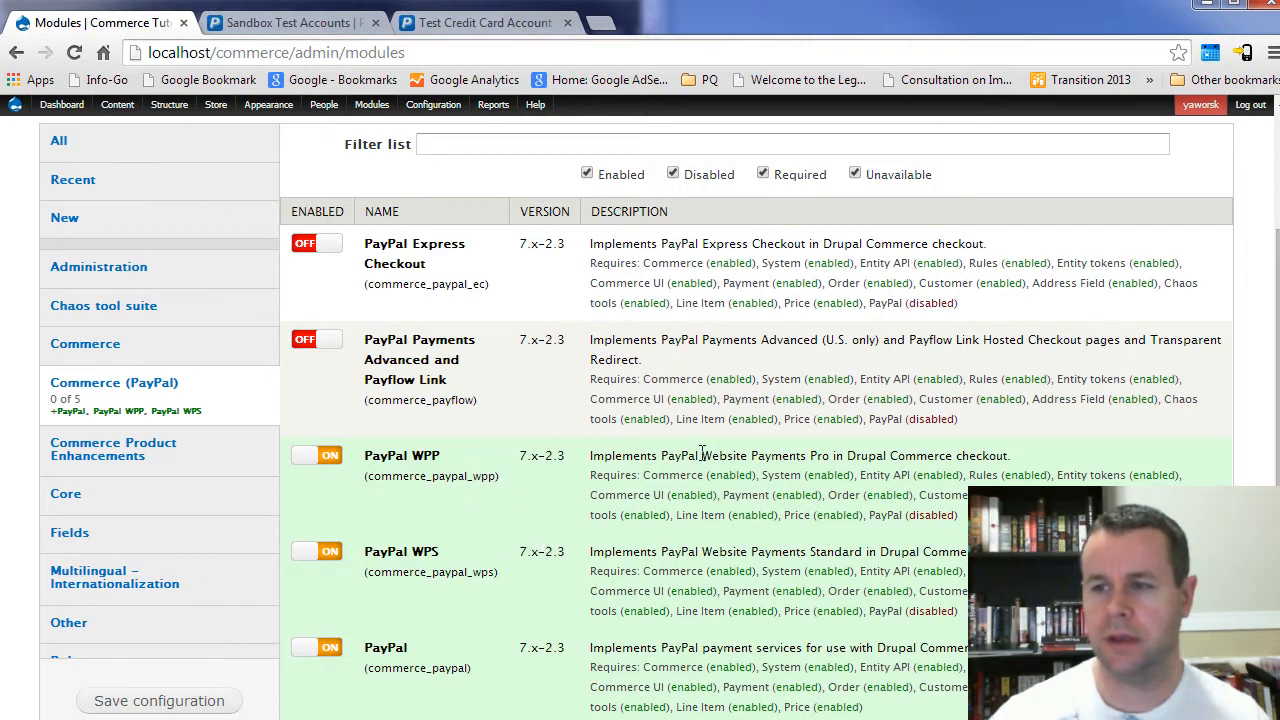
{"action": "mouse_move", "coordinate": [417, 503]}
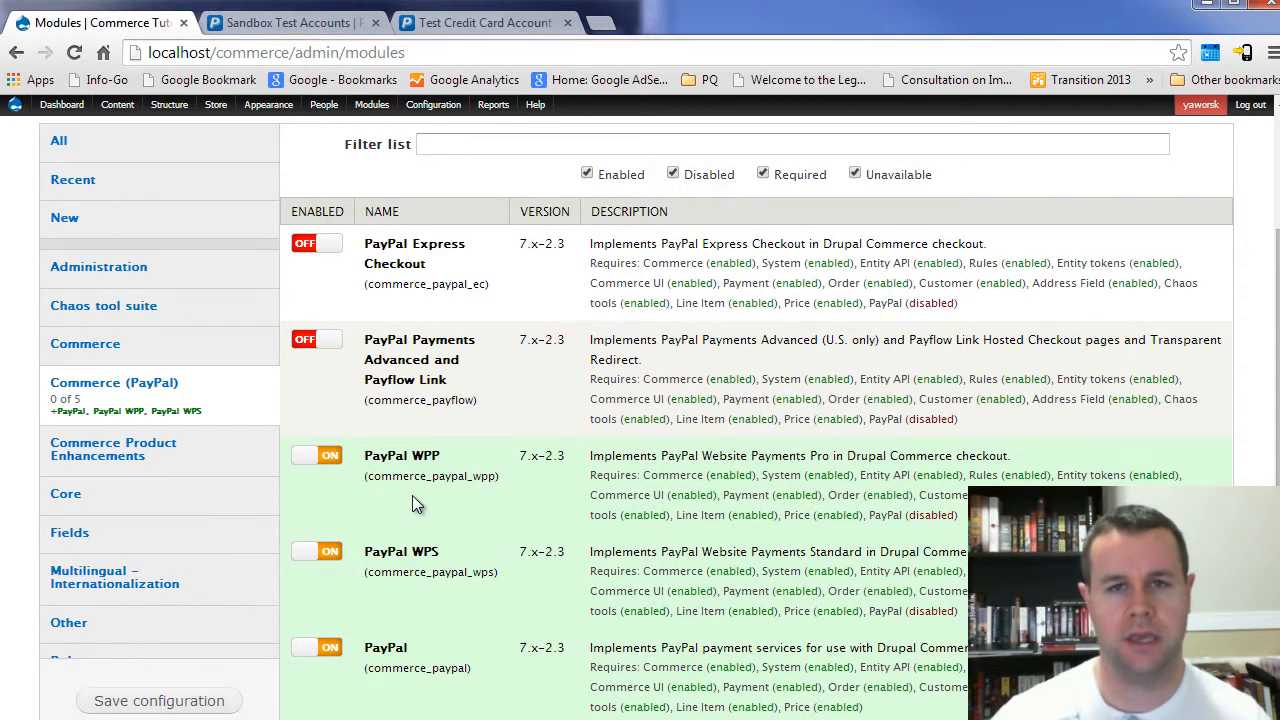
{"action": "mouse_move", "coordinate": [320, 683]}
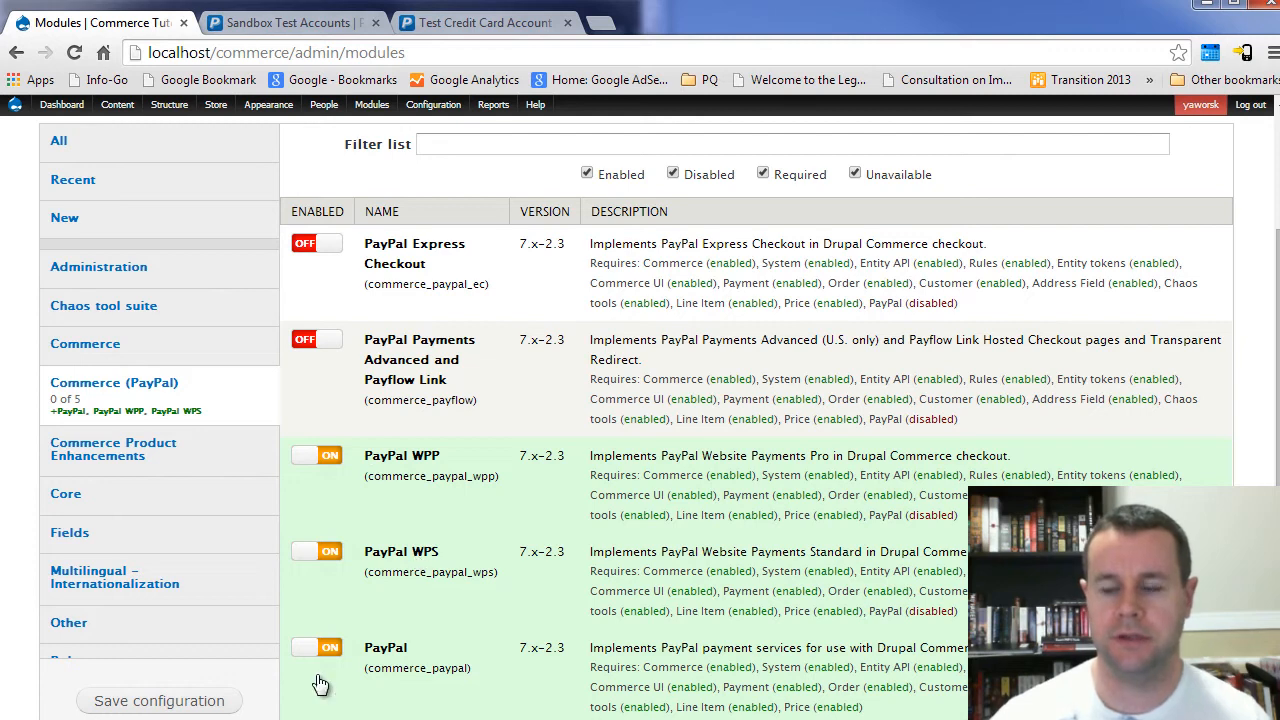
{"action": "left_click", "coordinate": [158, 700]}
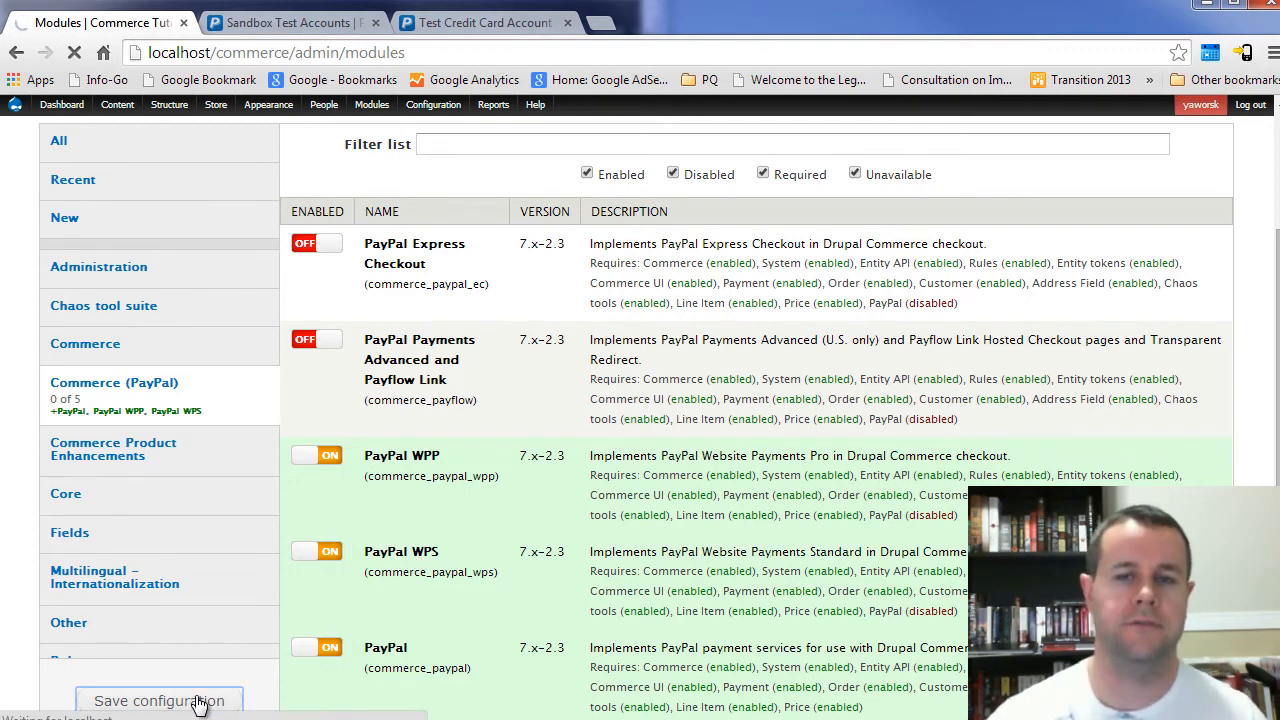
{"action": "left_click", "coordinate": [158, 700]}
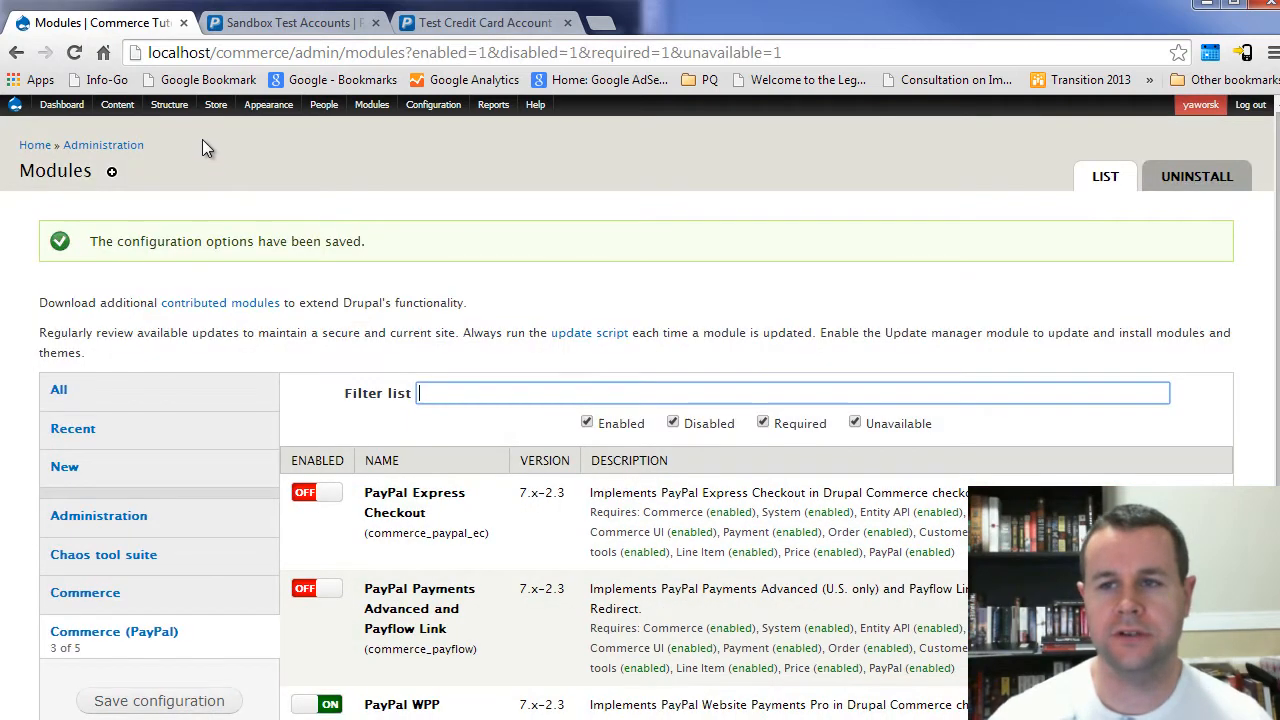
{"action": "left_click", "coordinate": [215, 104]}
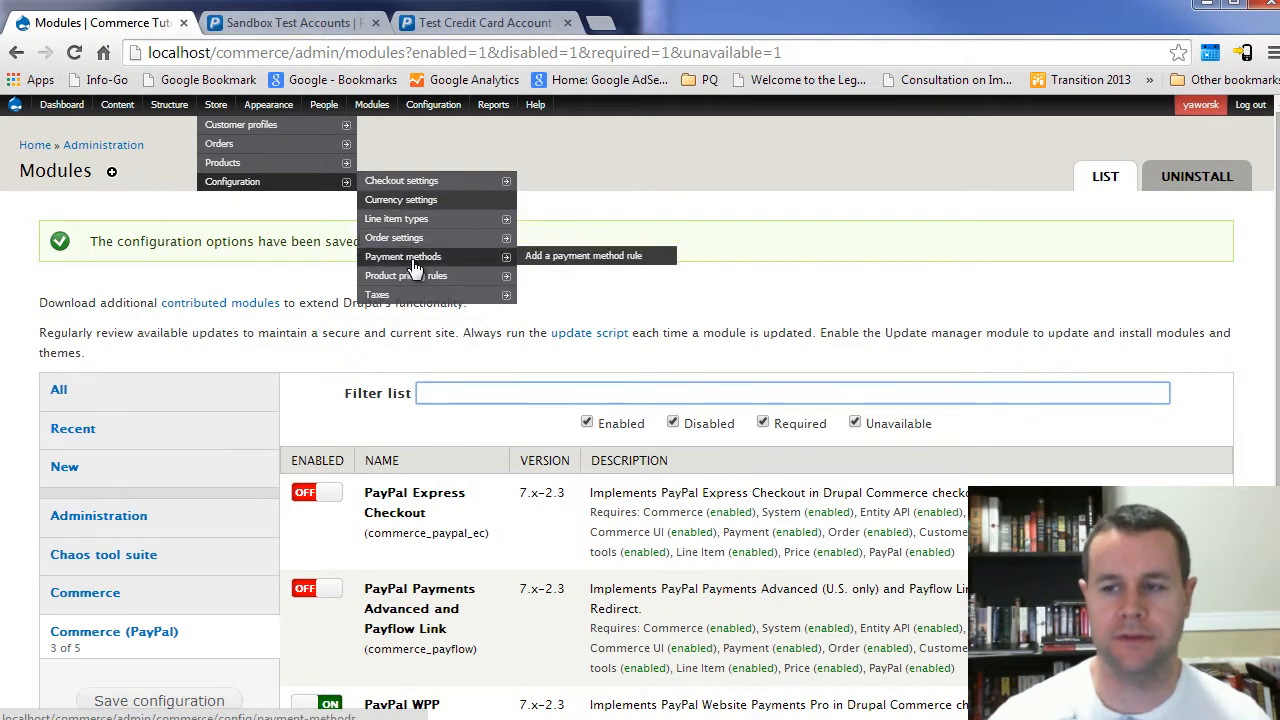
- Enable the PayPal WPS payment method rule and open it for editing
{"action": "left_click", "coordinate": [403, 256]}
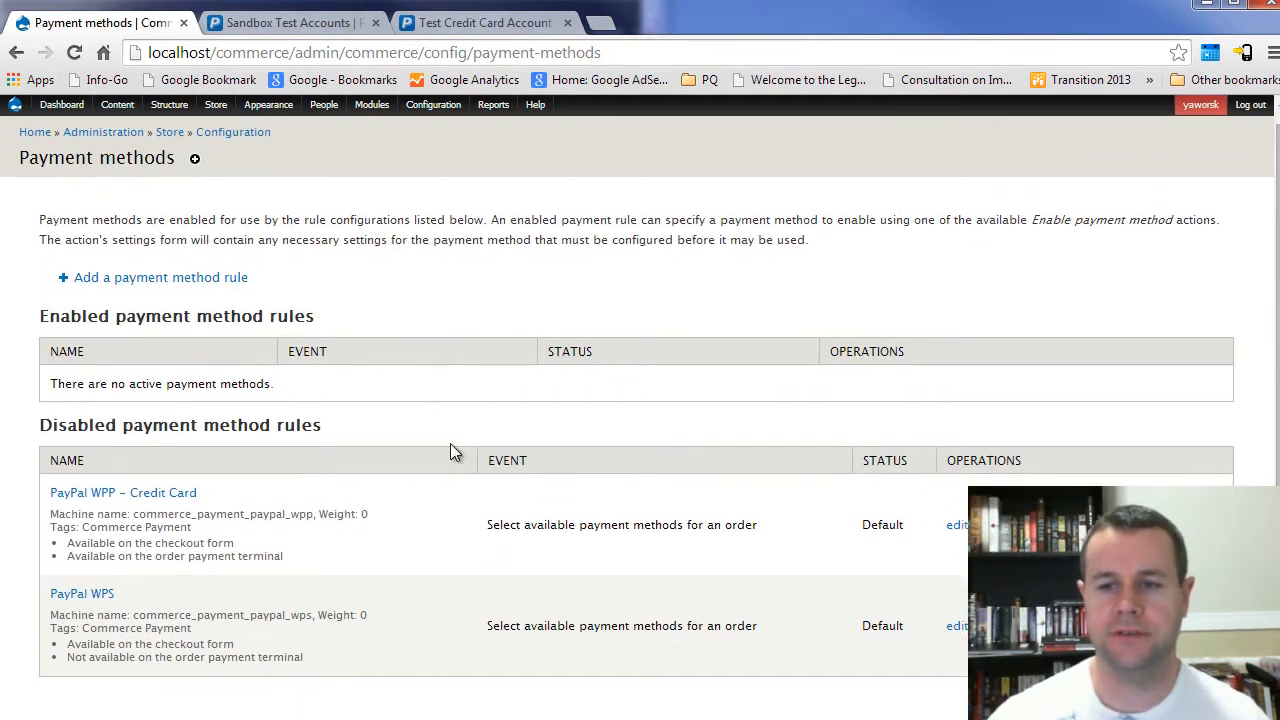
{"action": "mouse_move", "coordinate": [270, 514]}
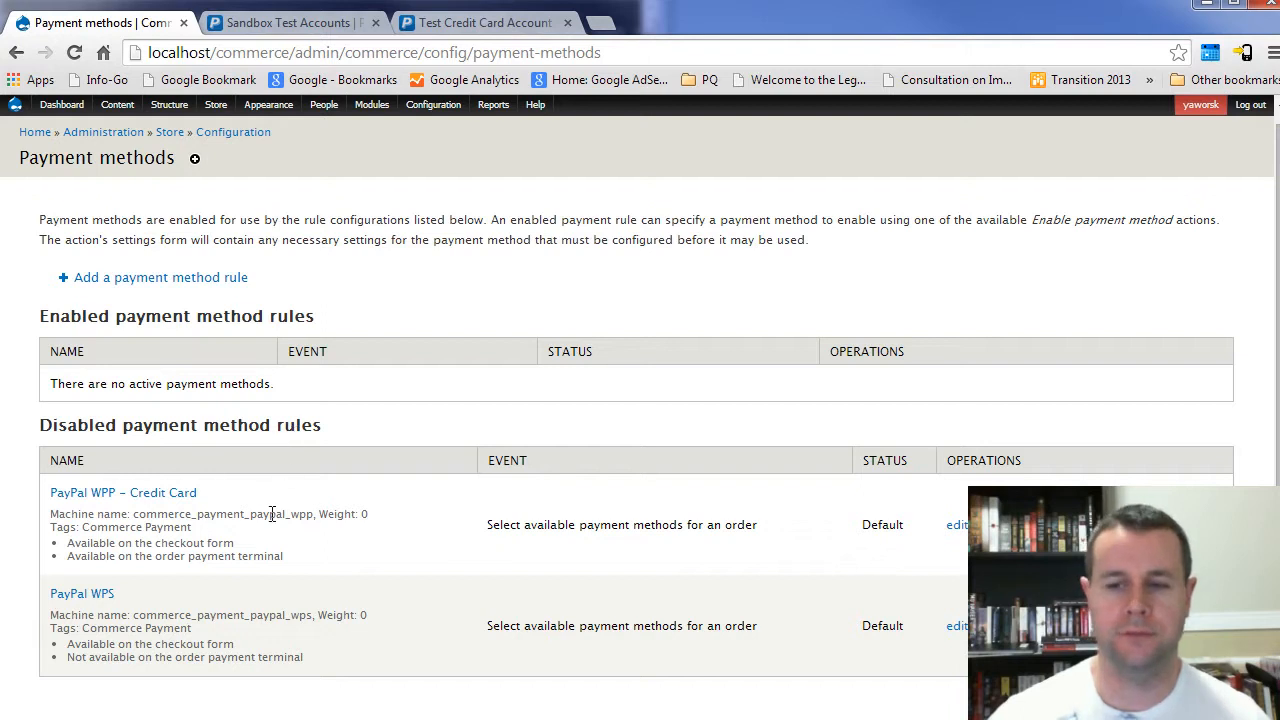
{"action": "double_click", "coordinate": [123, 492]}
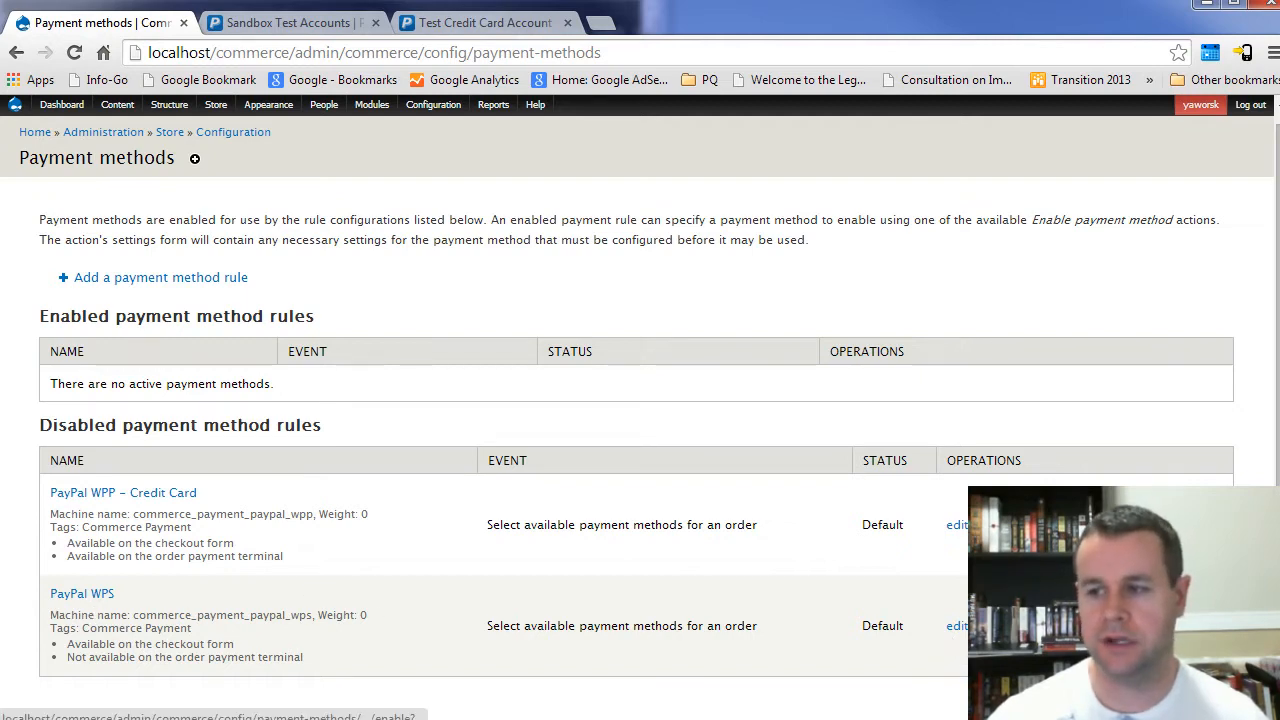
{"action": "left_click", "coordinate": [955, 625]}
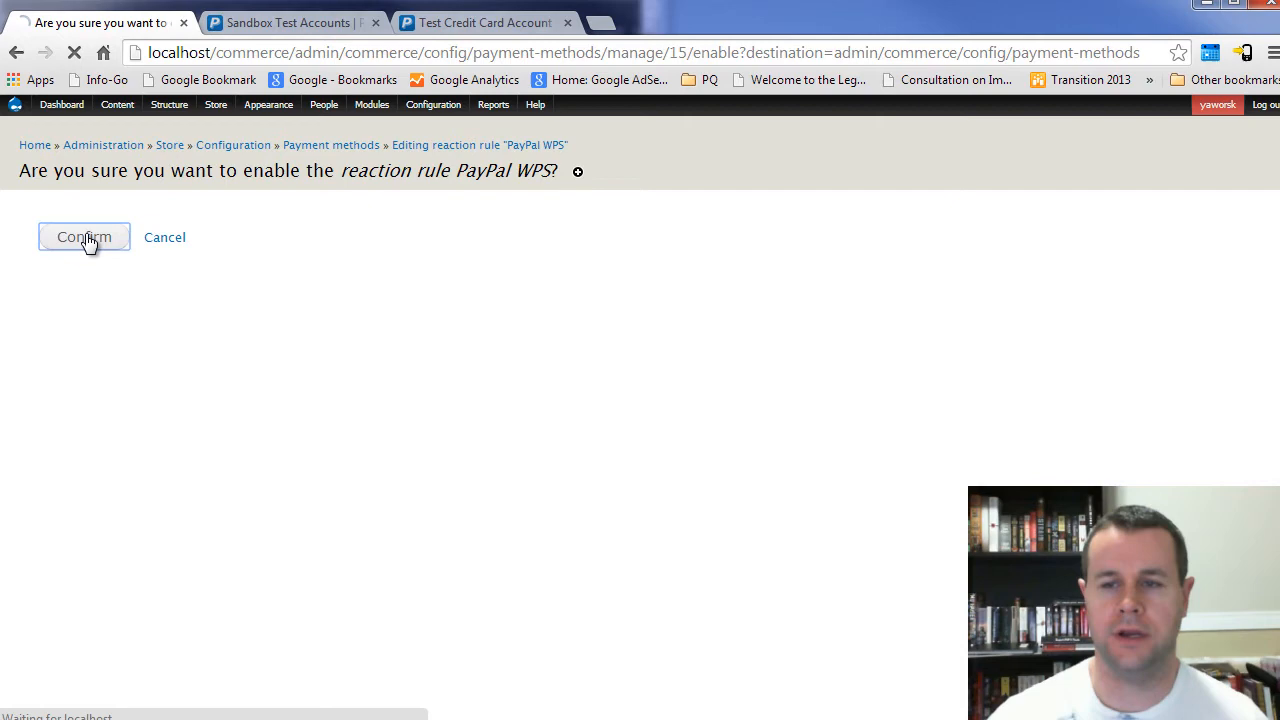
{"action": "left_click", "coordinate": [84, 237]}
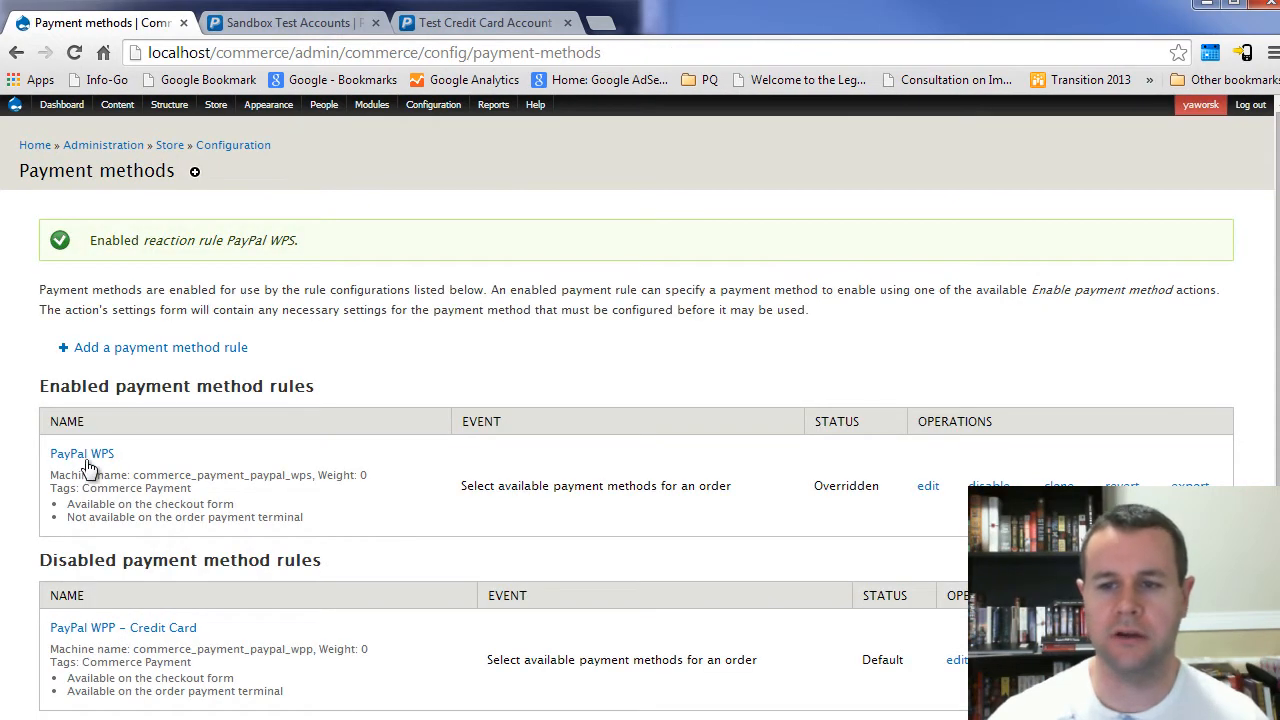
{"action": "left_click", "coordinate": [927, 485]}
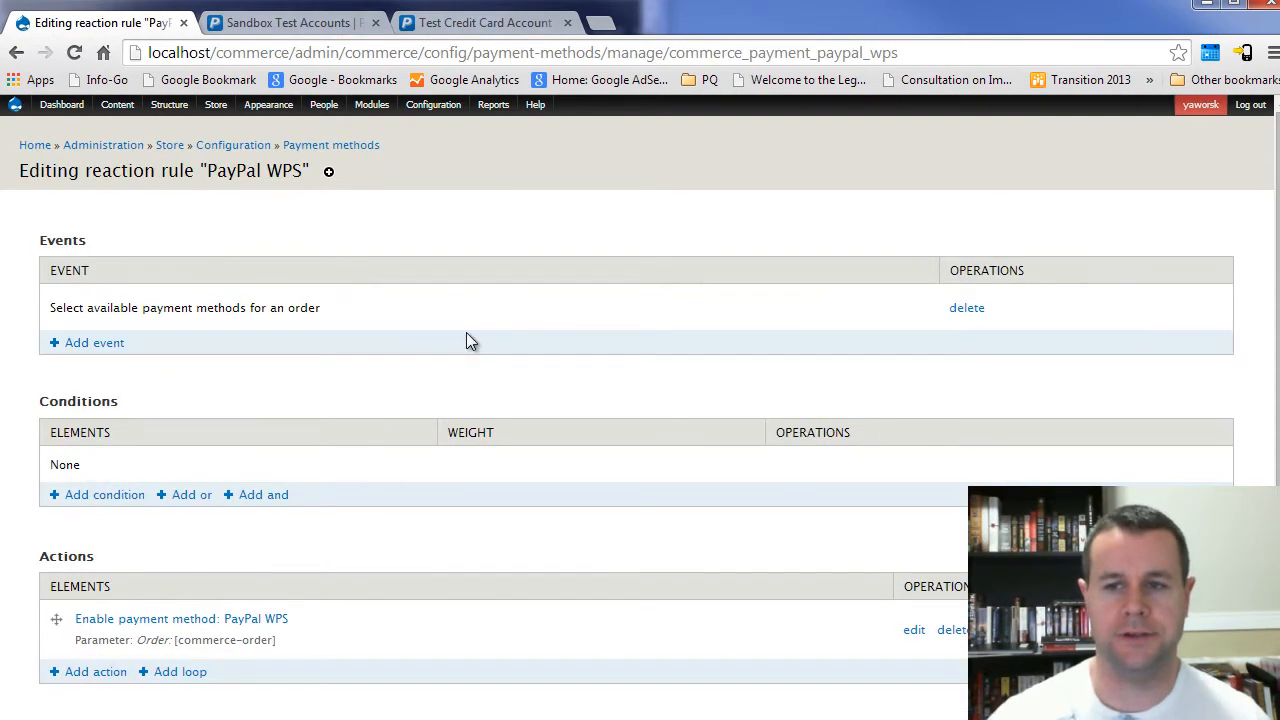
{"action": "mouse_move", "coordinate": [365, 290]}
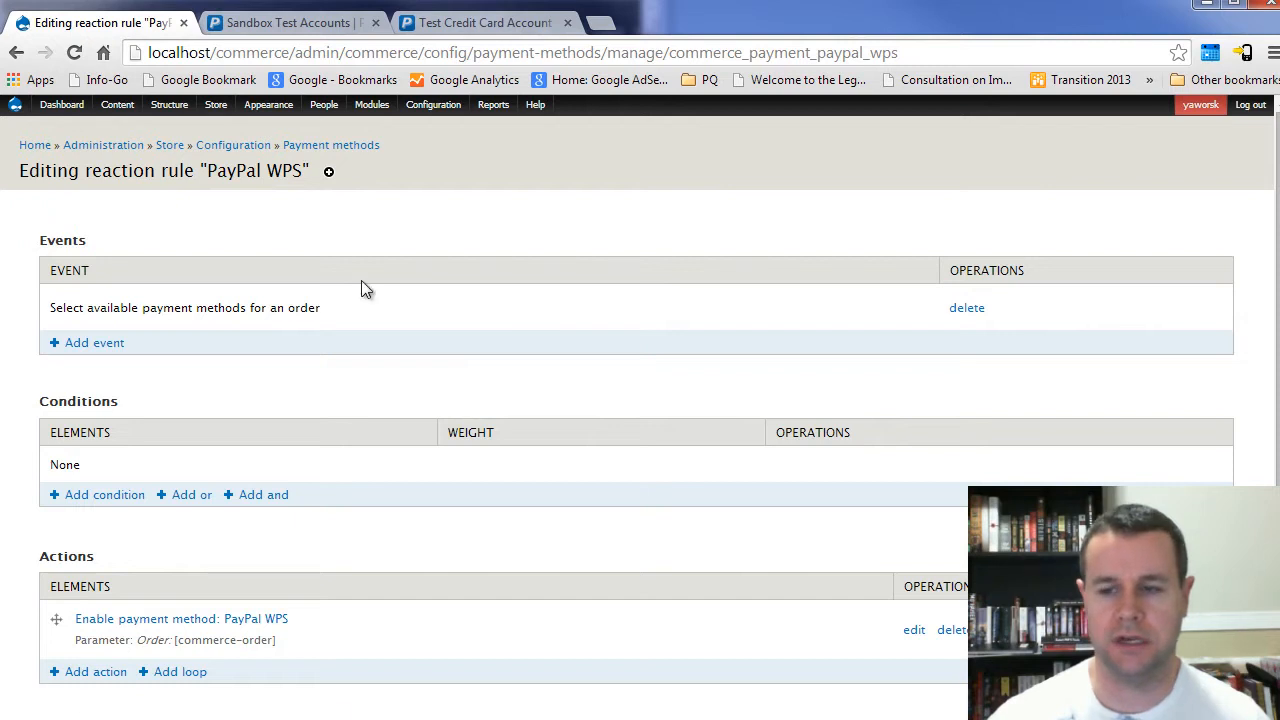
{"action": "mouse_move", "coordinate": [30, 255]}
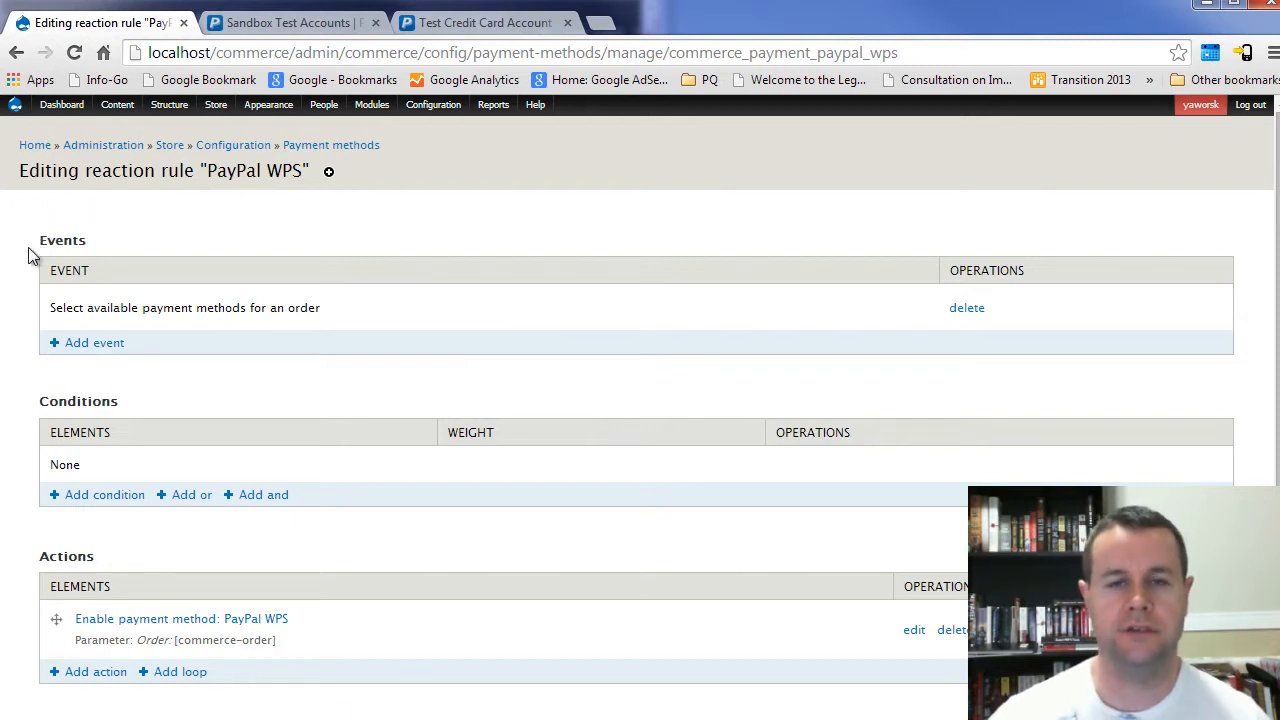
{"action": "mouse_move", "coordinate": [155, 622]}
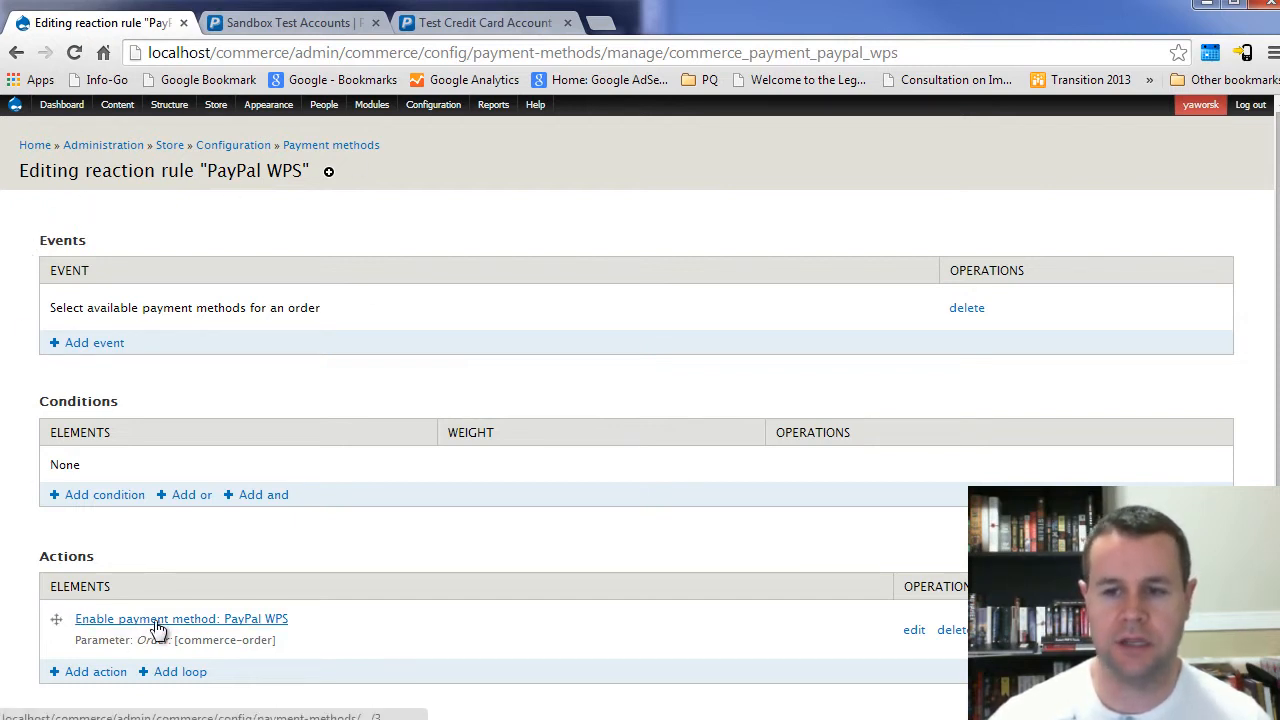
- In the WPS action settings, set the login locale to Canada and keep Sale
{"action": "left_click", "coordinate": [181, 618]}
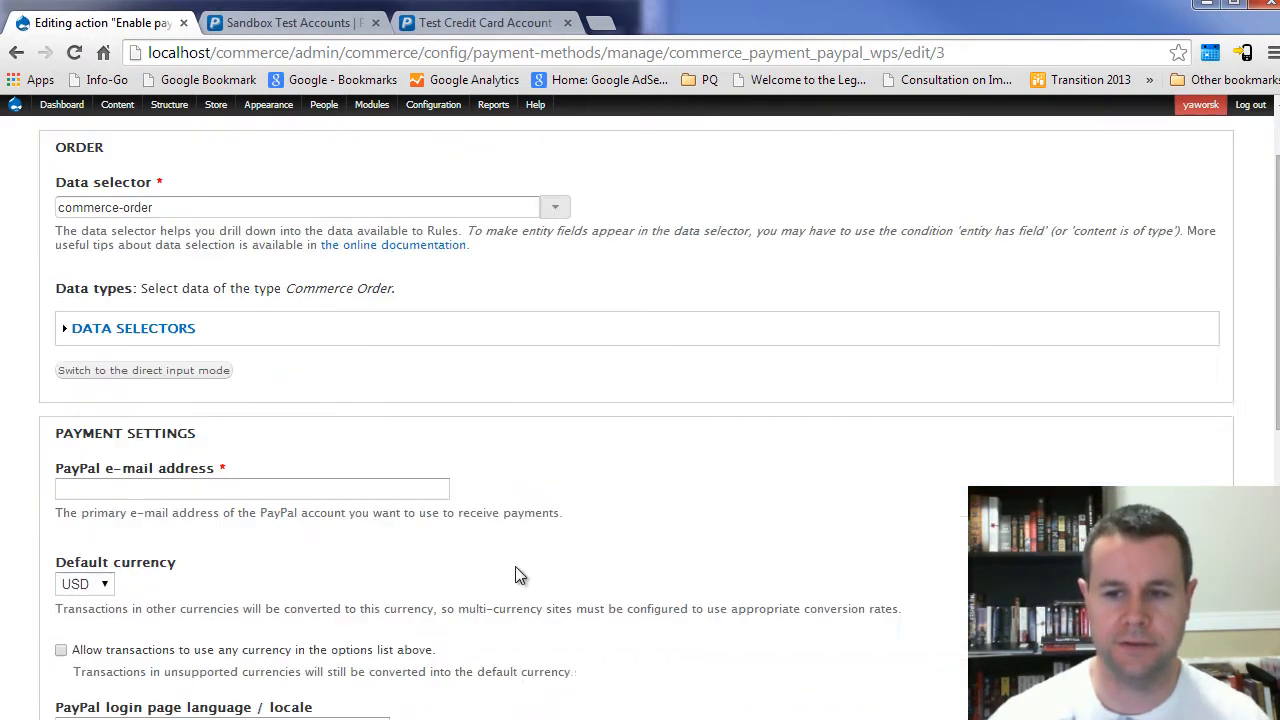
{"action": "scroll", "scroll_direction": "down", "scroll_amount": 3}
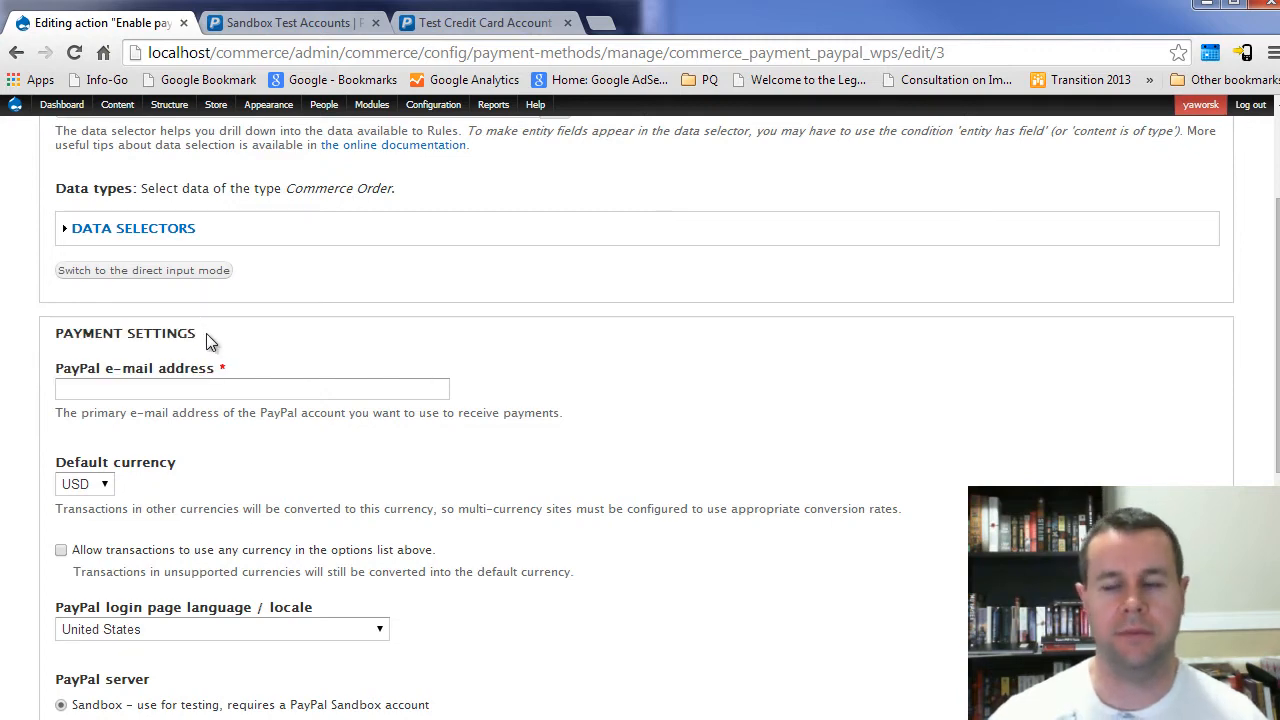
{"action": "left_click", "coordinate": [252, 388]}
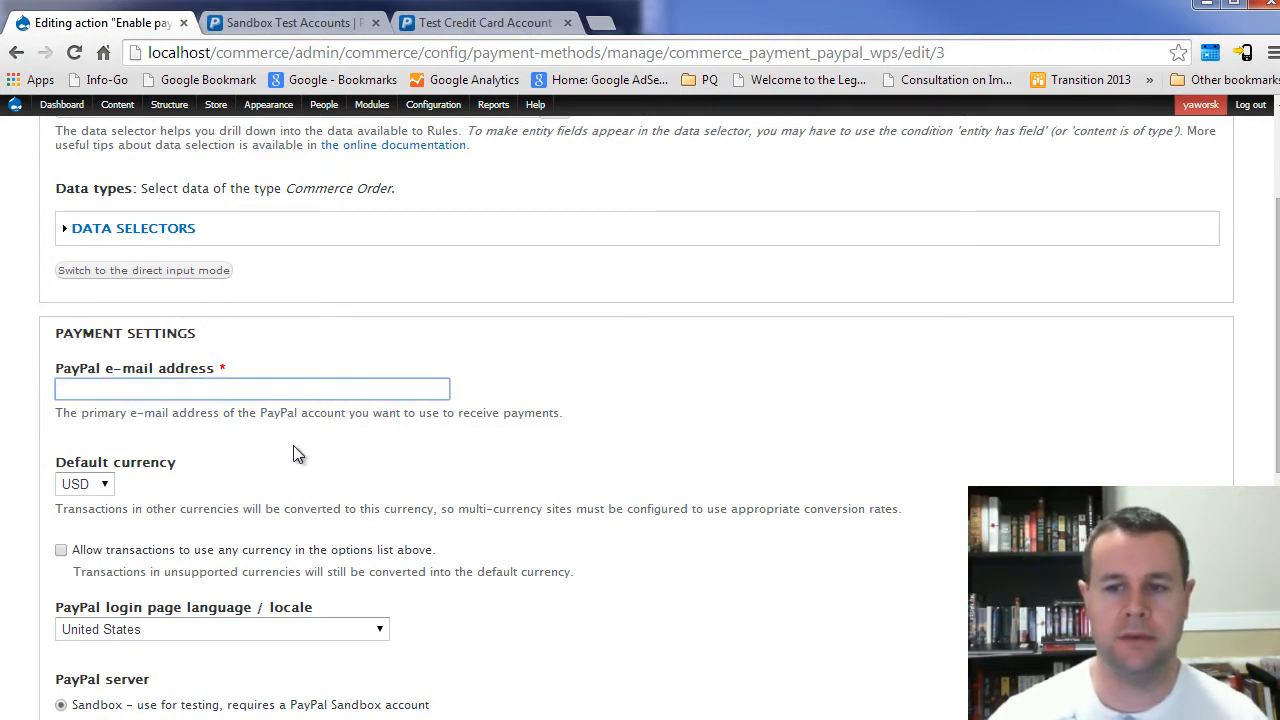
{"action": "scroll", "scroll_direction": "down", "scroll_amount": 3}
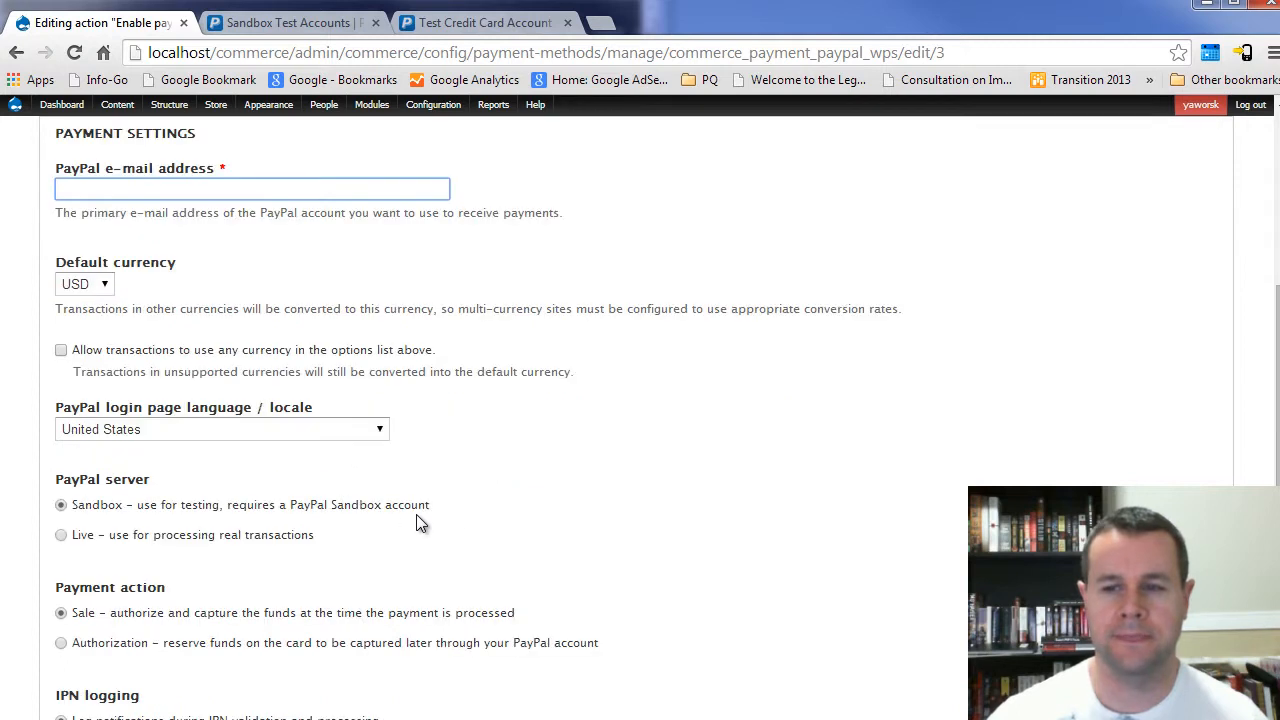
{"action": "mouse_move", "coordinate": [465, 540]}
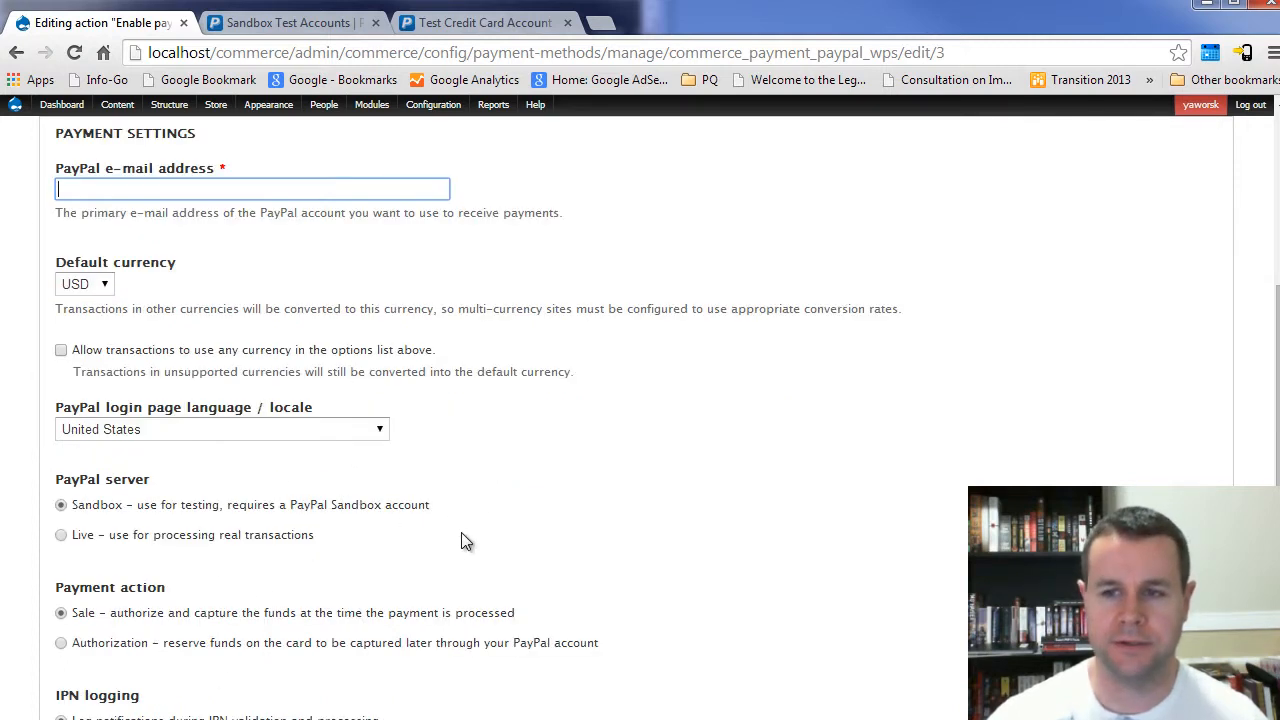
{"action": "mouse_move", "coordinate": [247, 358]}
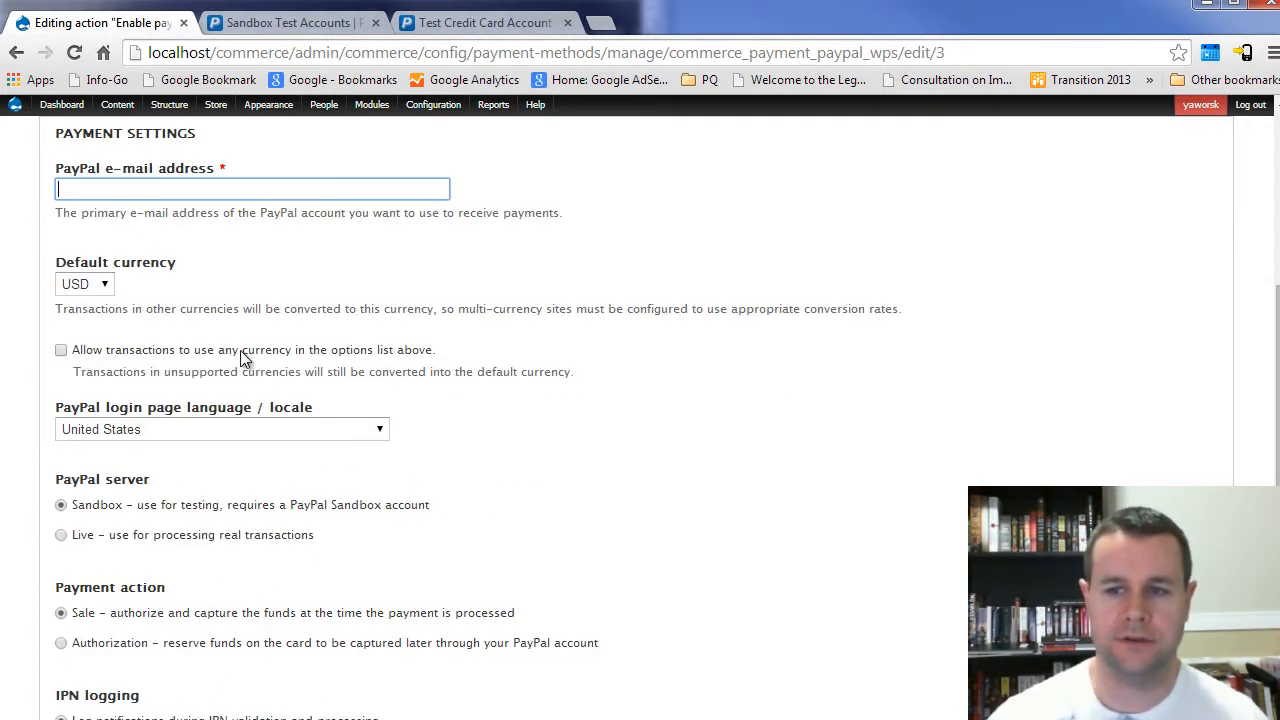
{"action": "mouse_move", "coordinate": [385, 358]}
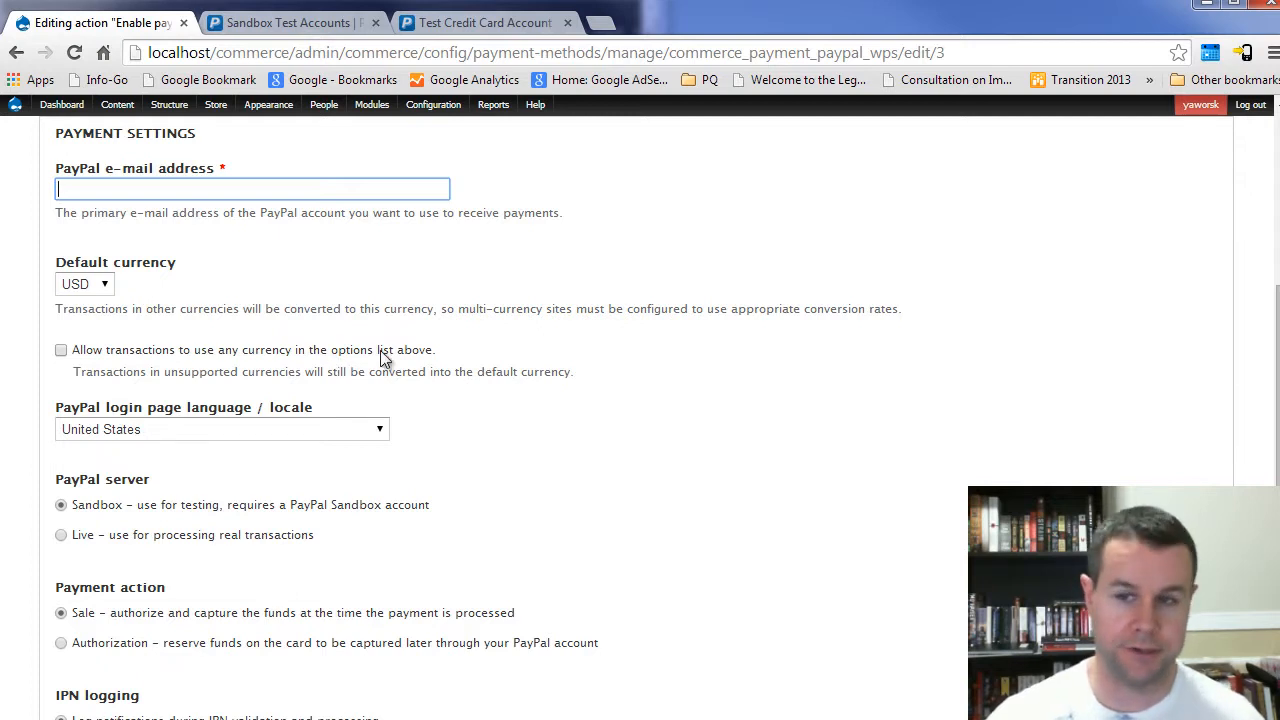
{"action": "scroll", "scroll_direction": "down", "scroll_amount": 3}
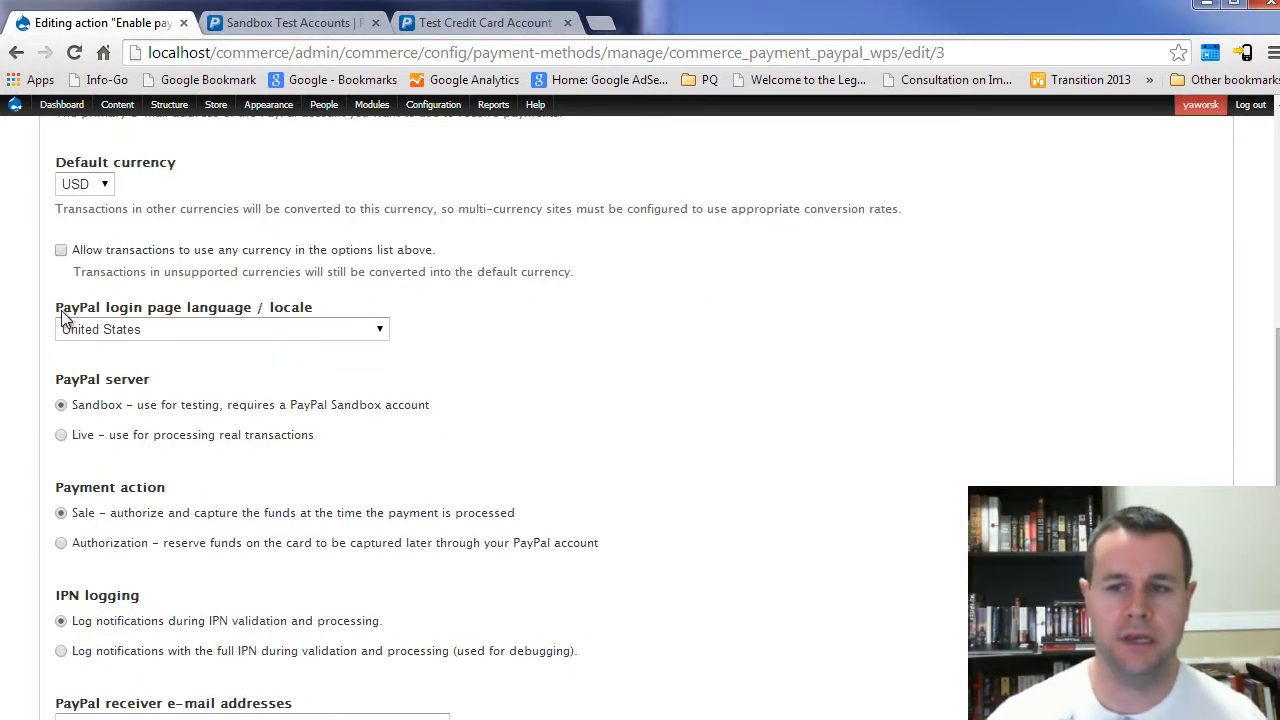
{"action": "mouse_move", "coordinate": [195, 315]}
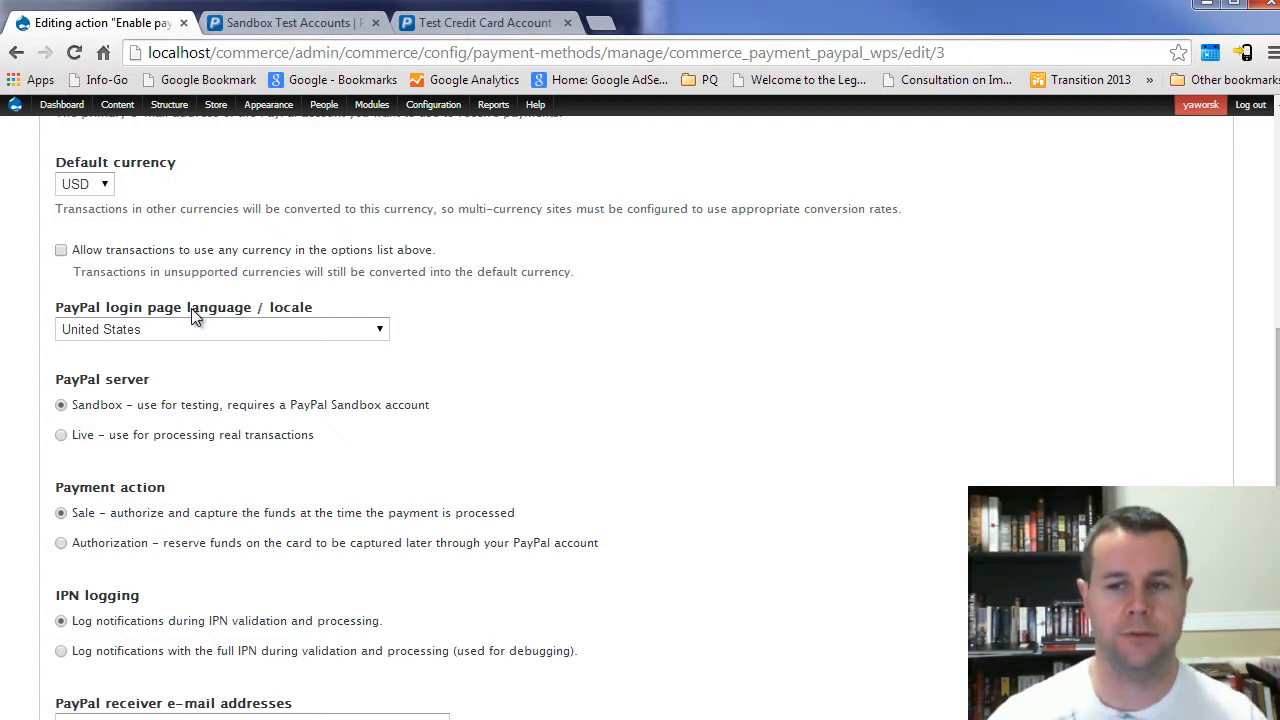
{"action": "mouse_move", "coordinate": [380, 346]}
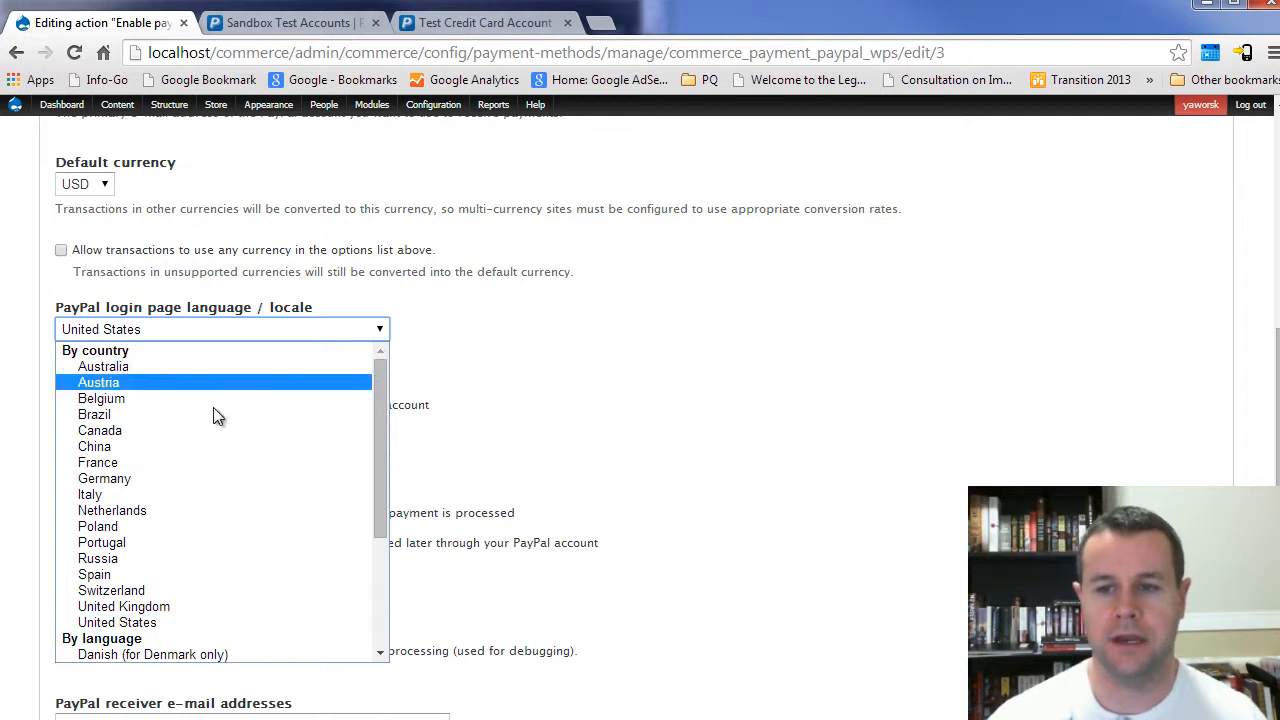
{"action": "left_click", "coordinate": [99, 430]}
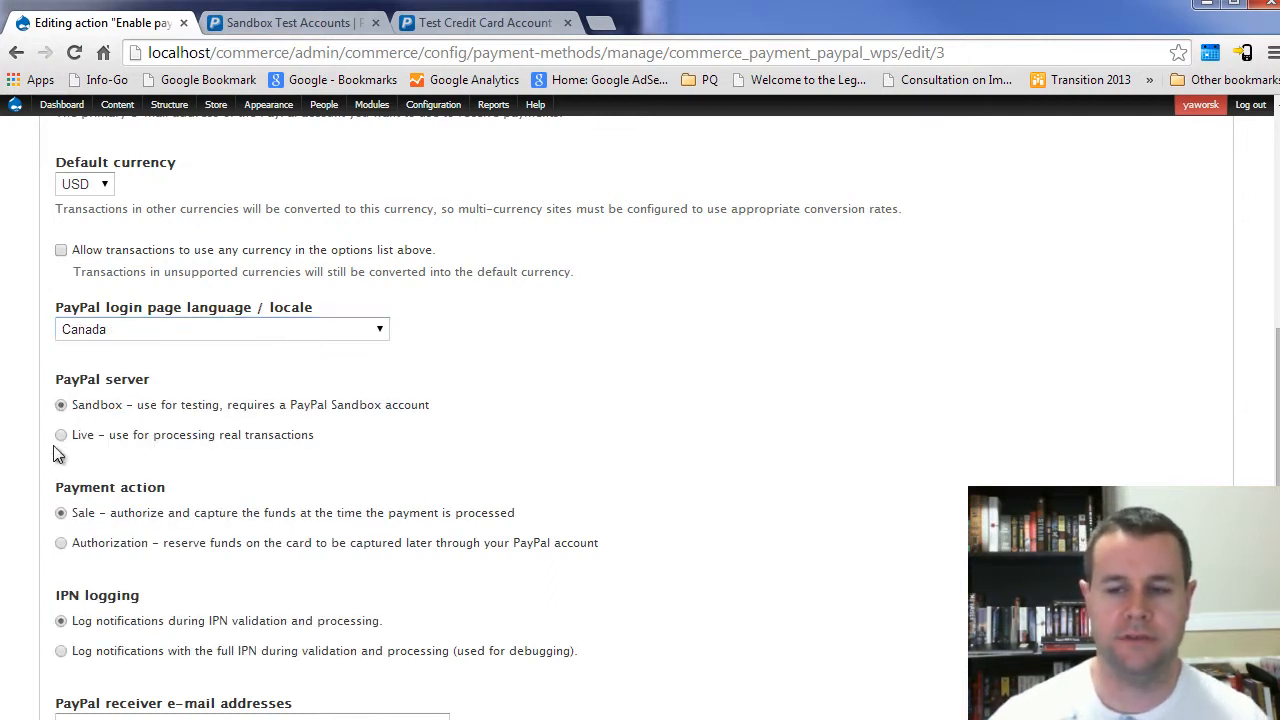
{"action": "mouse_move", "coordinate": [95, 448]}
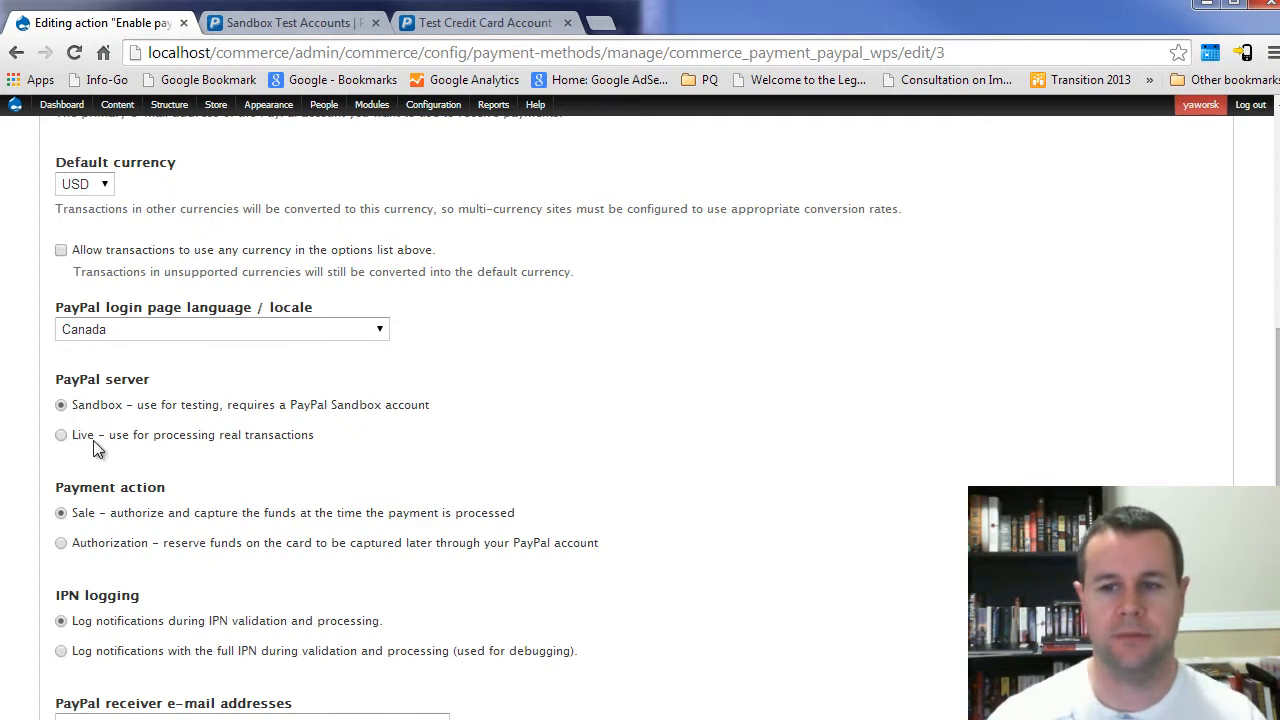
{"action": "scroll", "scroll_direction": "down", "scroll_amount": 3}
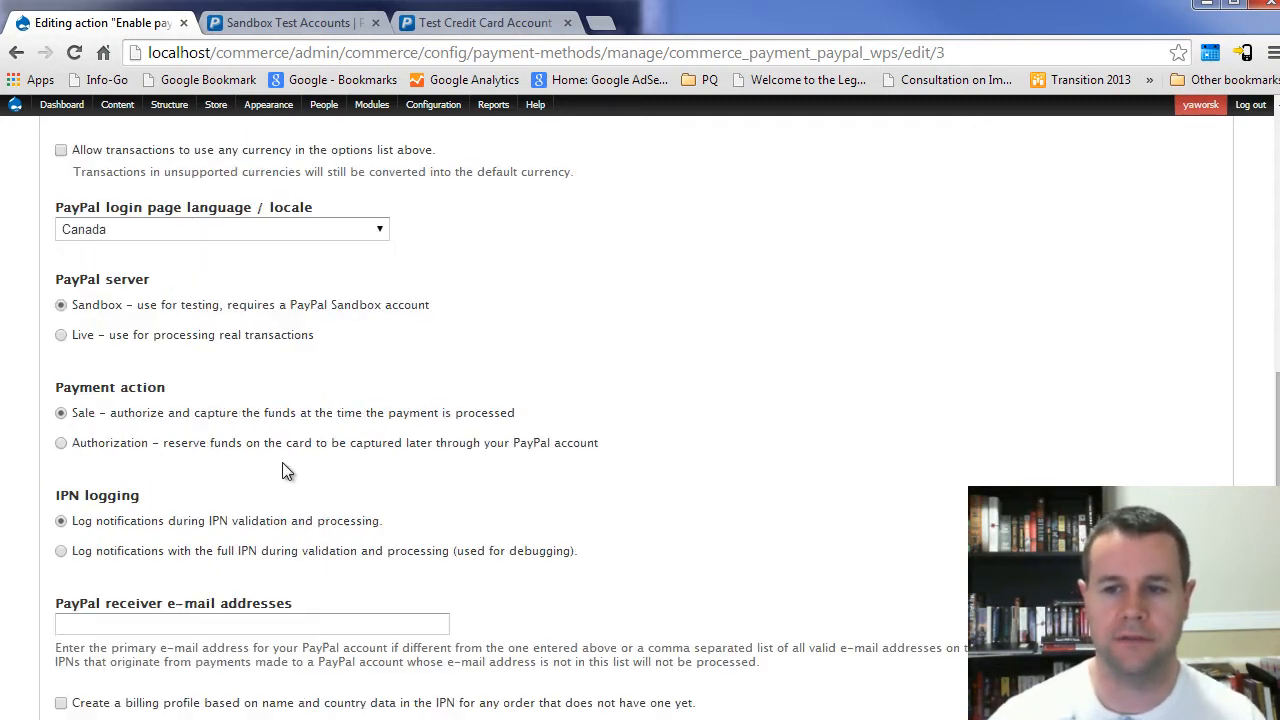
{"action": "mouse_move", "coordinate": [163, 390]}
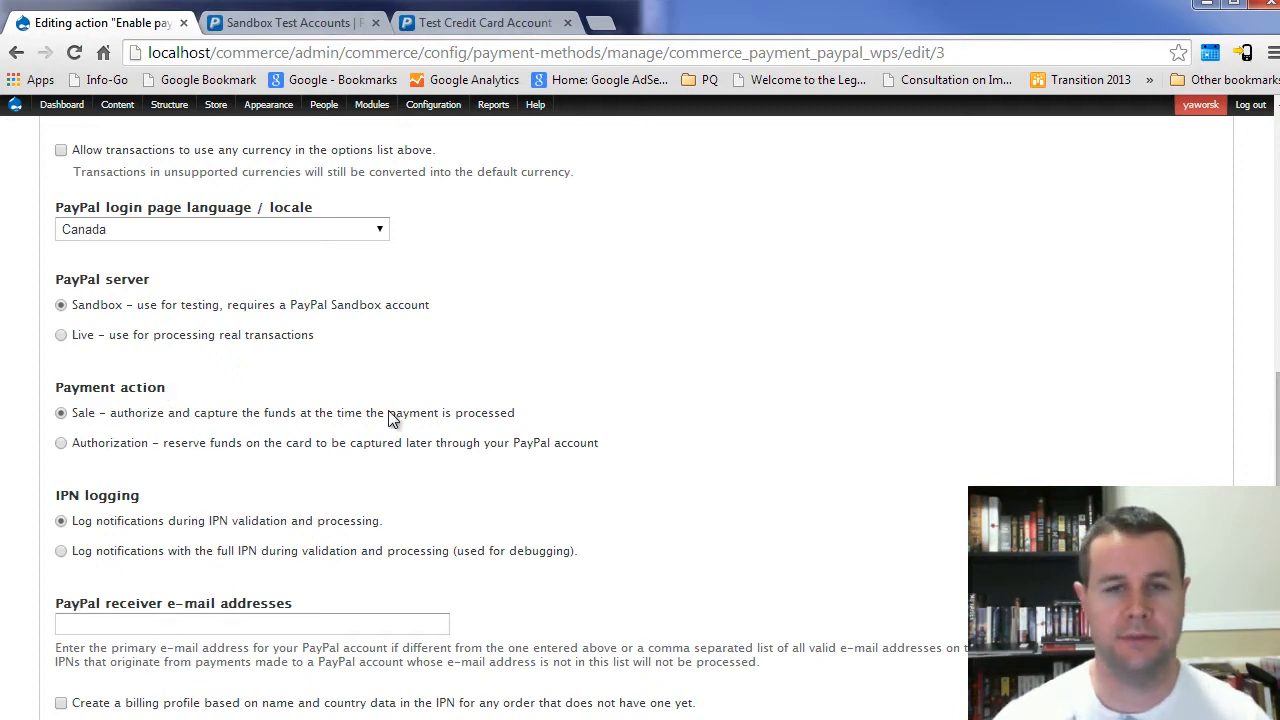
{"action": "mouse_move", "coordinate": [48, 422]}
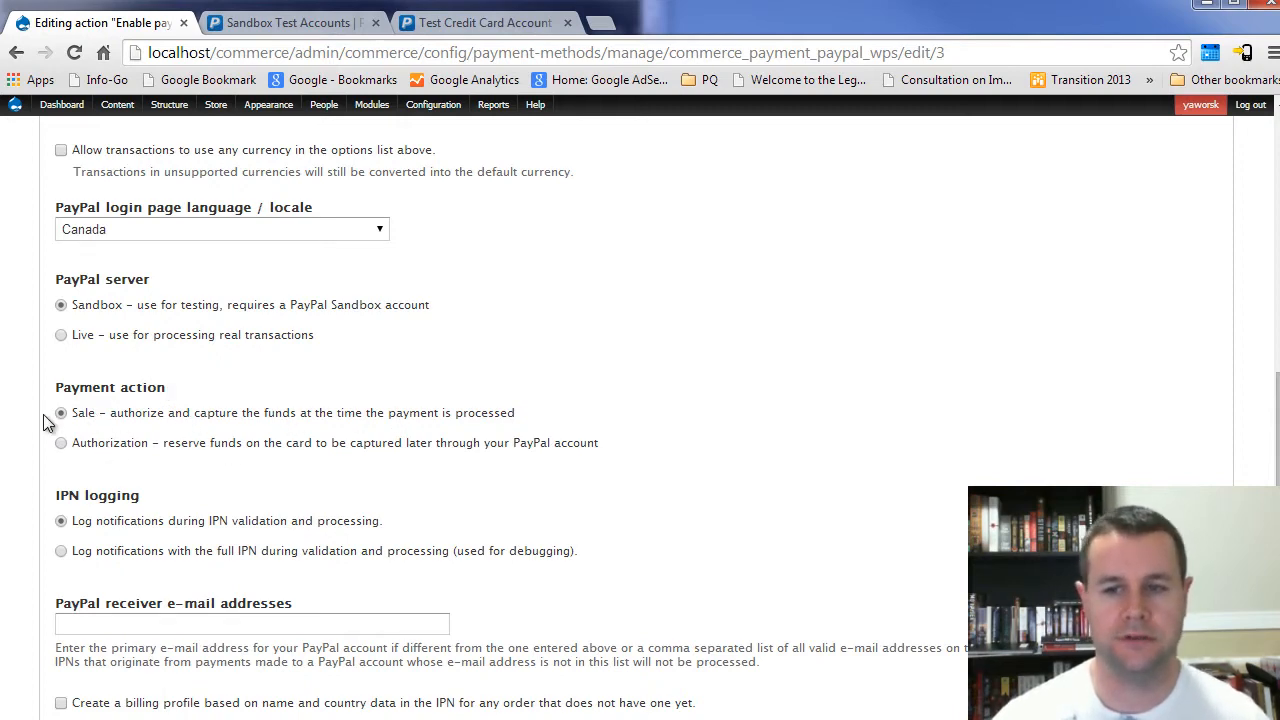
{"action": "double_click", "coordinate": [293, 412]}
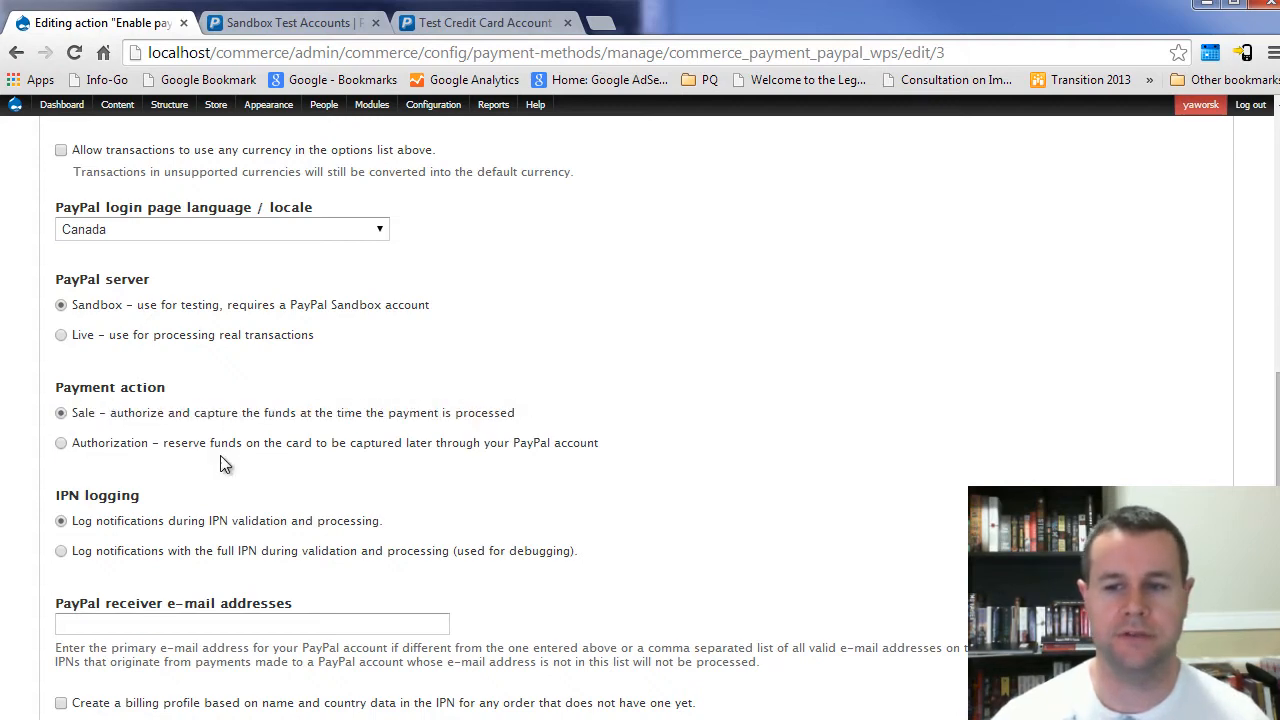
{"action": "scroll", "scroll_direction": "down", "scroll_amount": 3}
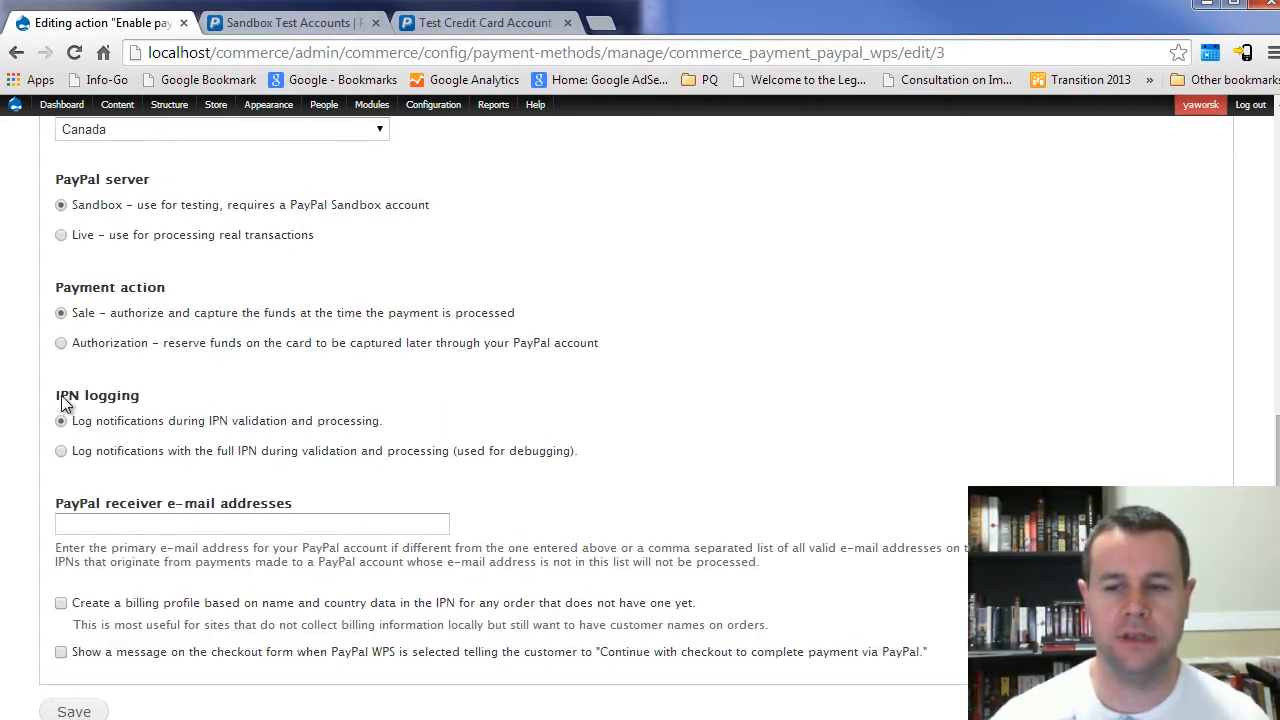
- Set IPN logging to full IPN detail and tick 'Show a message on the checkout form'
{"action": "double_click", "coordinate": [97, 395]}
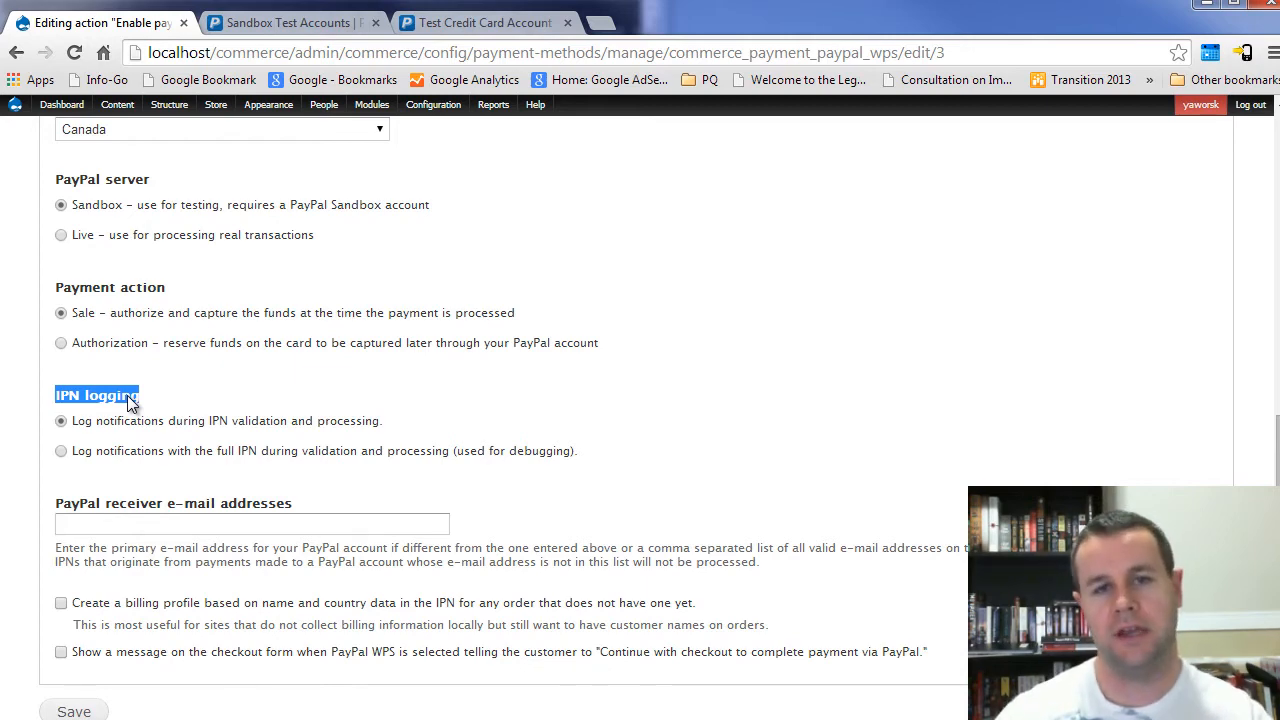
{"action": "mouse_move", "coordinate": [543, 416]}
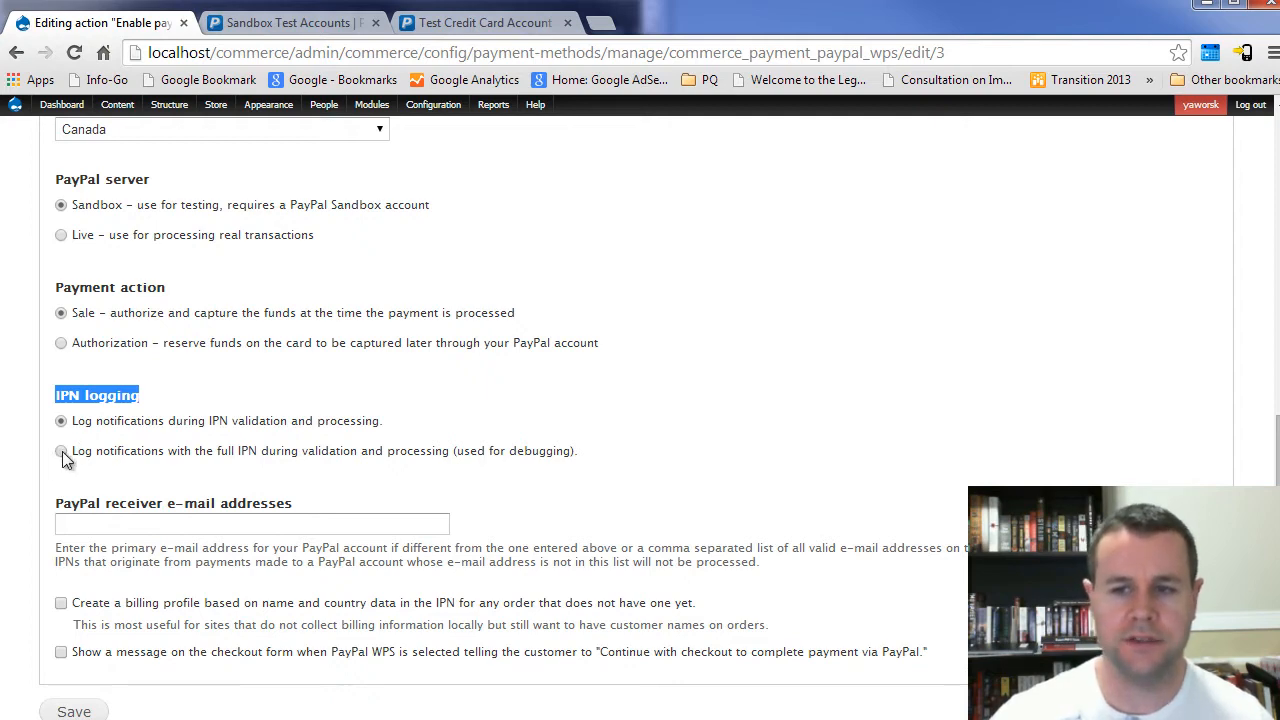
{"action": "left_click", "coordinate": [60, 450]}
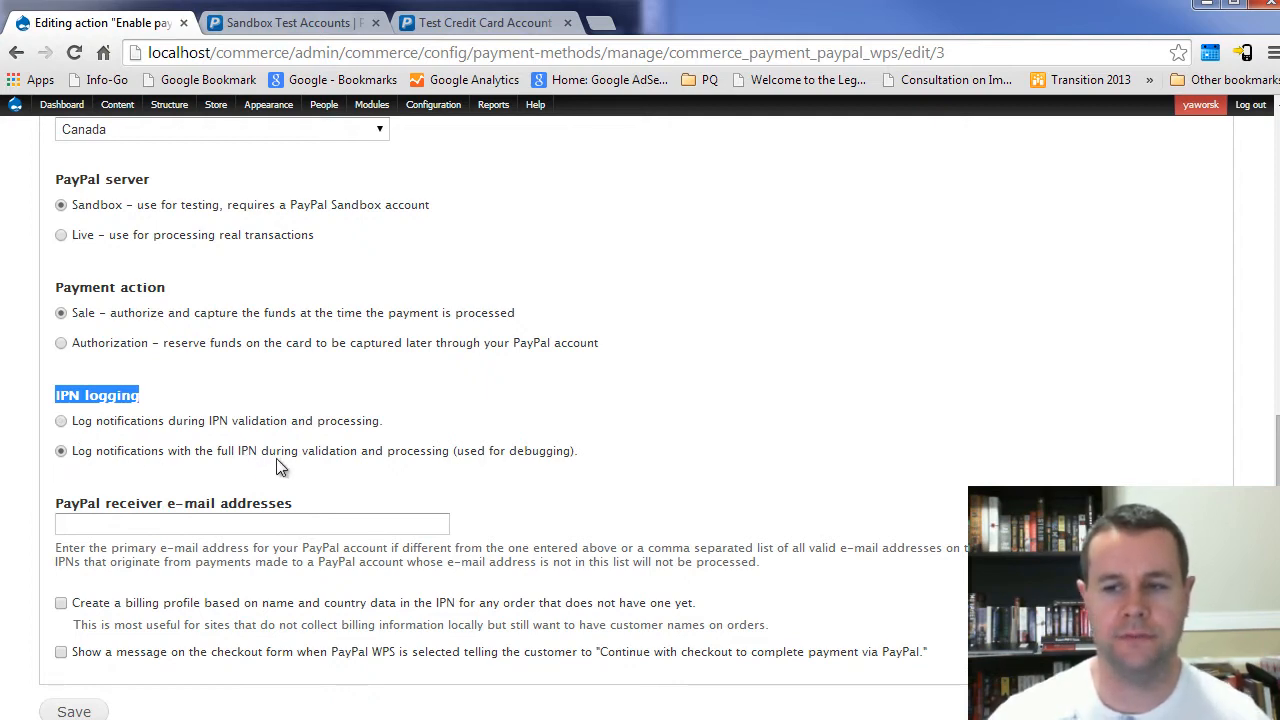
{"action": "scroll", "scroll_direction": "down", "scroll_amount": 3}
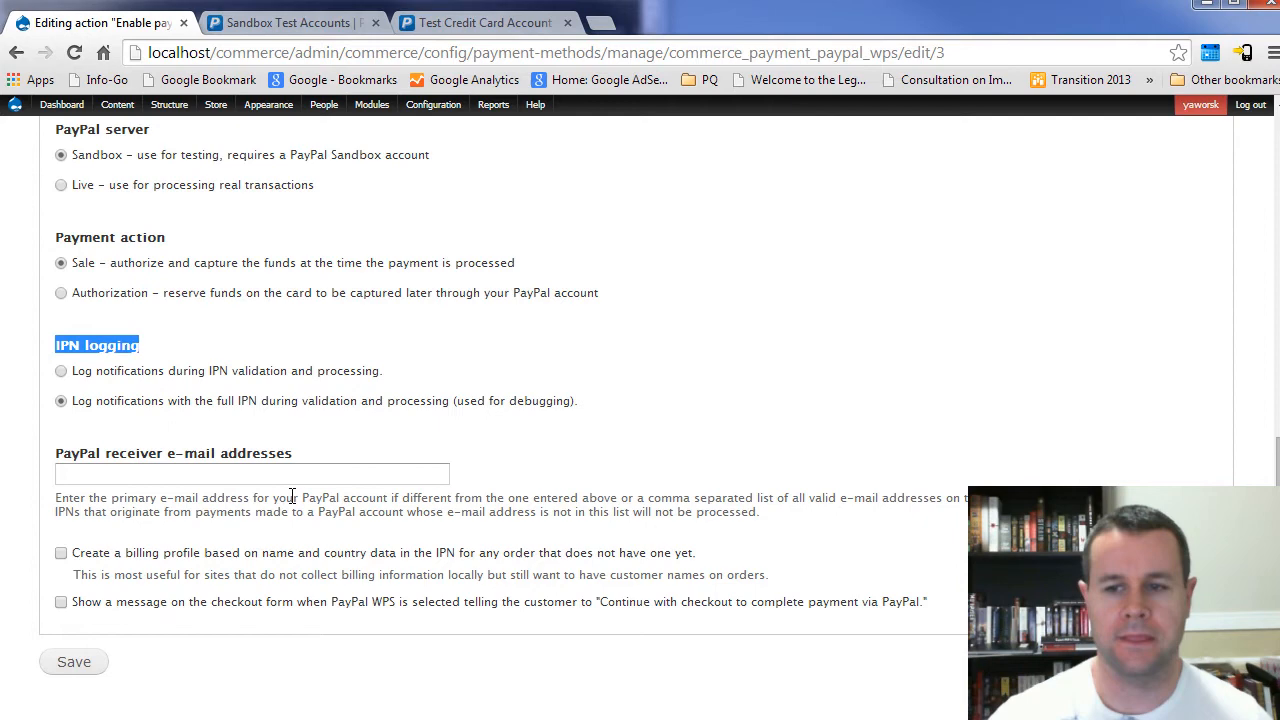
{"action": "left_click", "coordinate": [252, 473]}
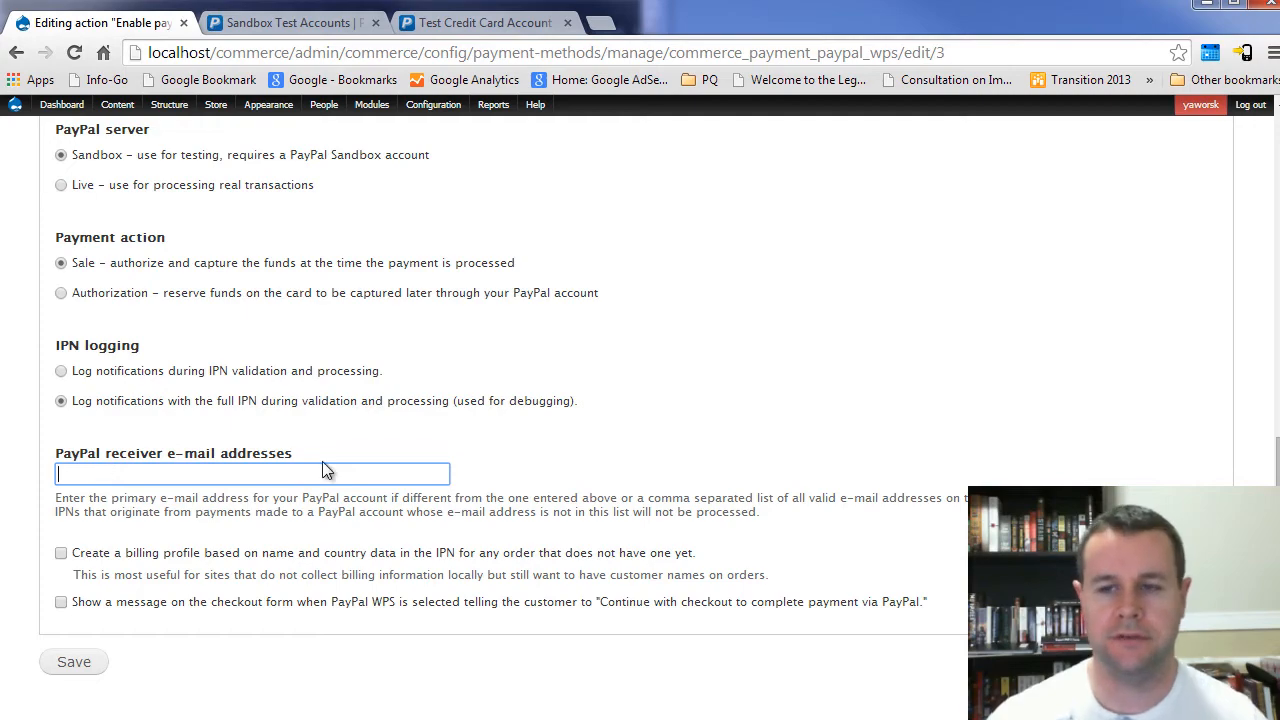
{"action": "scroll", "scroll_direction": "up", "scroll_amount": 3}
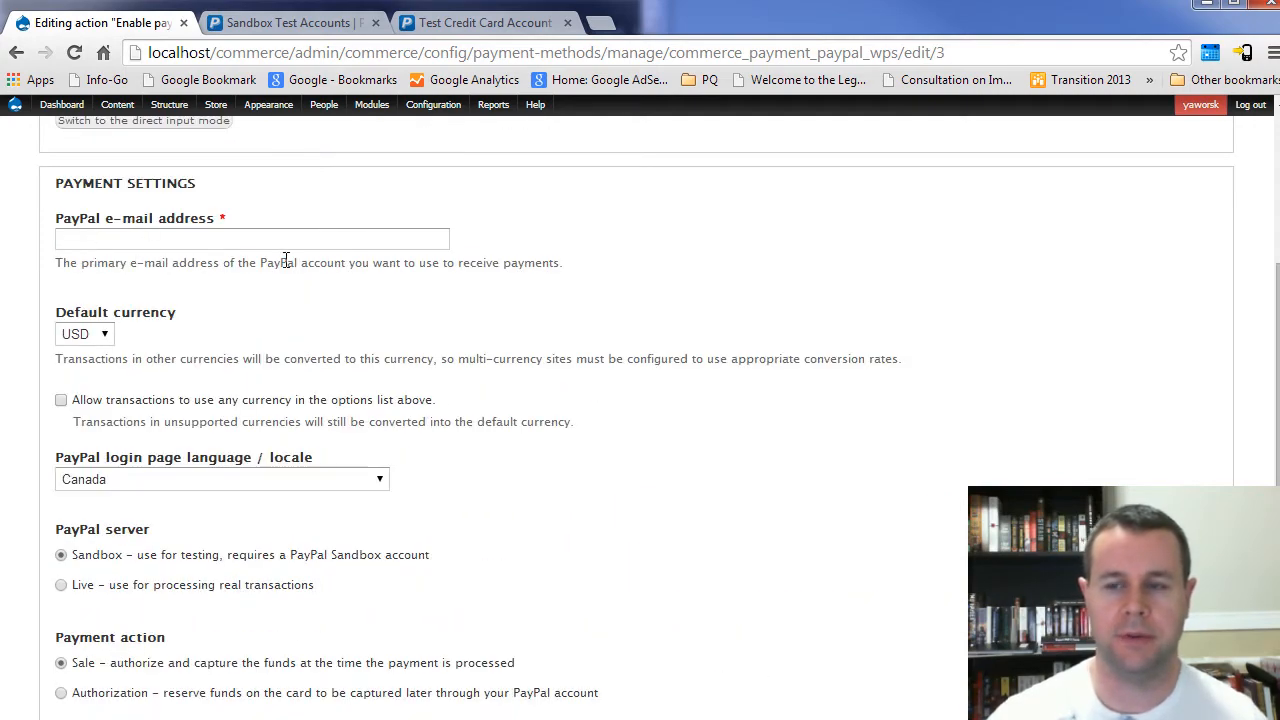
{"action": "scroll", "scroll_direction": "down", "scroll_amount": 3}
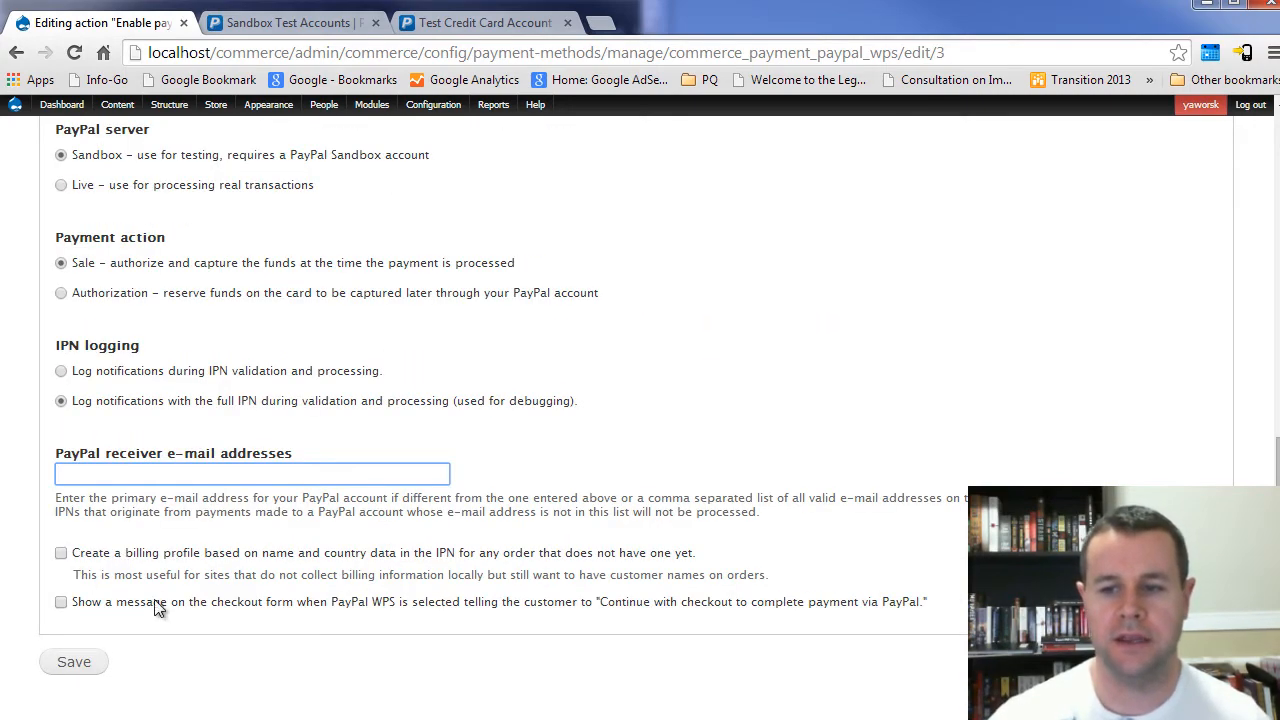
{"action": "mouse_move", "coordinate": [82, 611]}
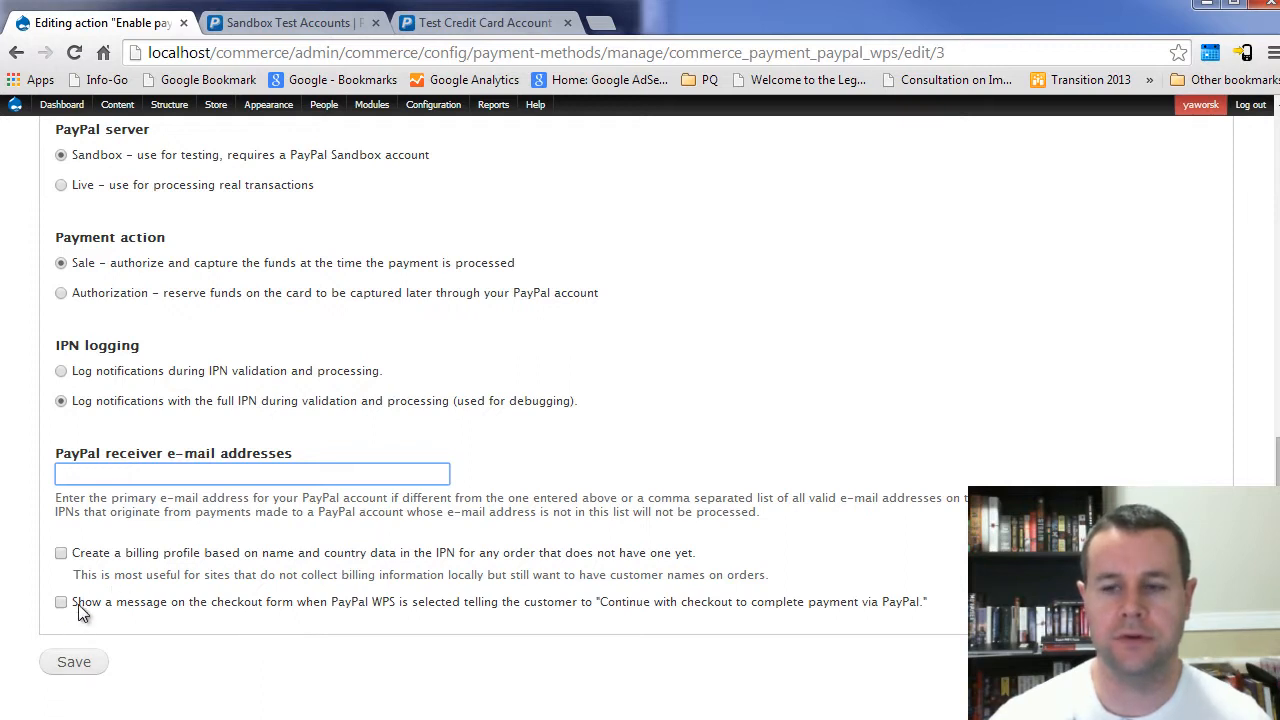
{"action": "mouse_move", "coordinate": [117, 573]}
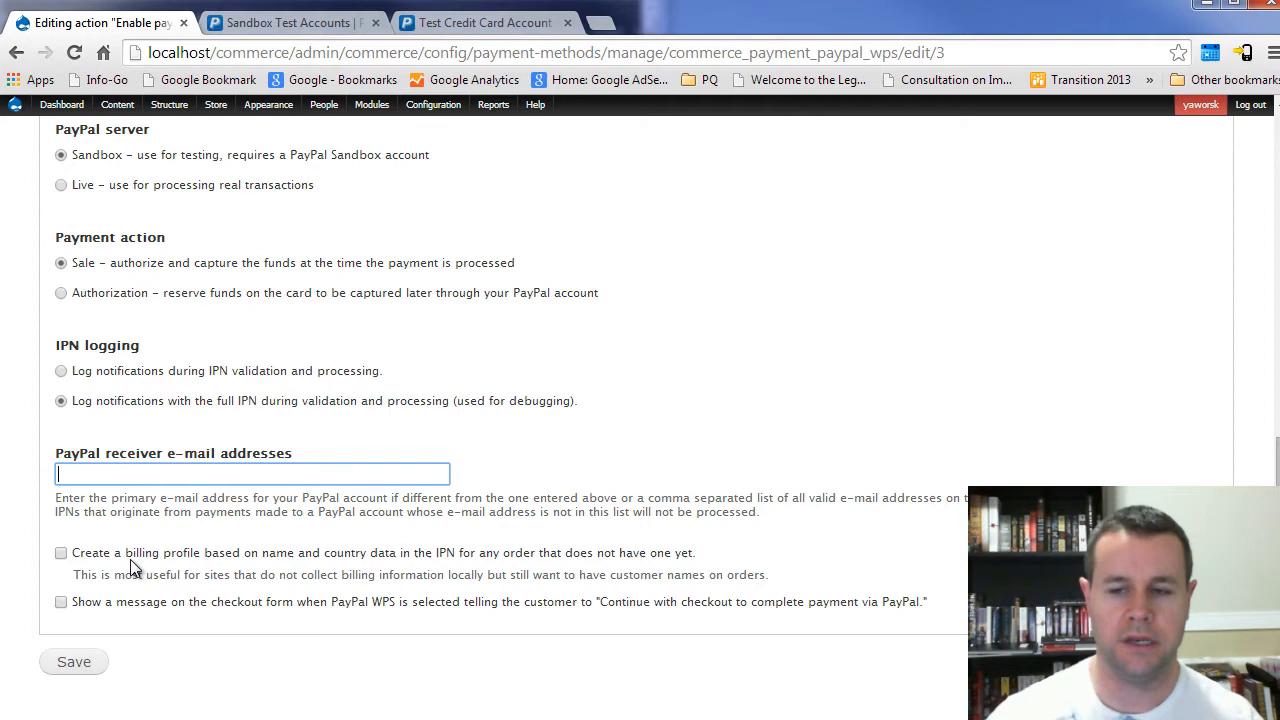
{"action": "mouse_move", "coordinate": [268, 612]}
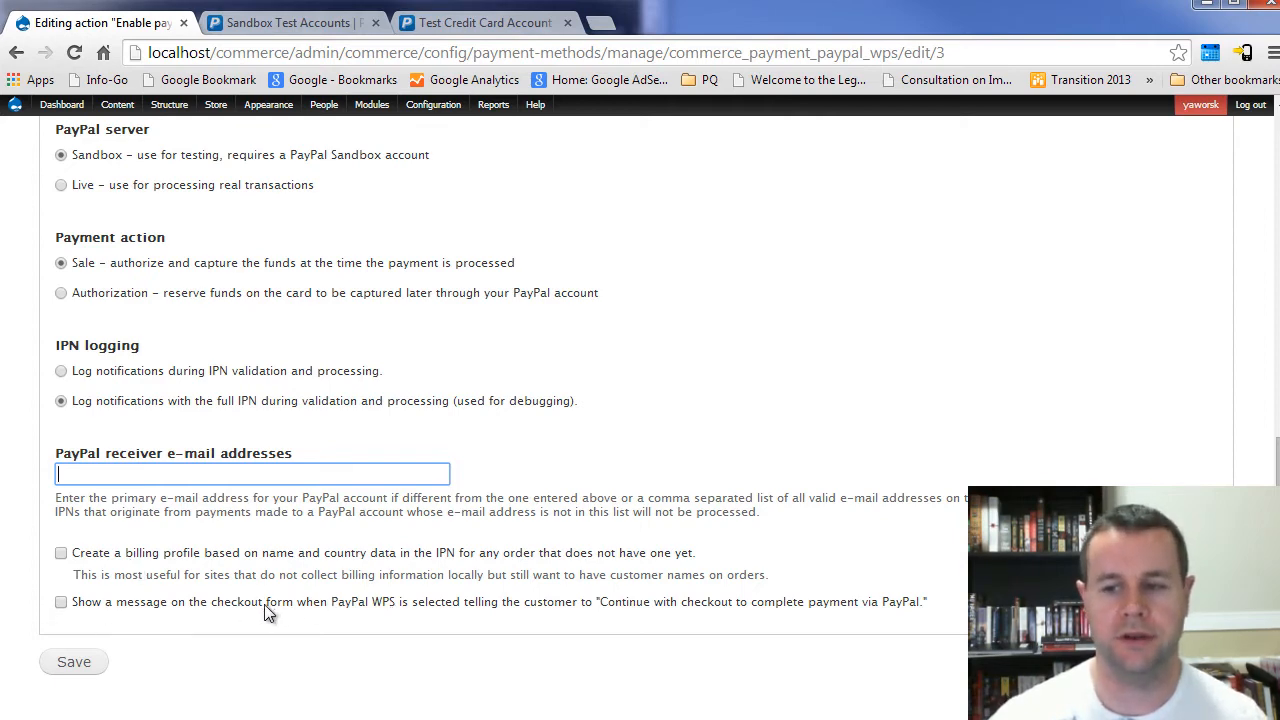
{"action": "left_click", "coordinate": [61, 601]}
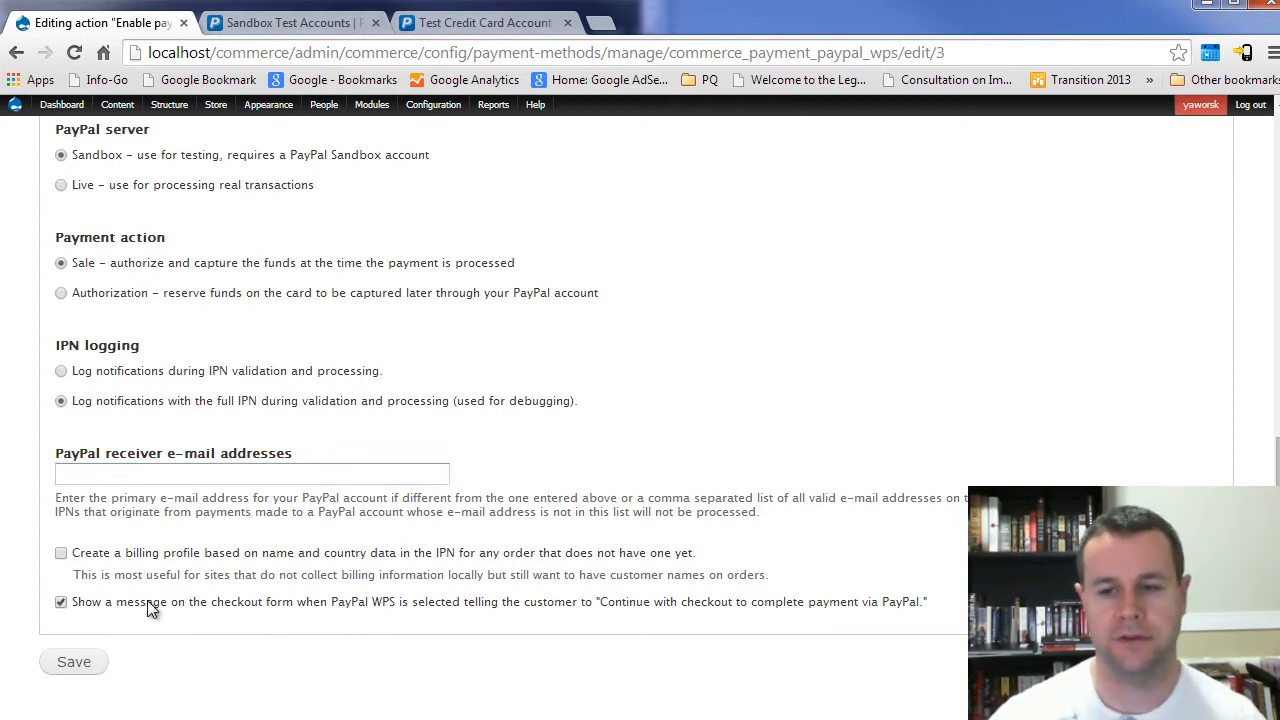
{"action": "scroll", "scroll_direction": "up", "scroll_amount": 3}
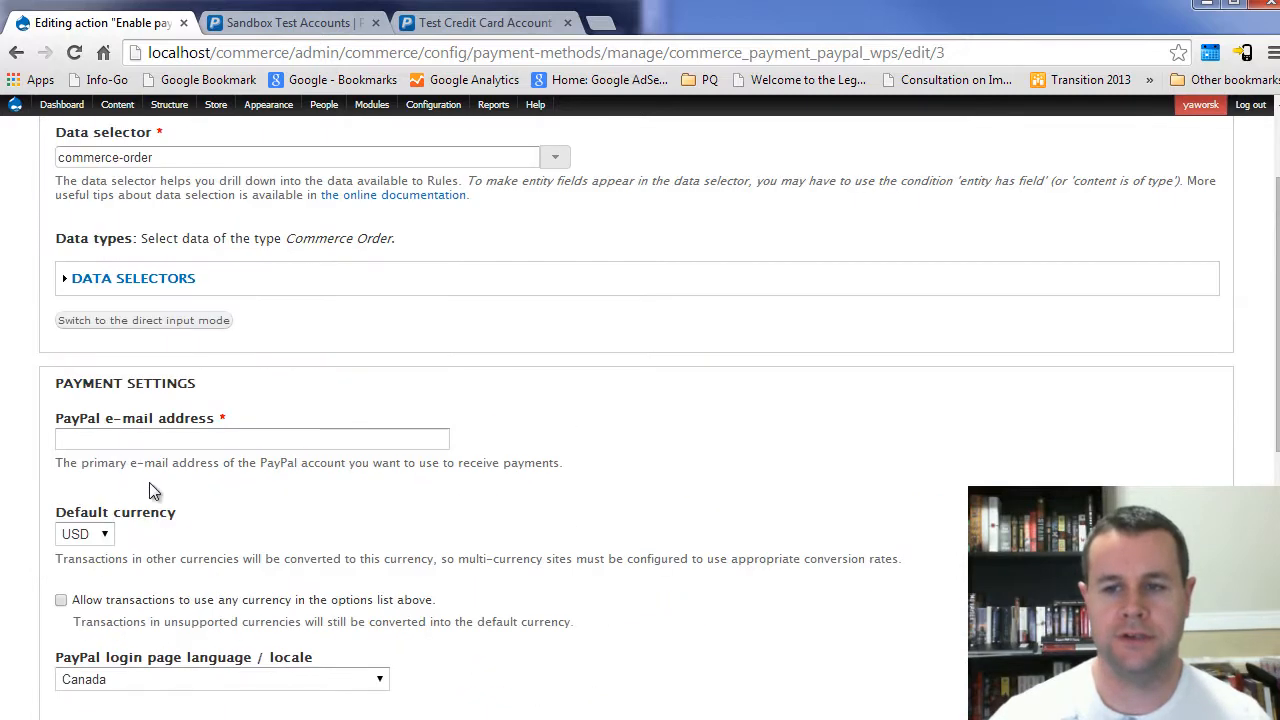
- Copy the business facilitator e-mail from the PayPal sandbox test accounts list
{"action": "left_click", "coordinate": [252, 439]}
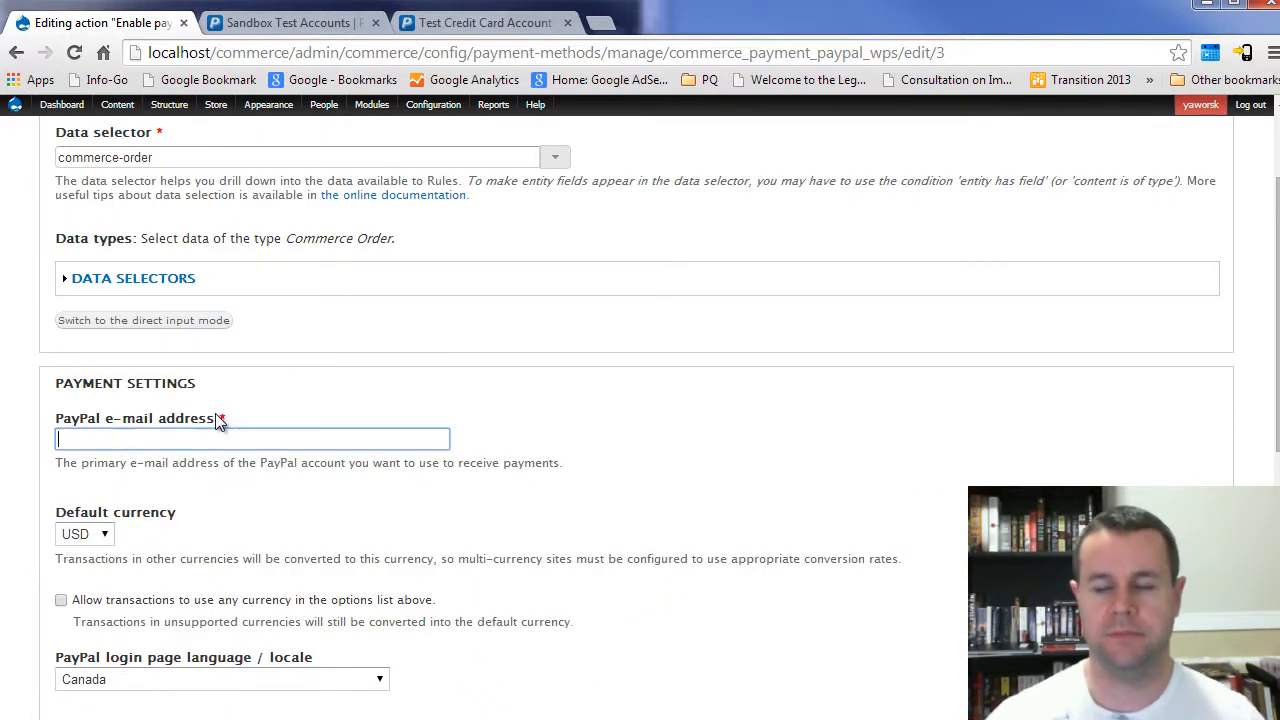
{"action": "left_click", "coordinate": [290, 22]}
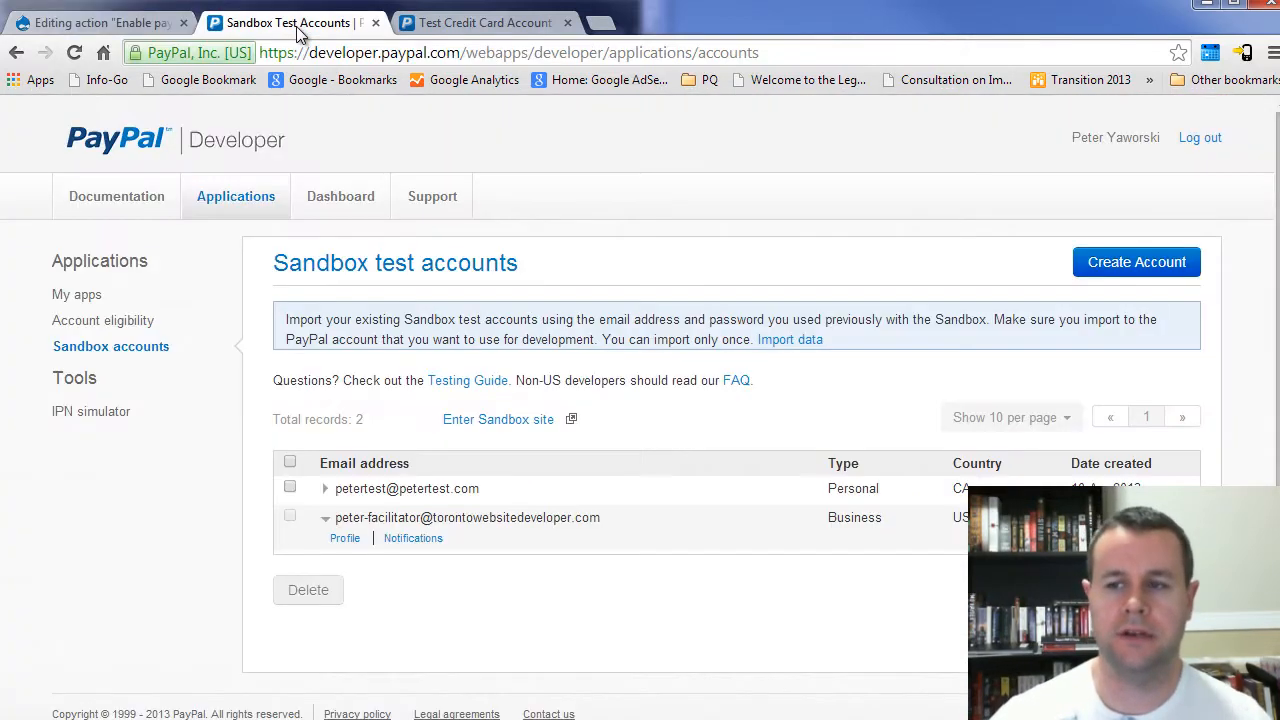
{"action": "mouse_move", "coordinate": [617, 357]}
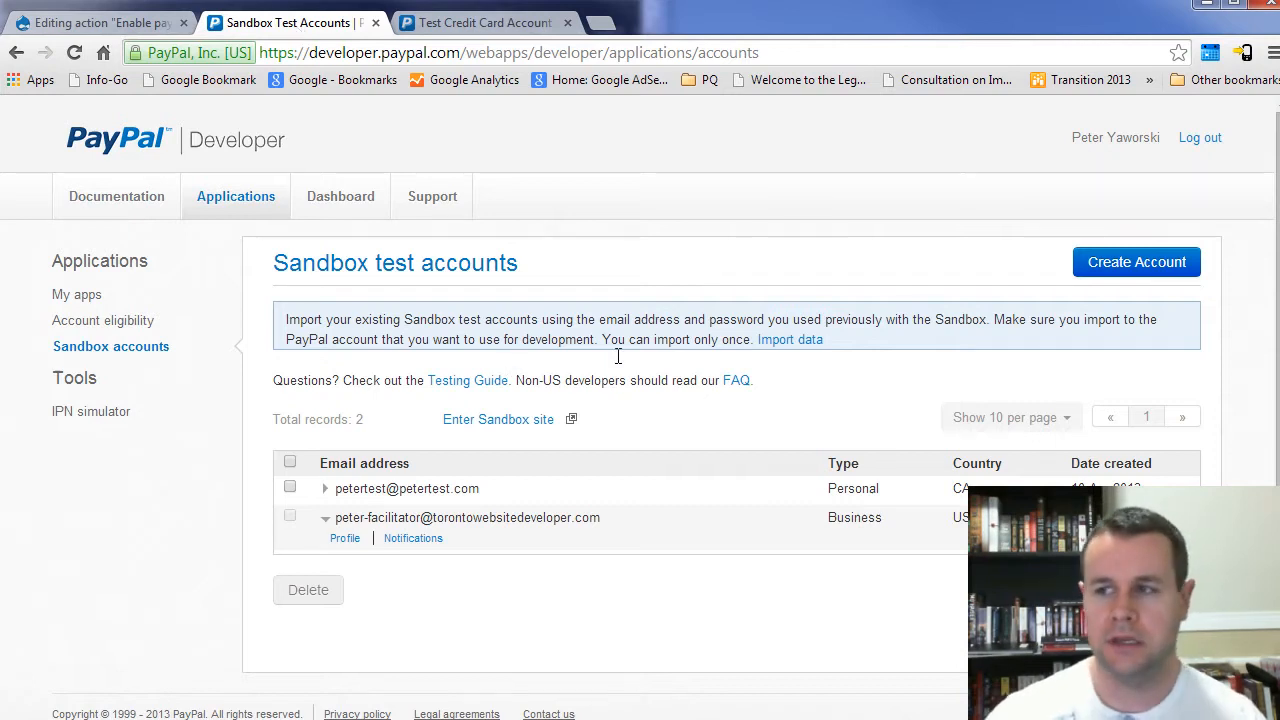
{"action": "mouse_move", "coordinate": [408, 156]}
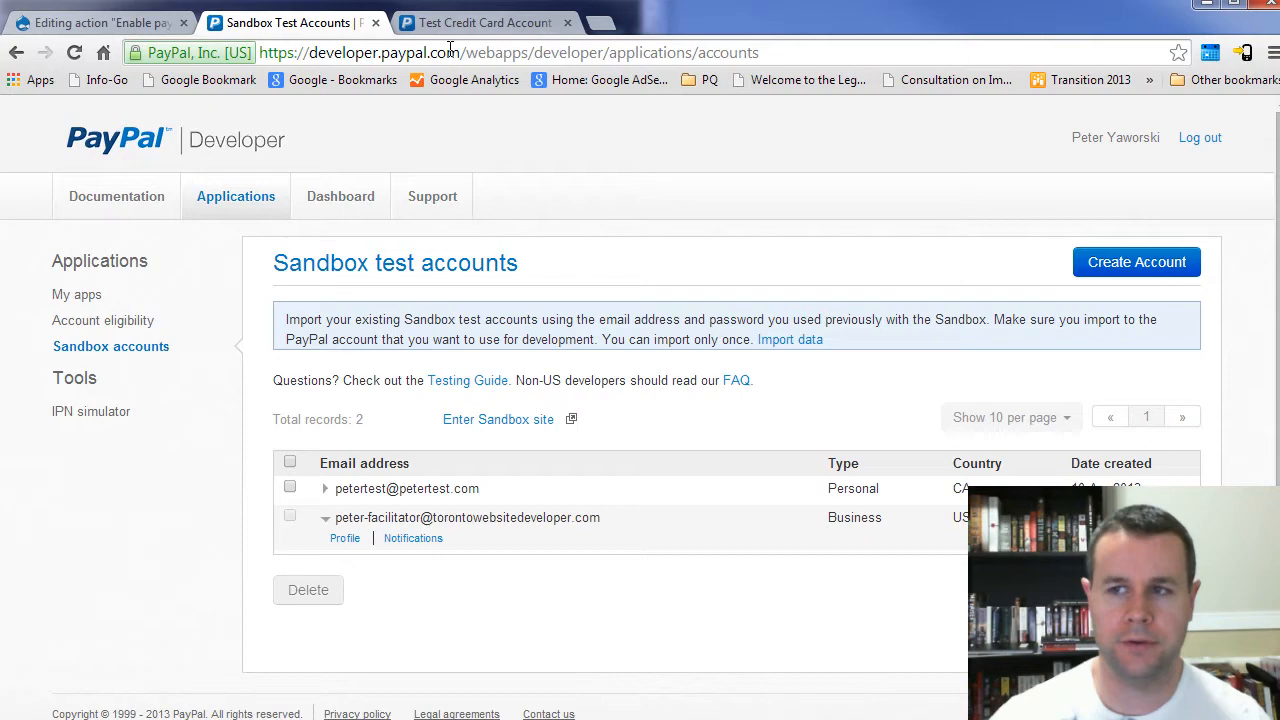
{"action": "mouse_move", "coordinate": [513, 485]}
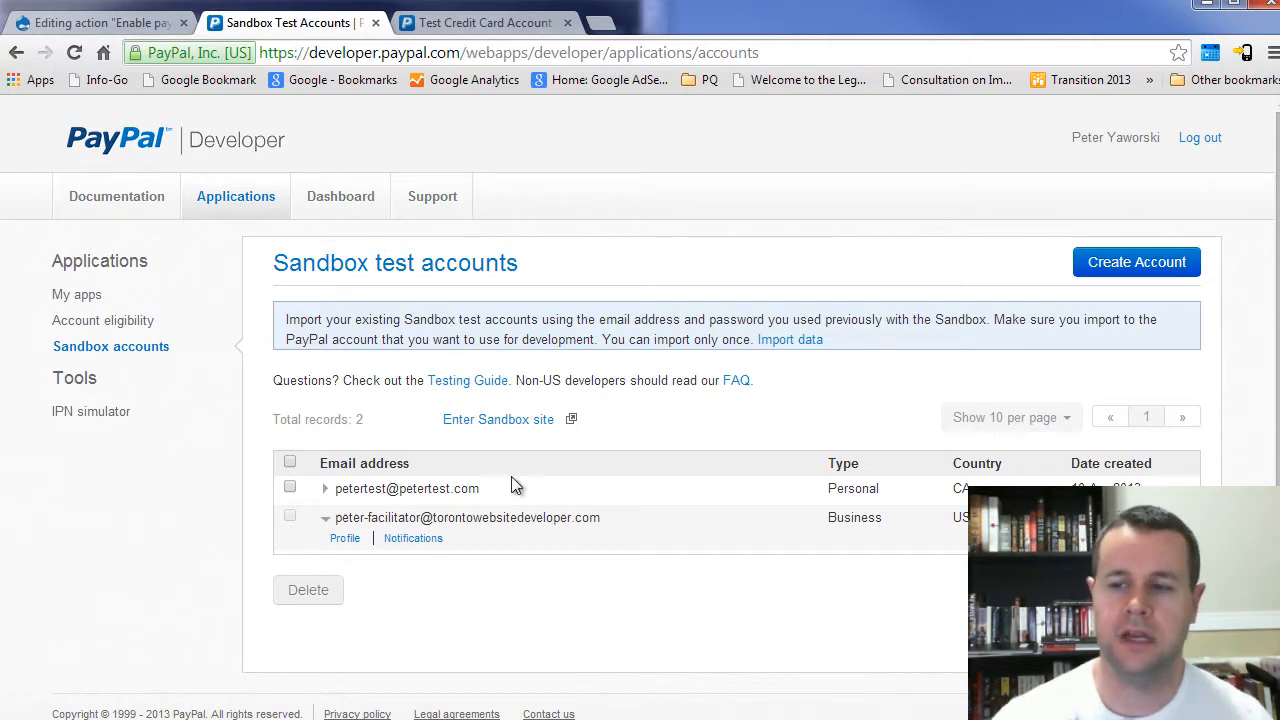
{"action": "mouse_move", "coordinate": [645, 524]}
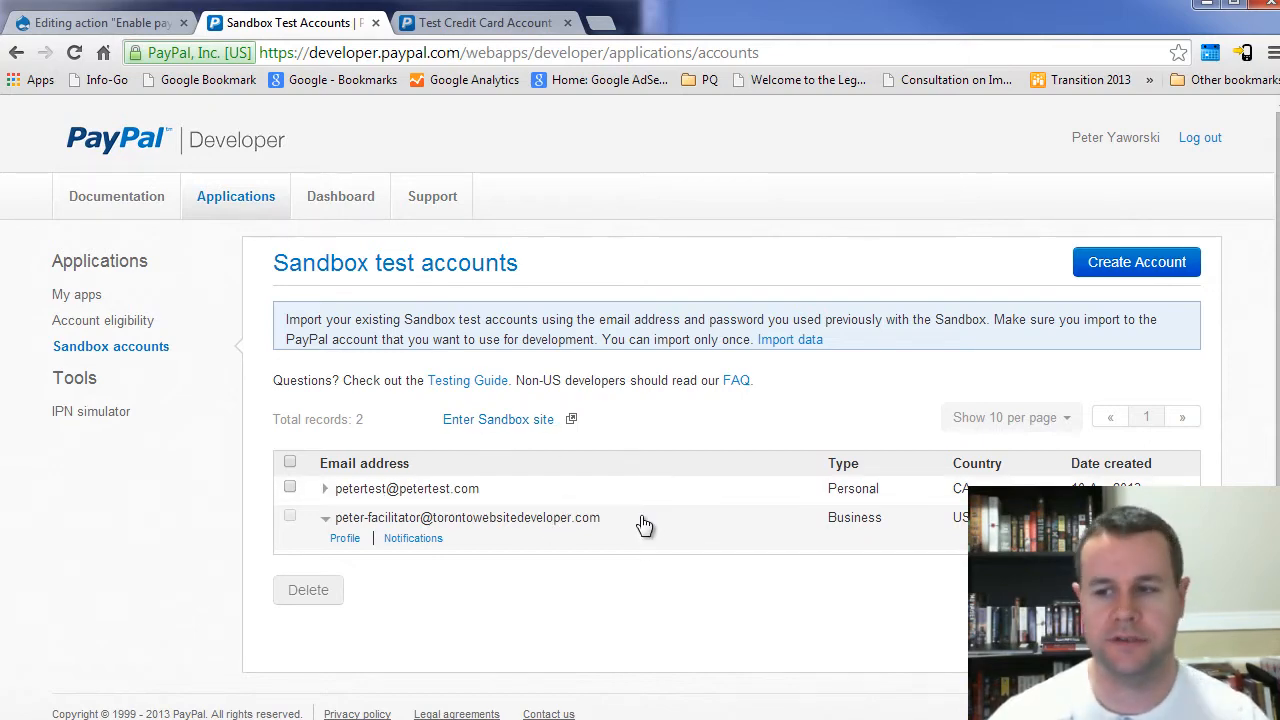
{"action": "double_click", "coordinate": [587, 517]}
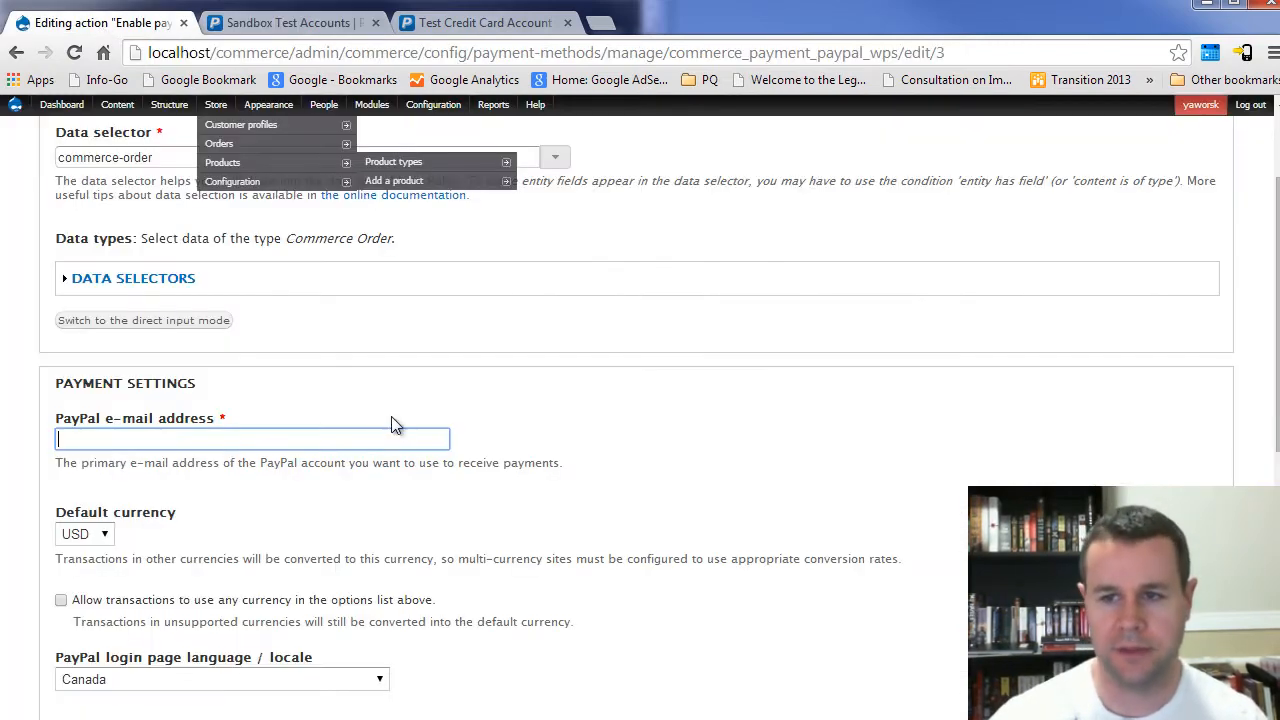
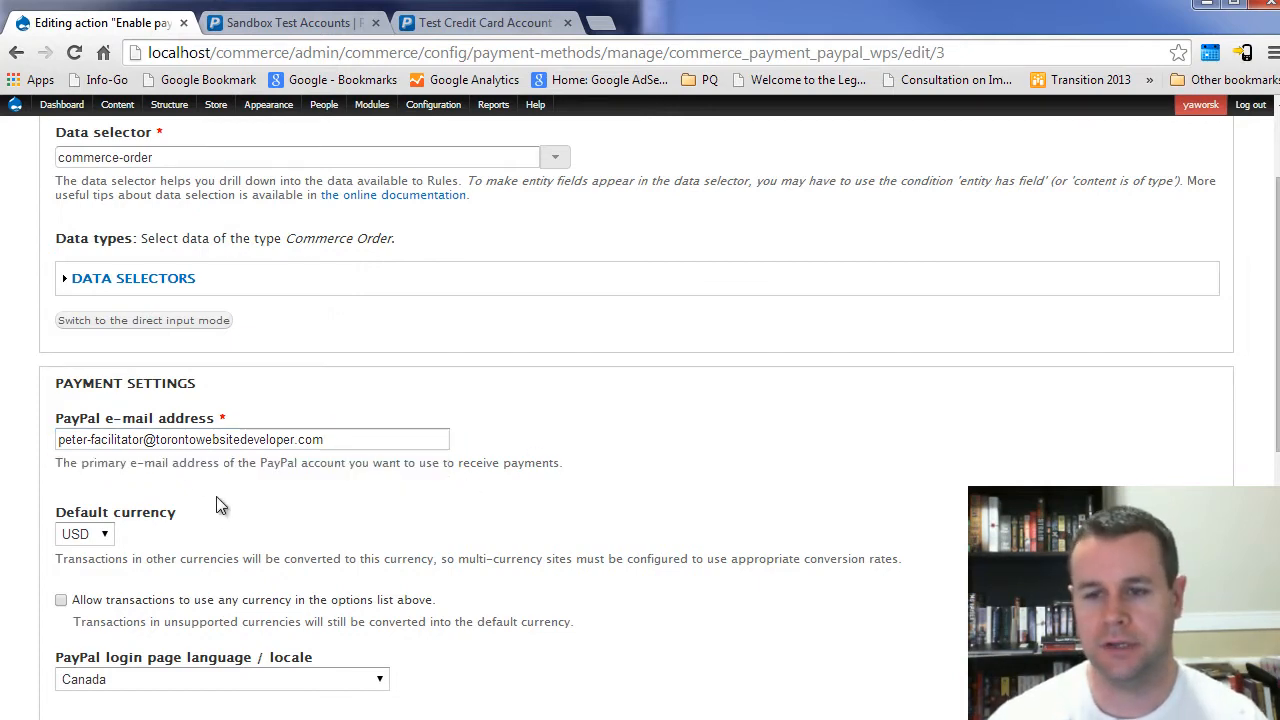
{"action": "scroll", "scroll_direction": "down", "scroll_amount": 3}
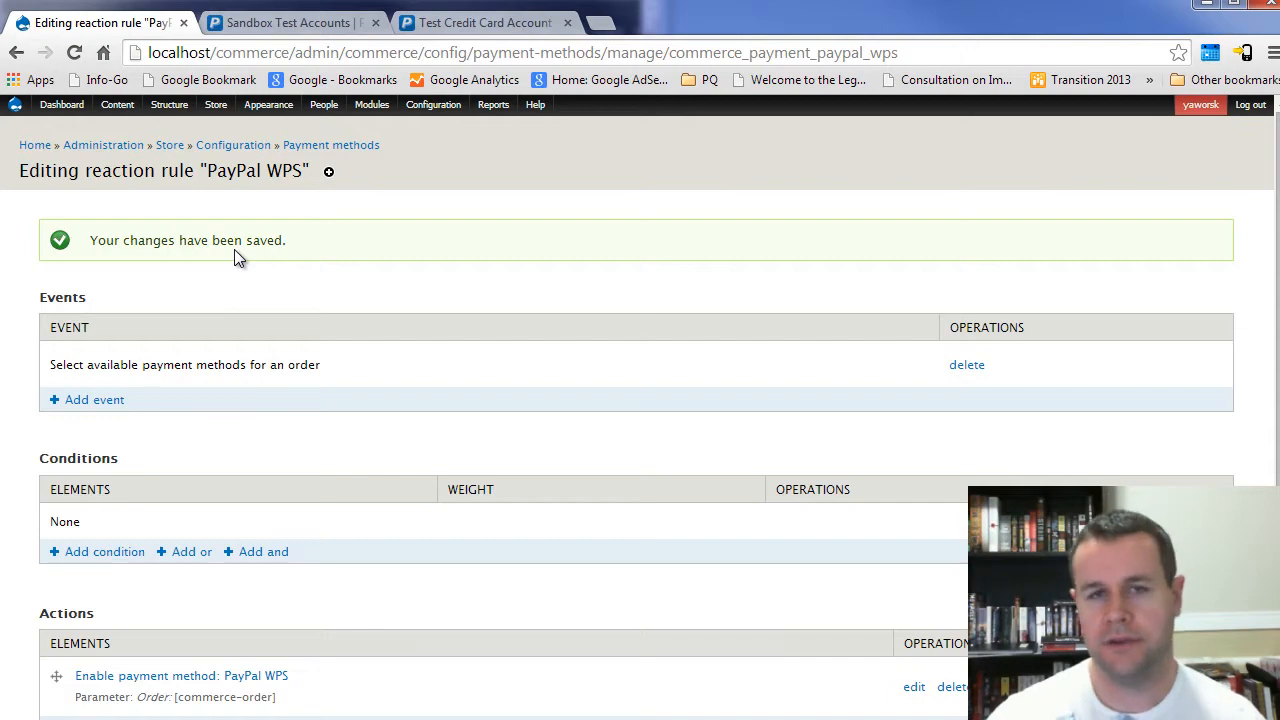
{"action": "mouse_move", "coordinate": [285, 222]}
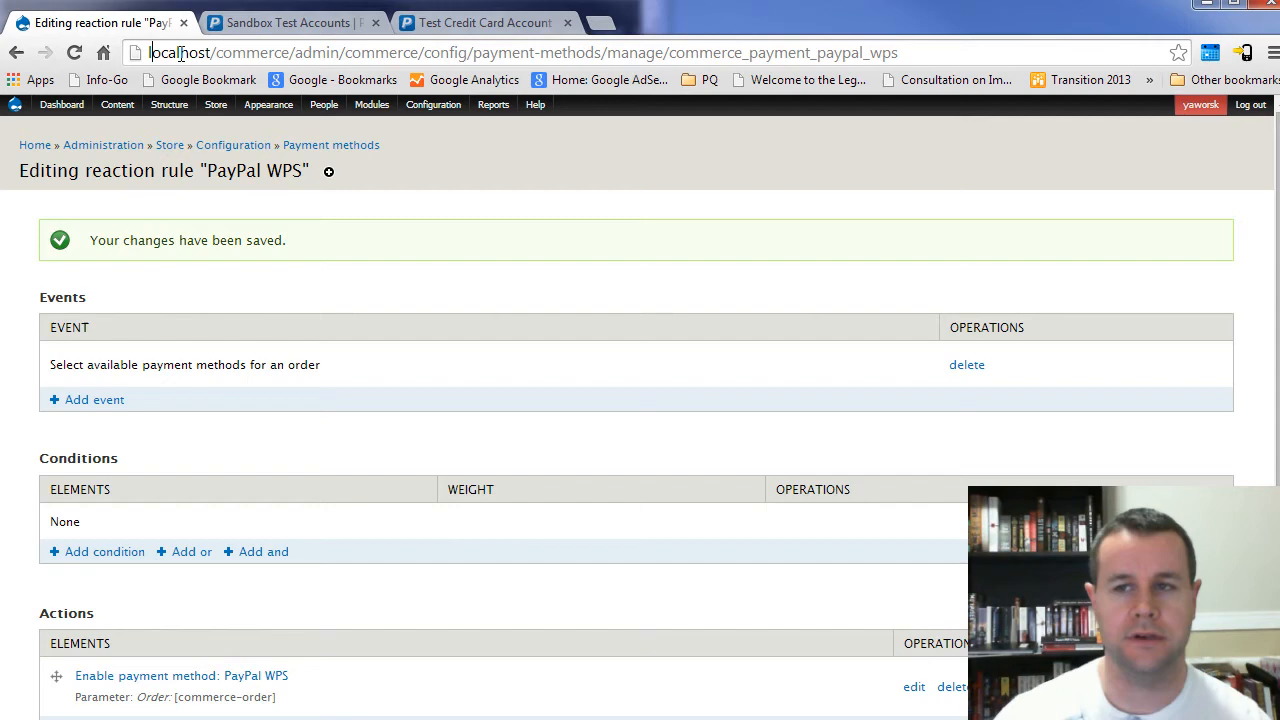
{"action": "left_click", "coordinate": [215, 104]}
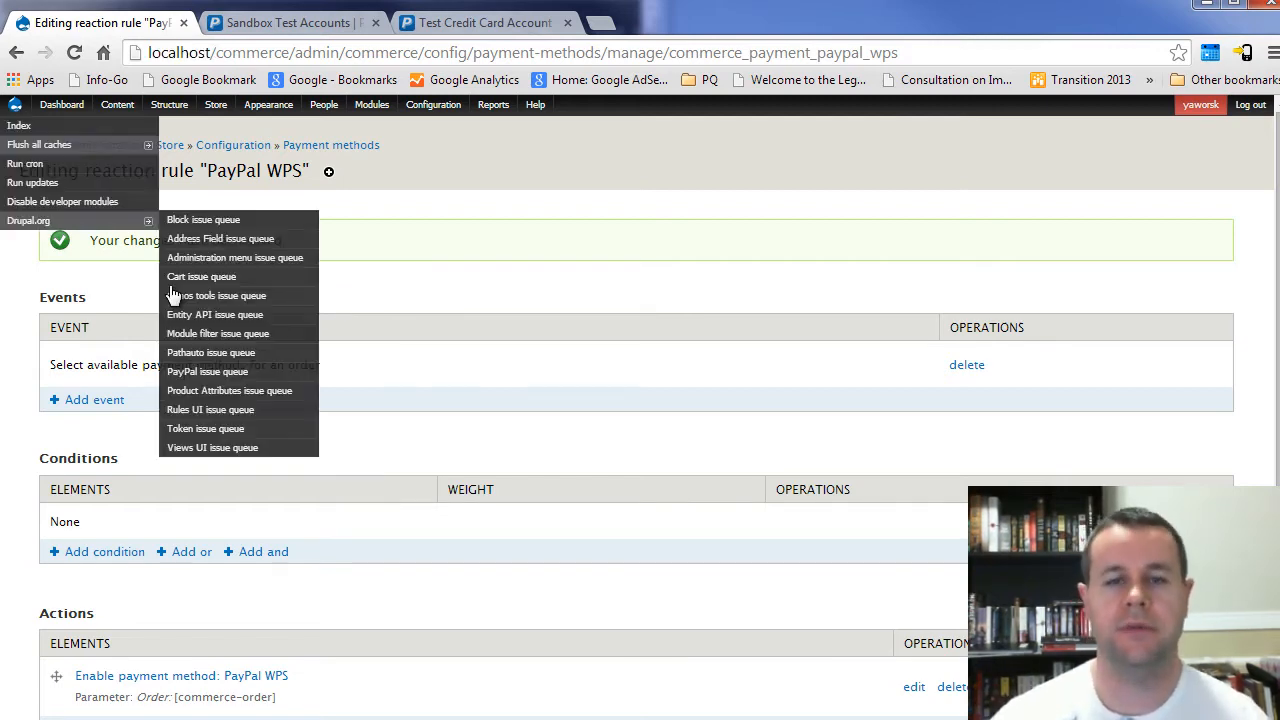
{"action": "left_click", "coordinate": [510, 250]}
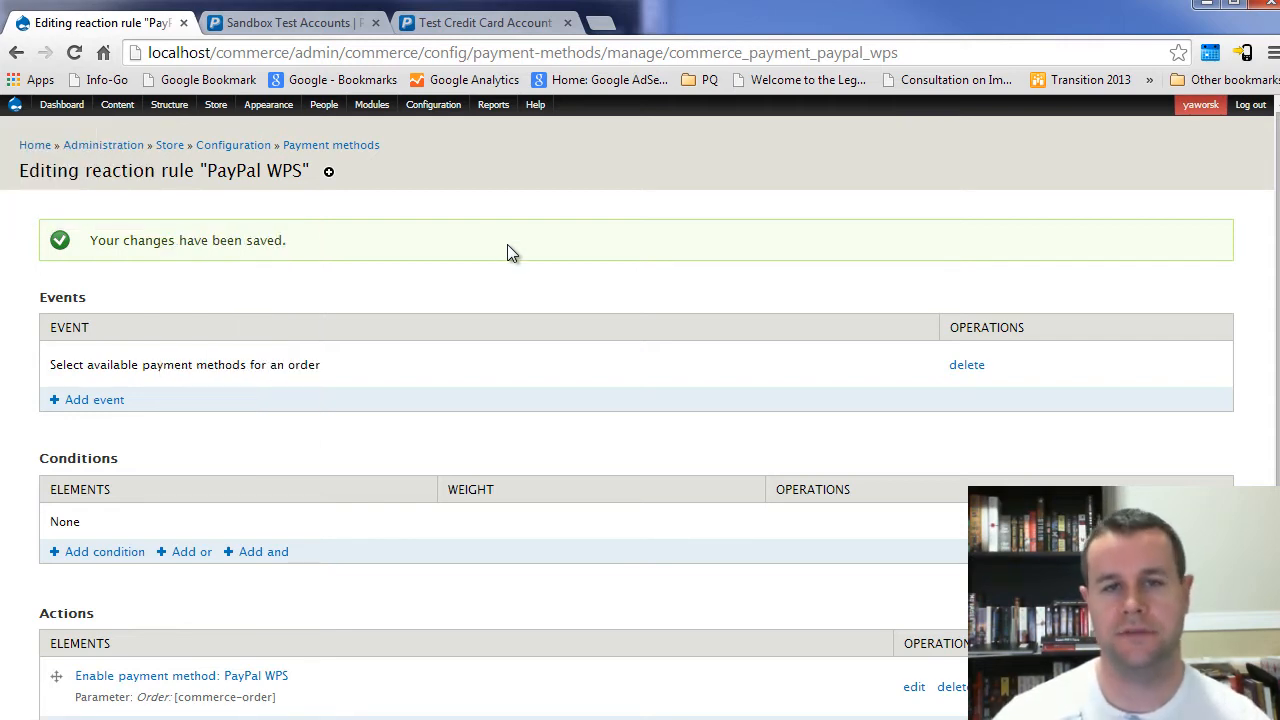
{"action": "mouse_move", "coordinate": [435, 226]}
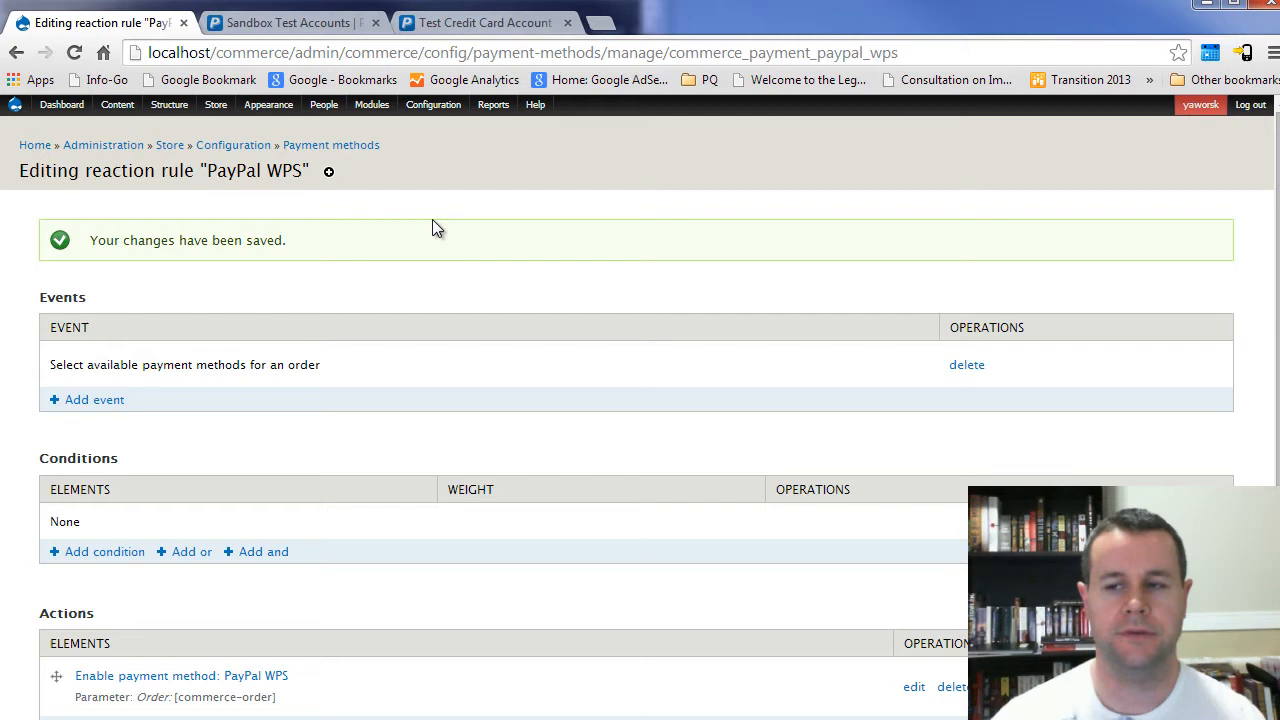
{"action": "mouse_move", "coordinate": [285, 193]}
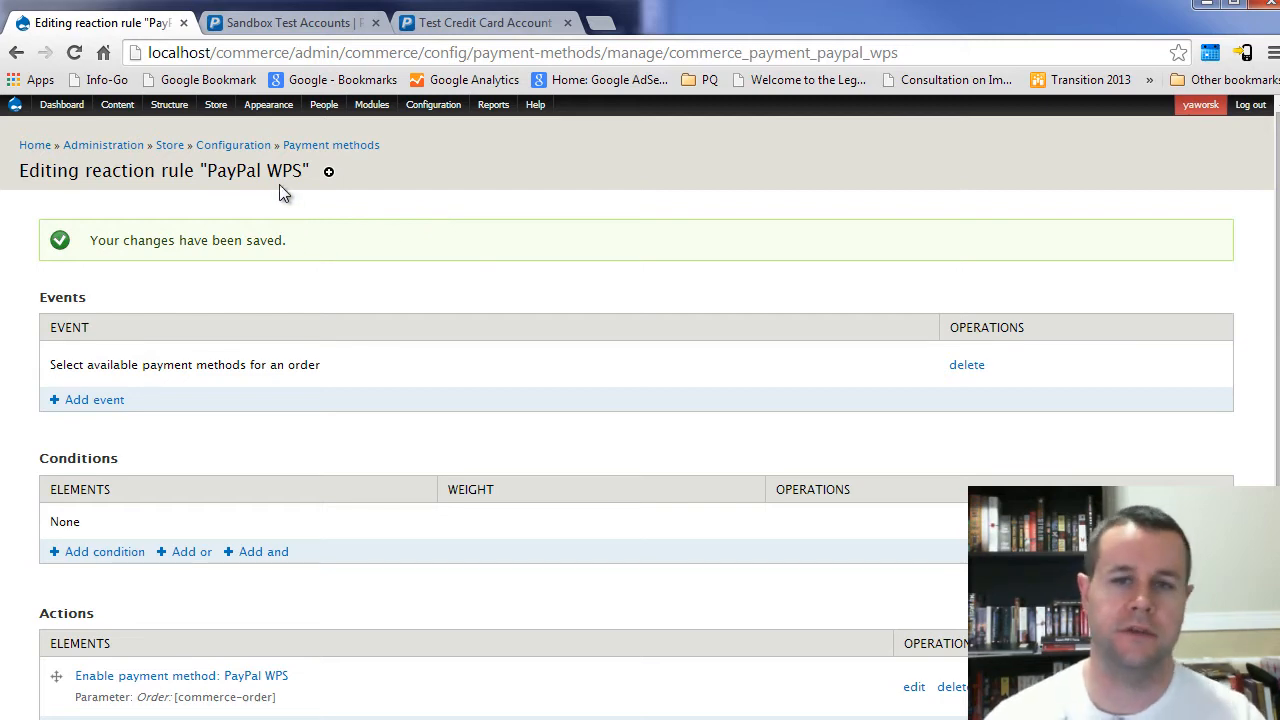
{"action": "mouse_move", "coordinate": [60, 220]}
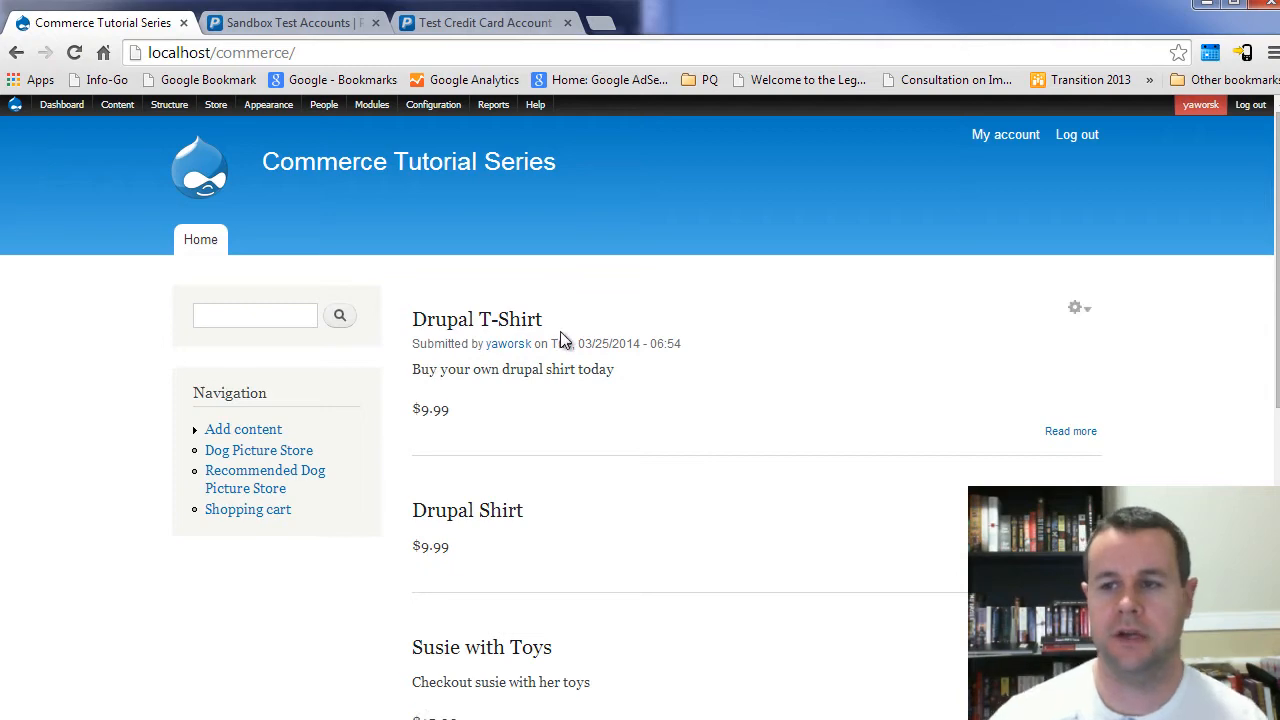
- Add a red Drupal T-Shirt to the cart and proceed to checkout
{"action": "left_click", "coordinate": [477, 319]}
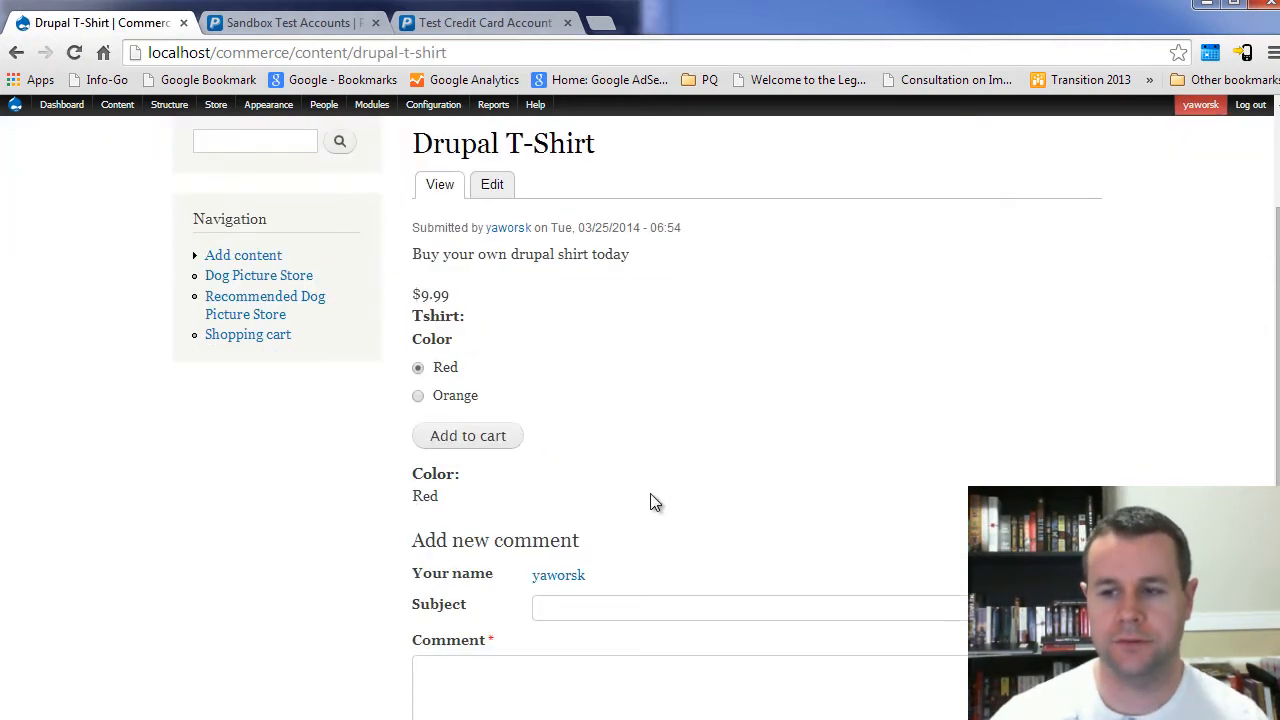
{"action": "left_click", "coordinate": [467, 435]}
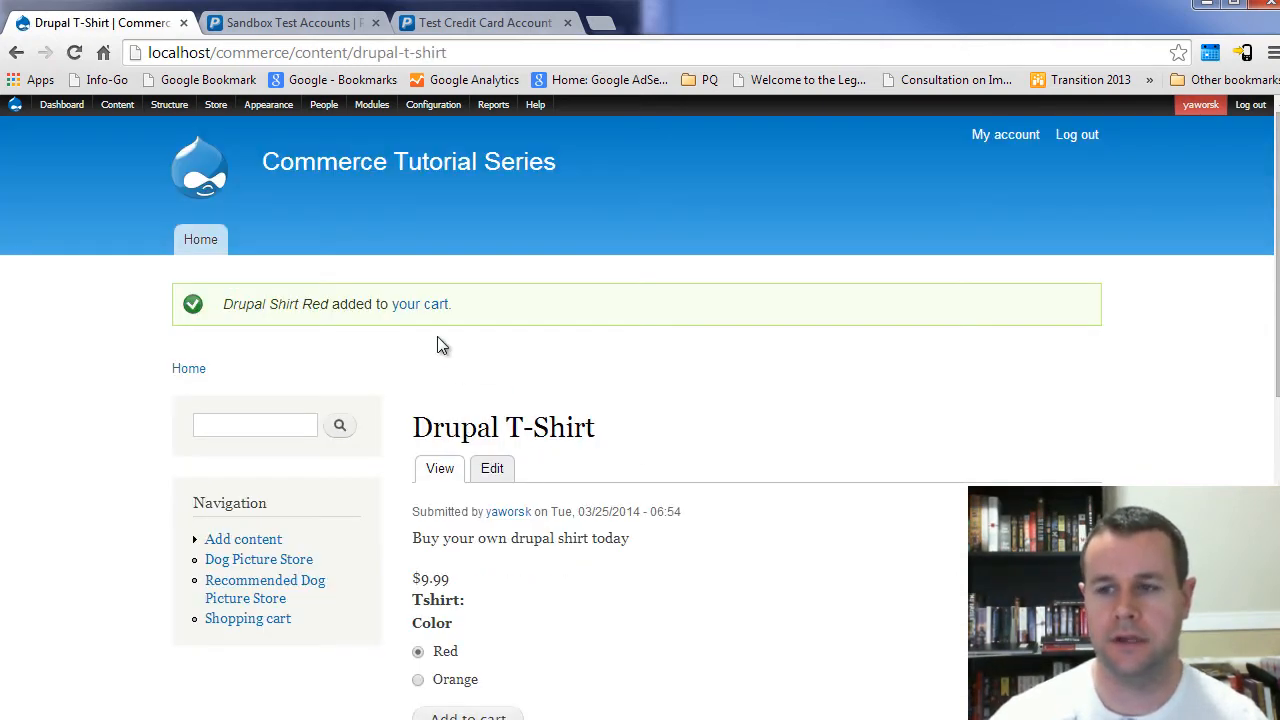
{"action": "left_click", "coordinate": [420, 304]}
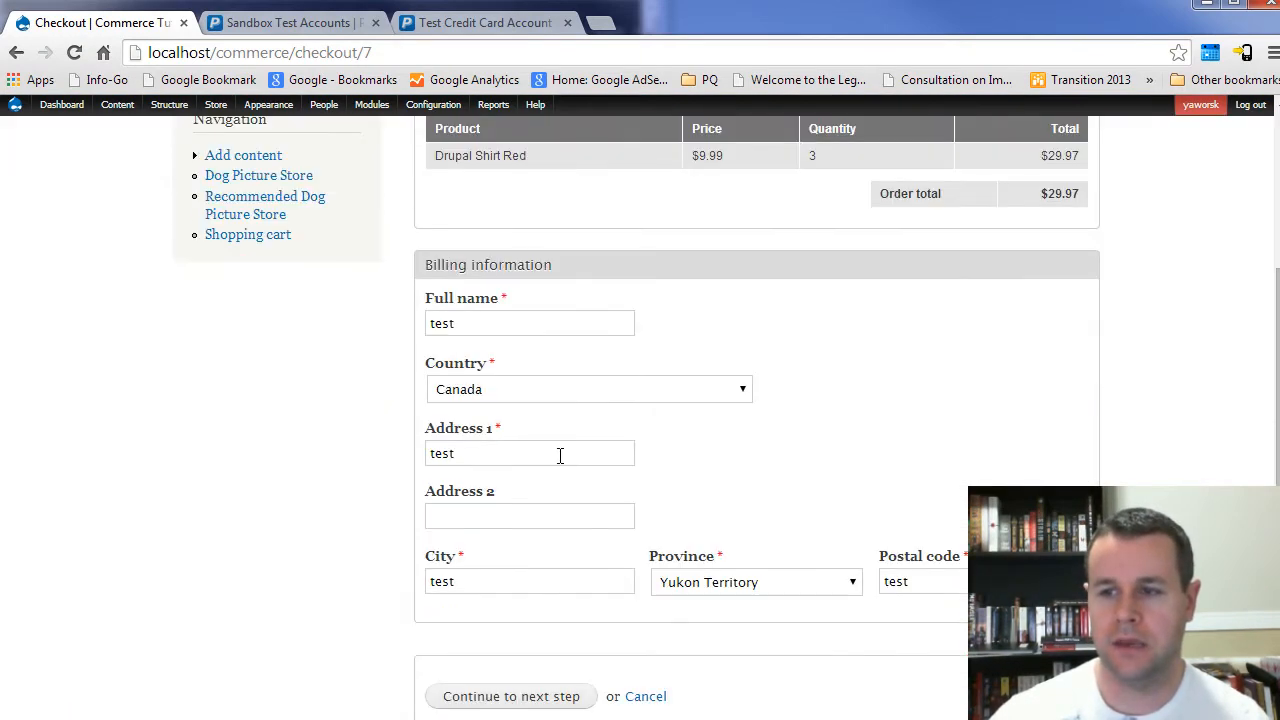
- Submit the billing details and select PayPal as the payment method
{"action": "scroll", "scroll_direction": "down", "scroll_amount": 3}
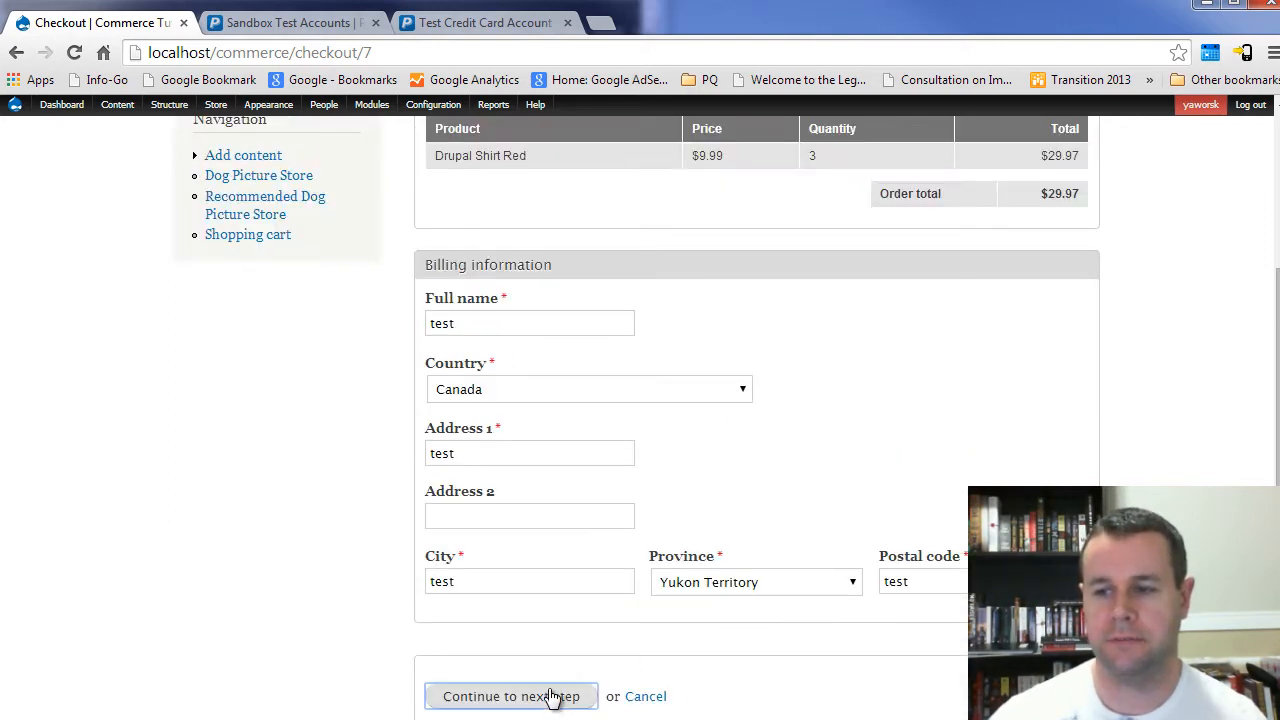
{"action": "left_click", "coordinate": [510, 696]}
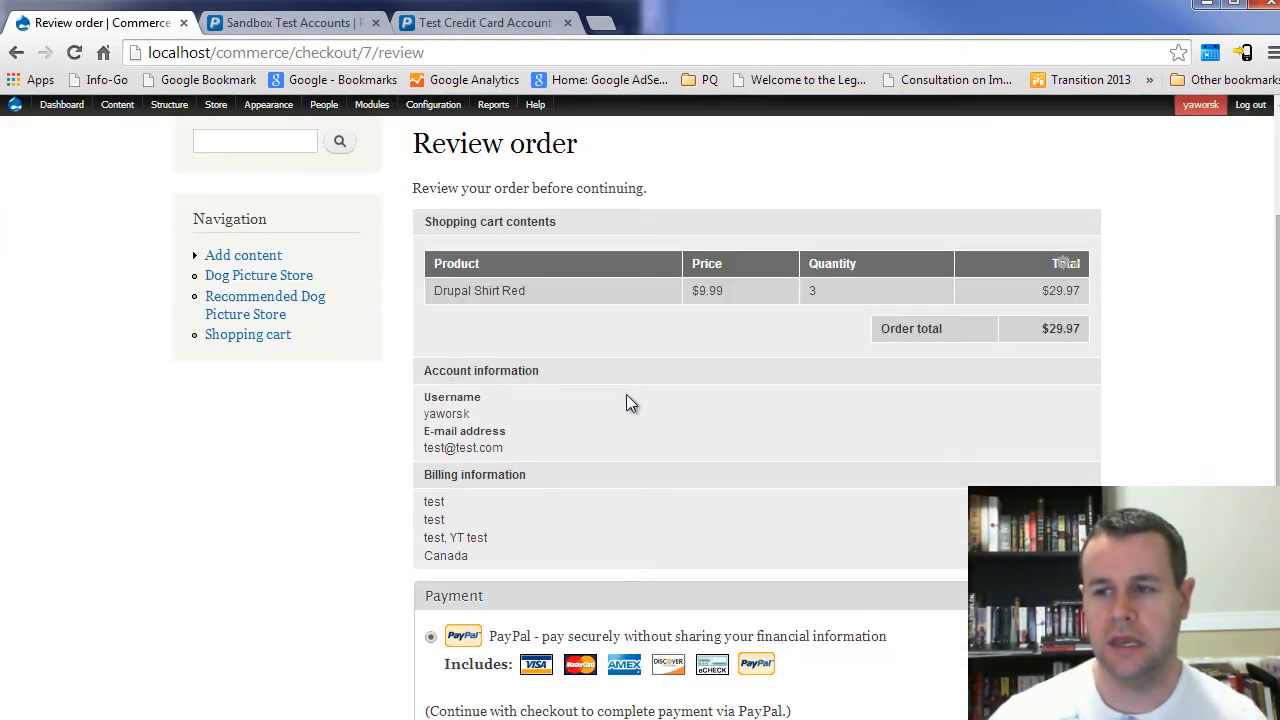
{"action": "scroll", "scroll_direction": "down", "scroll_amount": 3}
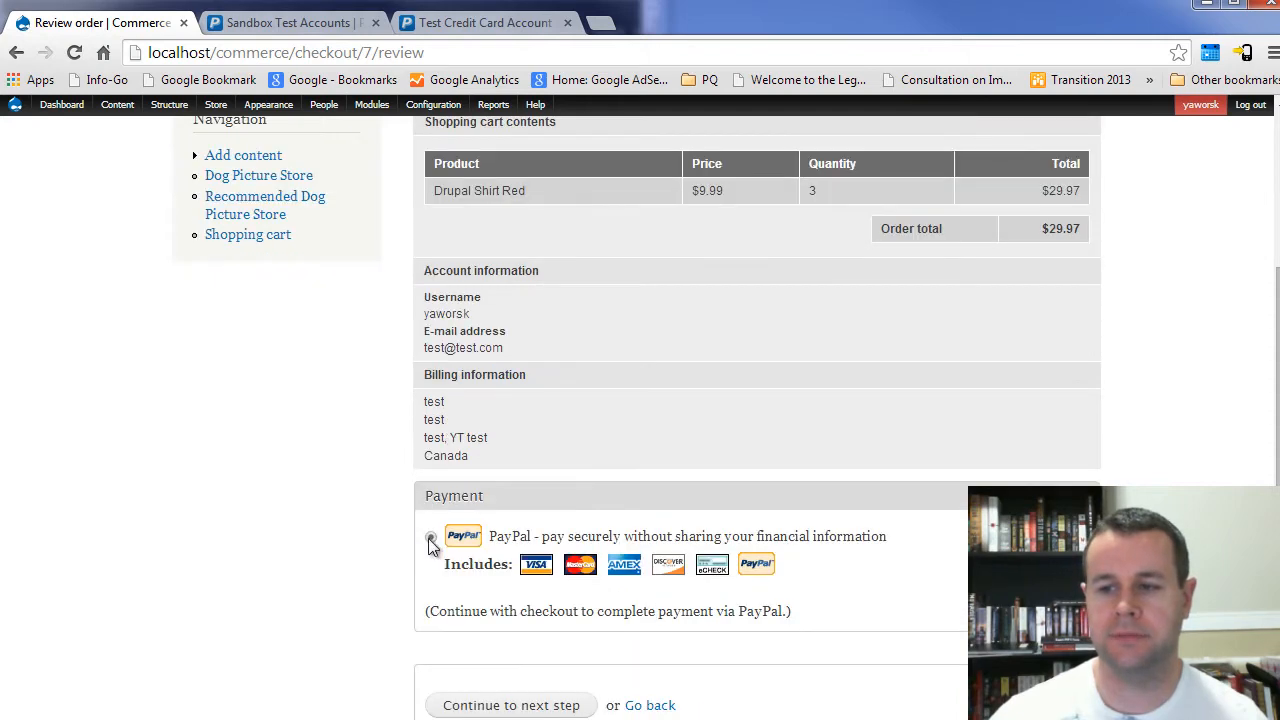
{"action": "left_click", "coordinate": [431, 536]}
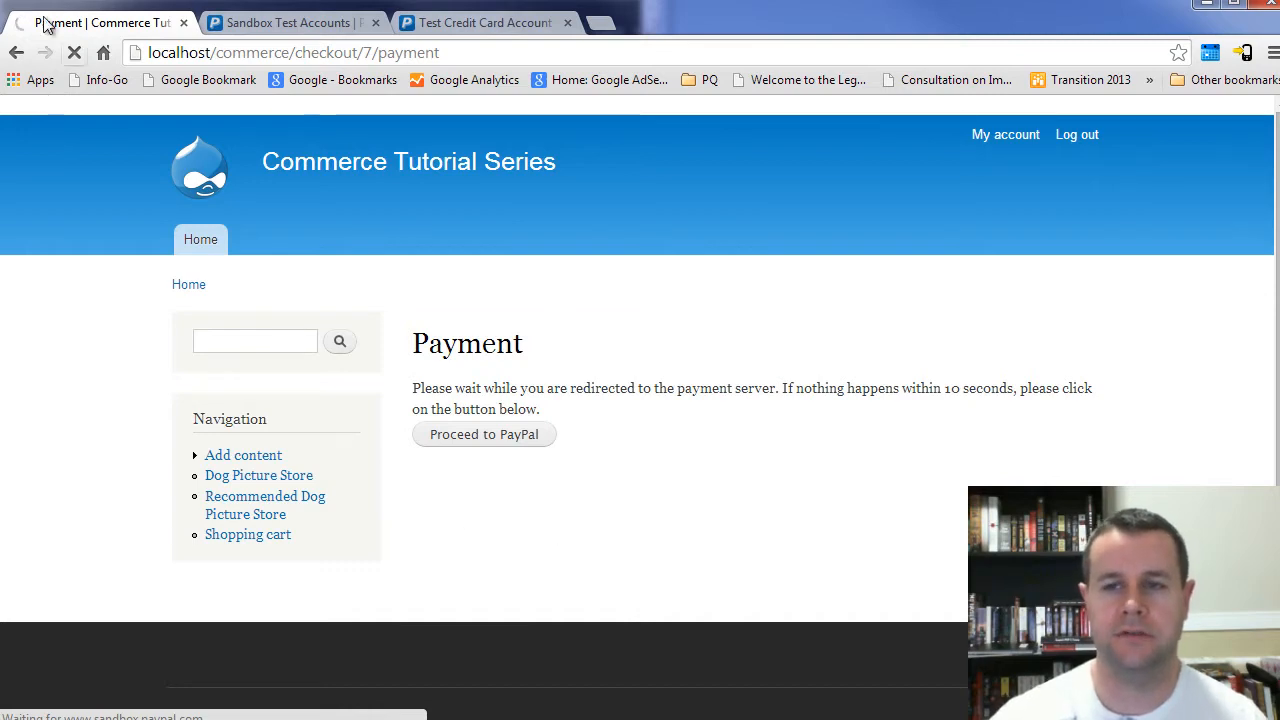
{"action": "mouse_move", "coordinate": [480, 467]}
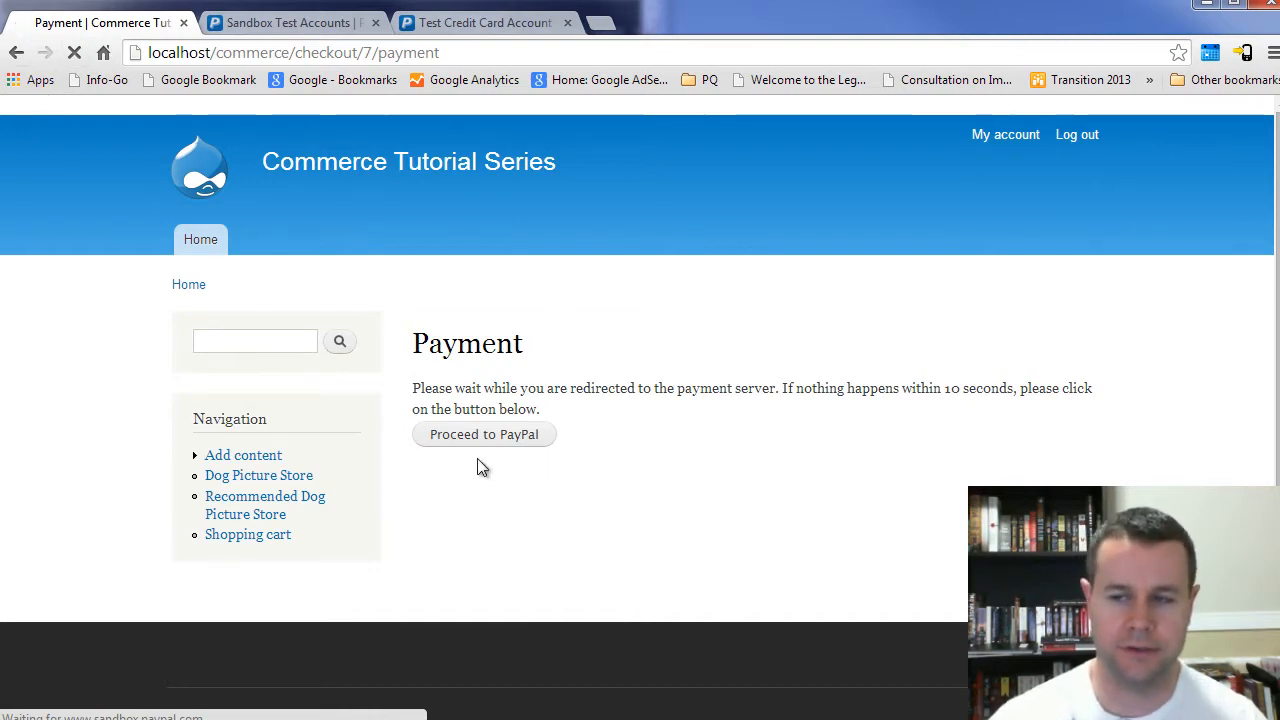
- Log in to PayPal Sandbox as the personal test buyer and pay $29.97
{"action": "left_click", "coordinate": [483, 434]}
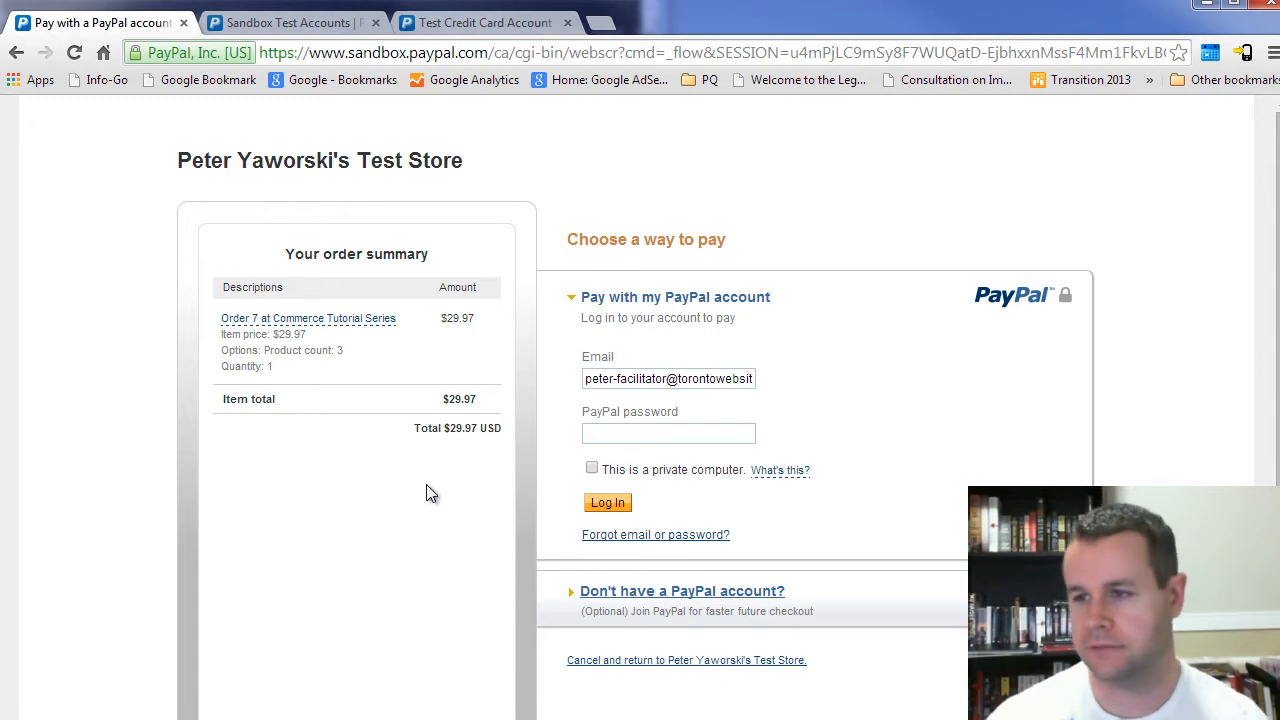
{"action": "left_click", "coordinate": [290, 22]}
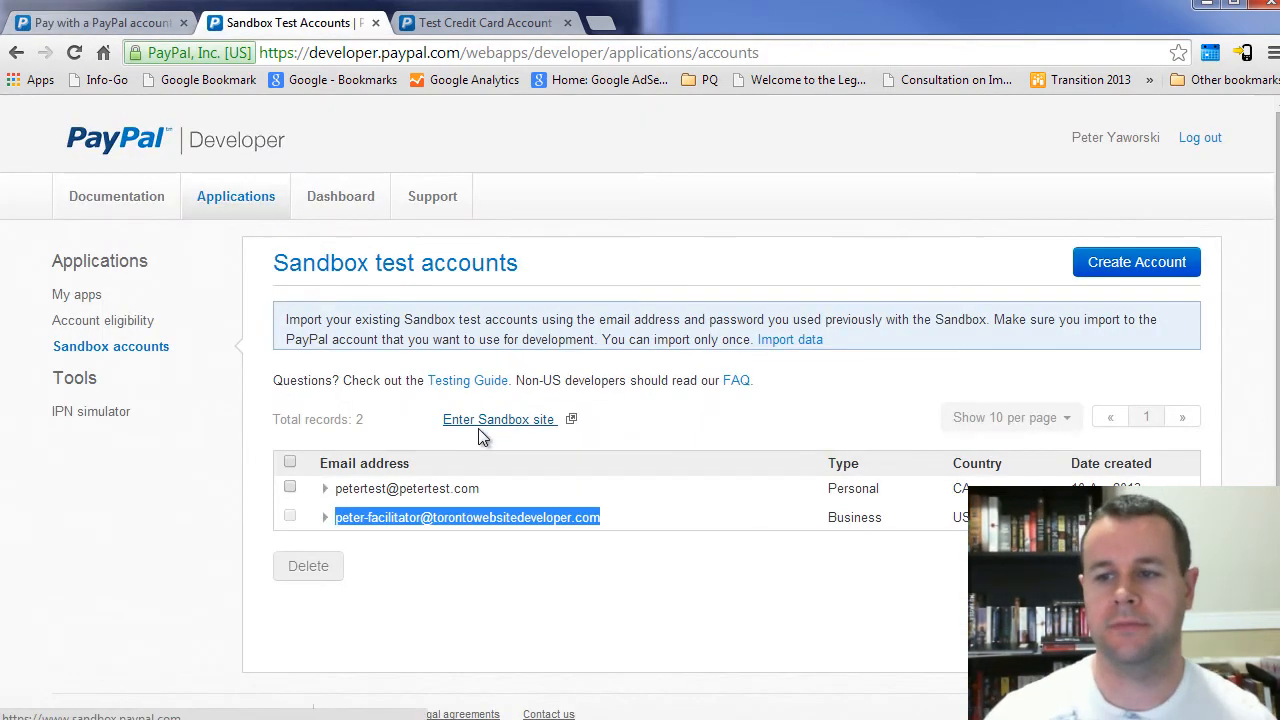
{"action": "left_click", "coordinate": [325, 488]}
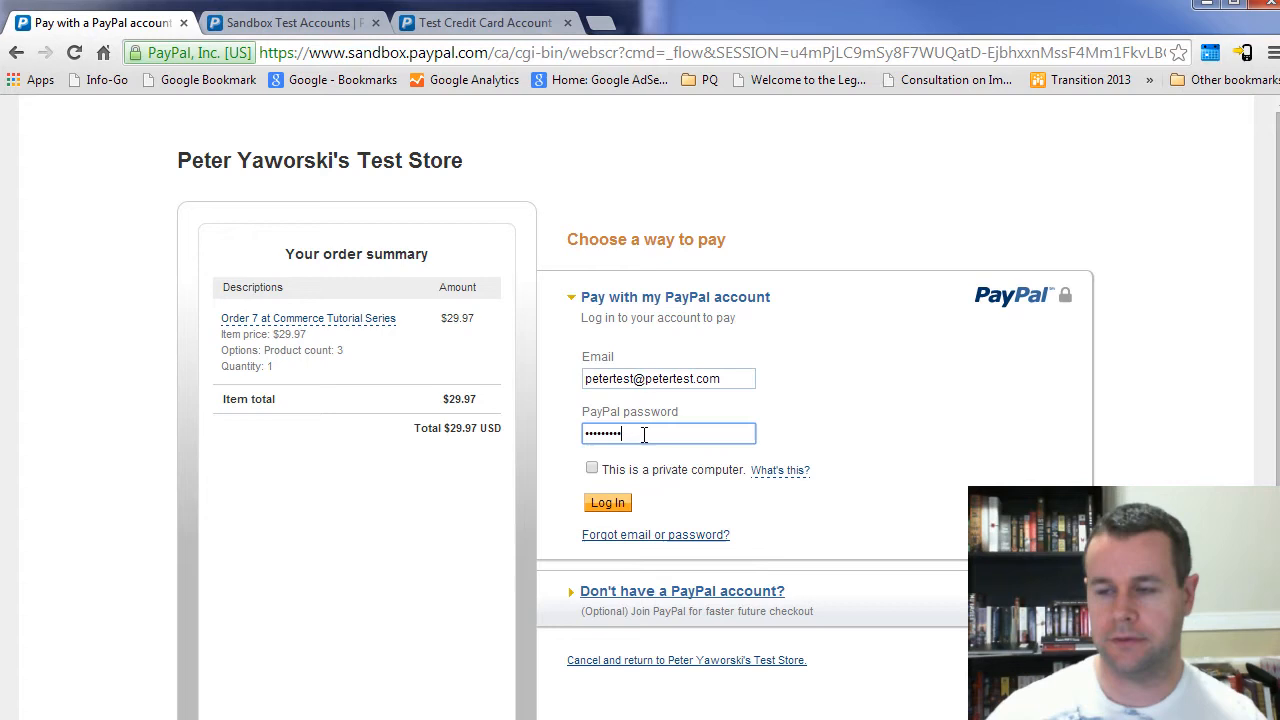
{"action": "left_click", "coordinate": [607, 502]}
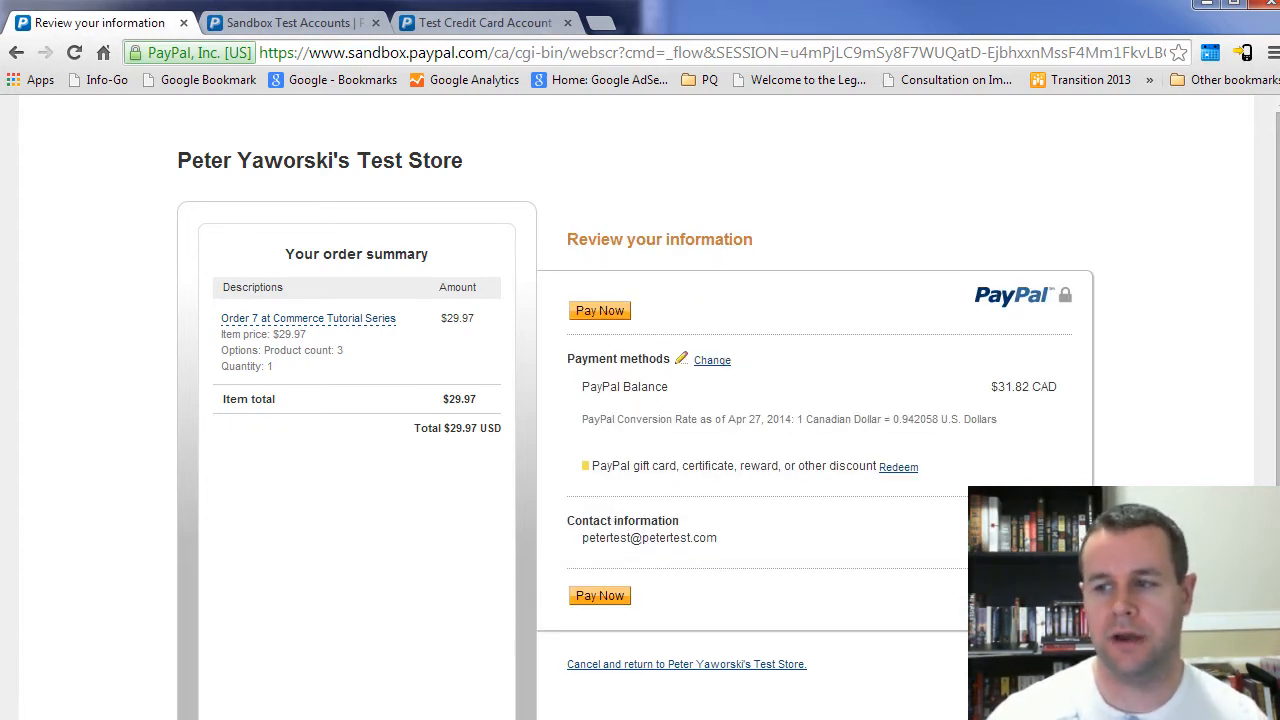
{"action": "mouse_move", "coordinate": [1033, 358]}
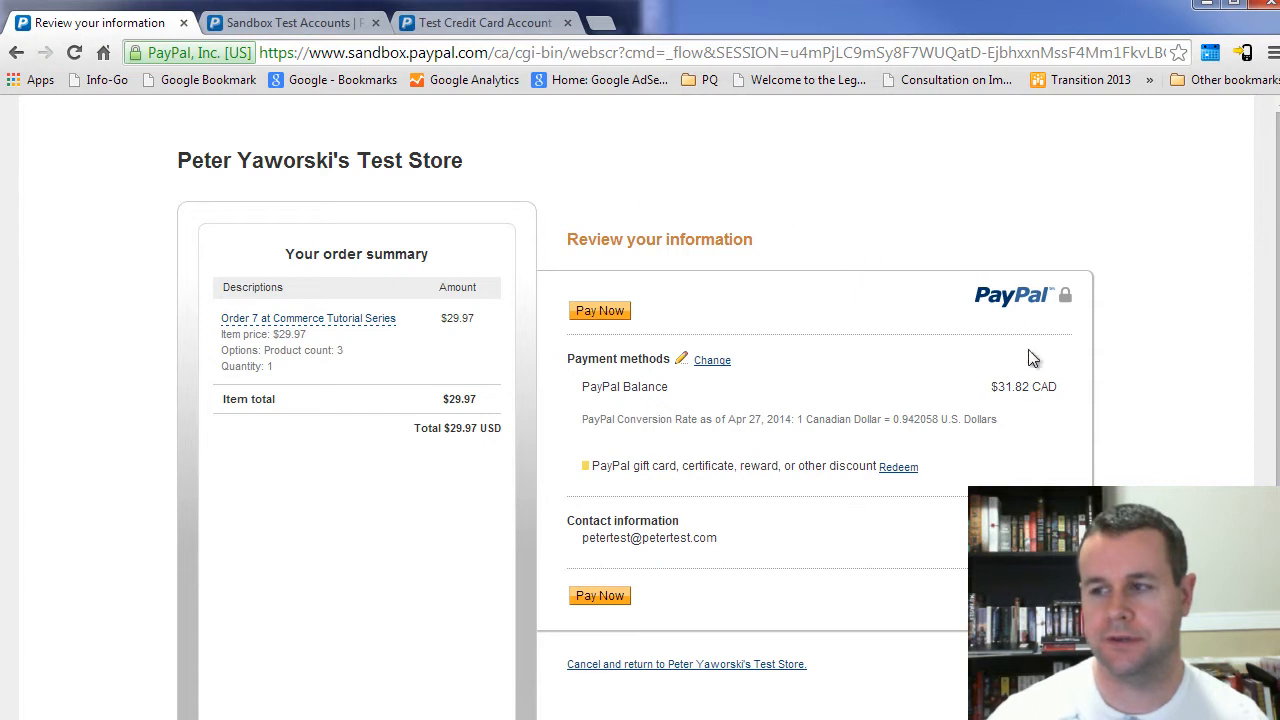
{"action": "left_click", "coordinate": [599, 595]}
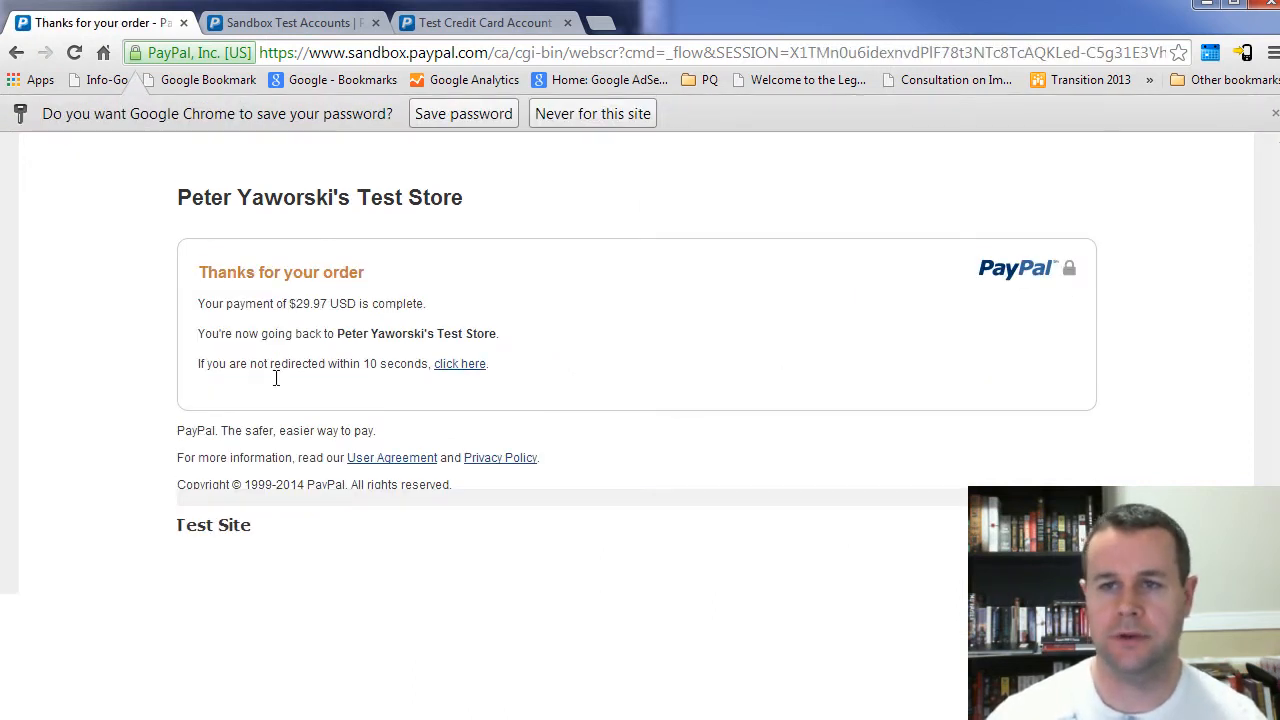
{"action": "left_click", "coordinate": [290, 22]}
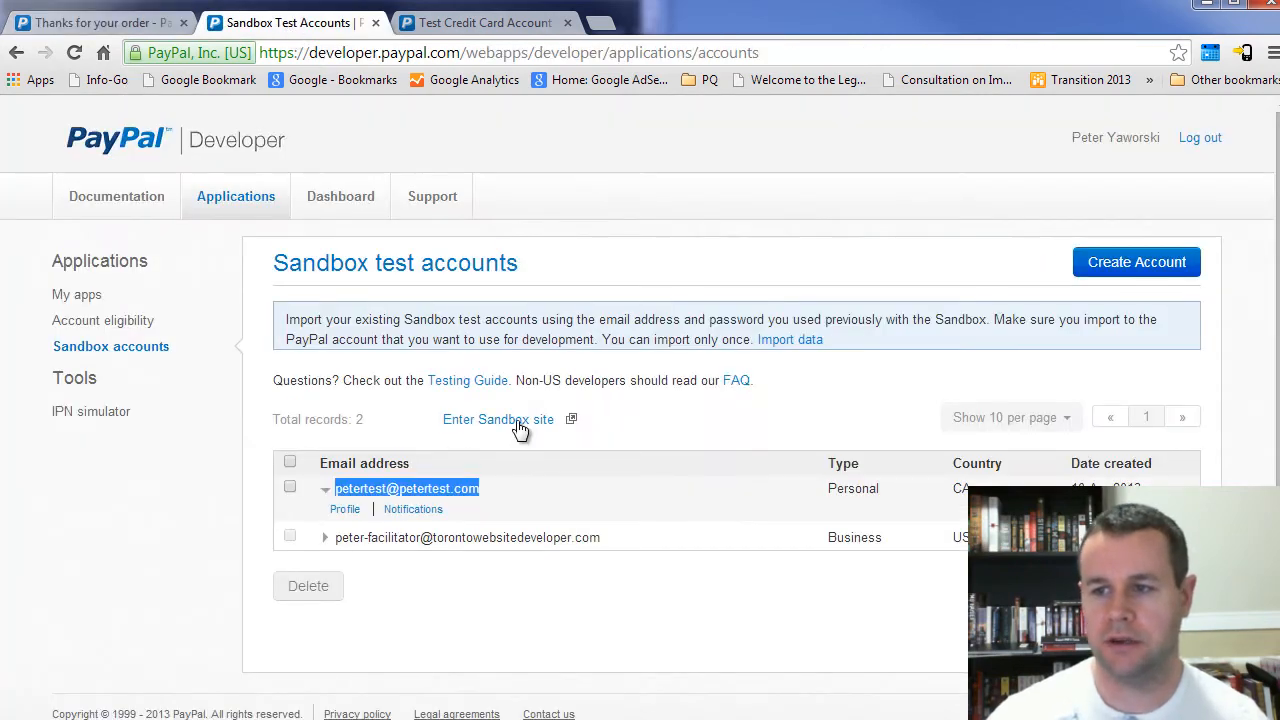
- Sign in as the business facilitator, verify the $29.97 payment, and return to Checkout complete
{"action": "left_click", "coordinate": [497, 419]}
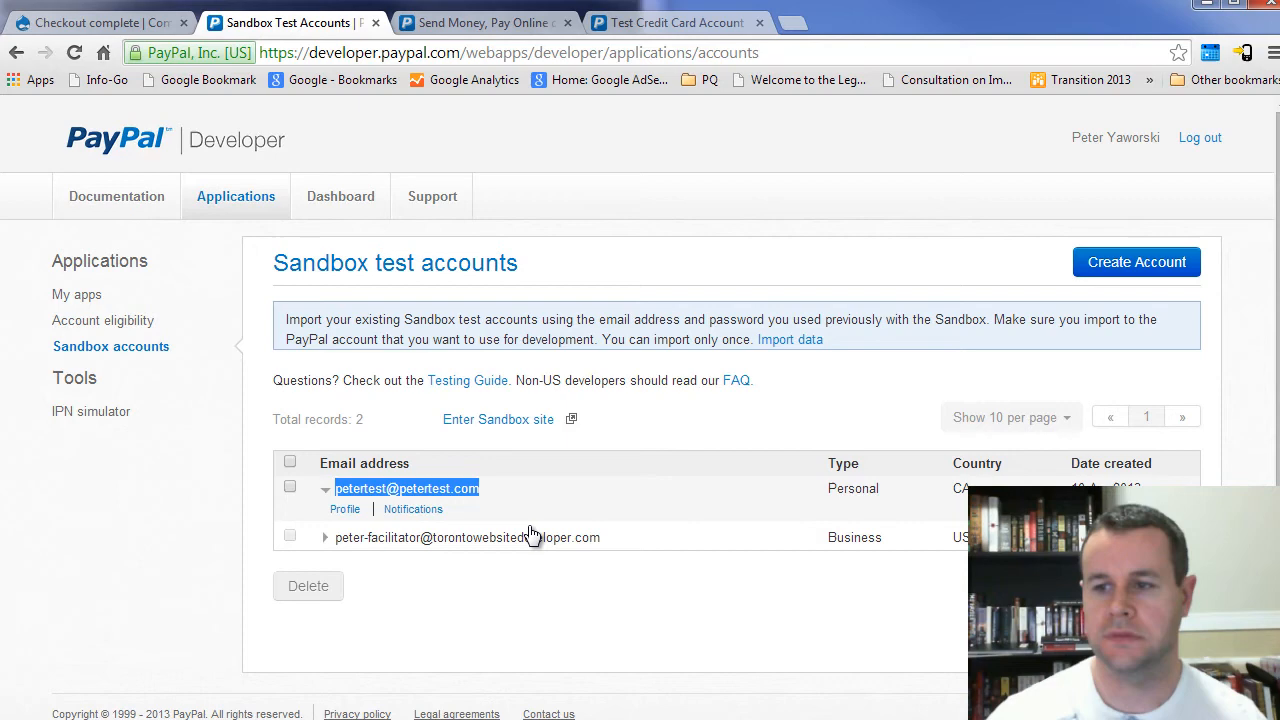
{"action": "left_click", "coordinate": [324, 538]}
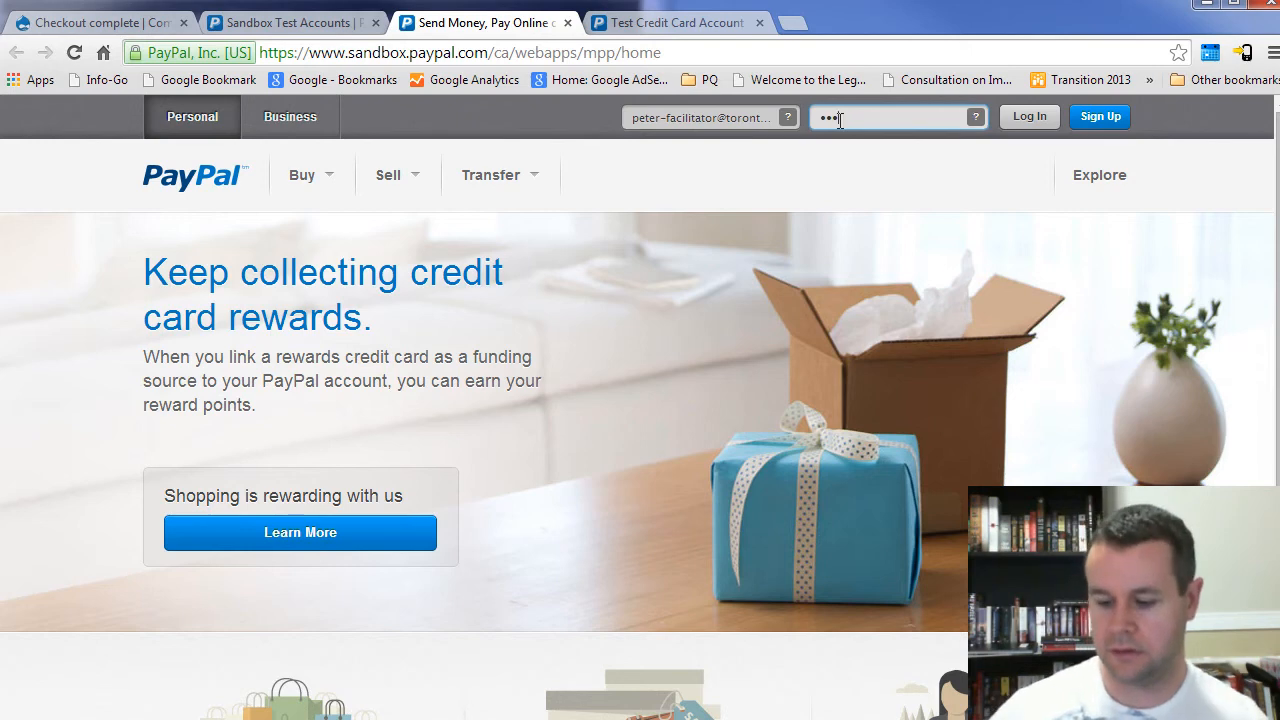
{"action": "left_click", "coordinate": [1029, 117]}
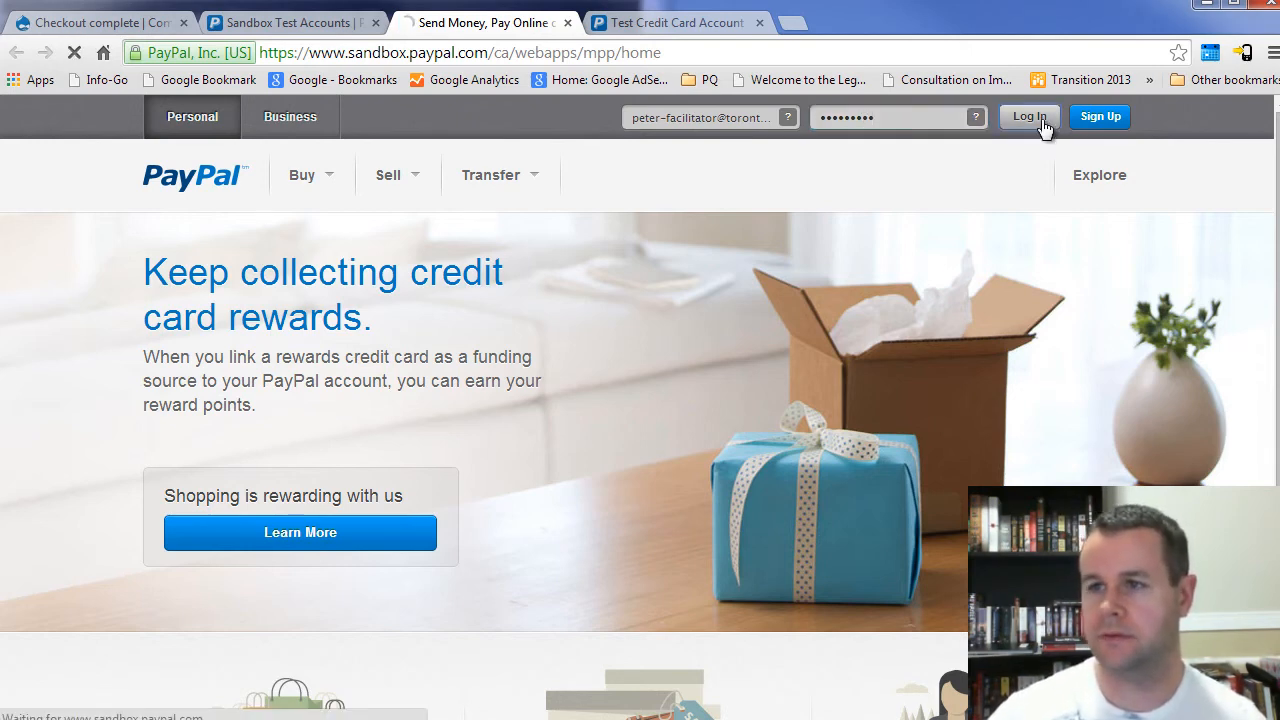
{"action": "left_click", "coordinate": [1029, 117]}
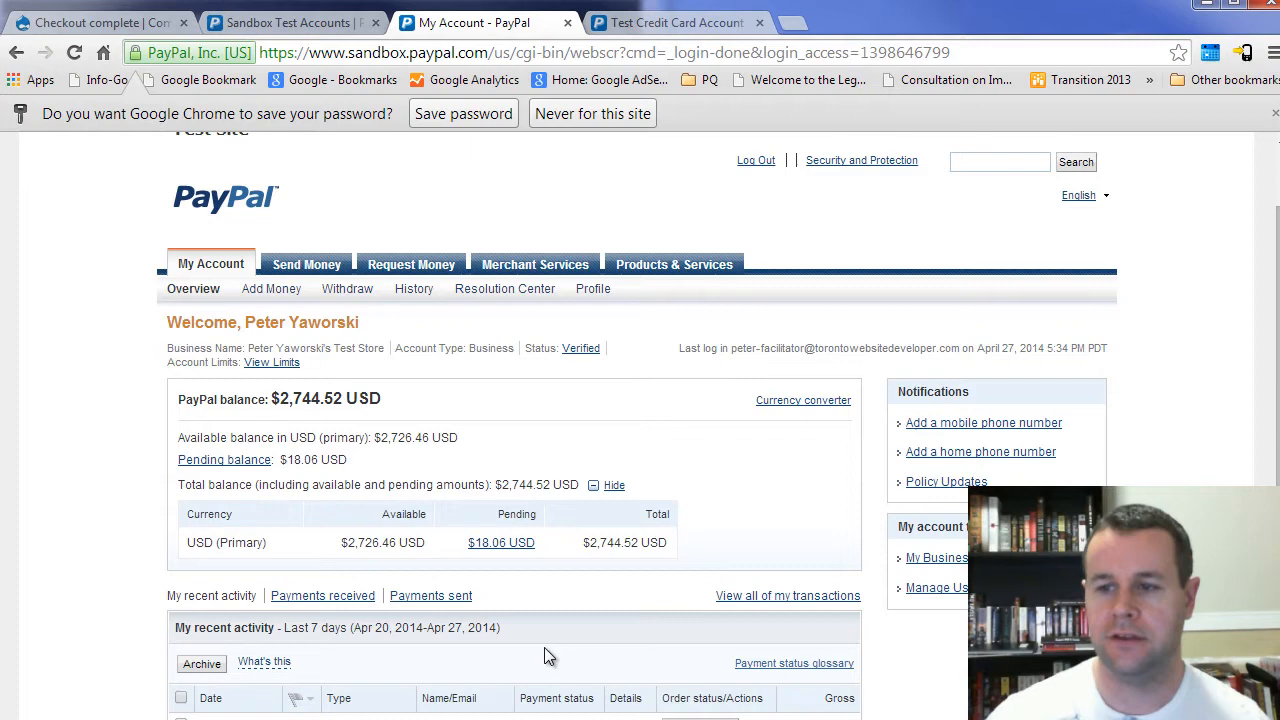
{"action": "scroll", "scroll_direction": "down", "scroll_amount": 3}
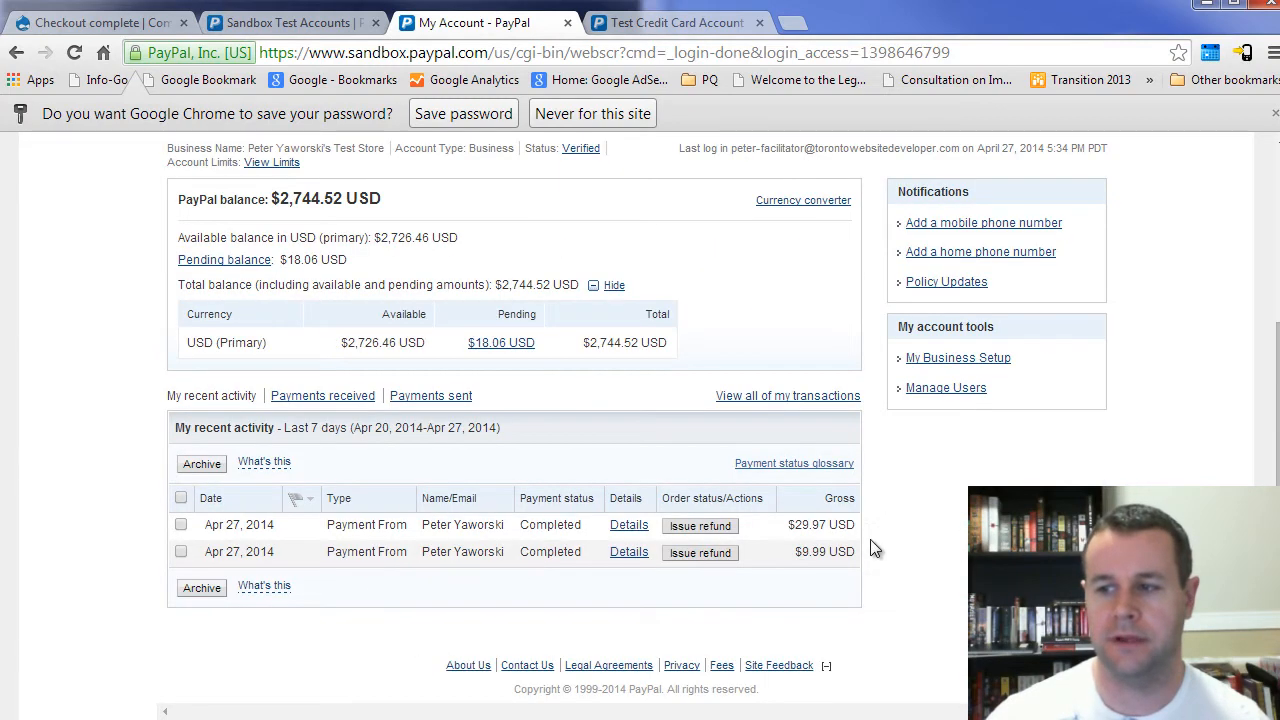
{"action": "double_click", "coordinate": [821, 524]}
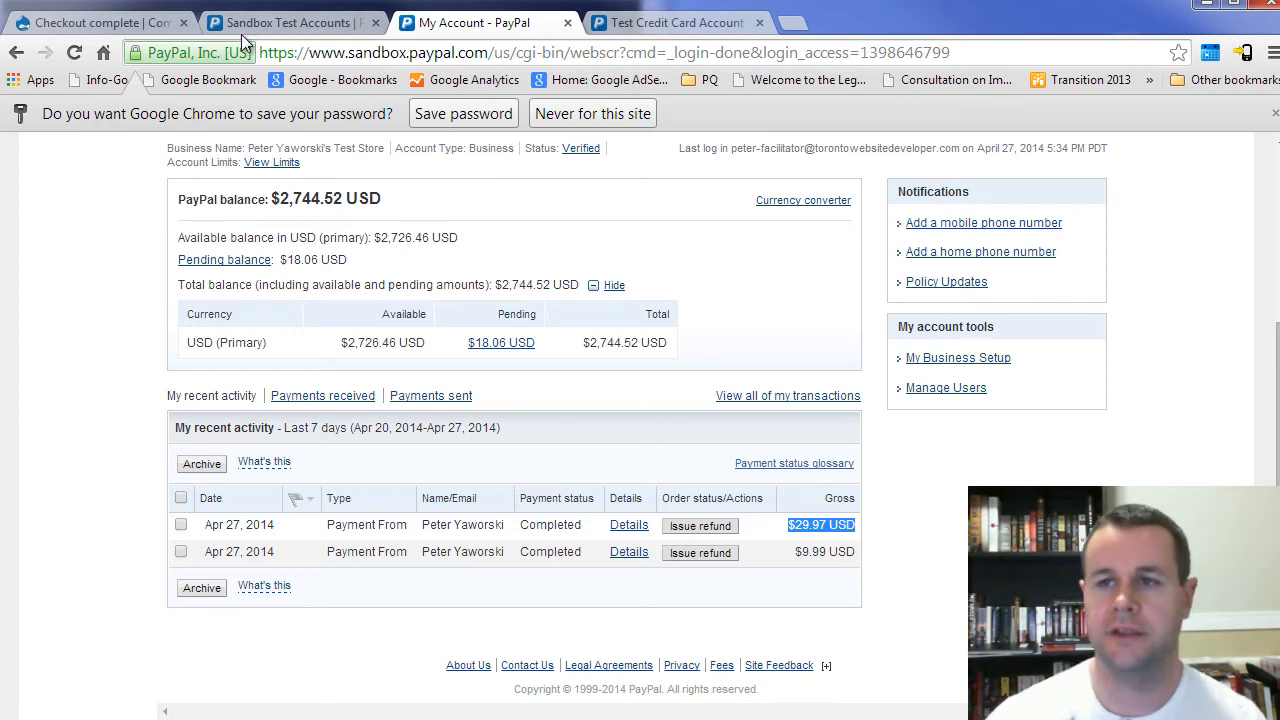
{"action": "left_click", "coordinate": [100, 22]}
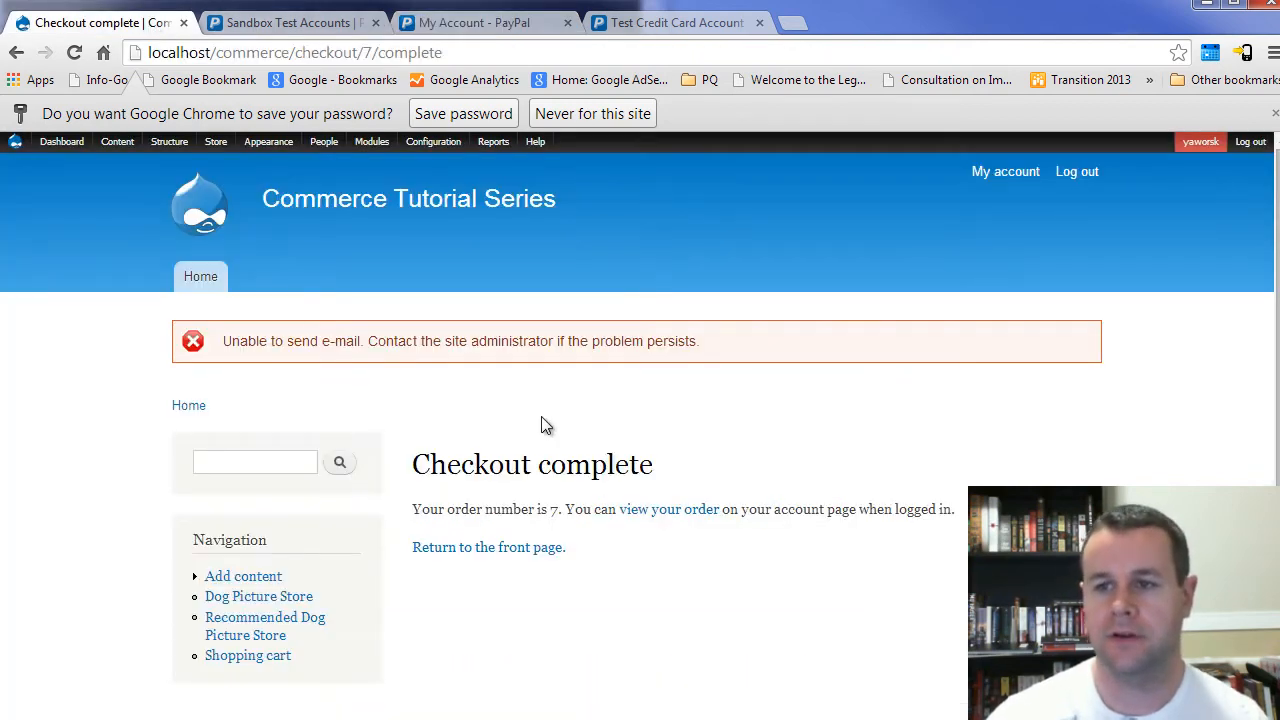
{"action": "mouse_move", "coordinate": [525, 390]}
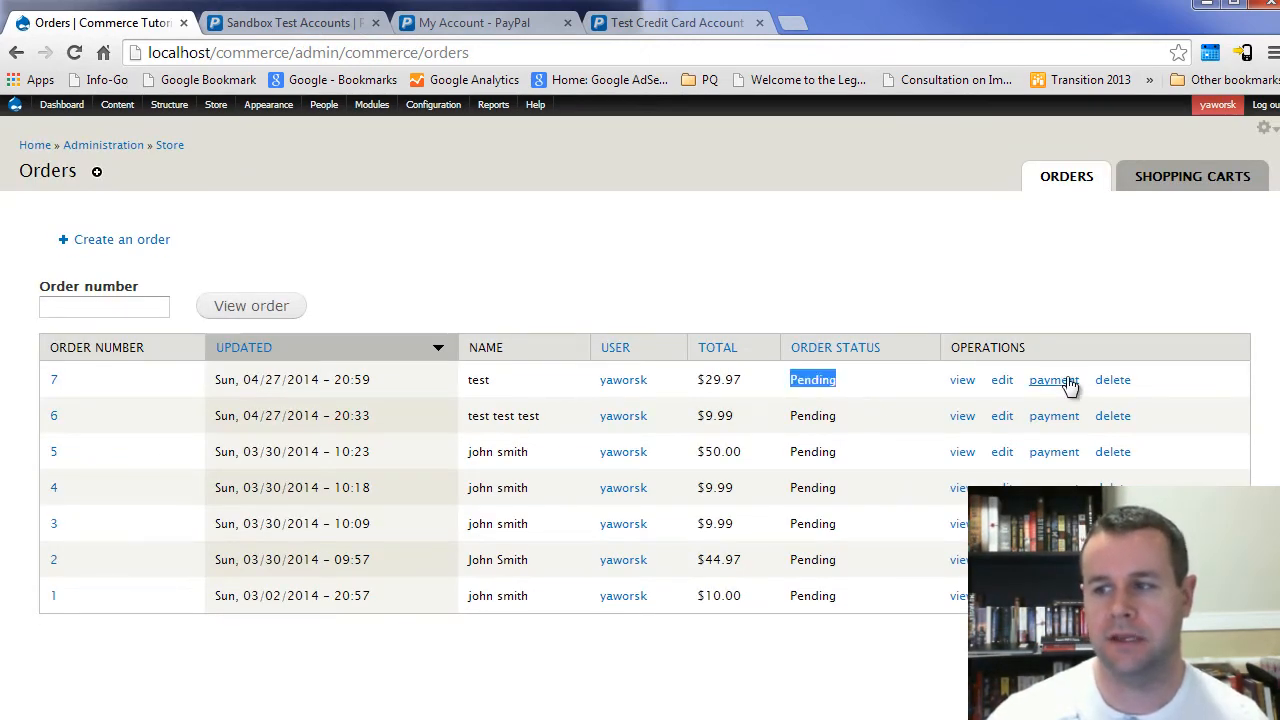
- Review order 7's payment list of repeated failed PayPal WPP credit card authorizations
{"action": "left_click", "coordinate": [1053, 379]}
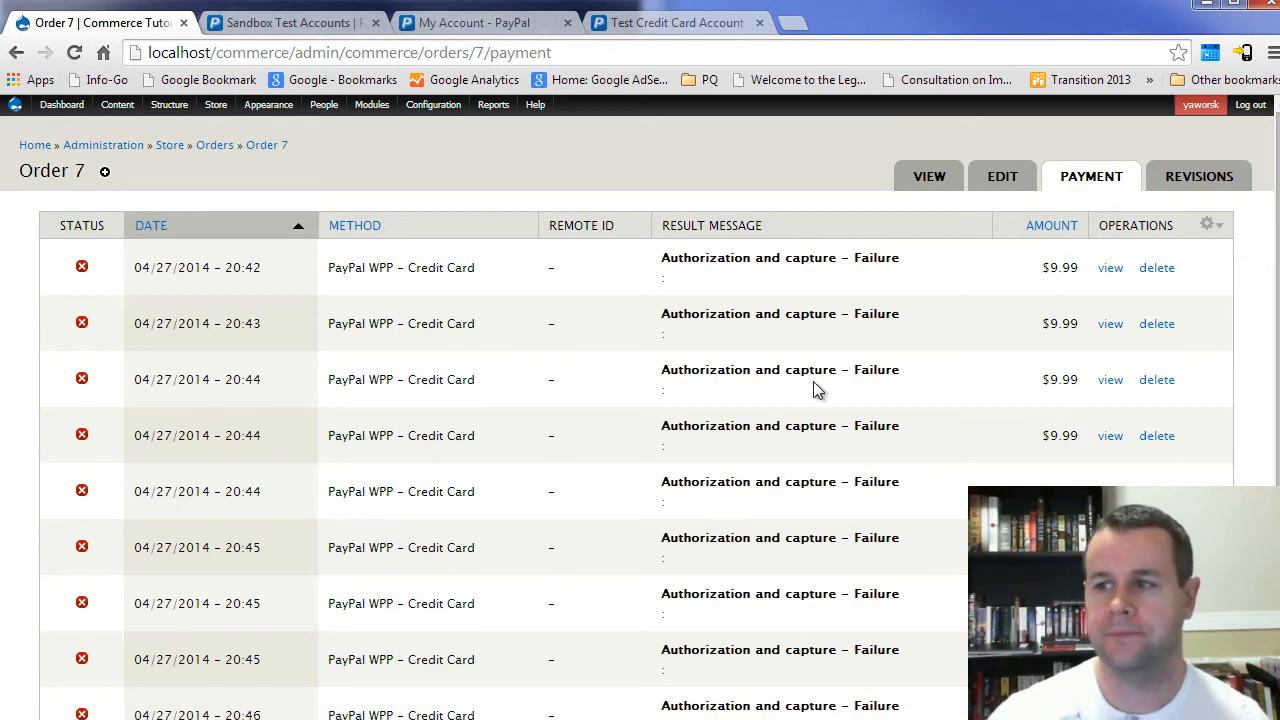
{"action": "scroll", "scroll_direction": "down", "scroll_amount": 3}
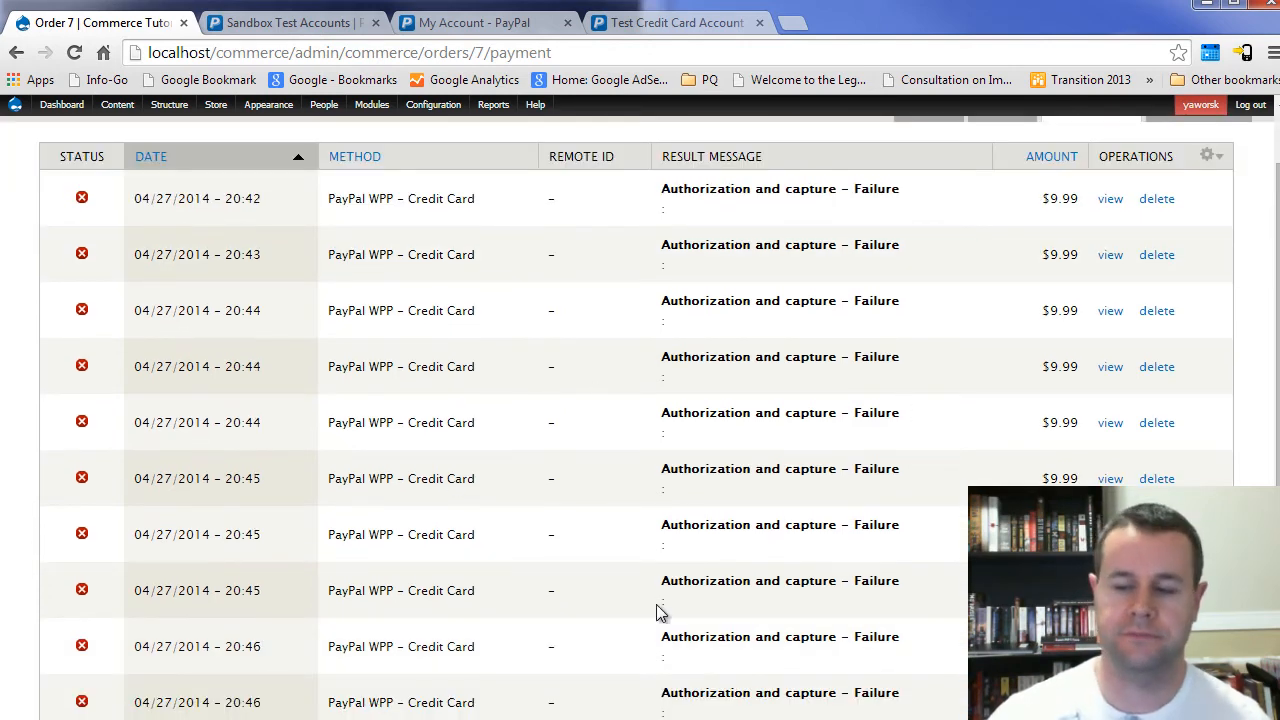
{"action": "scroll", "scroll_direction": "up", "scroll_amount": 3}
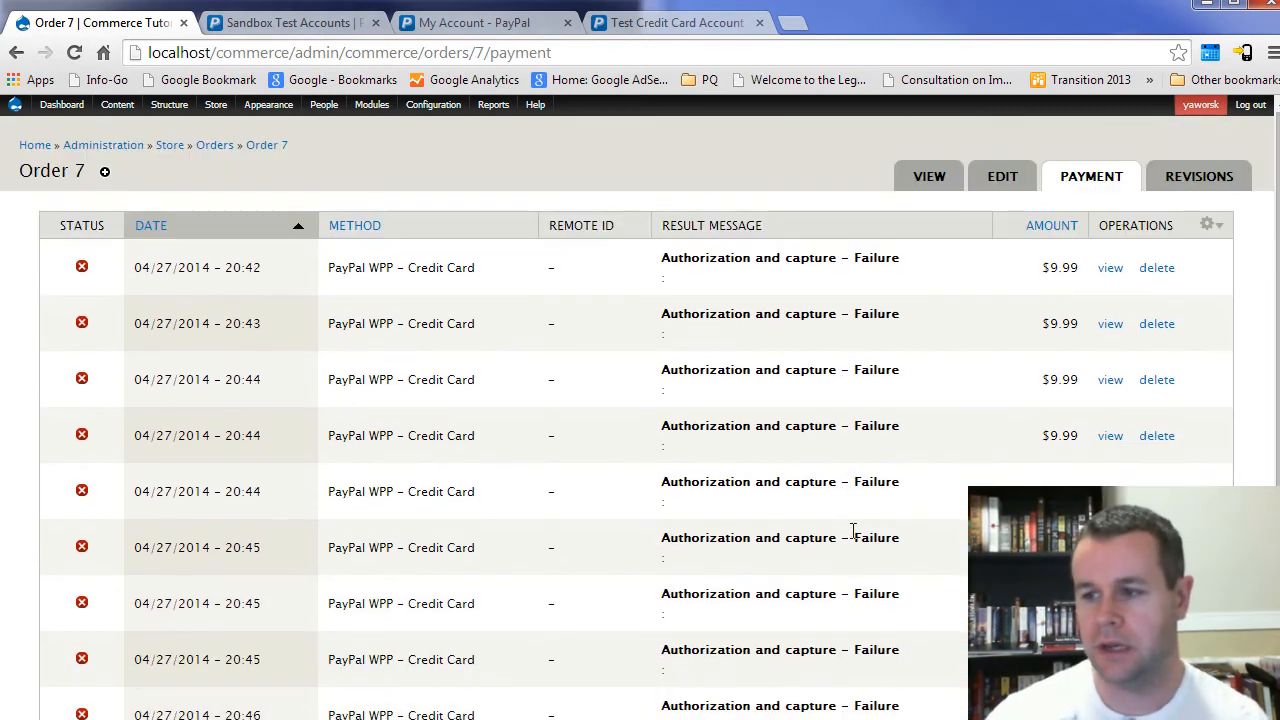
{"action": "scroll", "scroll_direction": "down", "scroll_amount": 3}
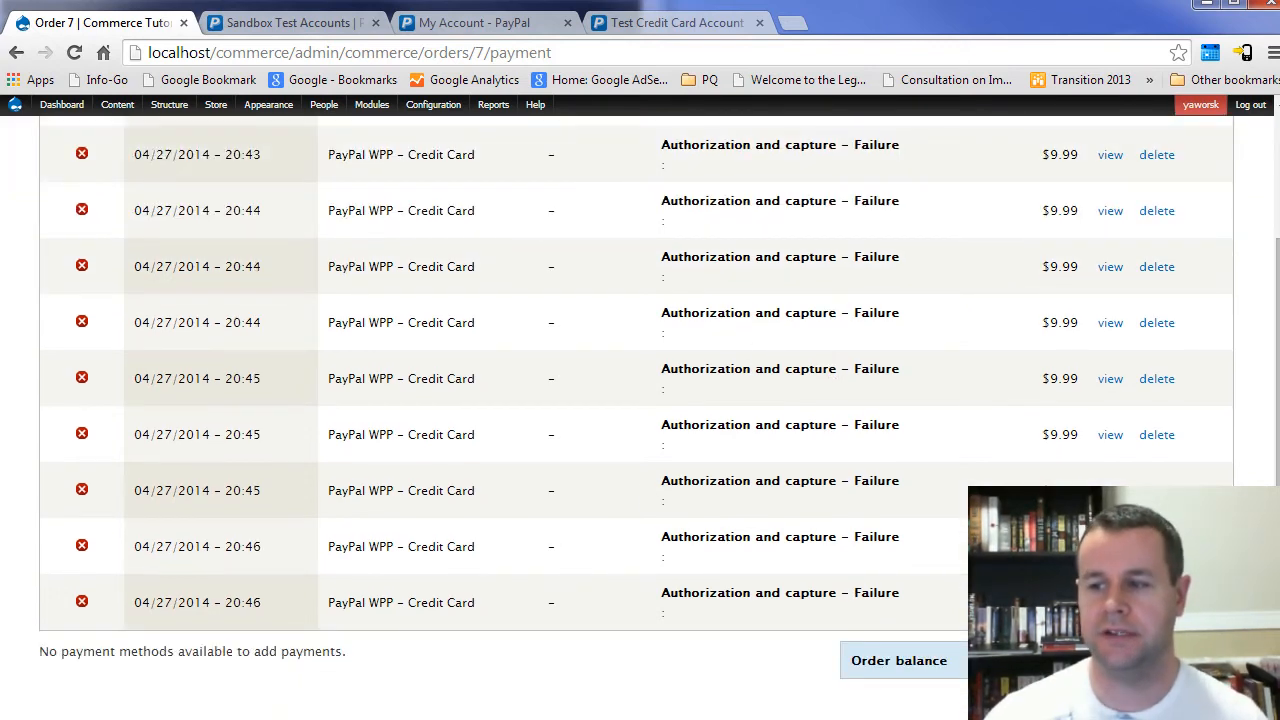
{"action": "left_click", "coordinate": [493, 104]}
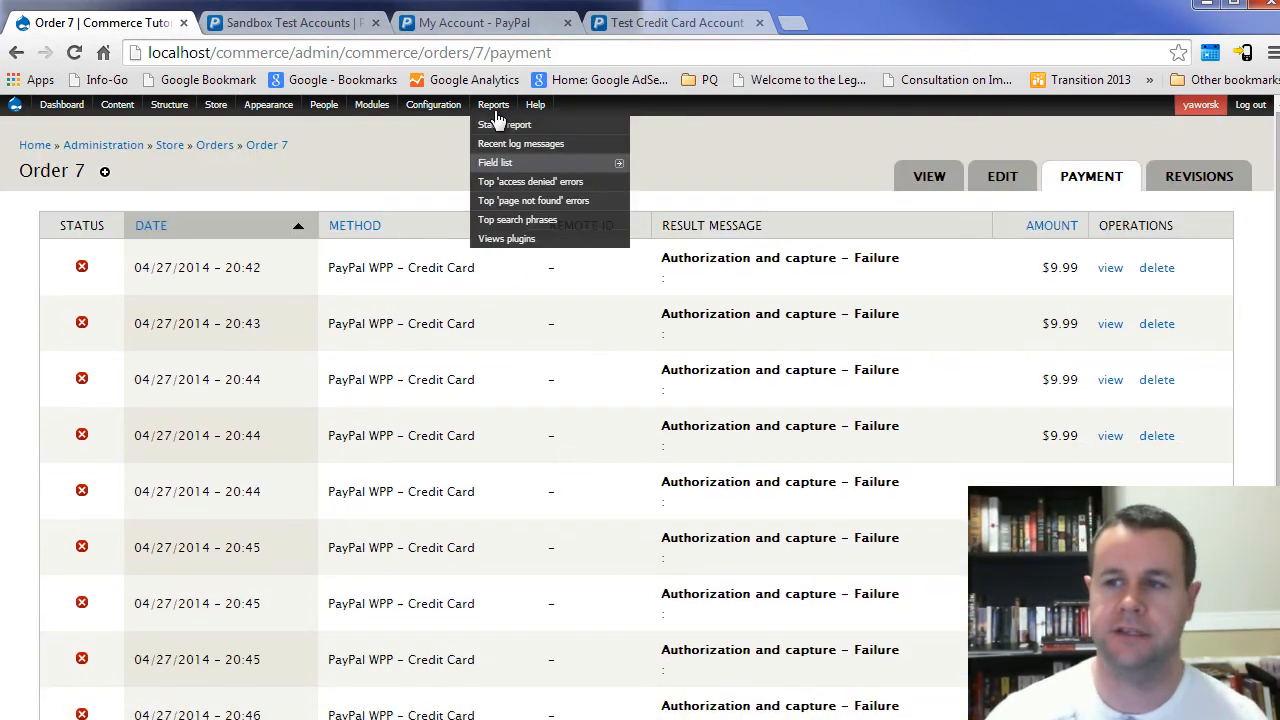
{"action": "left_click", "coordinate": [520, 143]}
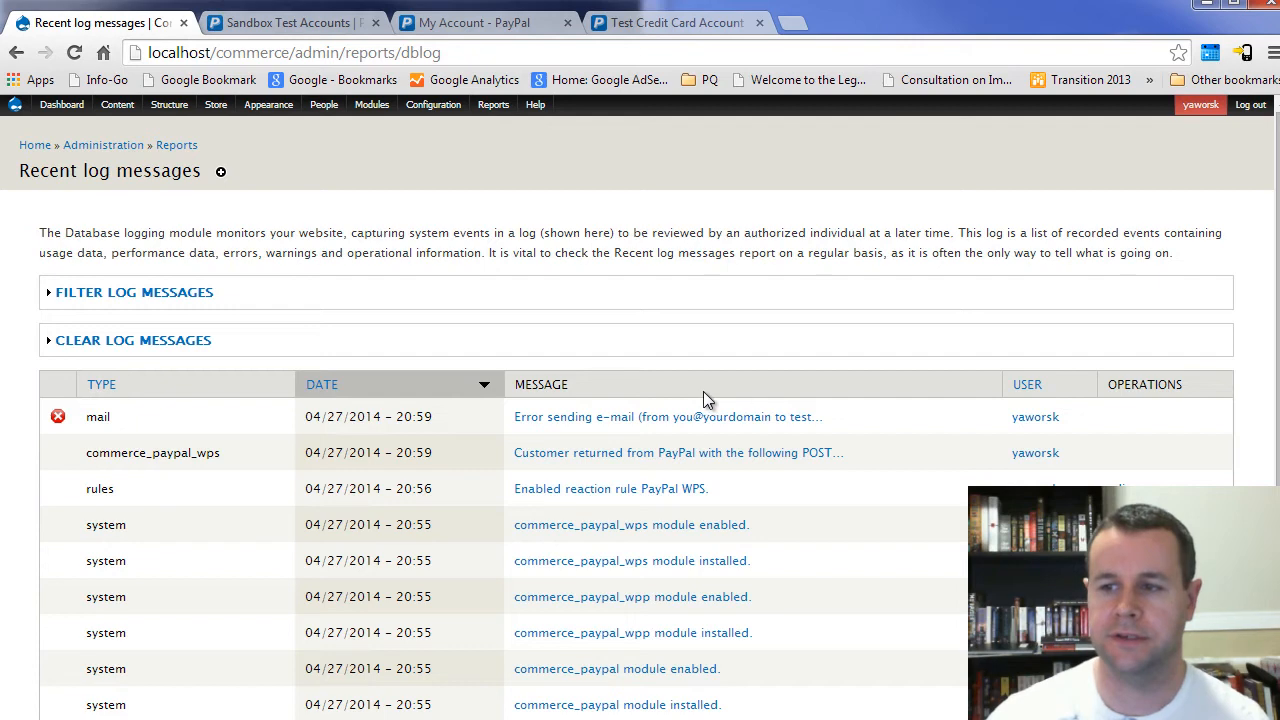
{"action": "mouse_move", "coordinate": [862, 487]}
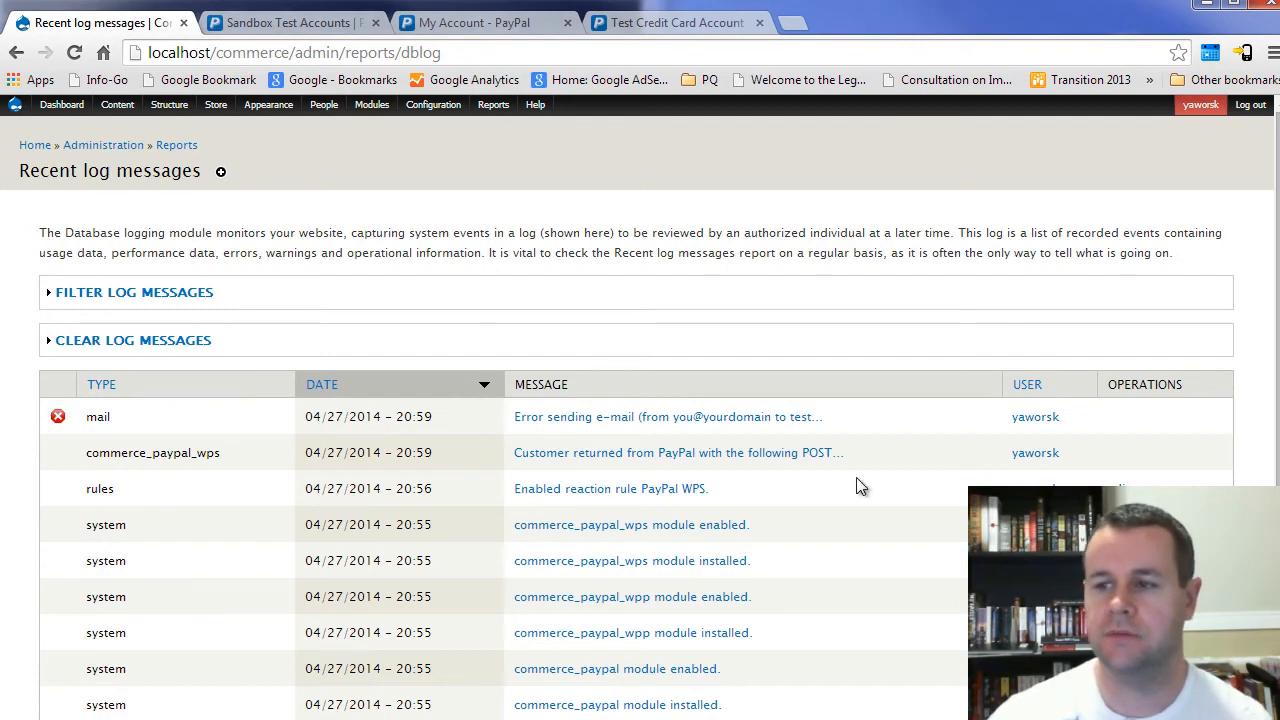
{"action": "left_click", "coordinate": [678, 452]}
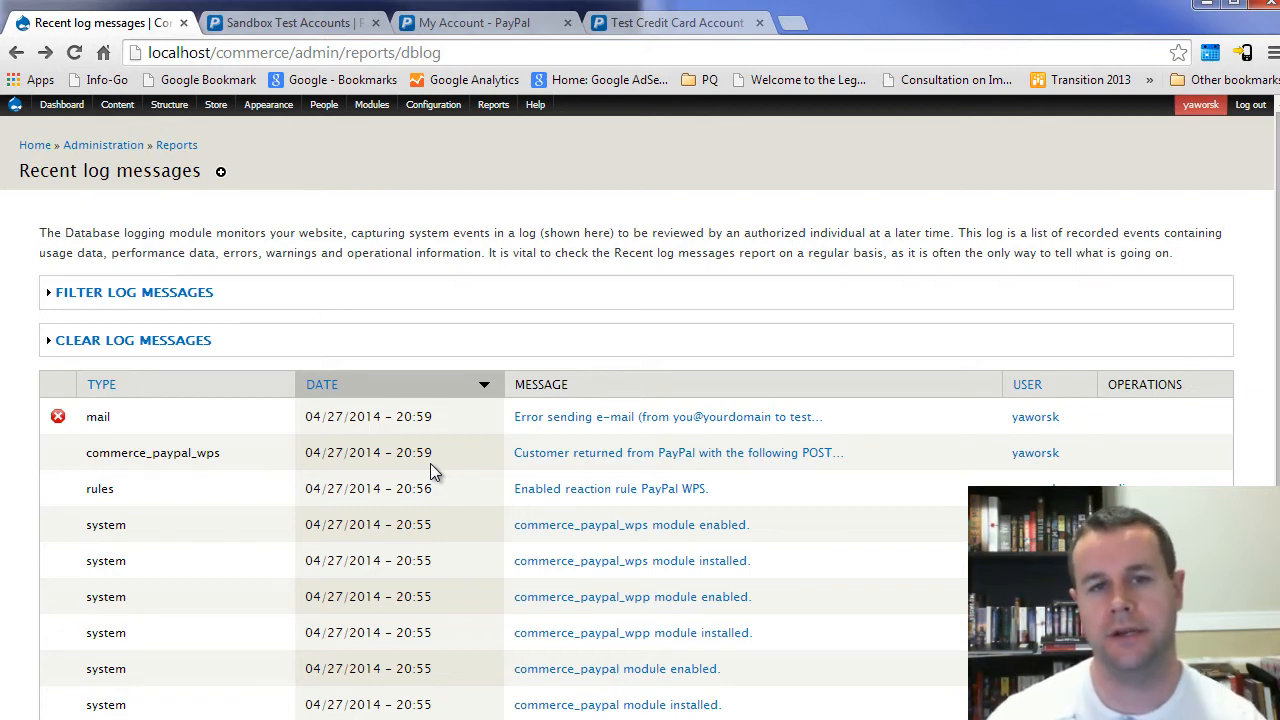
{"action": "mouse_move", "coordinate": [220, 307]}
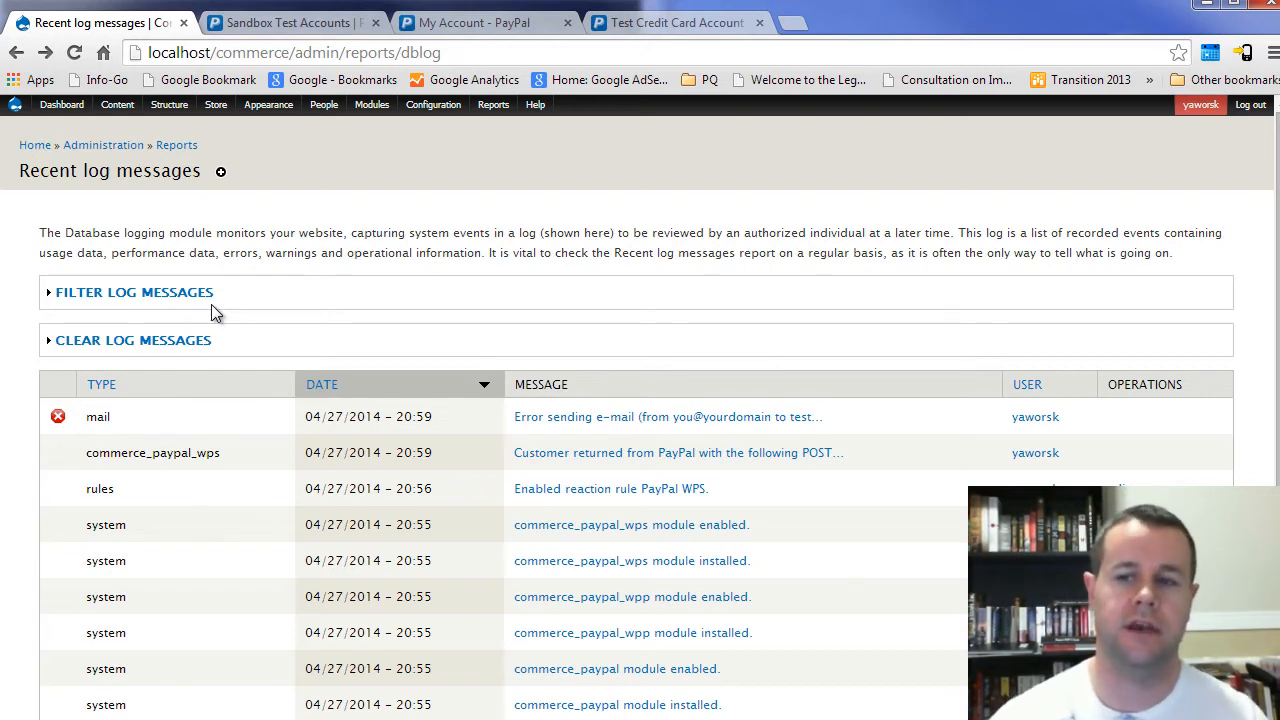
{"action": "mouse_move", "coordinate": [263, 286]}
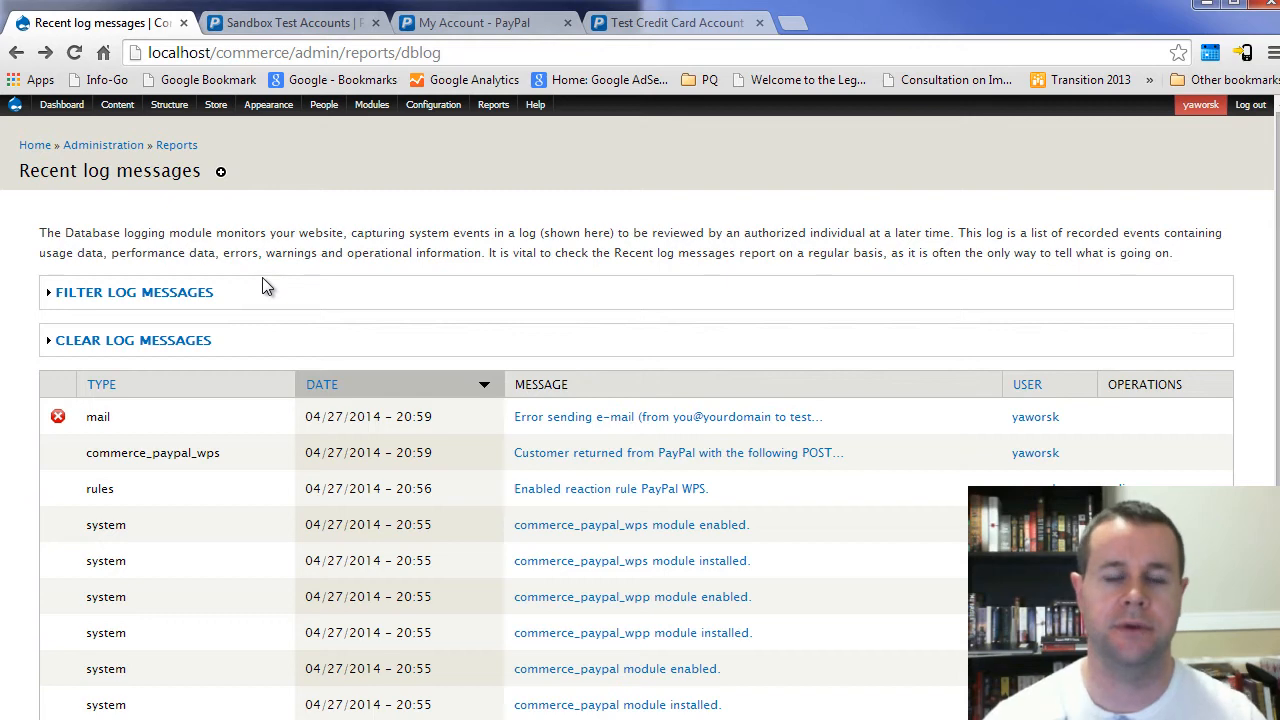
{"action": "mouse_move", "coordinate": [35, 155]}
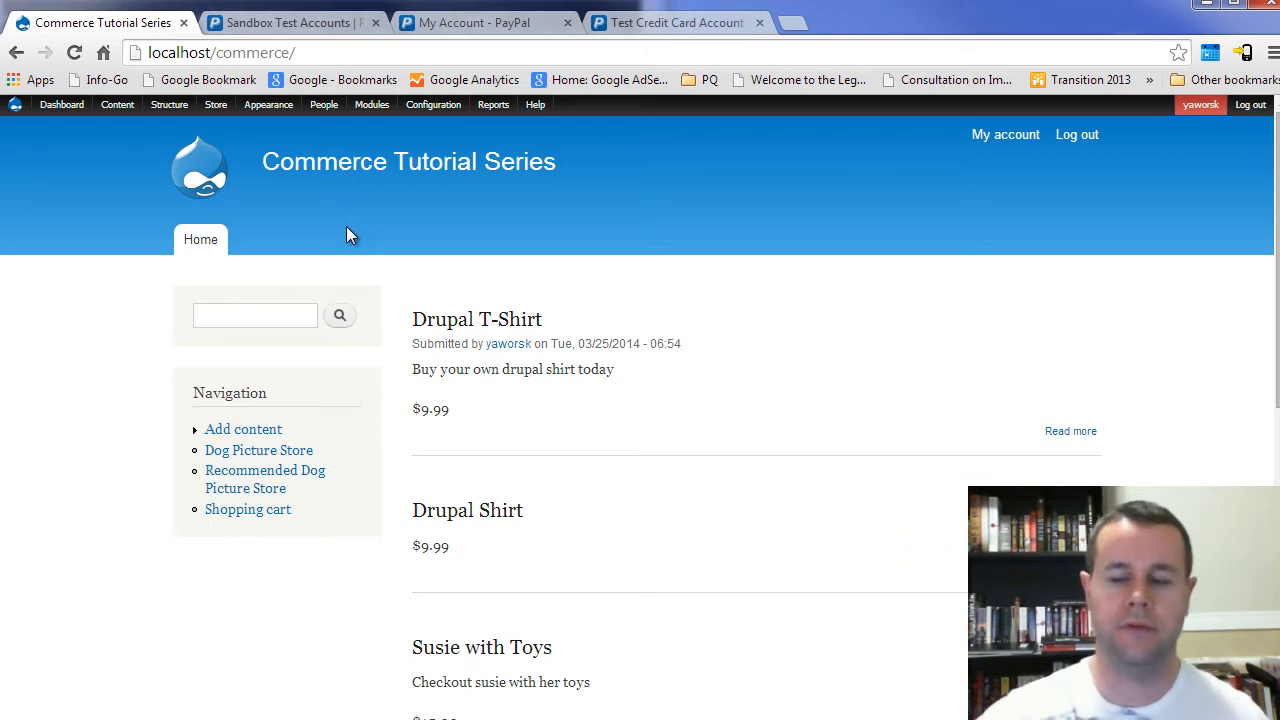
{"action": "mouse_move", "coordinate": [360, 250]}
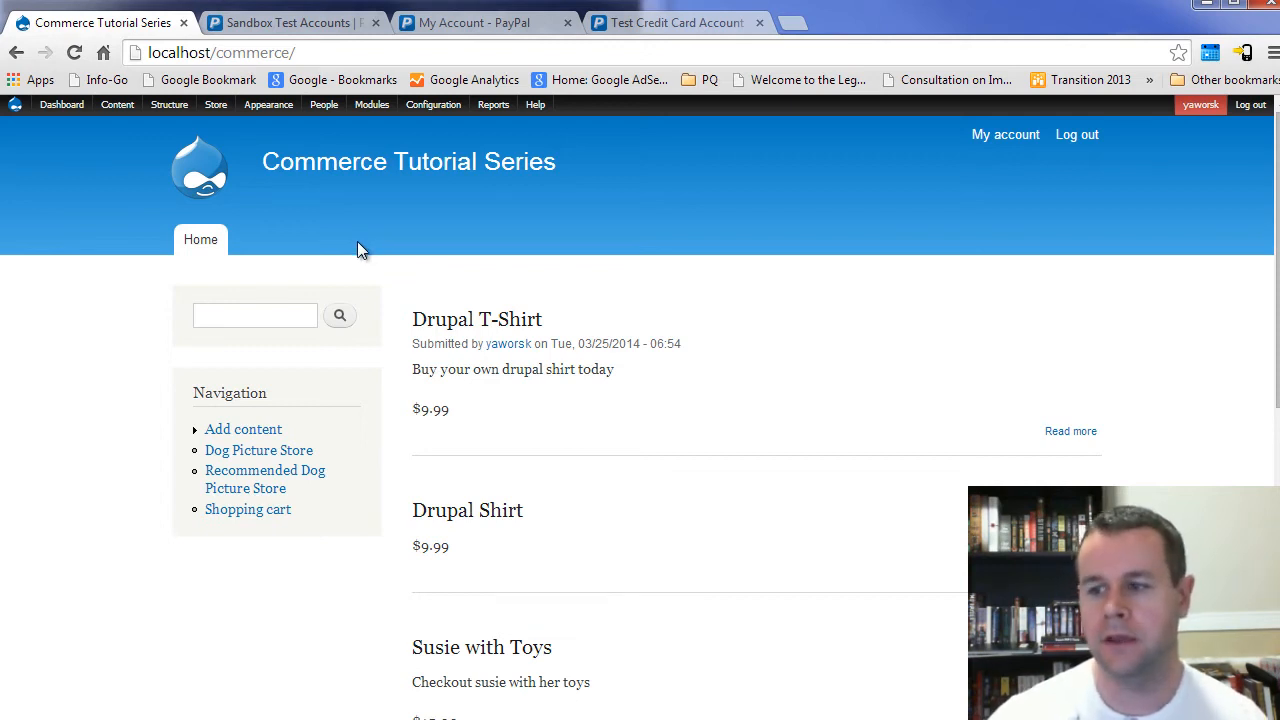
{"action": "mouse_move", "coordinate": [350, 250]}
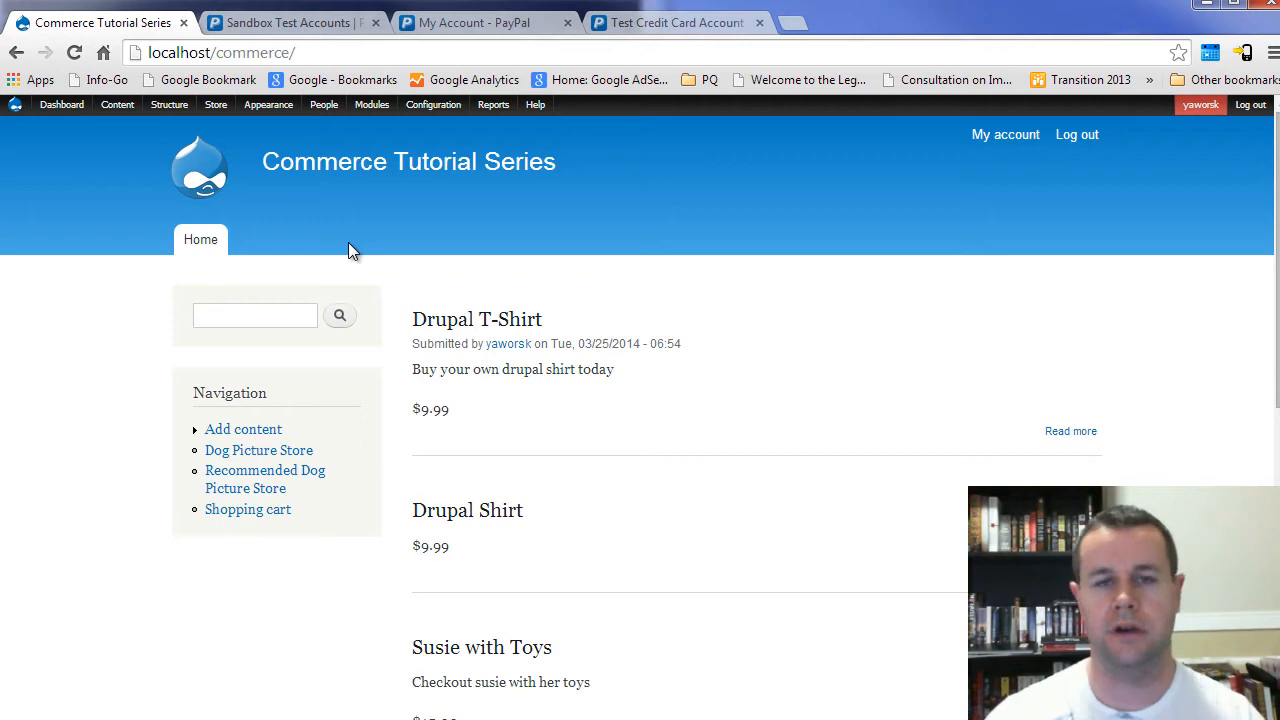
- Enable the PayPal WPP – Credit Card rule under Payment methods and confirm it
{"action": "left_click", "coordinate": [216, 104]}
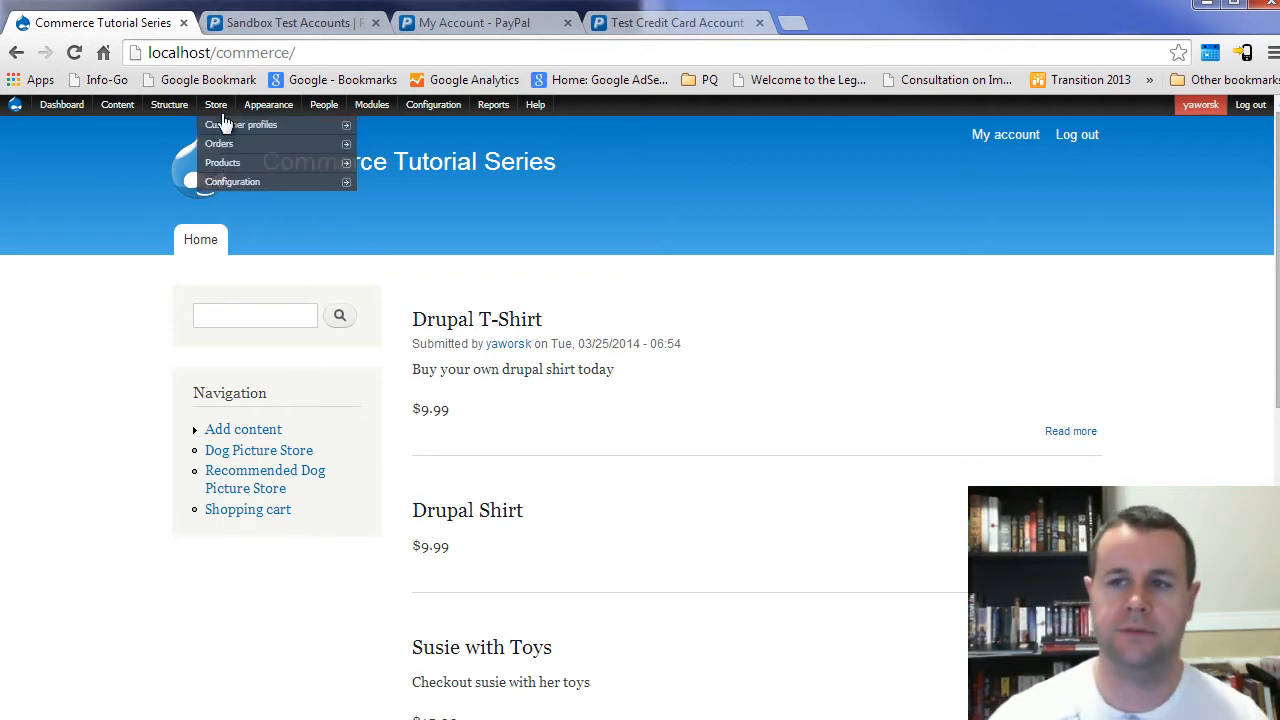
{"action": "left_click", "coordinate": [232, 181]}
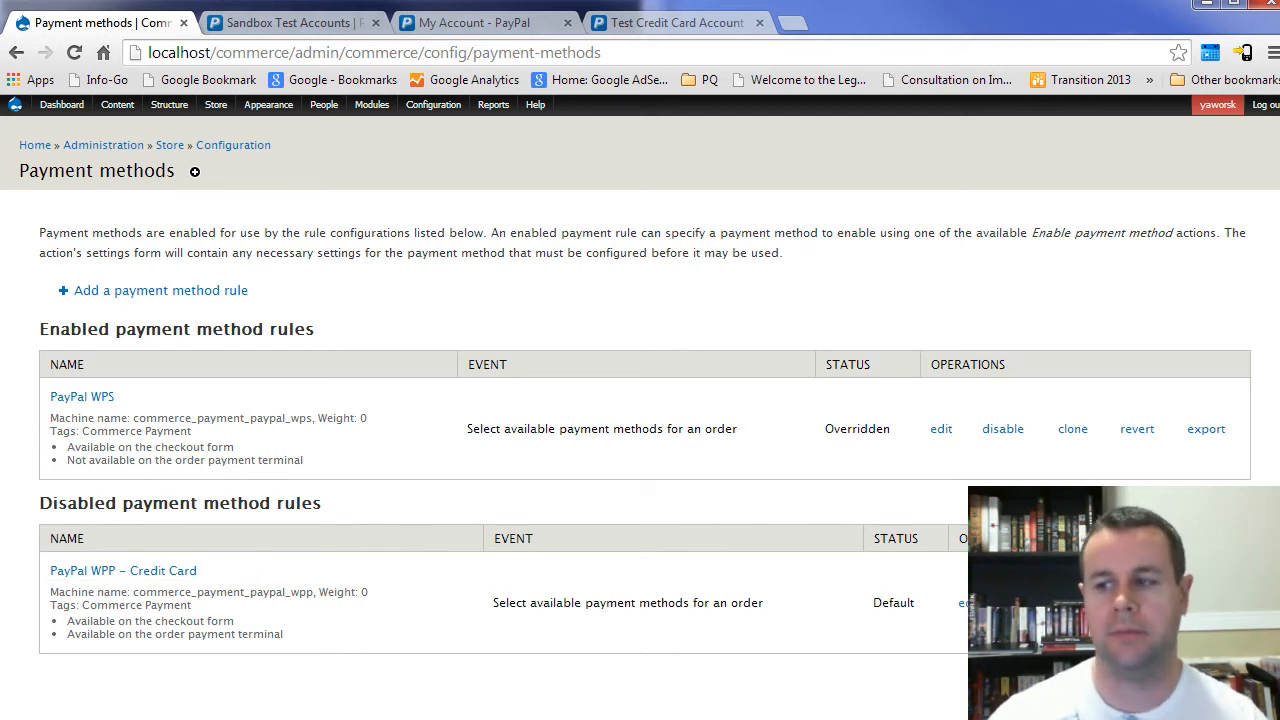
{"action": "left_click", "coordinate": [968, 602]}
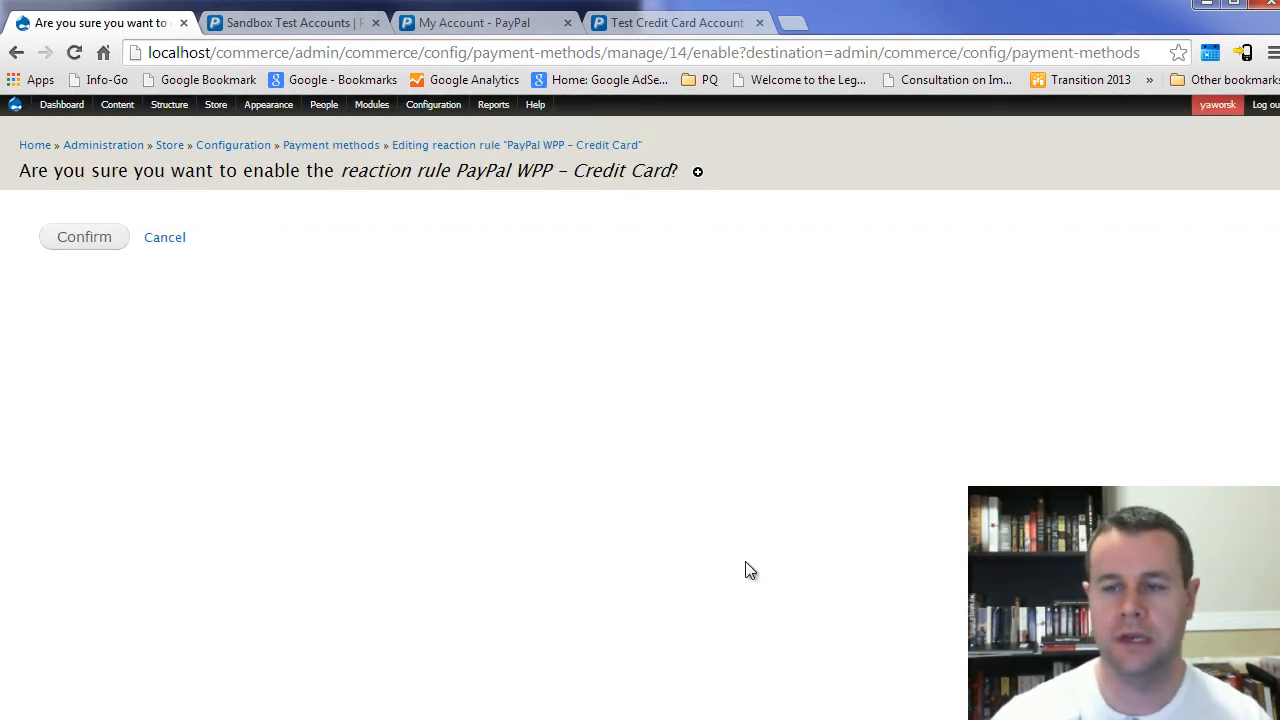
{"action": "left_click", "coordinate": [84, 237]}
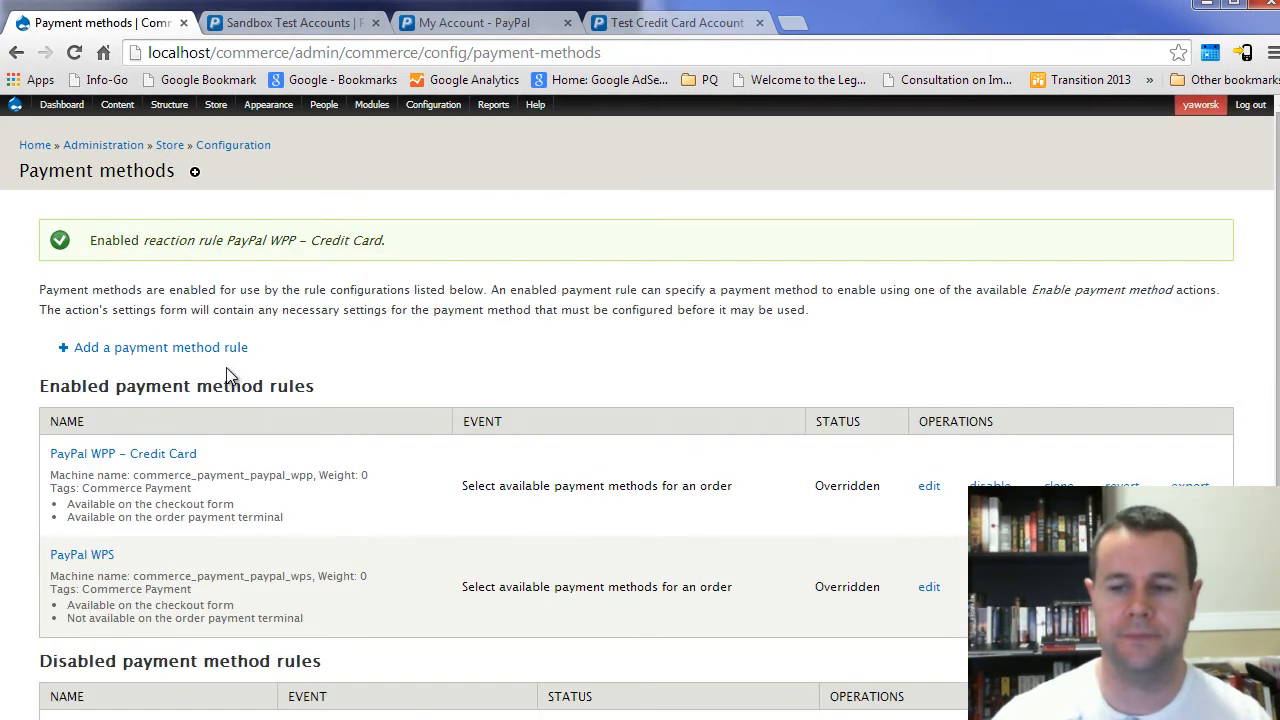
{"action": "mouse_move", "coordinate": [587, 567]}
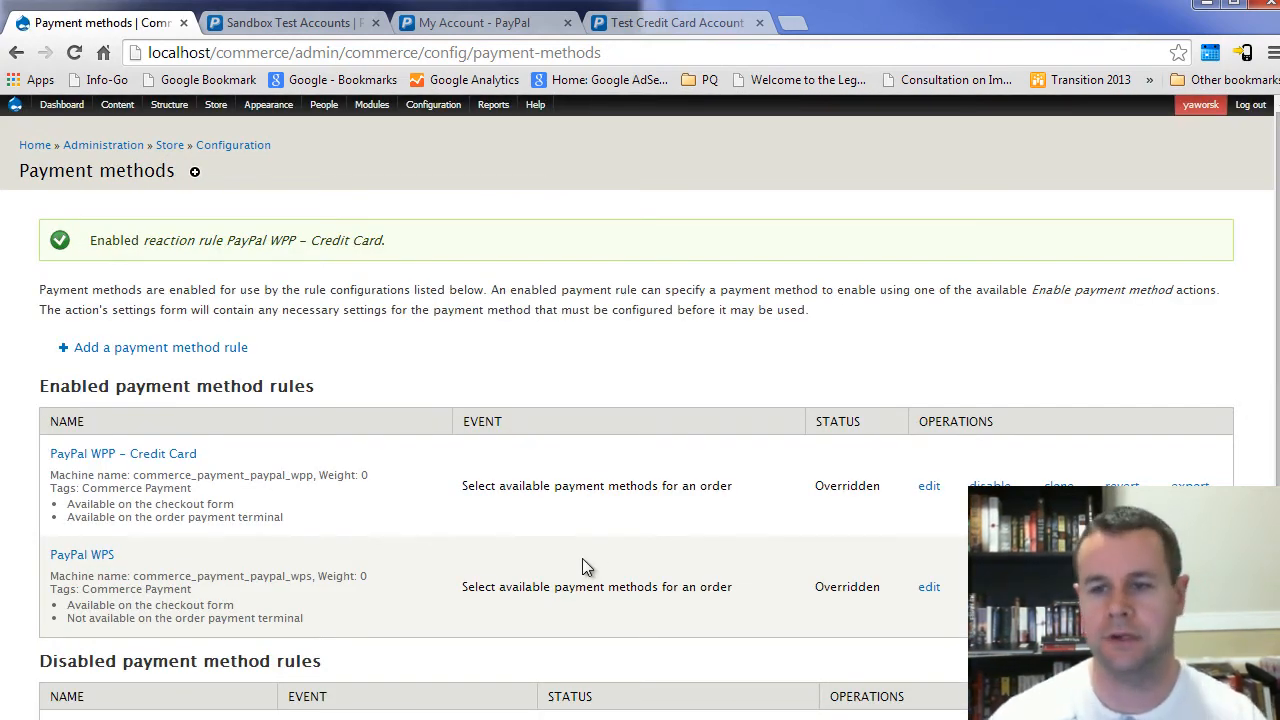
{"action": "mouse_move", "coordinate": [759, 611]}
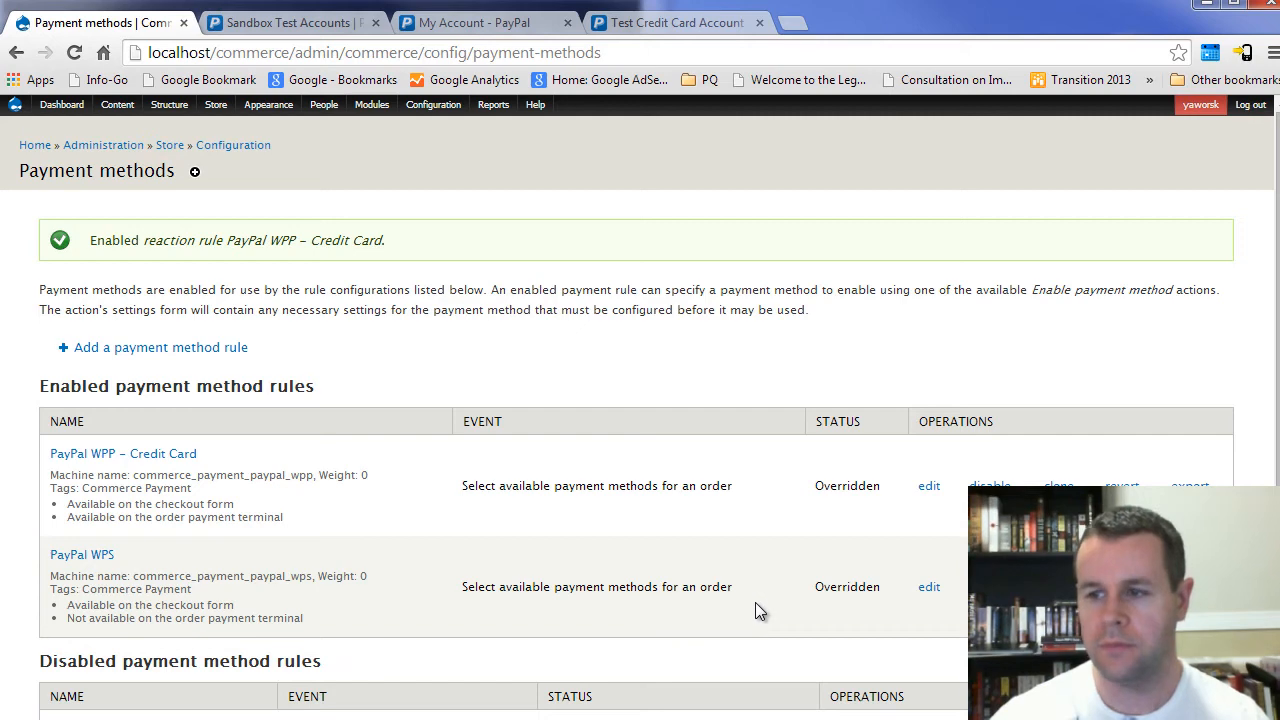
{"action": "mouse_move", "coordinate": [928, 497]}
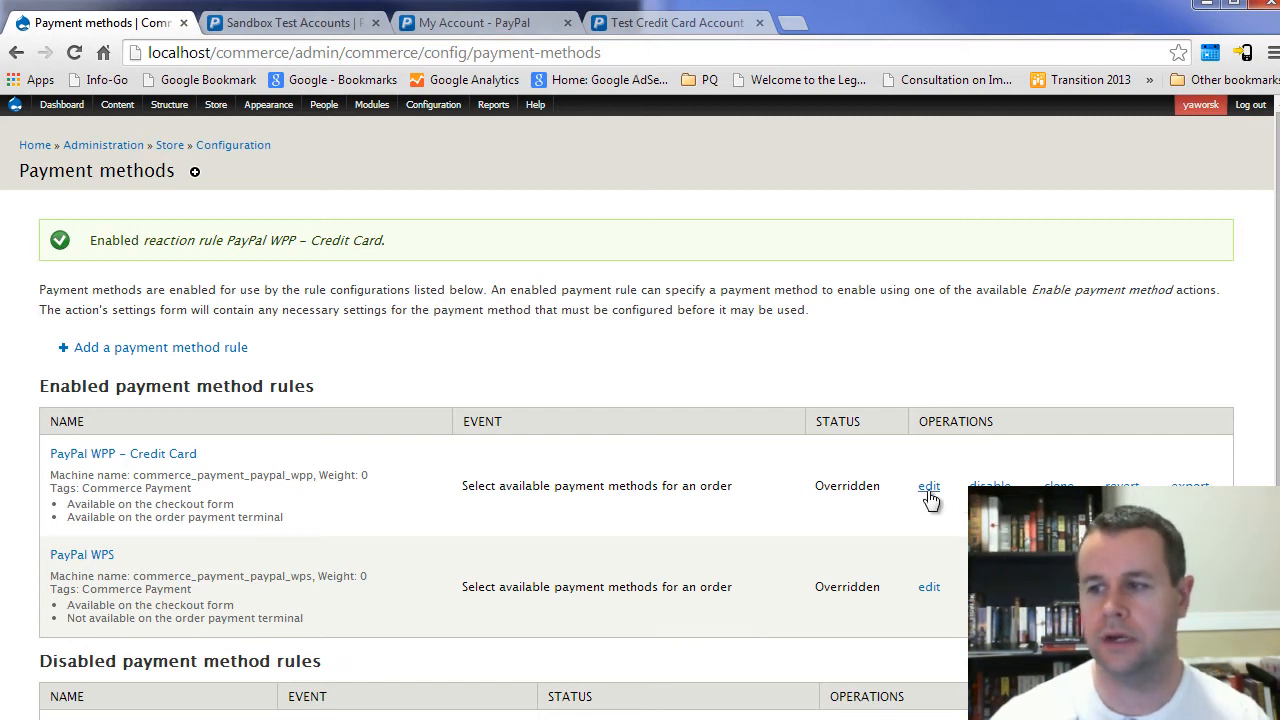
- Open the PayPal WPP – Credit Card rule's Enable payment method action settings
{"action": "left_click", "coordinate": [928, 486]}
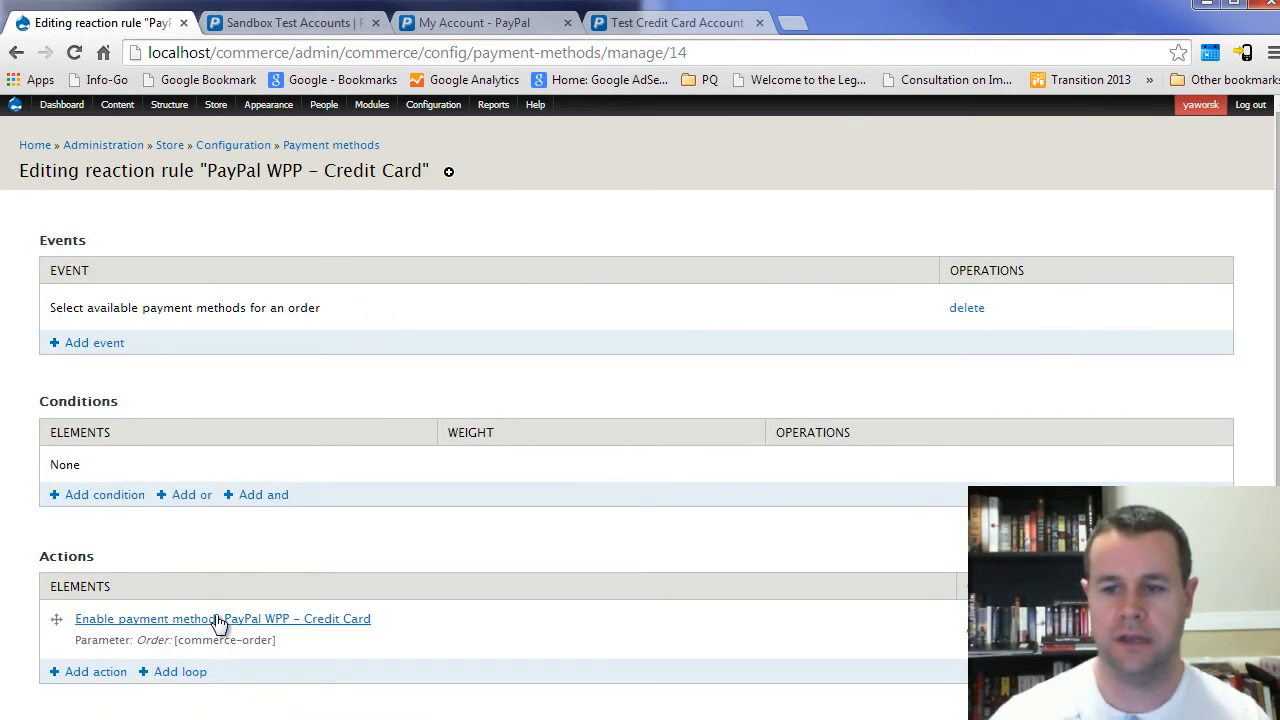
{"action": "left_click", "coordinate": [222, 618]}
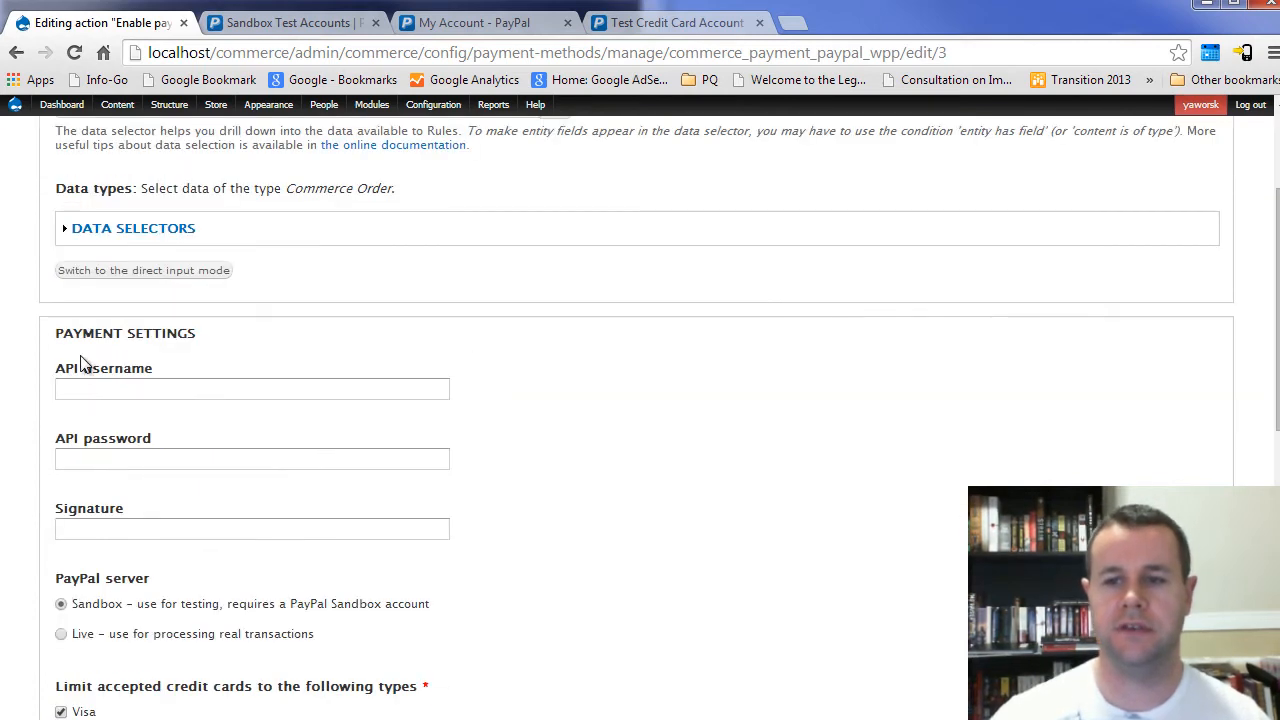
{"action": "scroll", "scroll_direction": "down", "scroll_amount": 3}
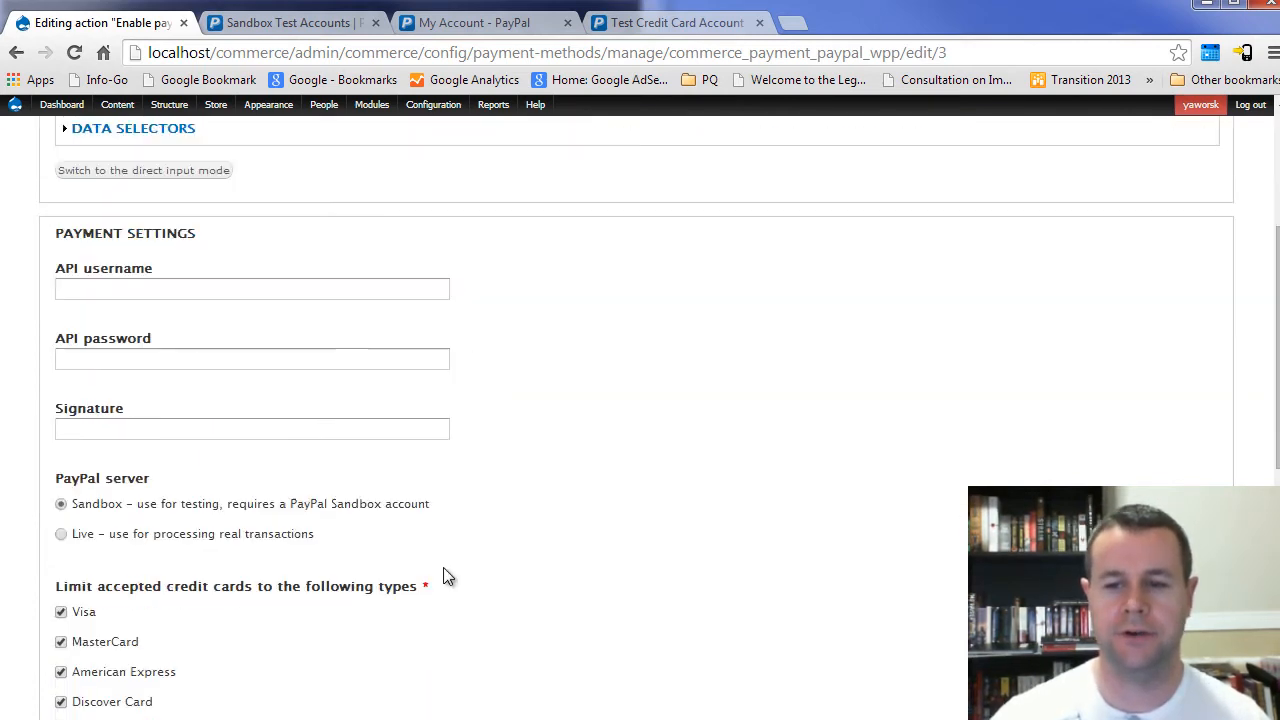
{"action": "scroll", "scroll_direction": "down", "scroll_amount": 3}
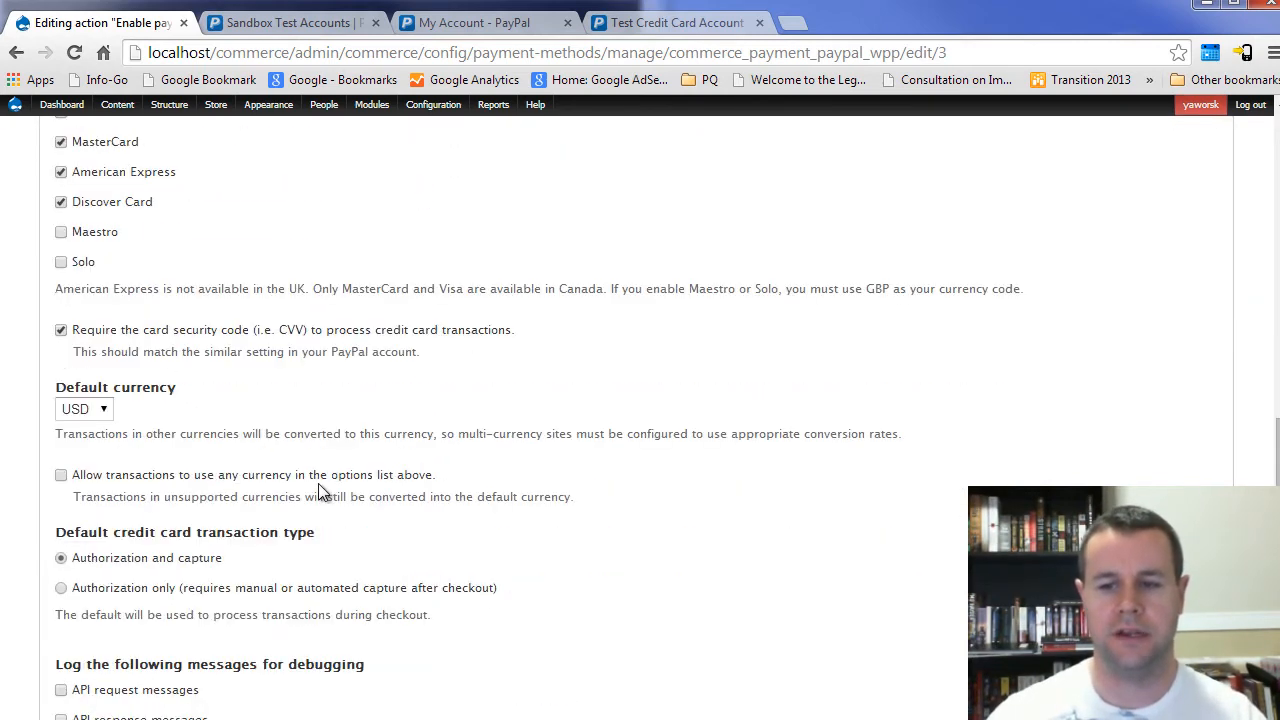
{"action": "scroll", "scroll_direction": "up", "scroll_amount": 3}
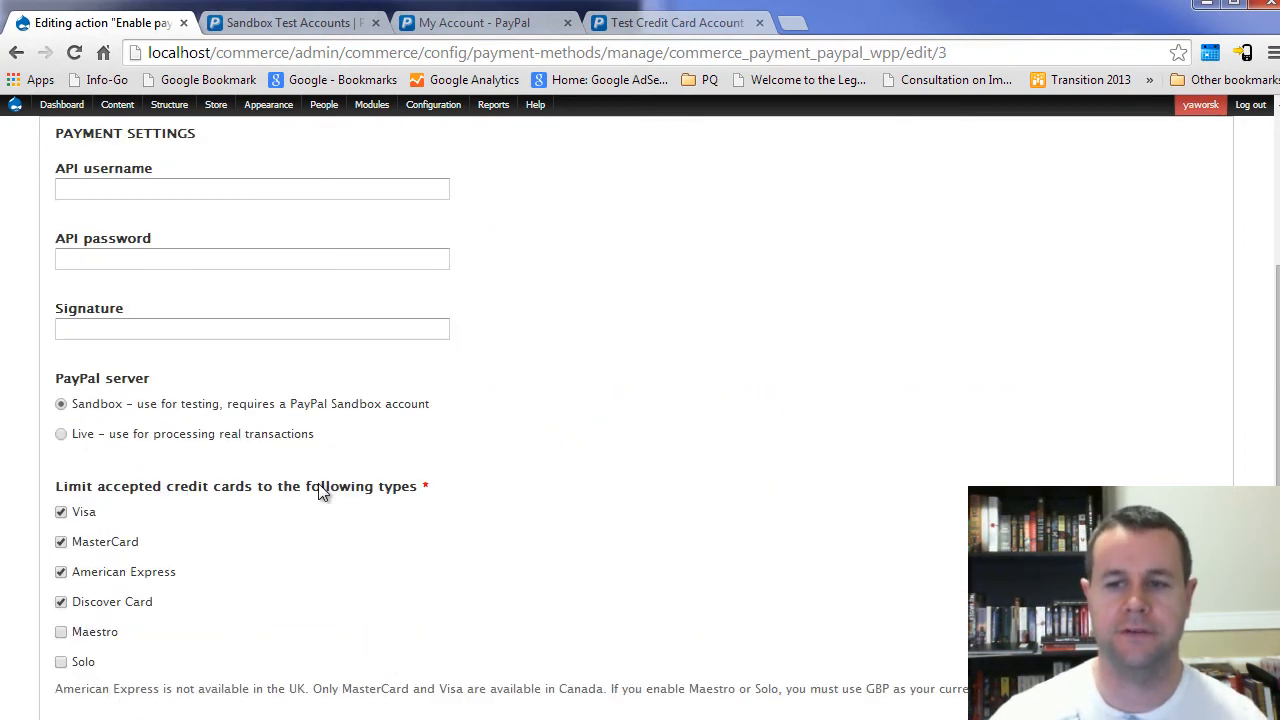
{"action": "mouse_move", "coordinate": [170, 491]}
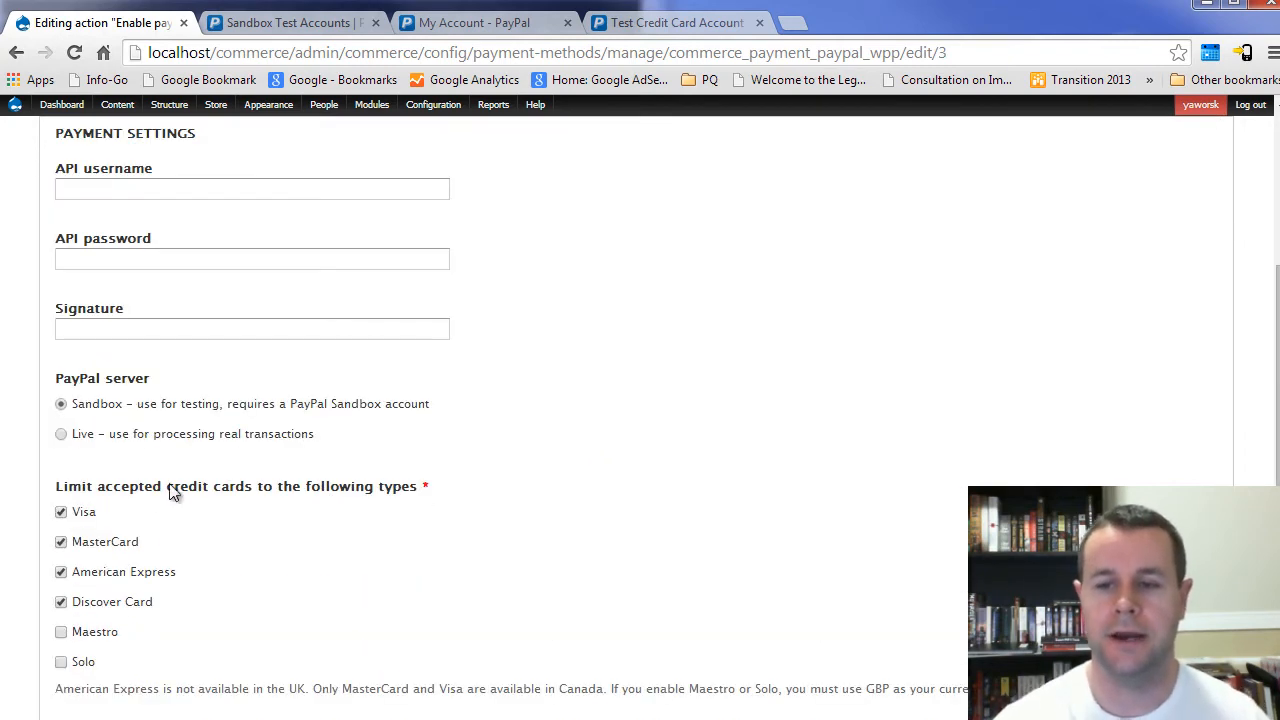
{"action": "mouse_move", "coordinate": [147, 535]}
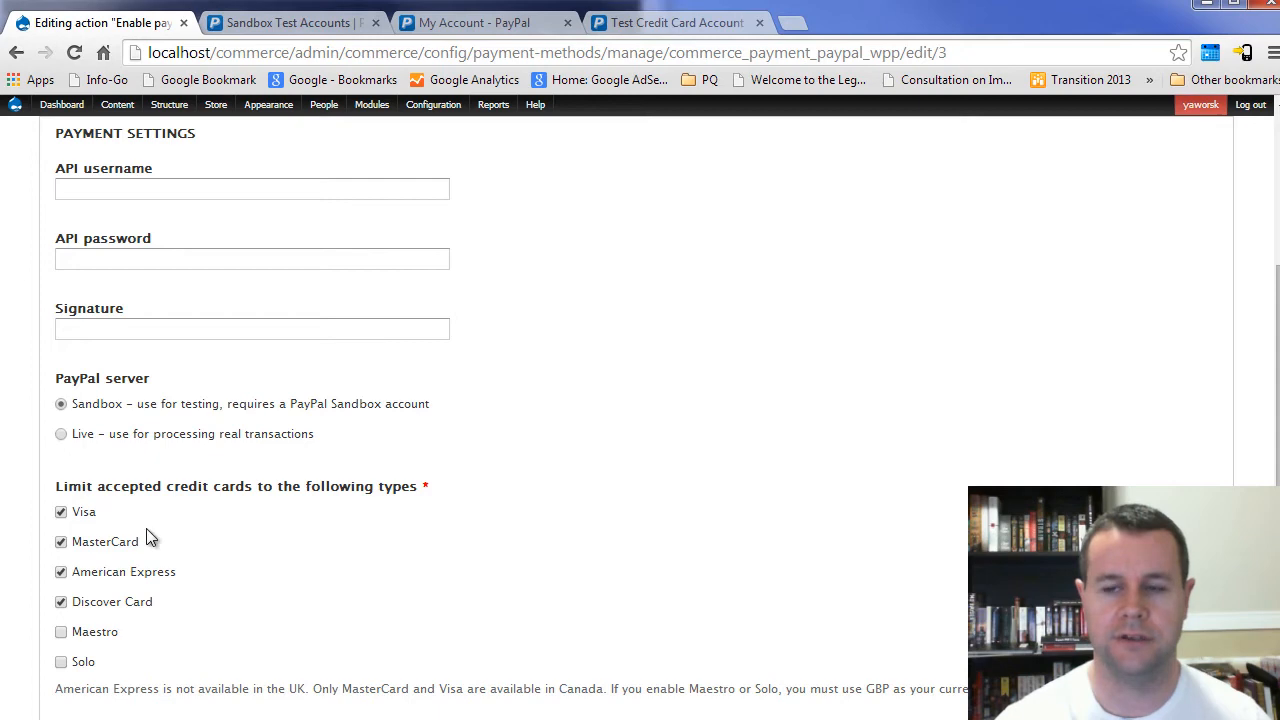
- Turn off Require card security code and turn on API request message logging
{"action": "scroll", "scroll_direction": "down", "scroll_amount": 3}
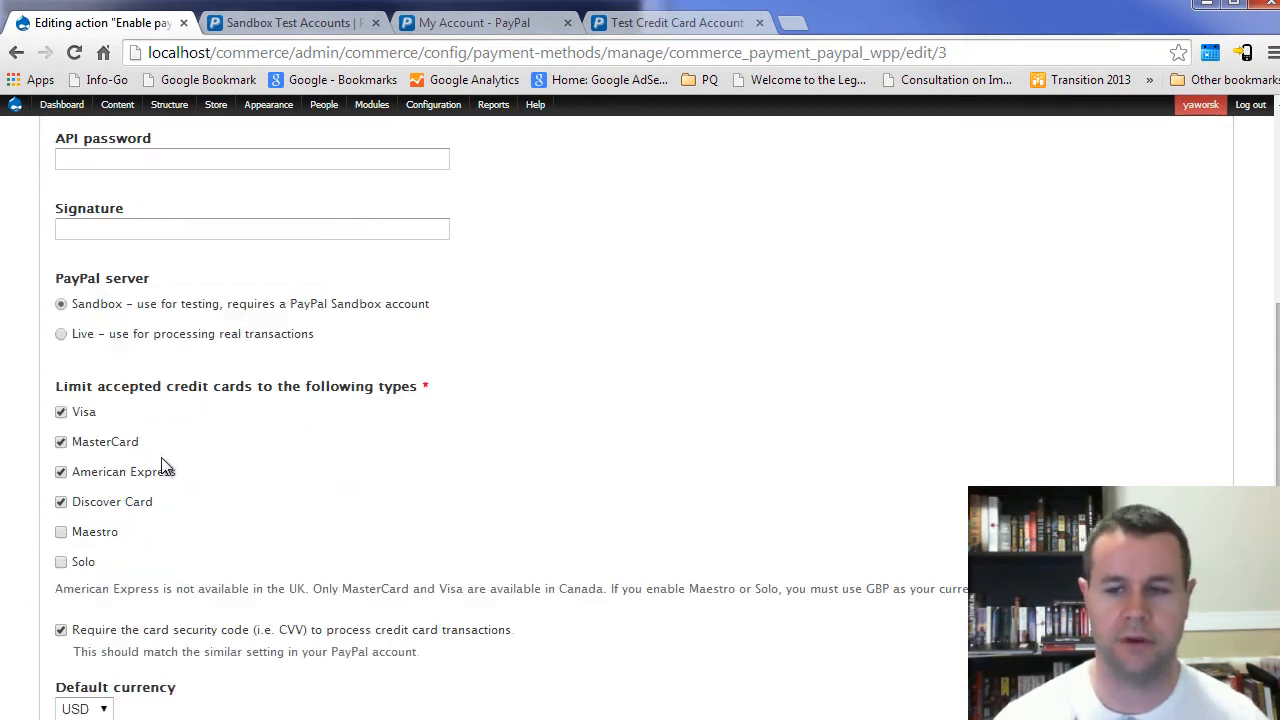
{"action": "scroll", "scroll_direction": "down", "scroll_amount": 3}
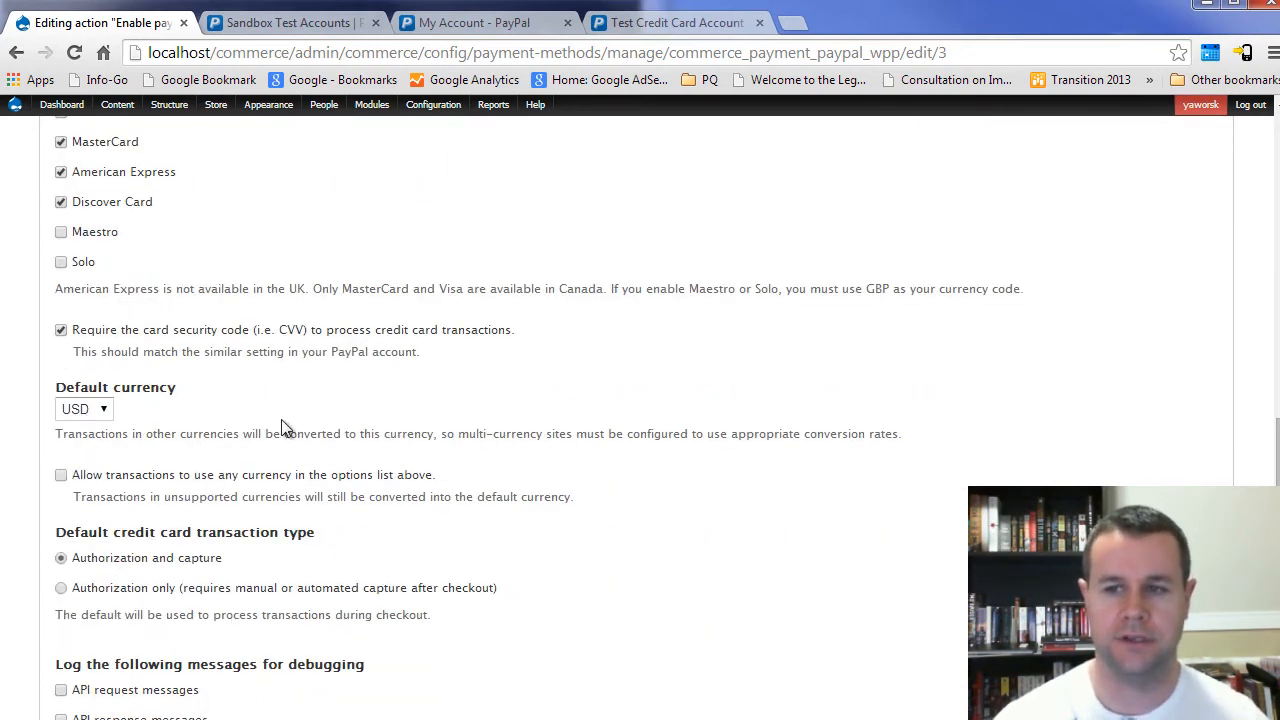
{"action": "left_click", "coordinate": [60, 329]}
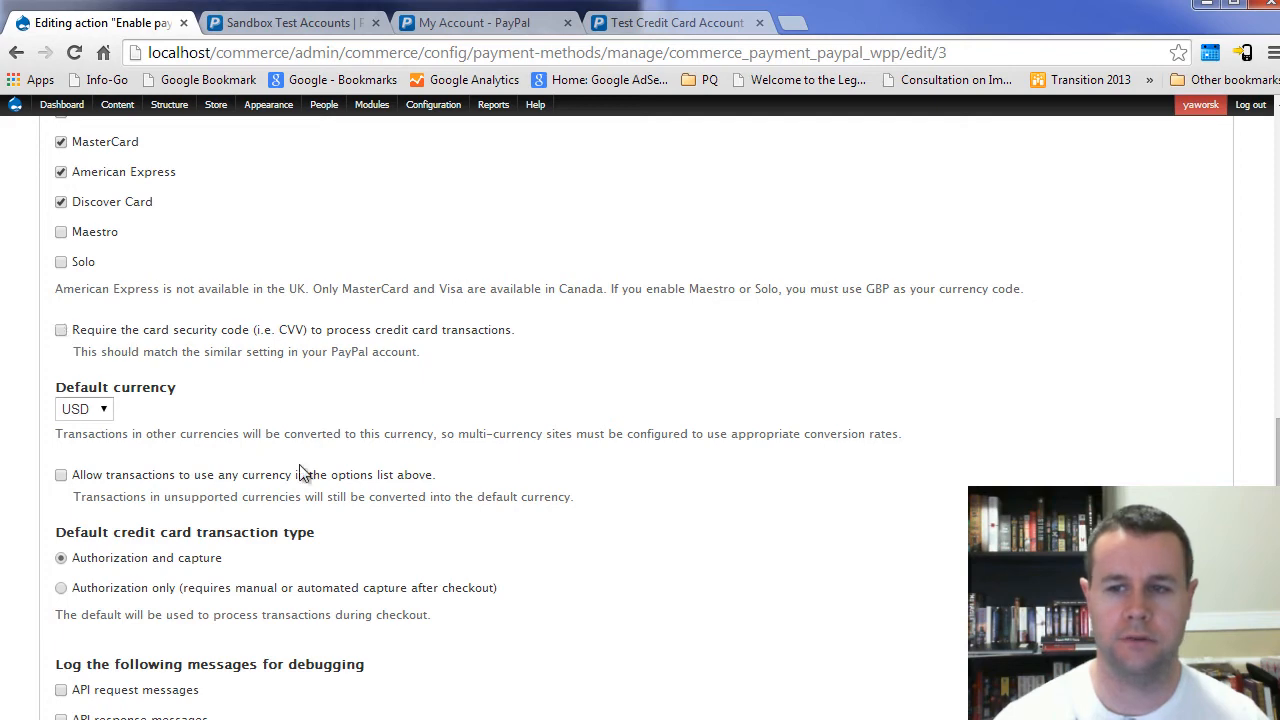
{"action": "scroll", "scroll_direction": "down", "scroll_amount": 3}
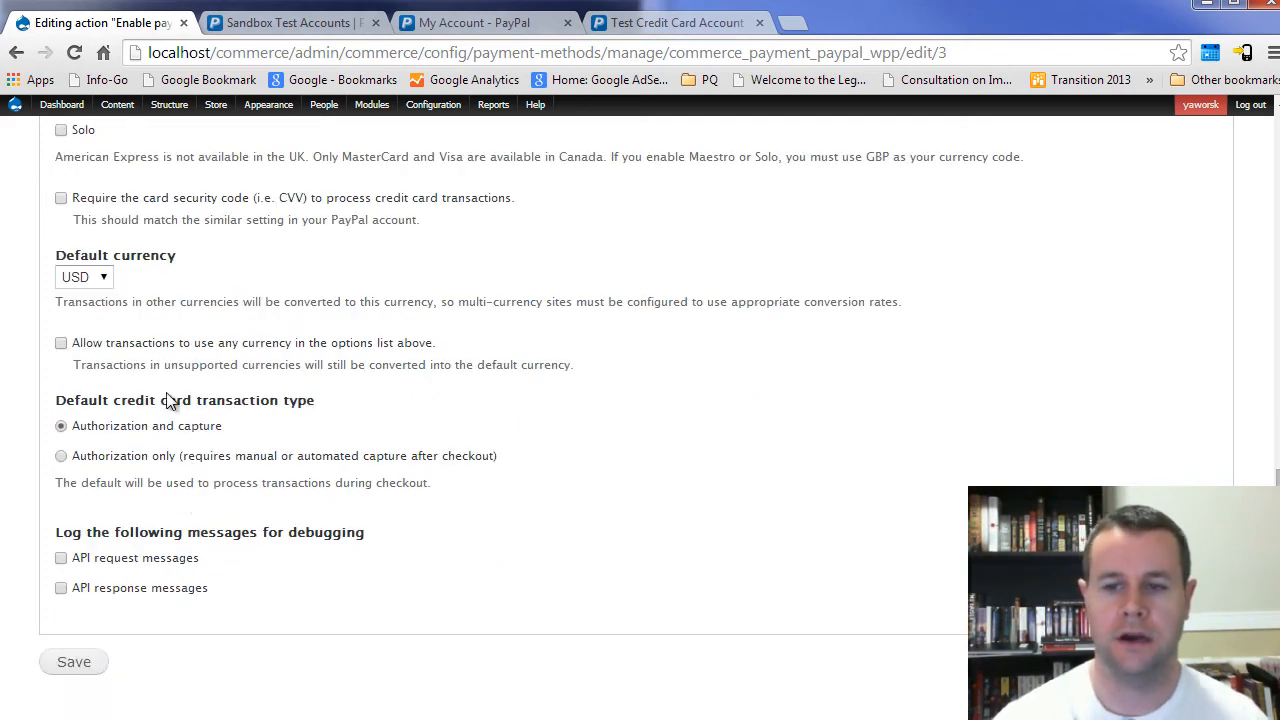
{"action": "left_click", "coordinate": [60, 558]}
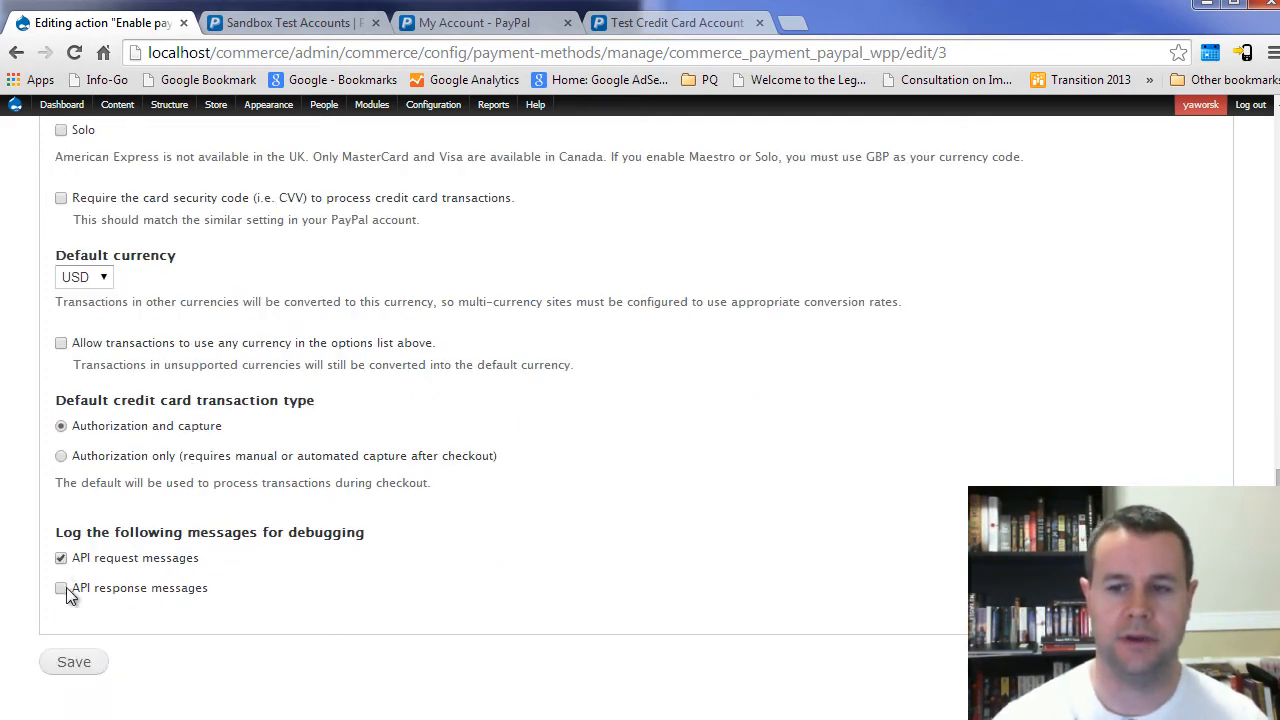
{"action": "scroll", "scroll_direction": "up", "scroll_amount": 3}
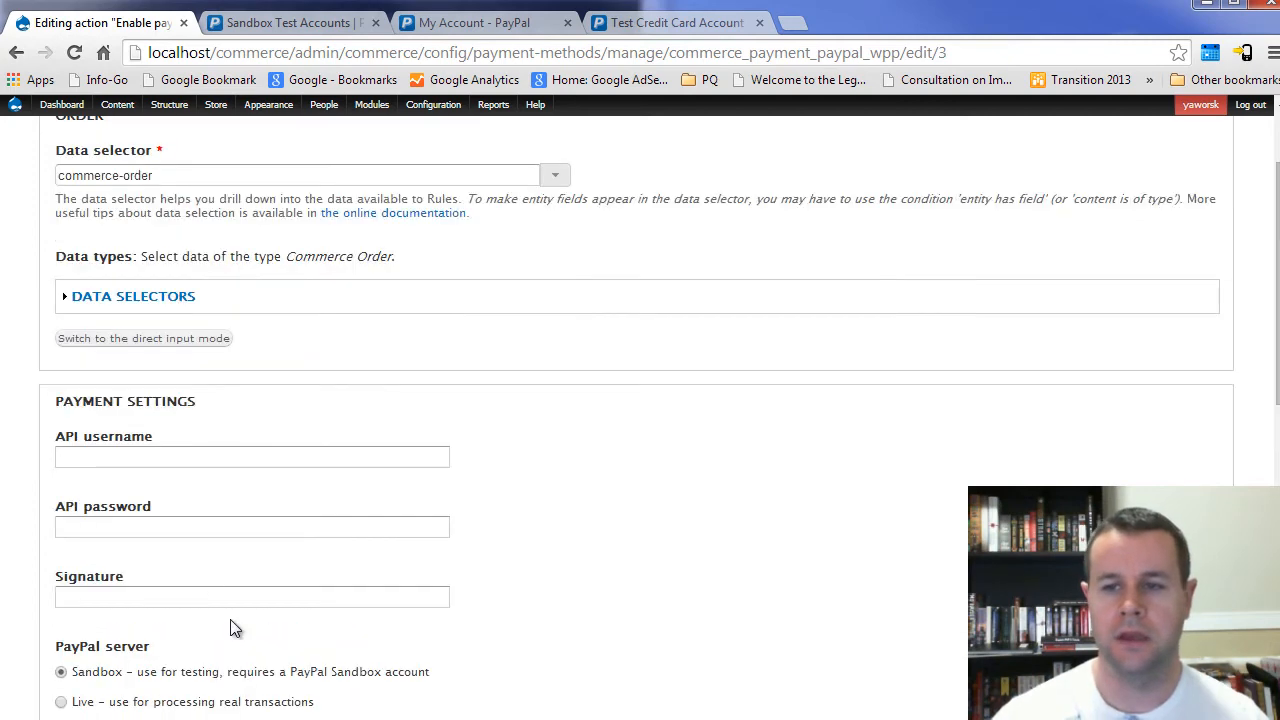
{"action": "mouse_move", "coordinate": [426, 122]}
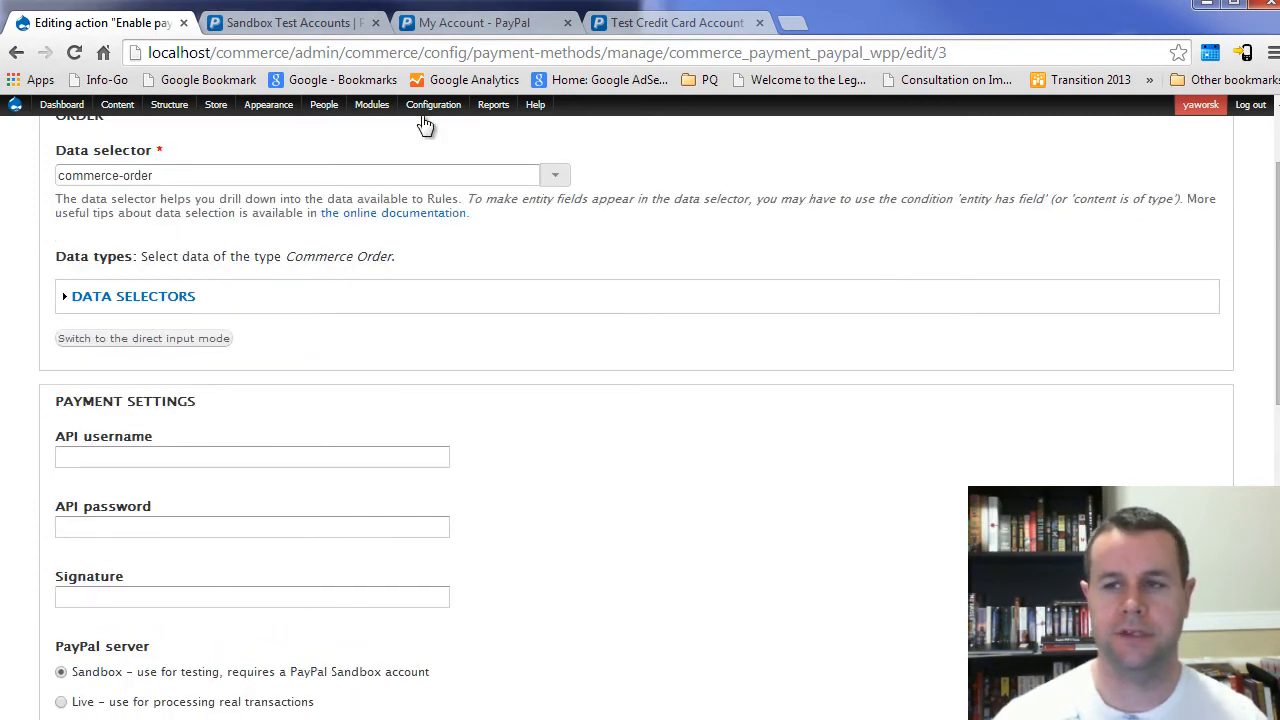
- Copy the API username from the PayPal sandbox business test account's credentials
{"action": "left_click", "coordinate": [290, 22]}
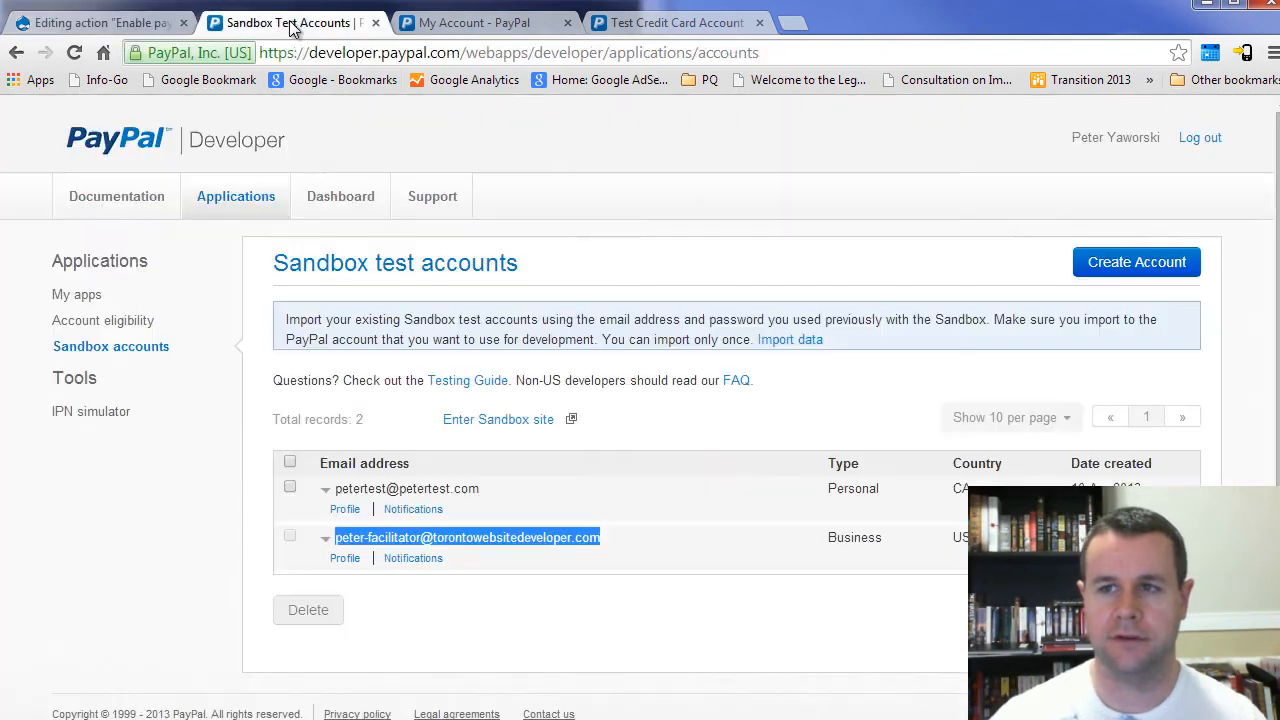
{"action": "left_click", "coordinate": [345, 558]}
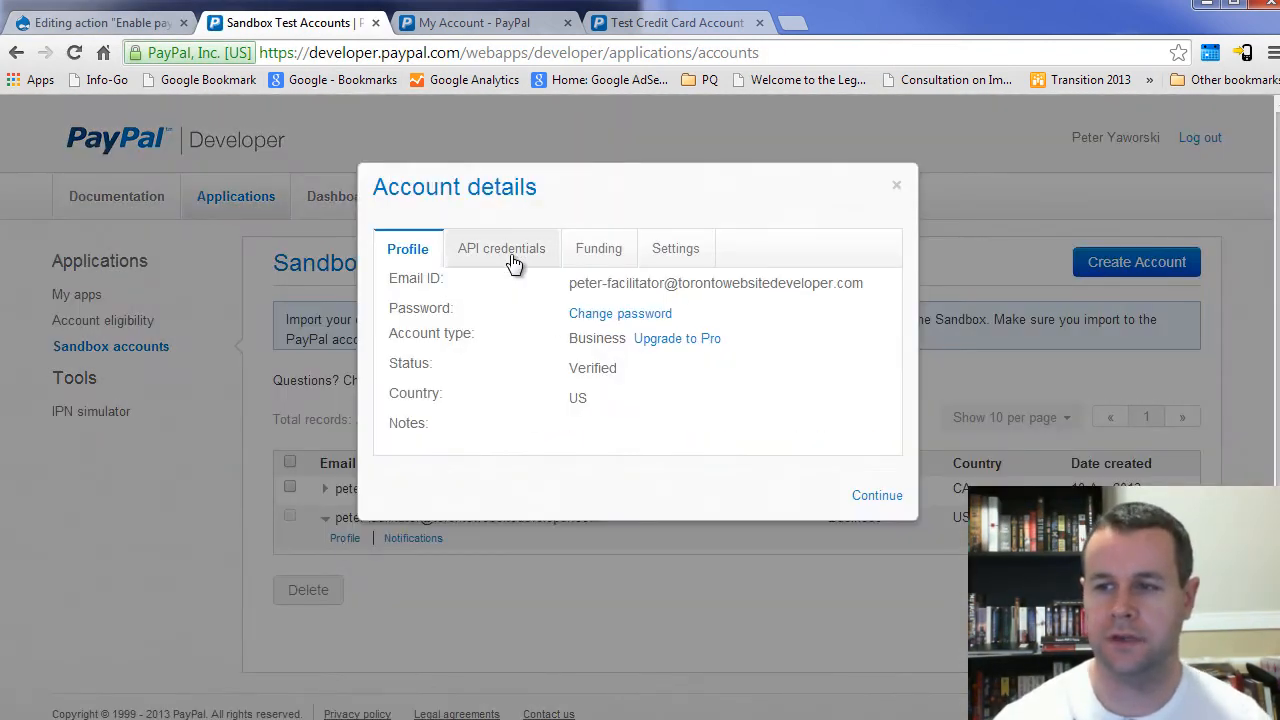
{"action": "left_click", "coordinate": [501, 248]}
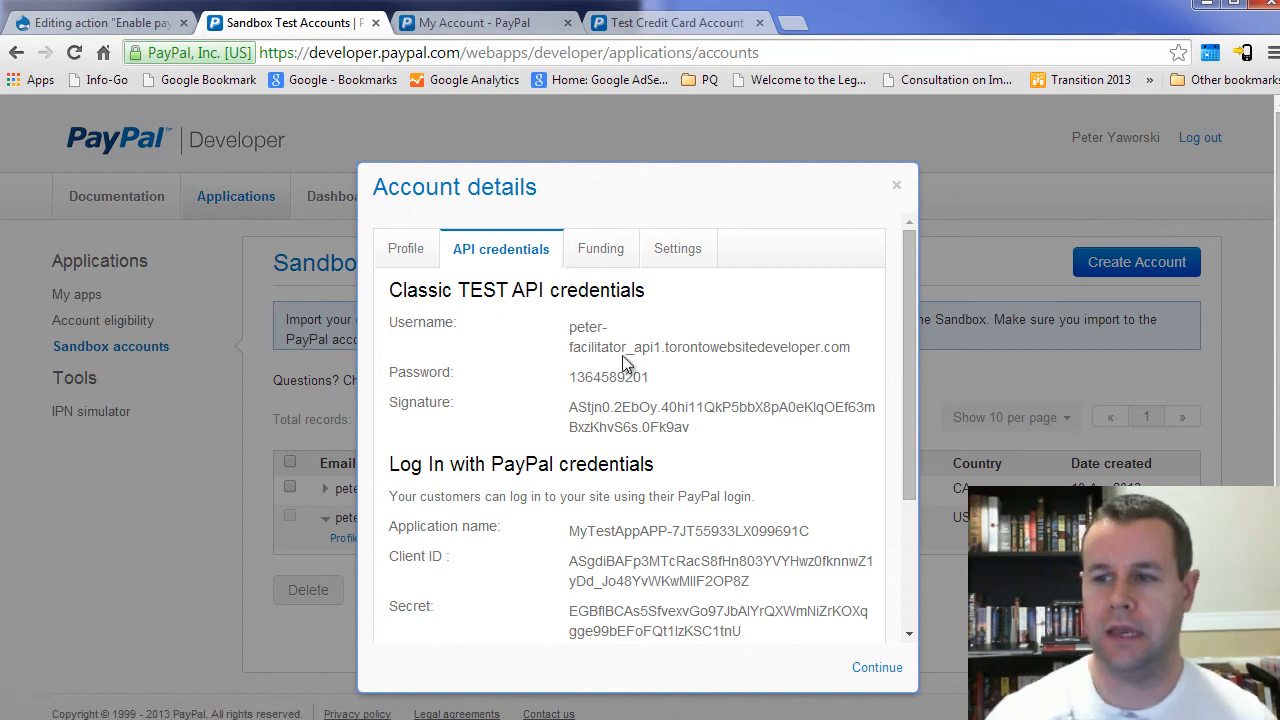
{"action": "double_click", "coordinate": [687, 336]}
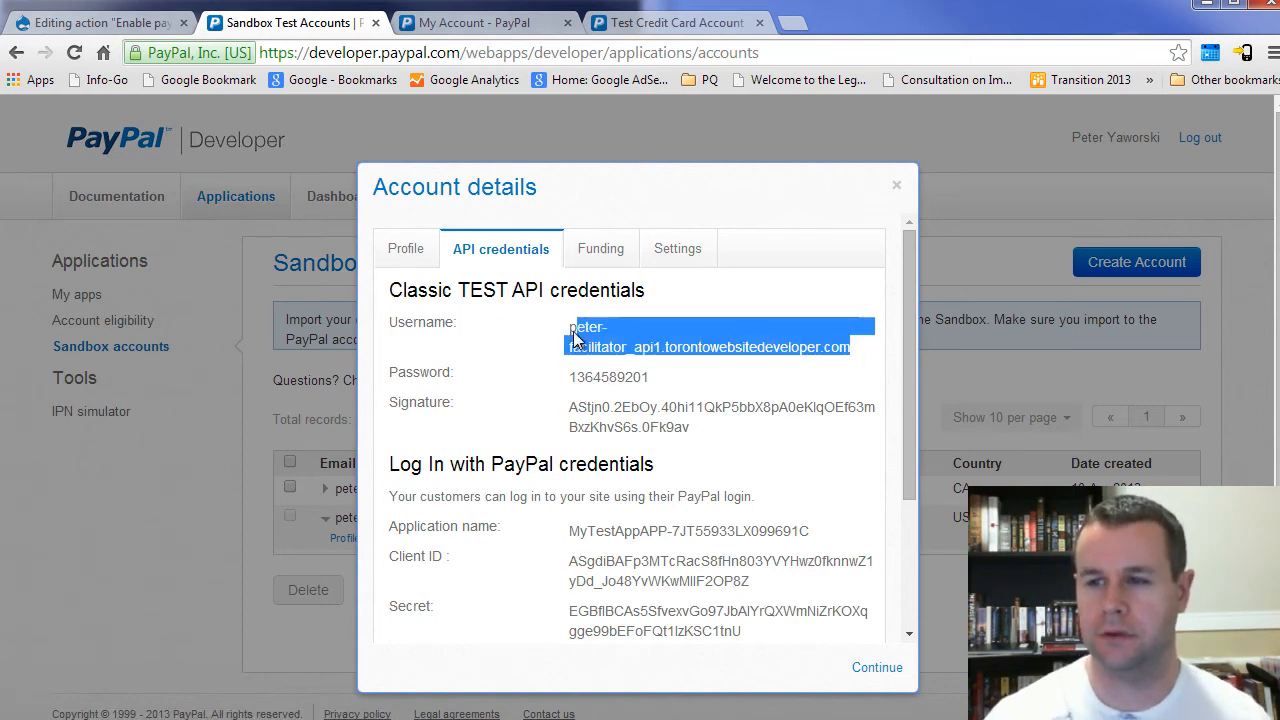
{"action": "left_click", "coordinate": [95, 22]}
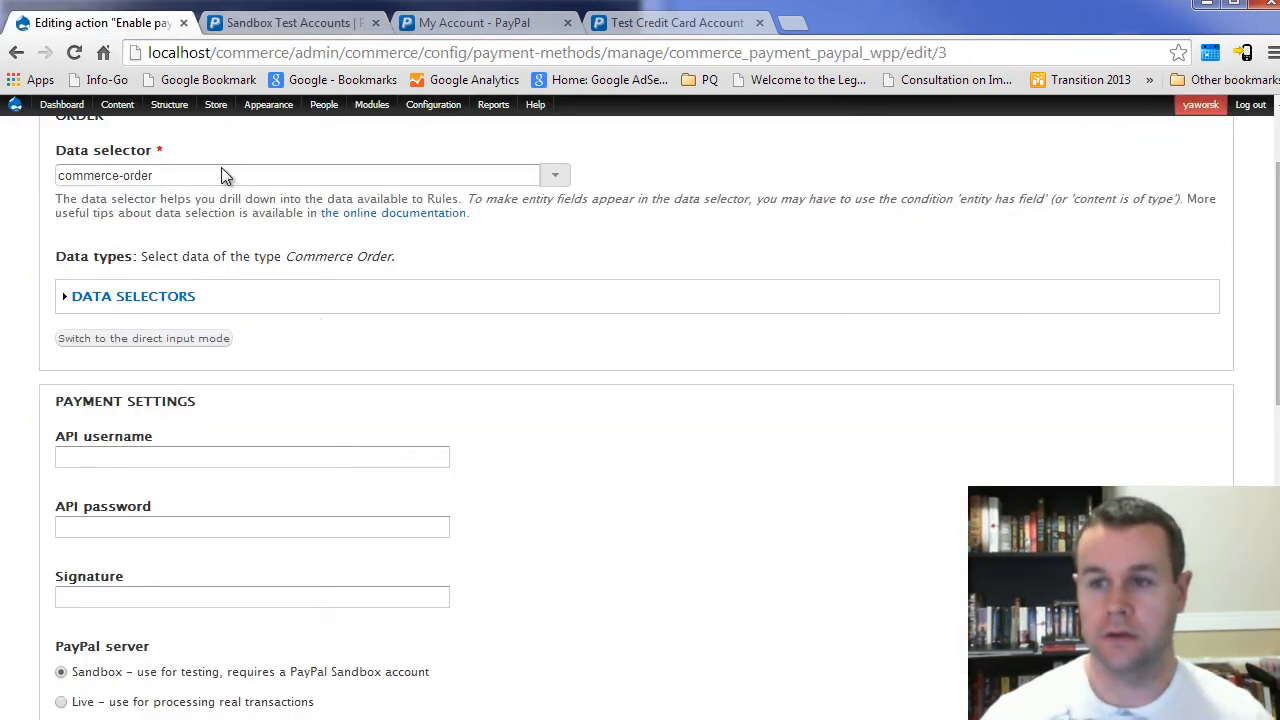
- Copy the sandbox API password into the PayPal WPP action and save the settings
{"action": "left_click", "coordinate": [290, 22]}
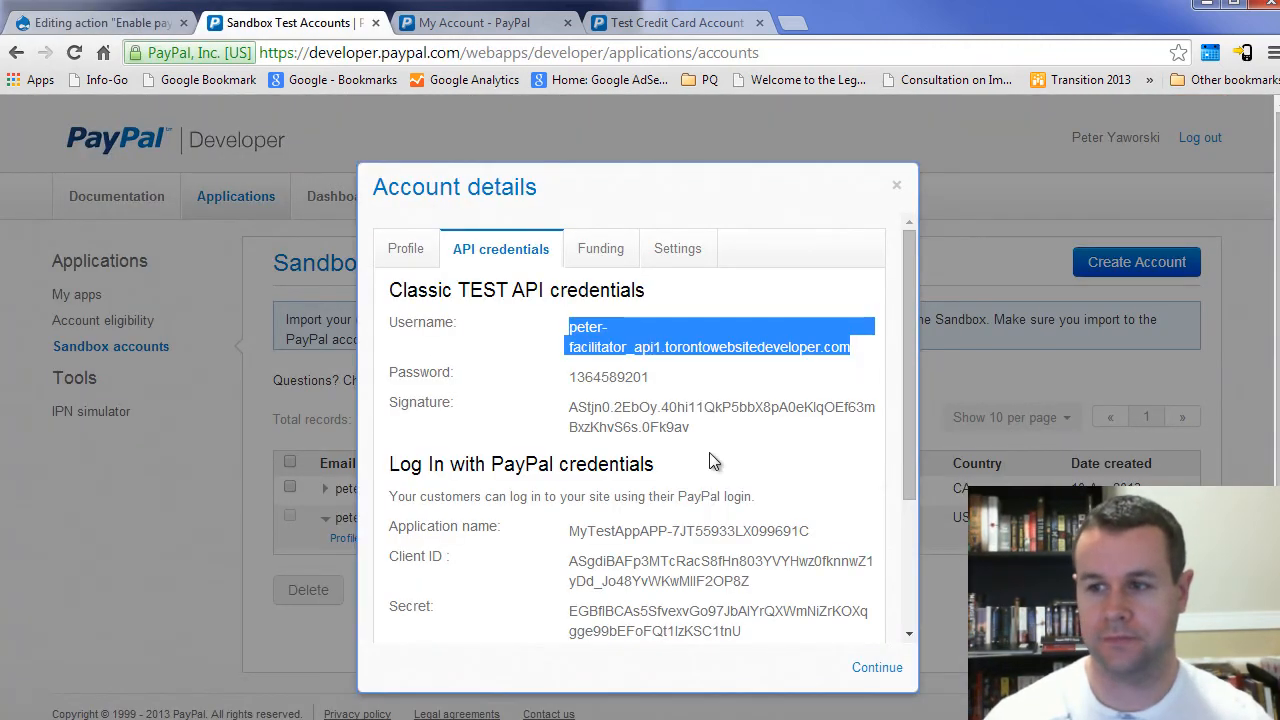
{"action": "double_click", "coordinate": [608, 377]}
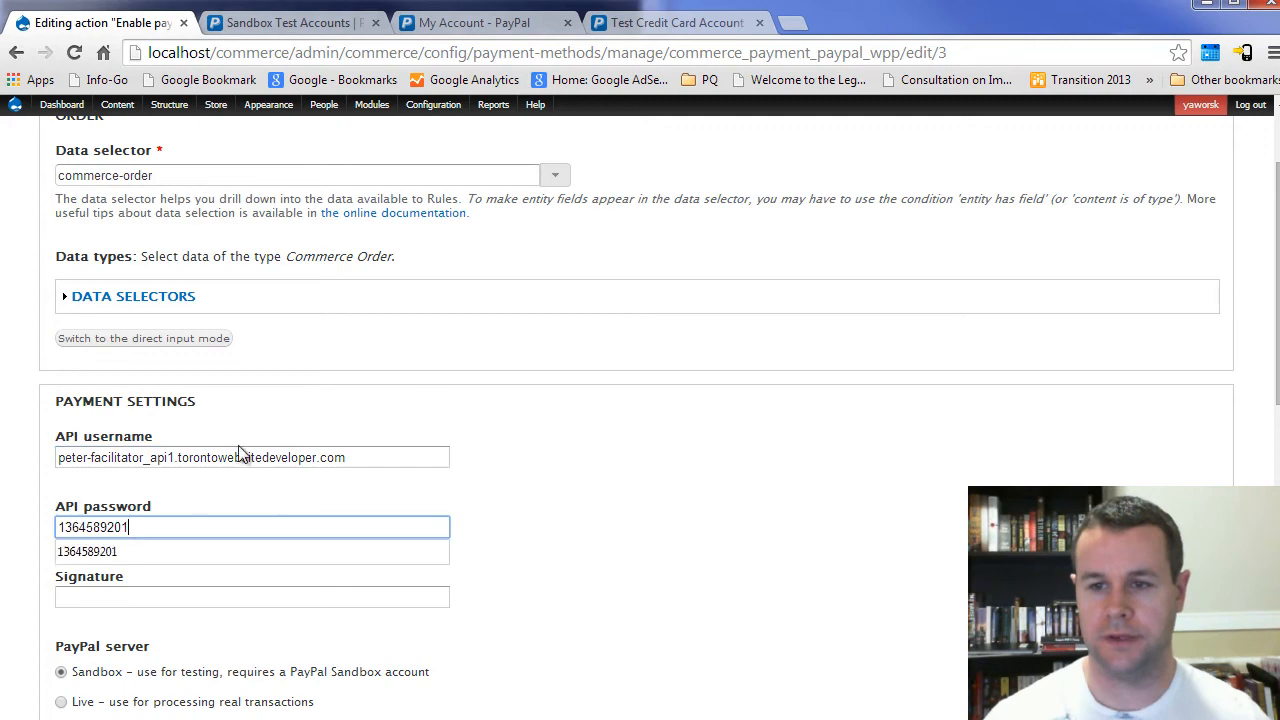
{"action": "left_click", "coordinate": [290, 22]}
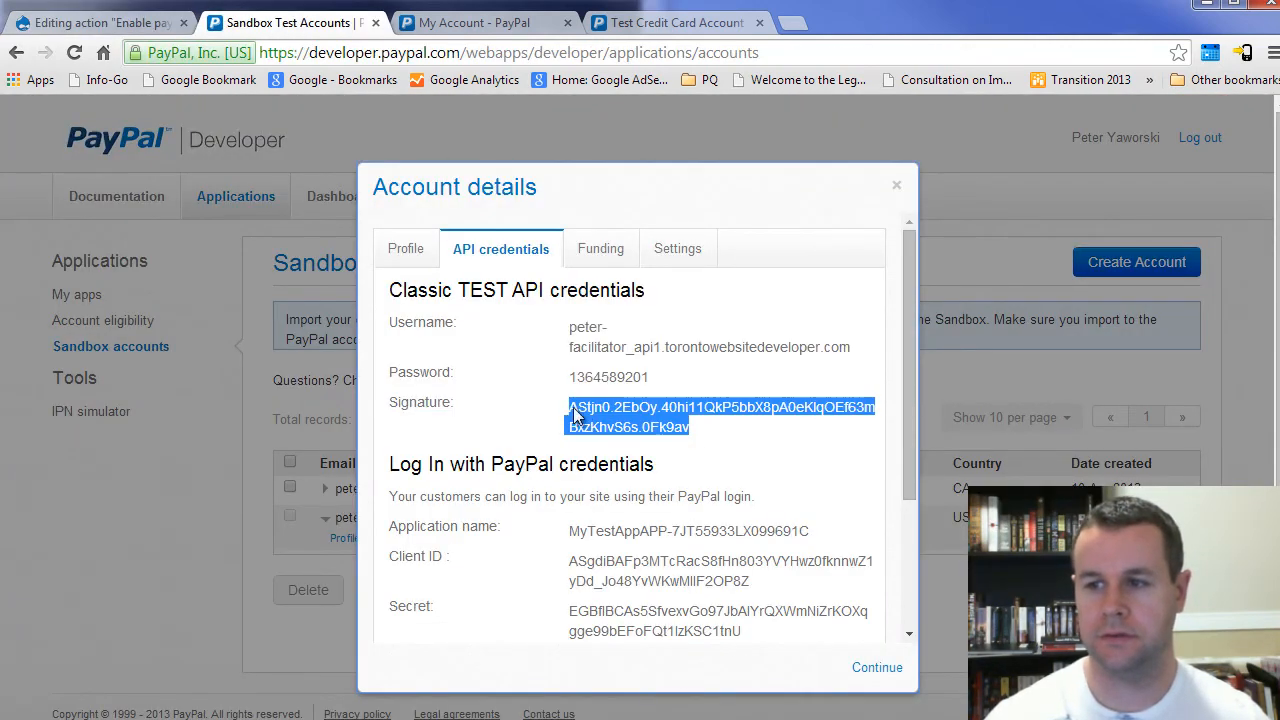
{"action": "left_click", "coordinate": [95, 22]}
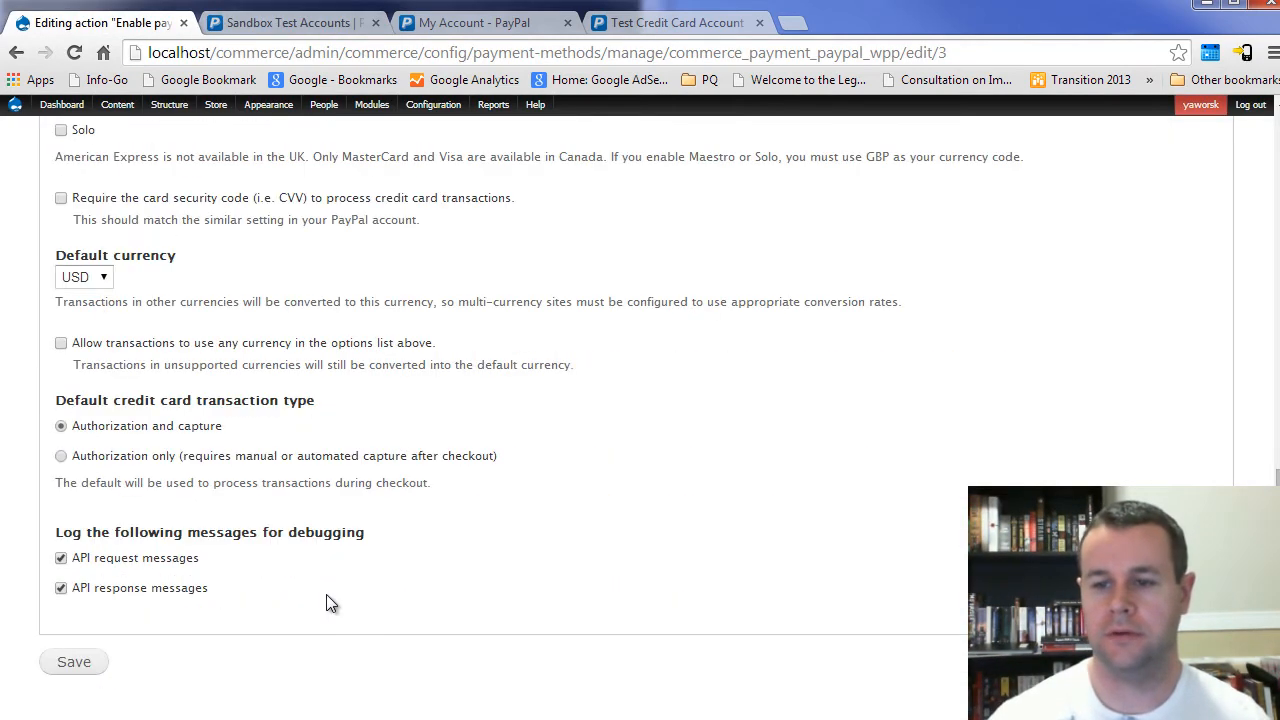
{"action": "left_click", "coordinate": [73, 661]}
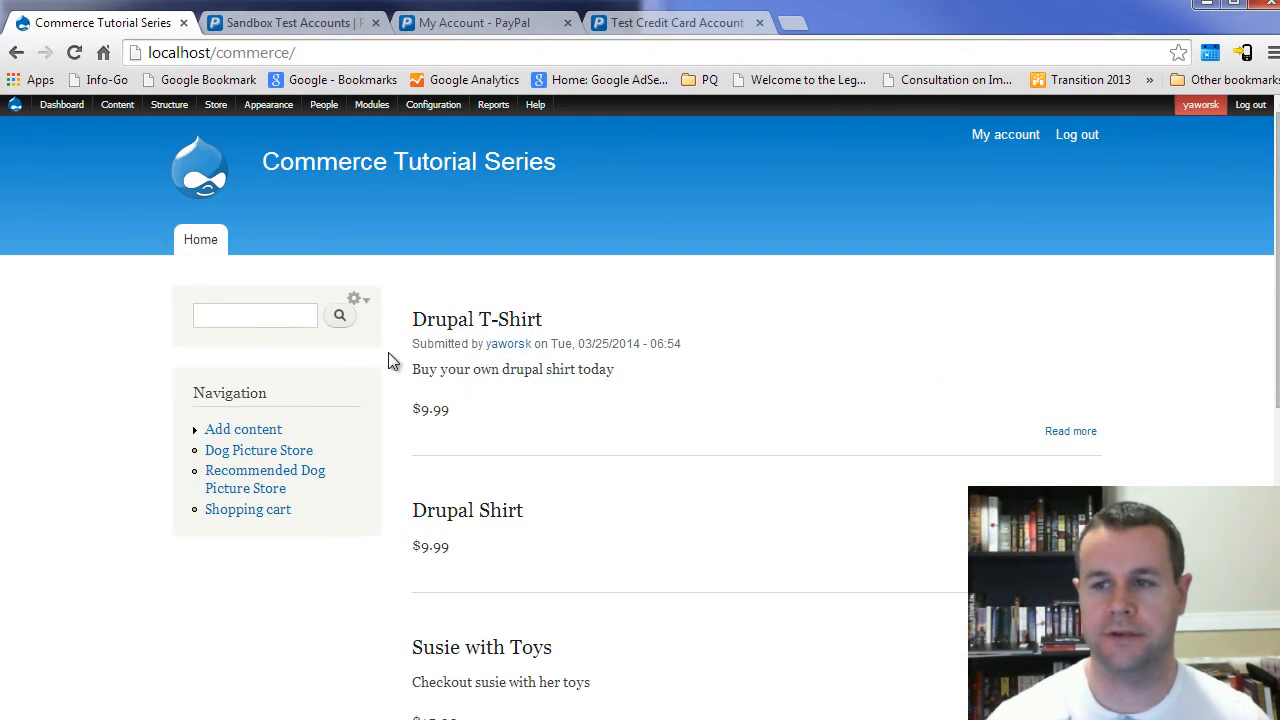
- Add the red Drupal T-Shirt to the cart and proceed to checkout
{"action": "left_click", "coordinate": [477, 318]}
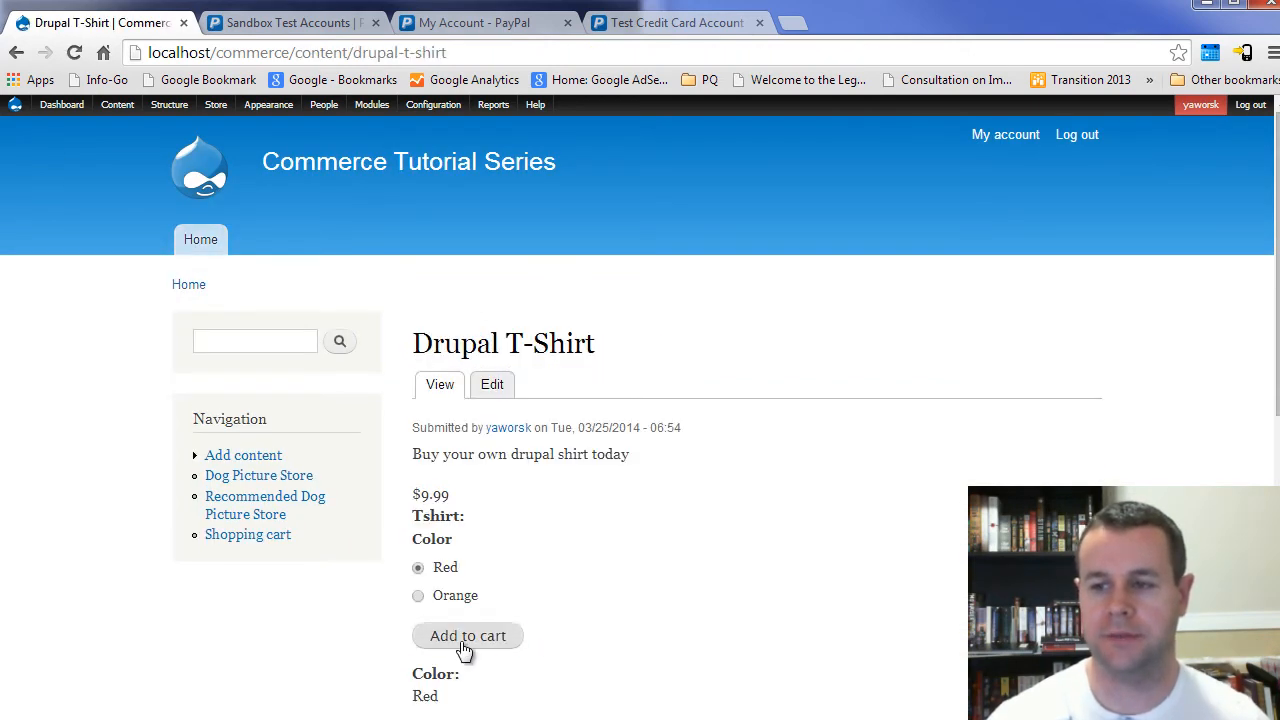
{"action": "left_click", "coordinate": [467, 635]}
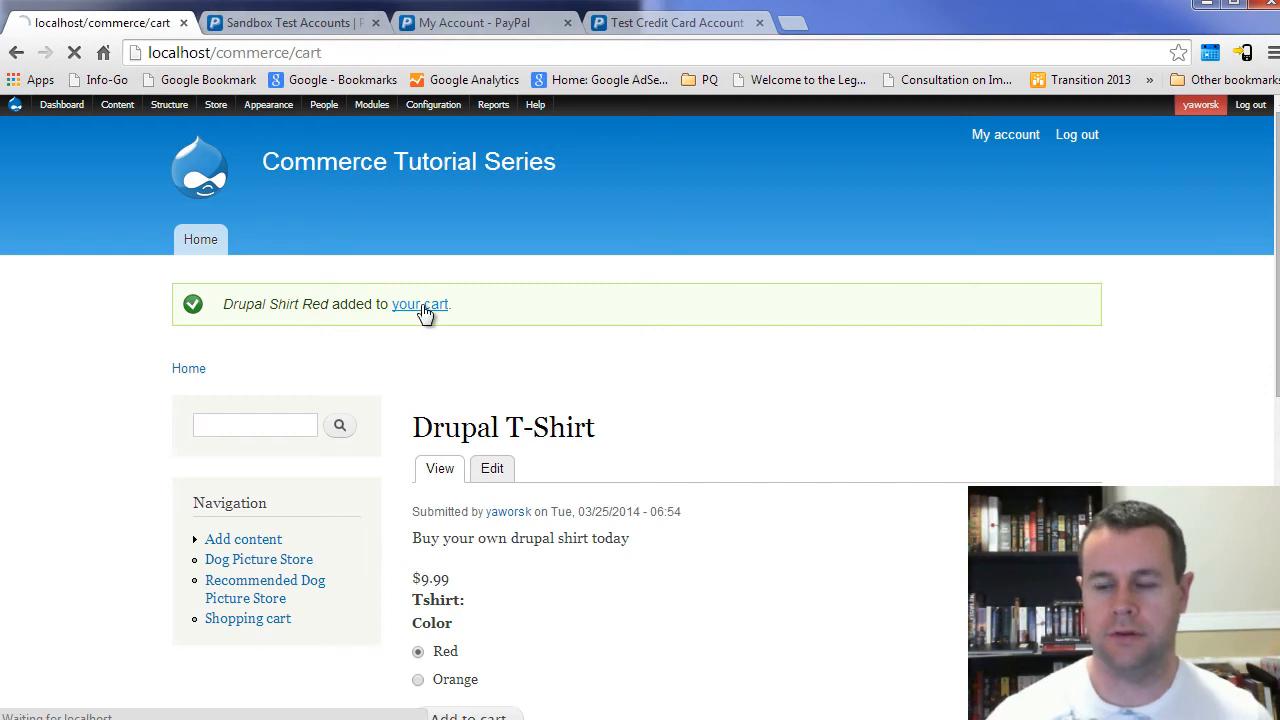
{"action": "left_click", "coordinate": [420, 304]}
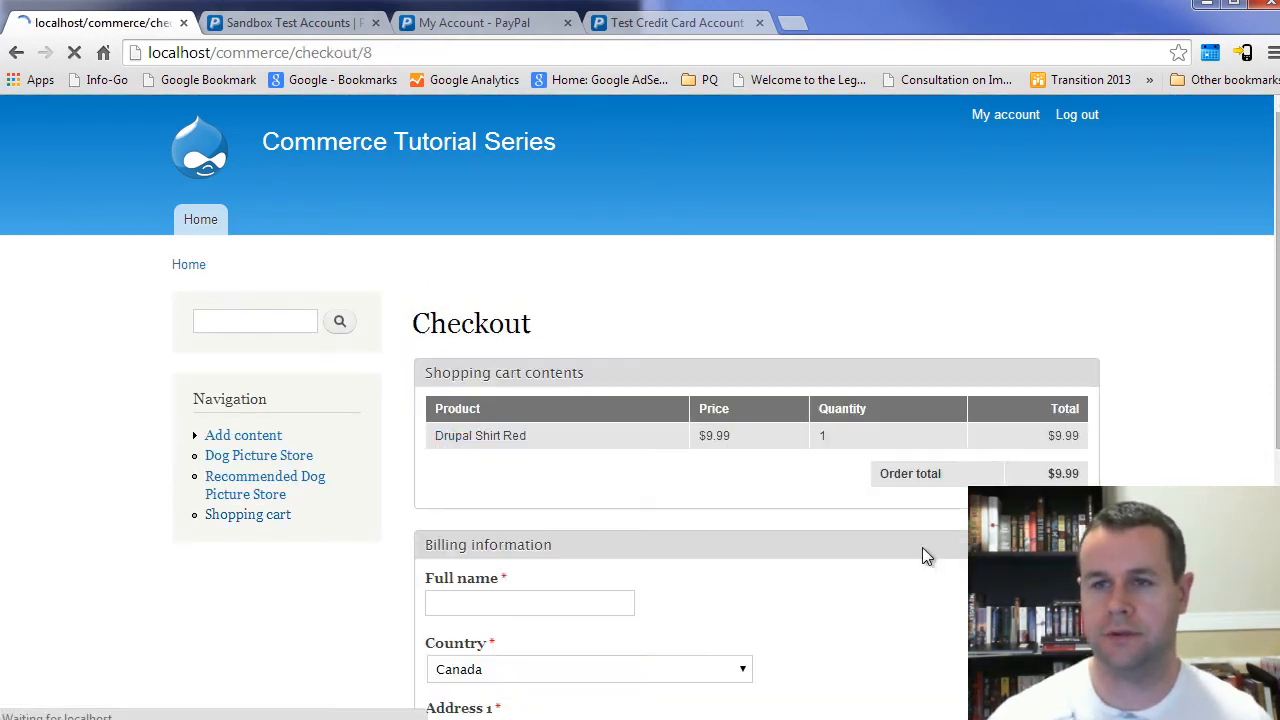
- Fill the billing details with 'test' values and continue to order review
{"action": "type", "text": "tes"}
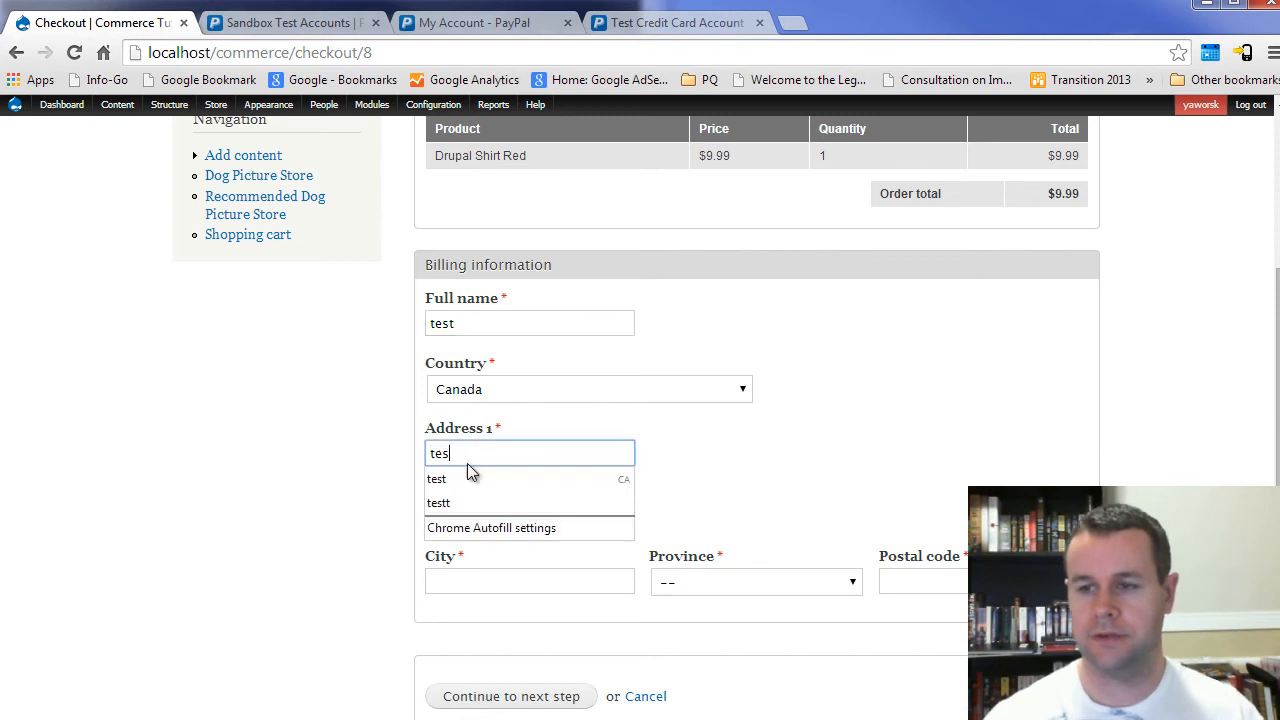
{"action": "left_click", "coordinate": [436, 478]}
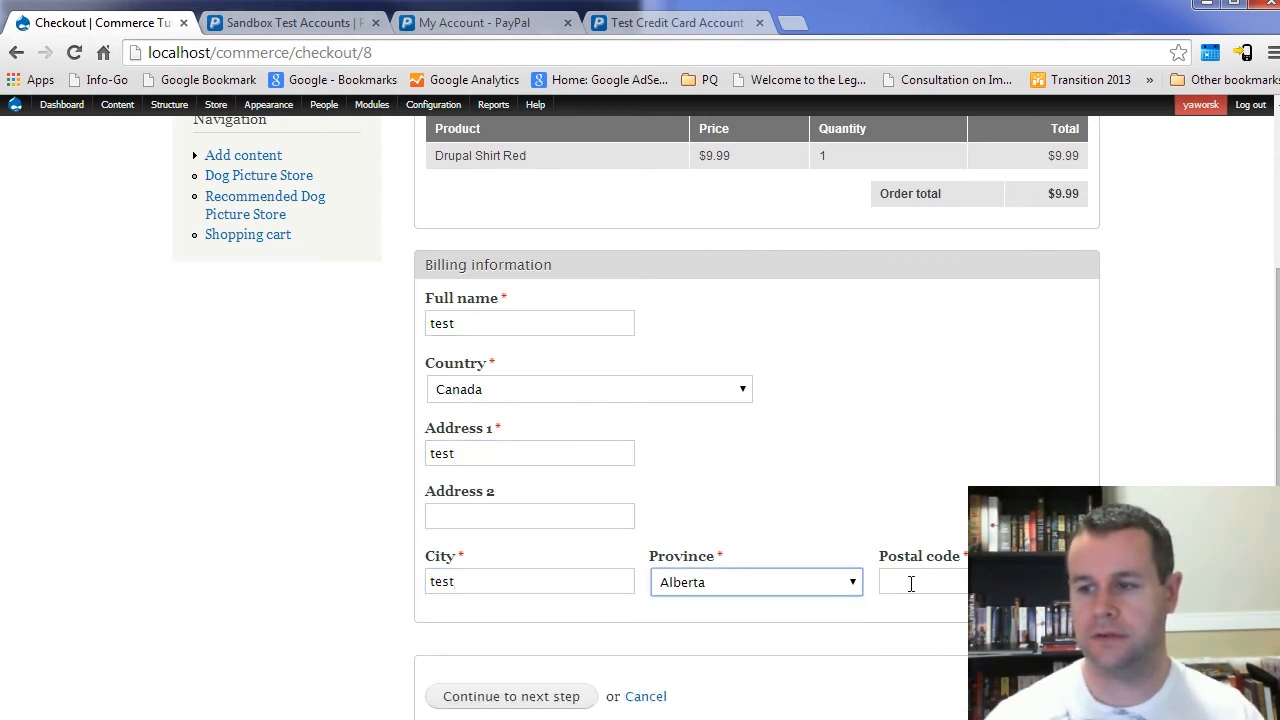
{"action": "type", "text": "test"}
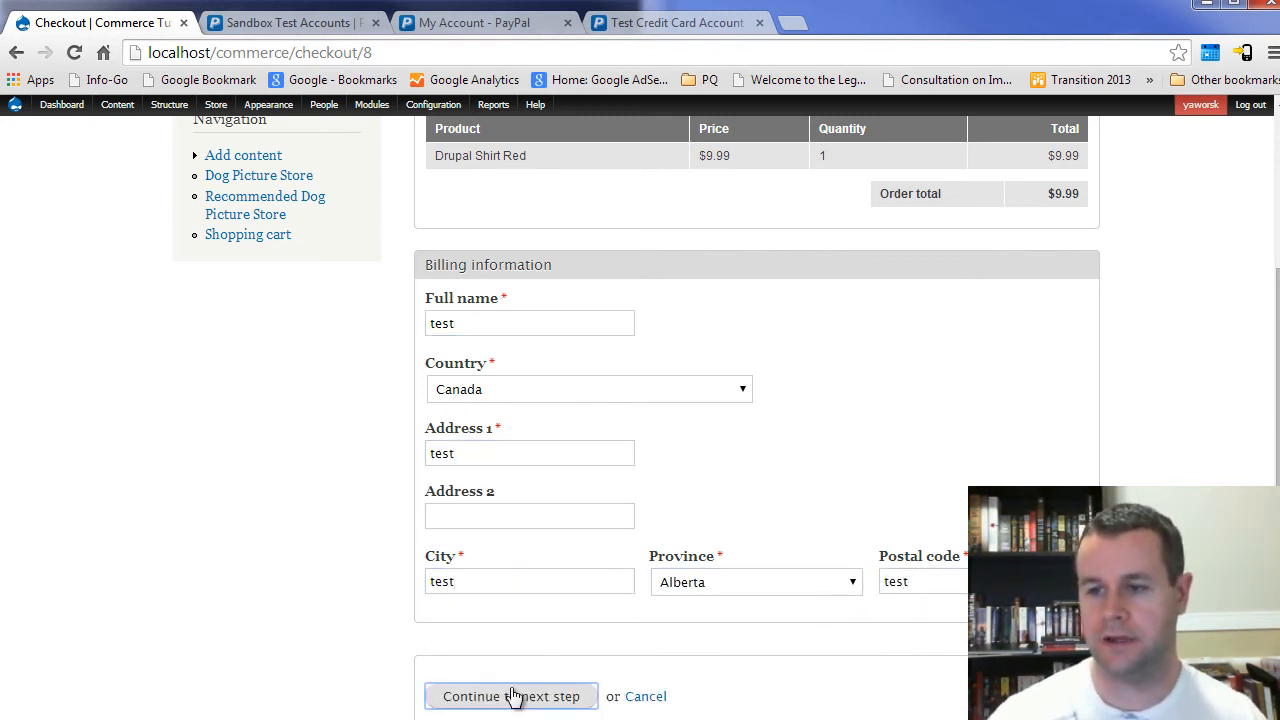
{"action": "left_click", "coordinate": [511, 696]}
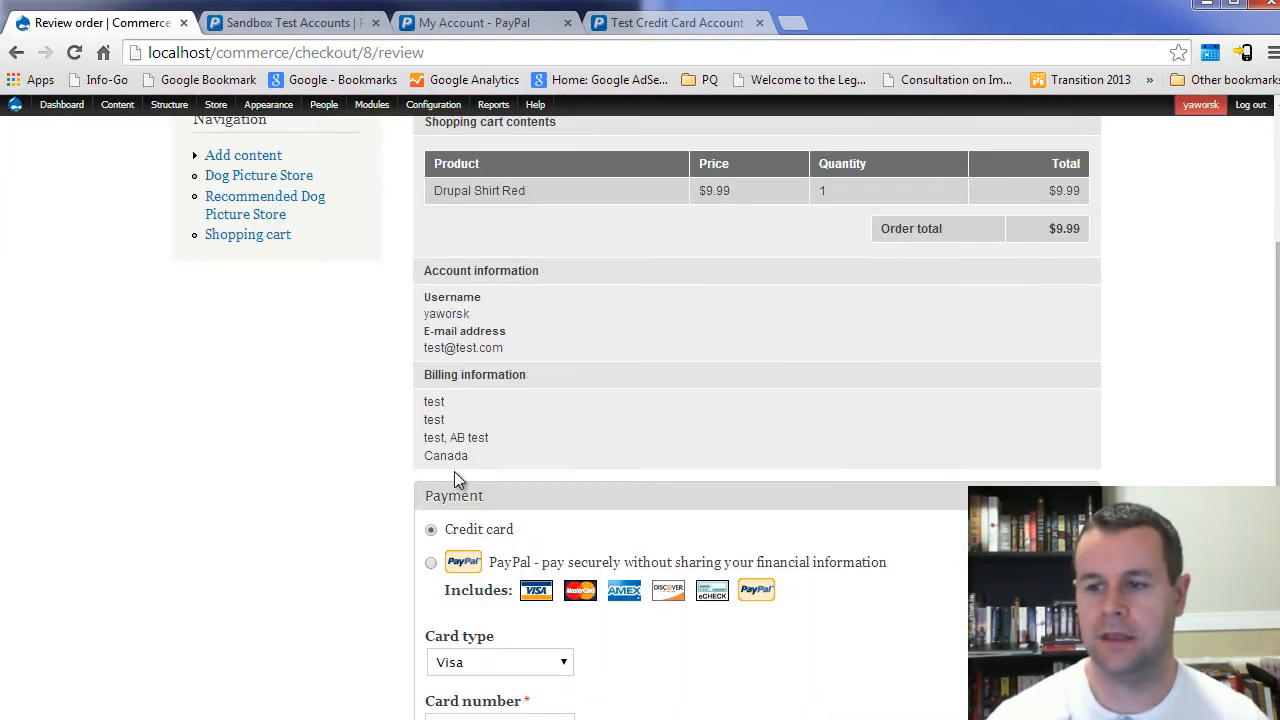
- Submit payment with PayPal's Visa test card number and expiration year 15
{"action": "scroll", "scroll_direction": "down", "scroll_amount": 3}
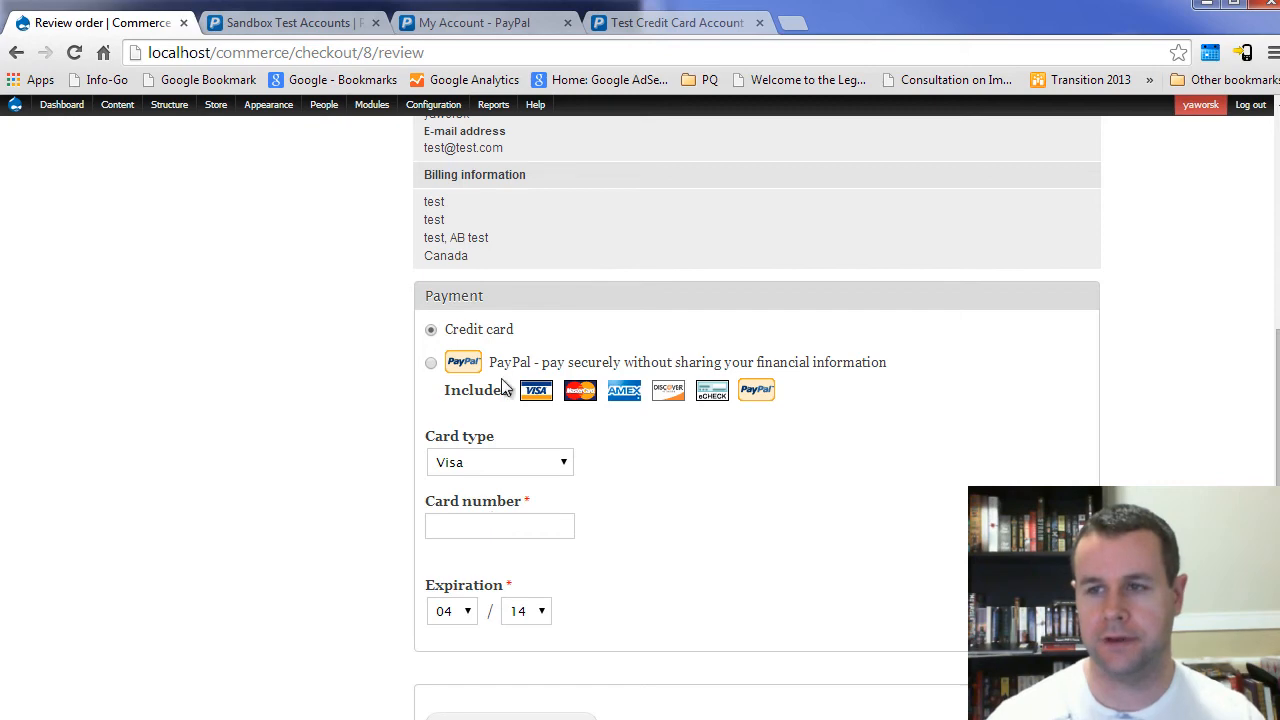
{"action": "left_click", "coordinate": [678, 22]}
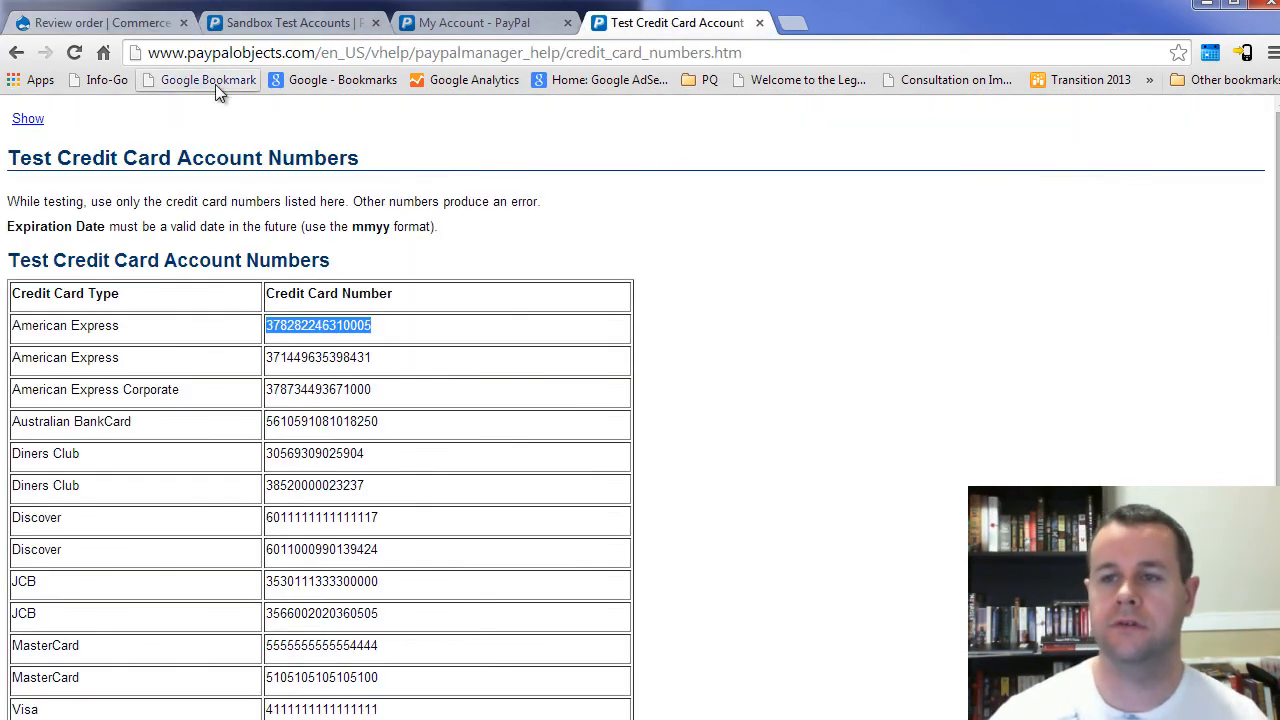
{"action": "mouse_move", "coordinate": [405, 518]}
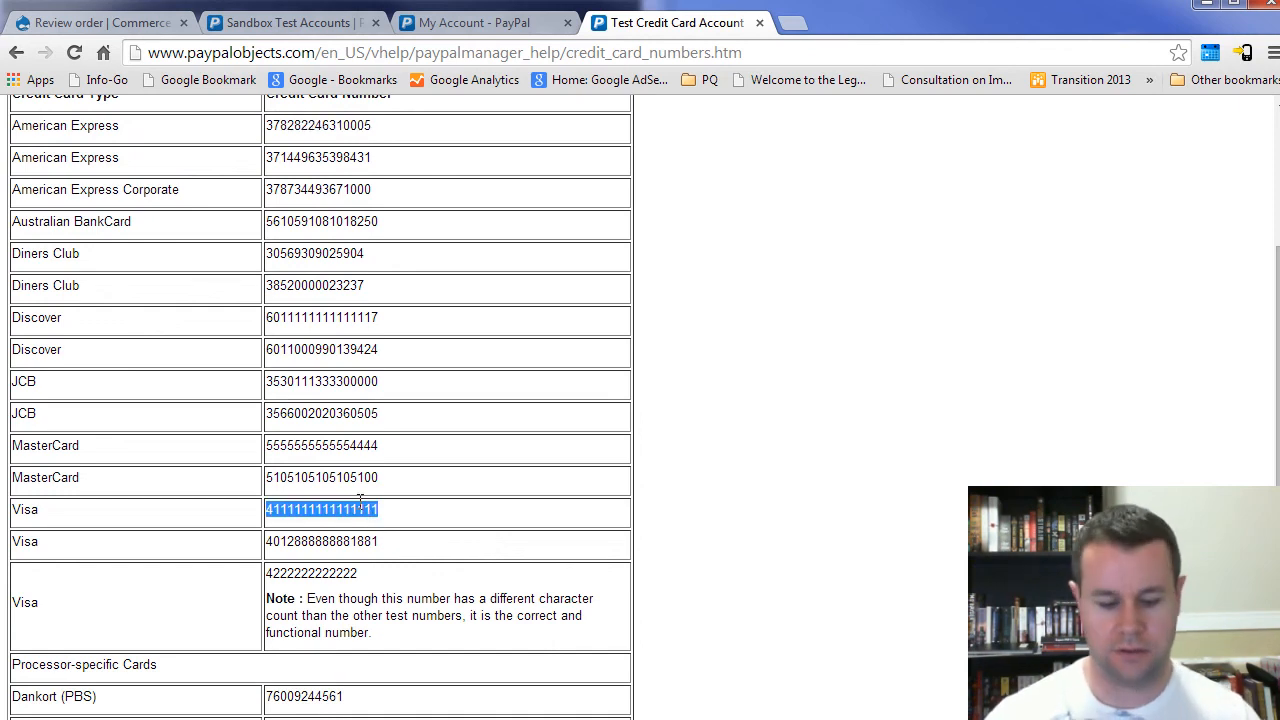
{"action": "left_click", "coordinate": [95, 22]}
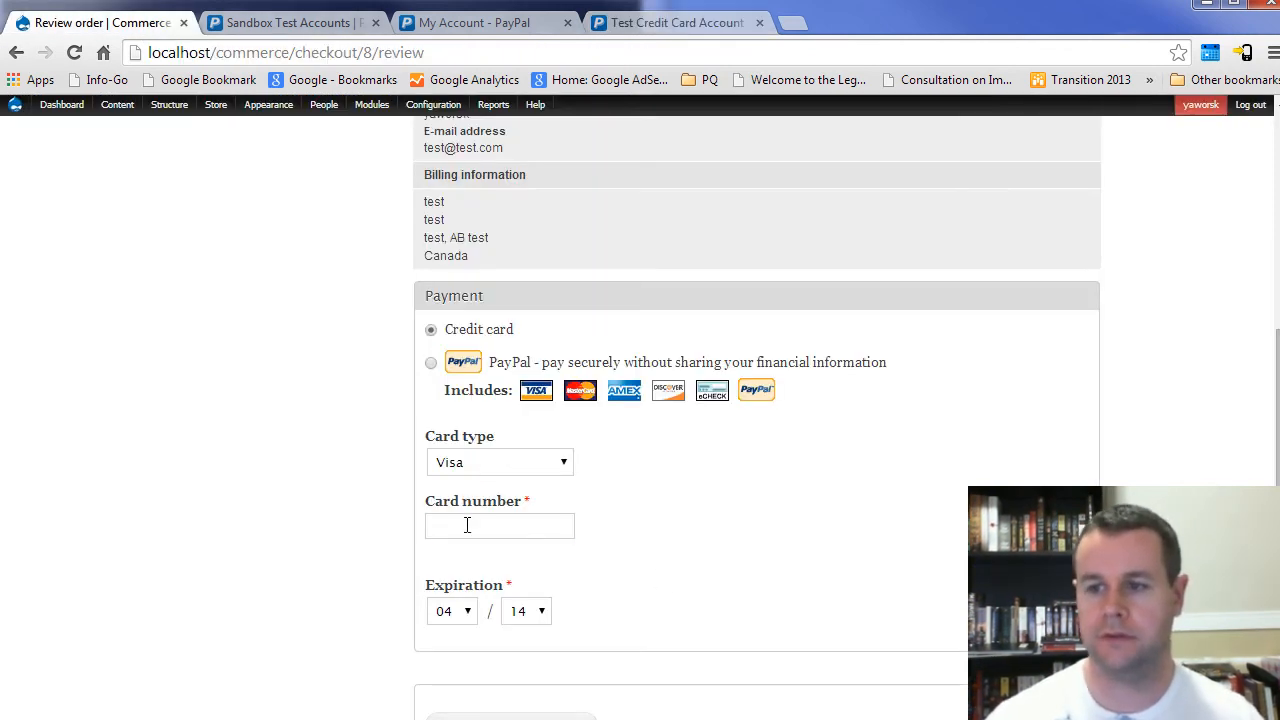
{"action": "left_click", "coordinate": [525, 611]}
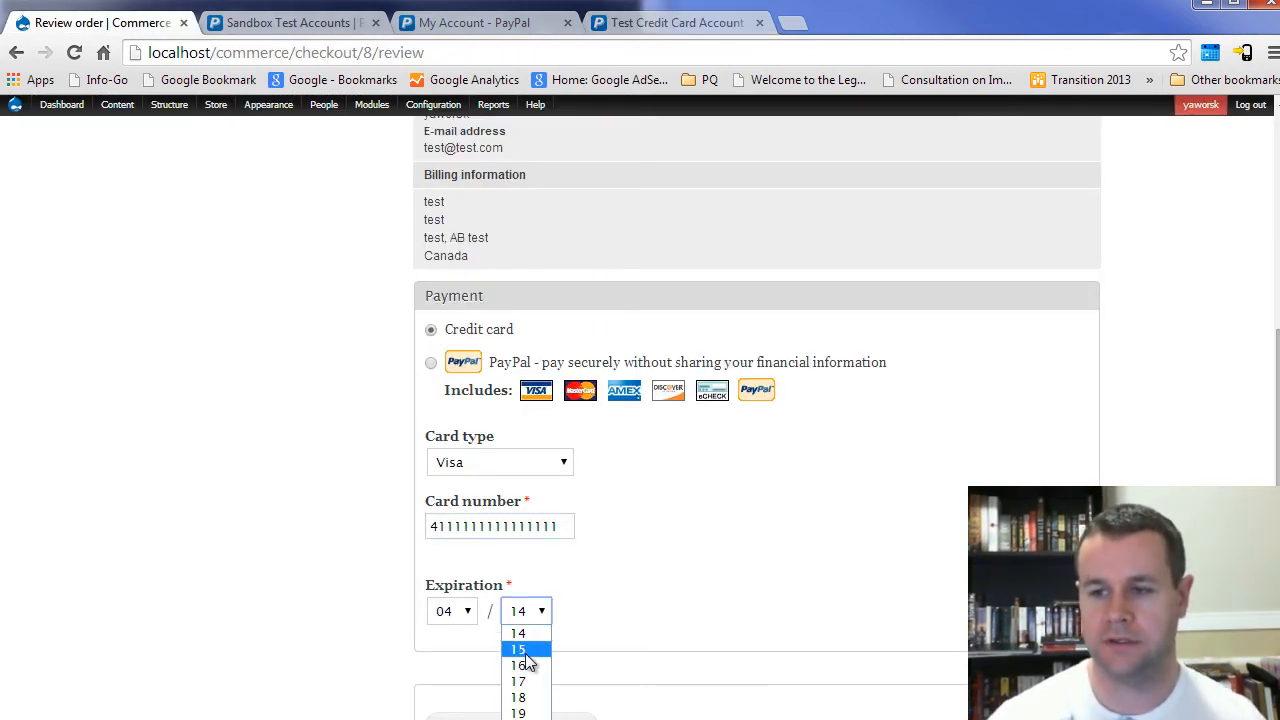
{"action": "left_click", "coordinate": [518, 649]}
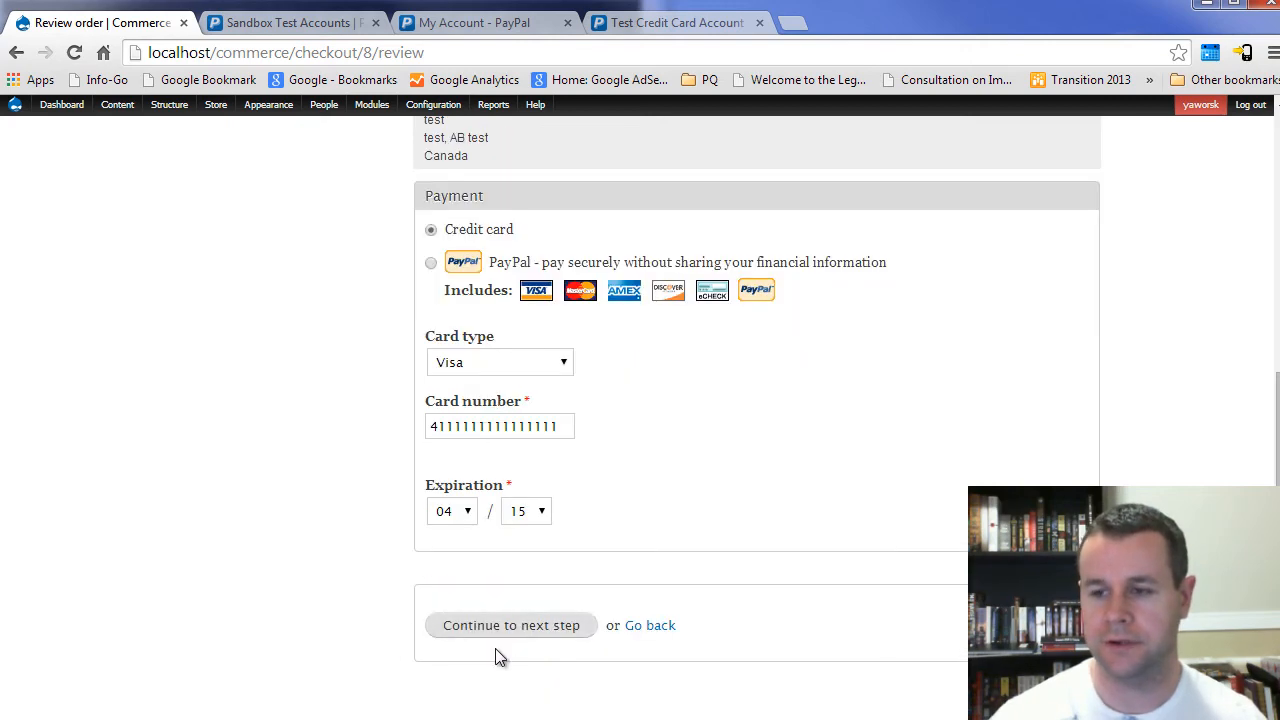
{"action": "left_click", "coordinate": [511, 625]}
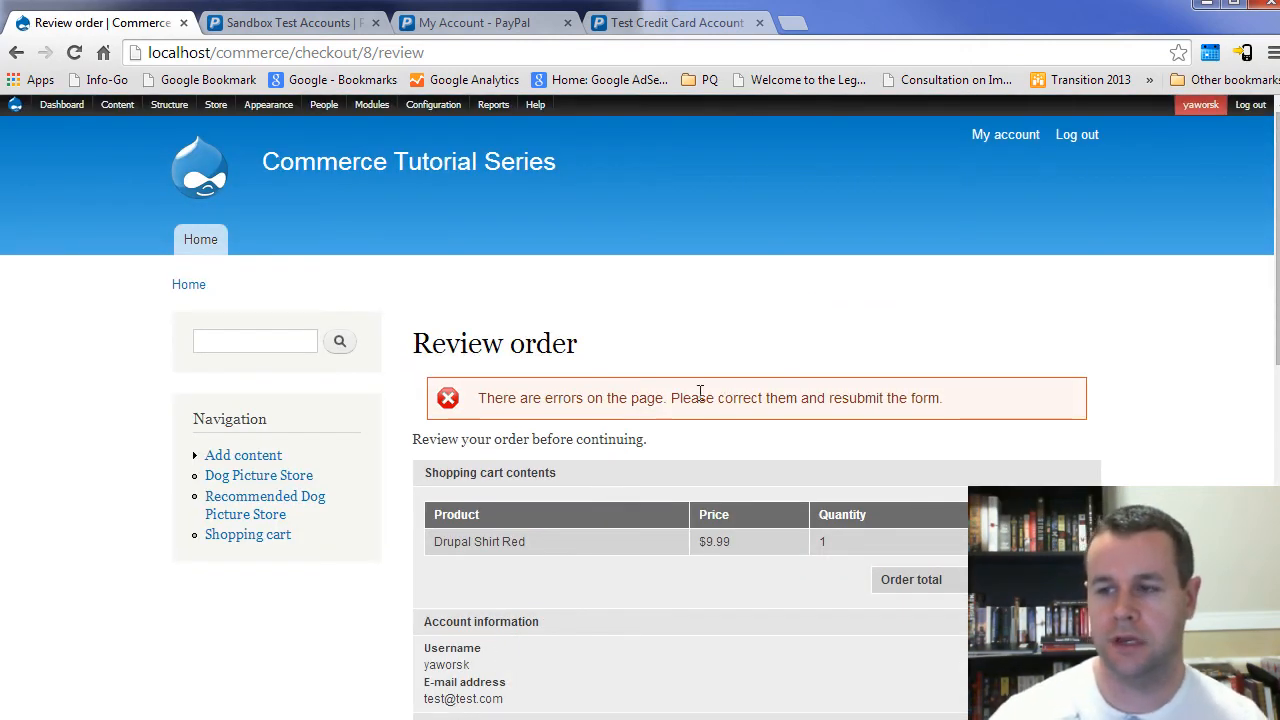
{"action": "scroll", "scroll_direction": "down", "scroll_amount": 3}
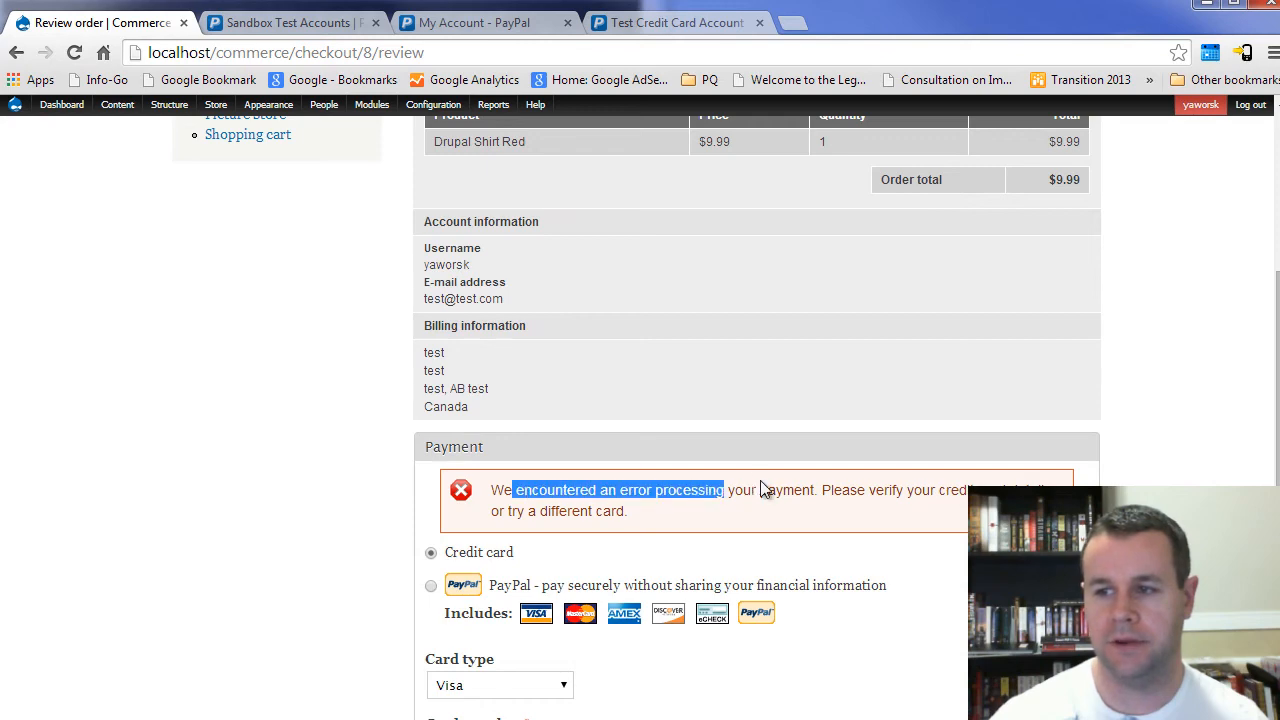
{"action": "scroll", "scroll_direction": "up", "scroll_amount": 3}
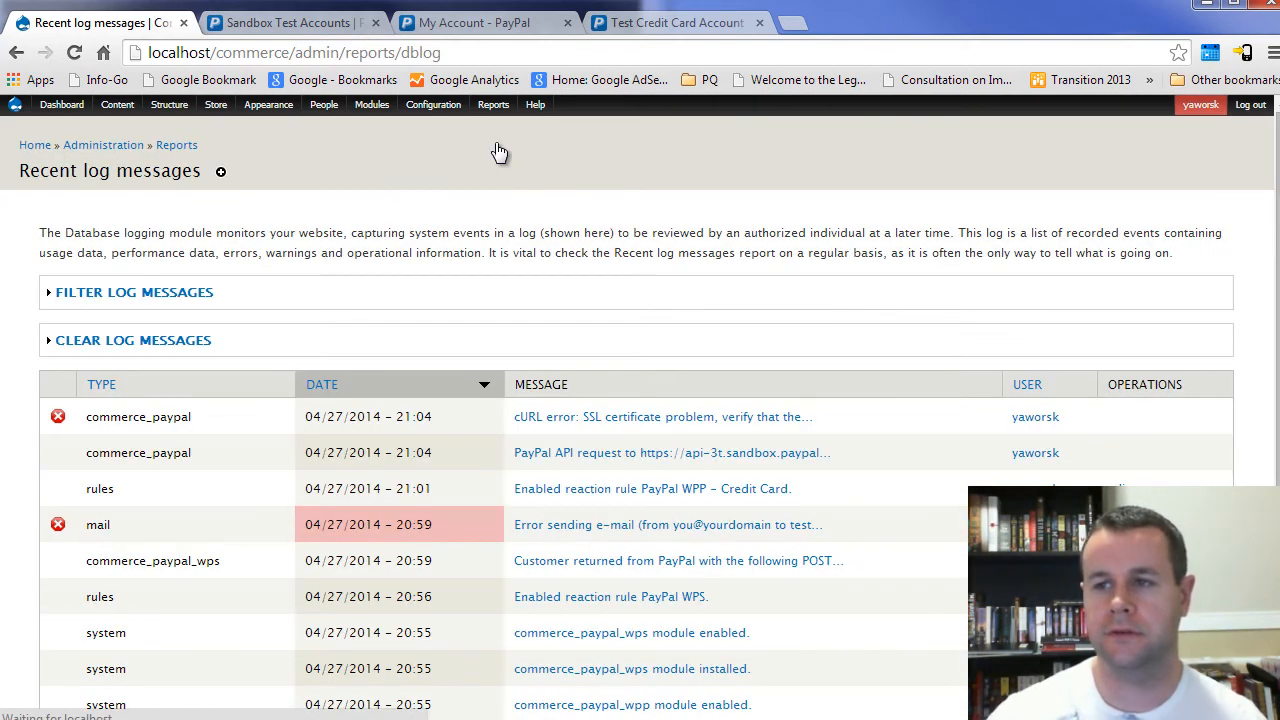
{"action": "mouse_move", "coordinate": [575, 440]}
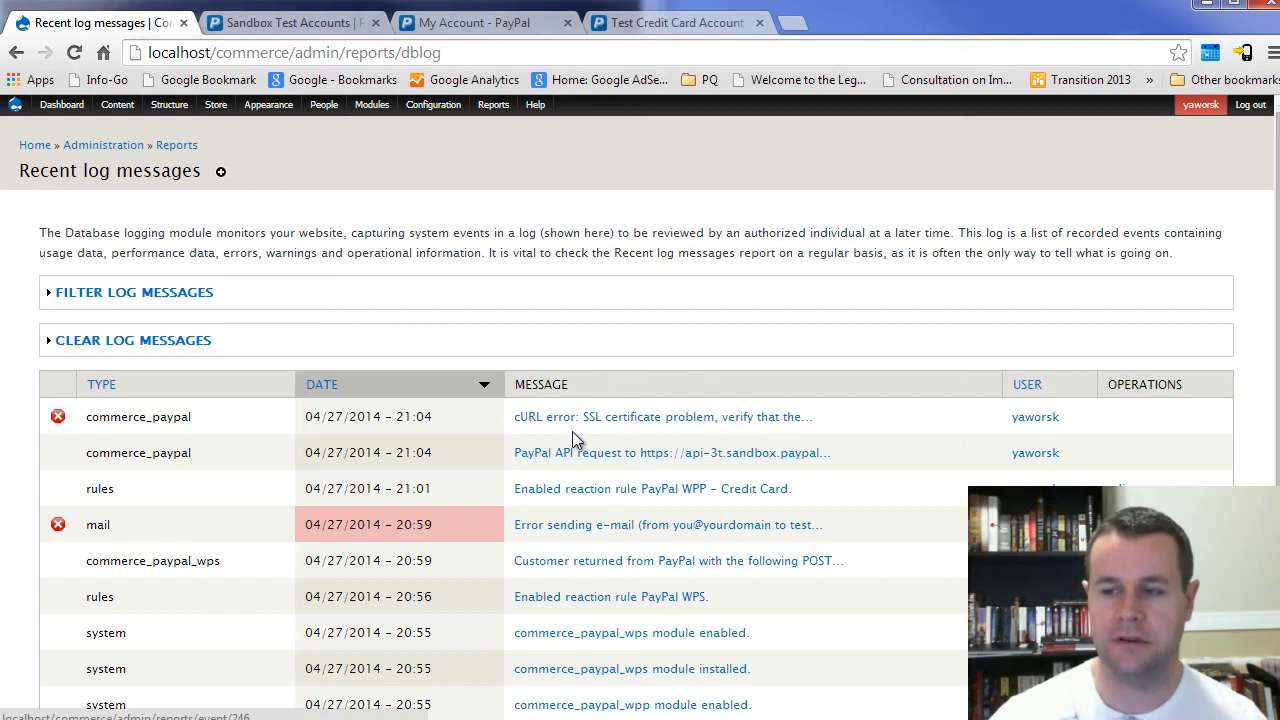
{"action": "mouse_move", "coordinate": [590, 432]}
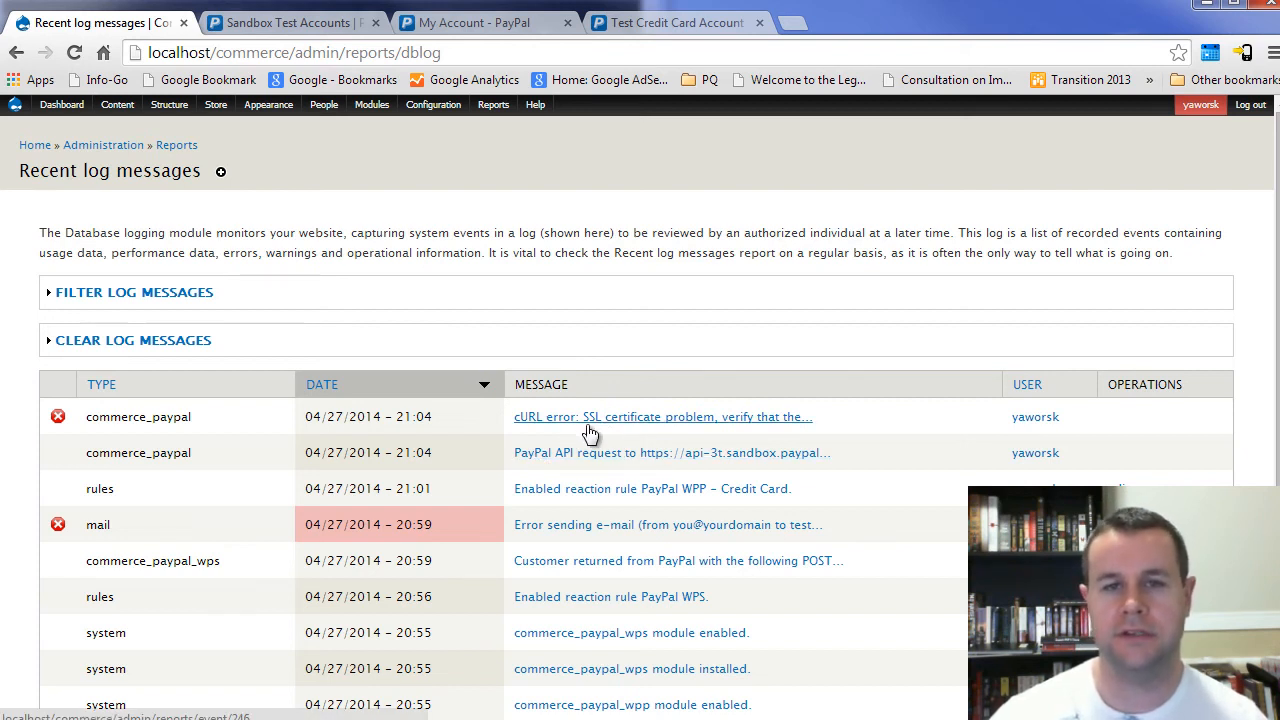
{"action": "mouse_move", "coordinate": [433, 470]}
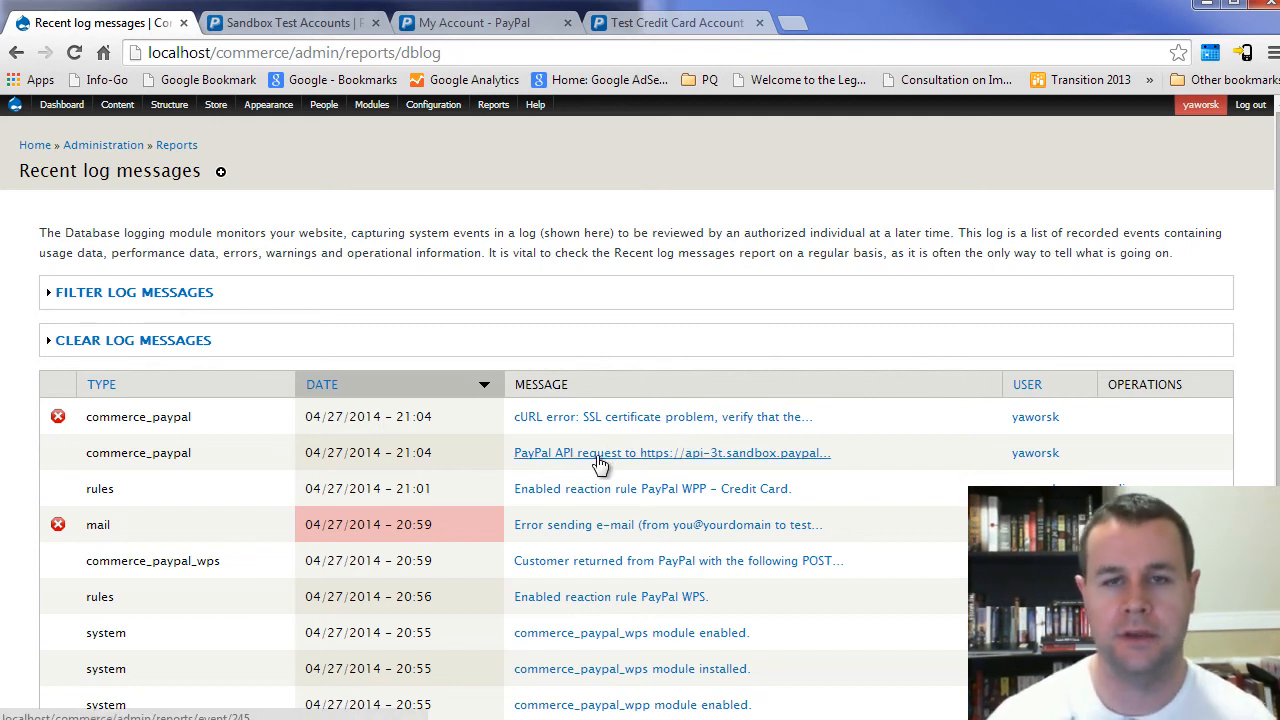
{"action": "mouse_move", "coordinate": [493, 452]}
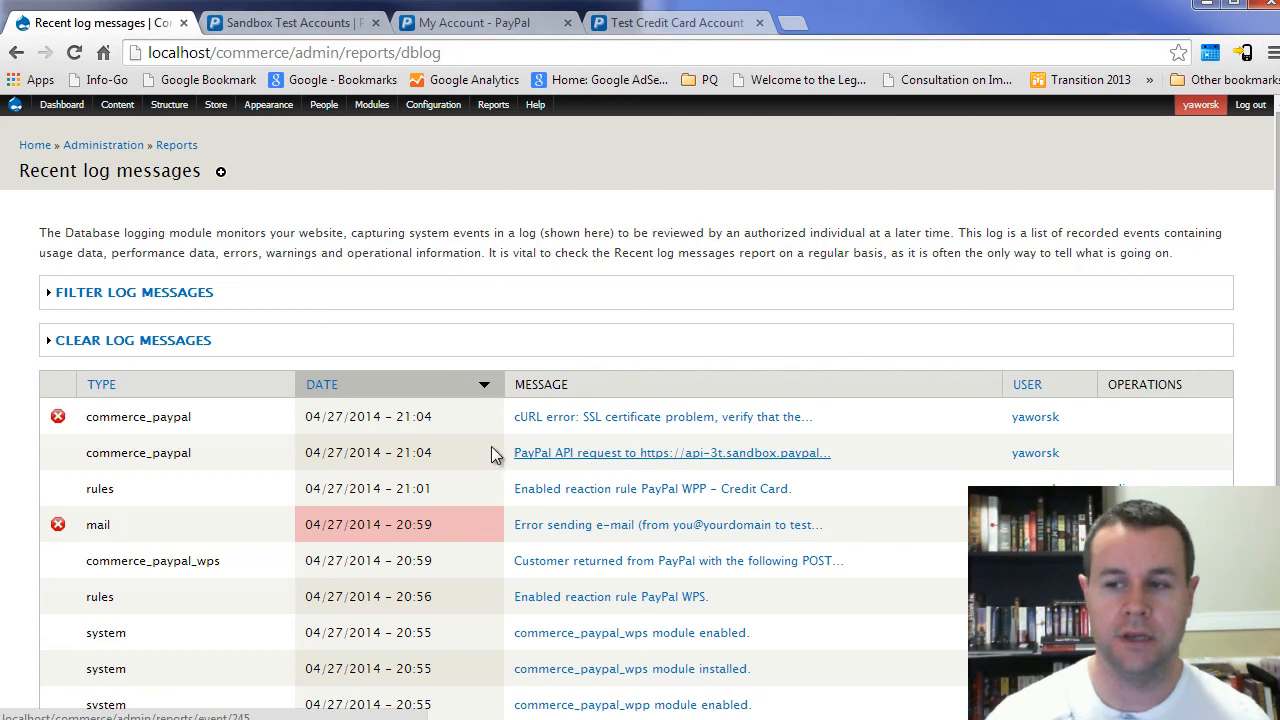
{"action": "mouse_move", "coordinate": [162, 460]}
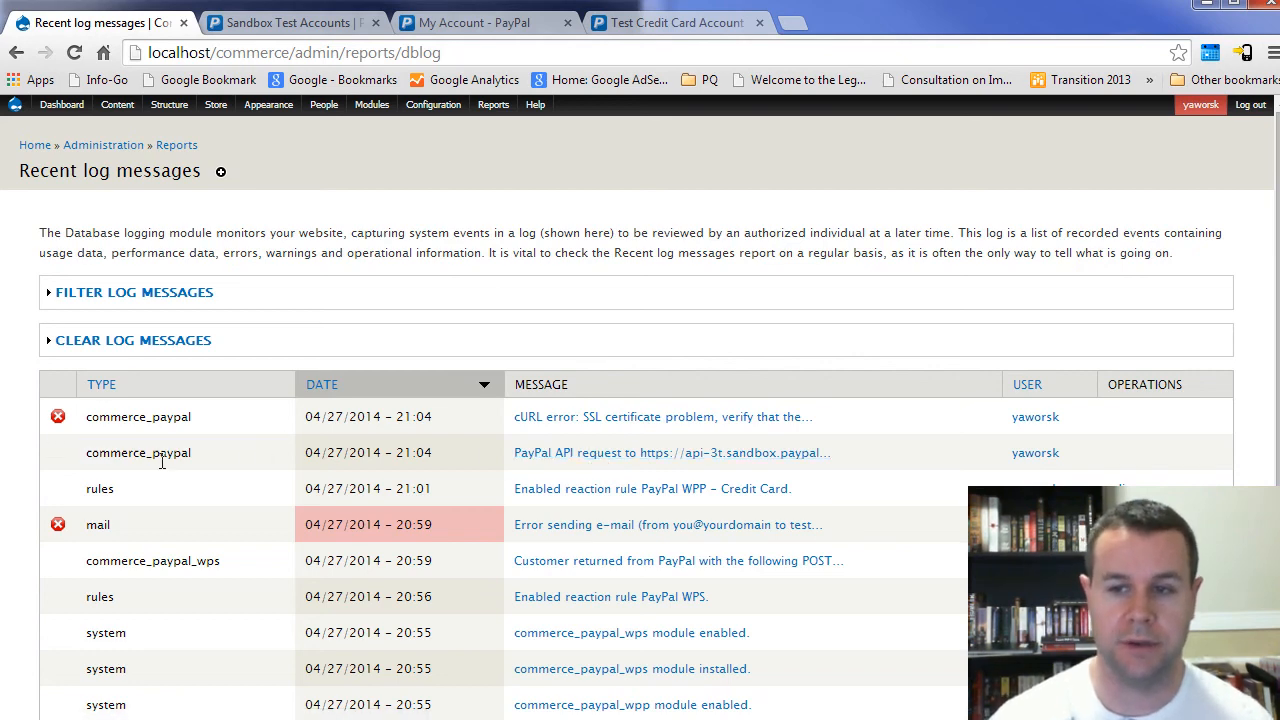
- Open the cURL SSL certificate problem log entry and highlight its error text
{"action": "left_click", "coordinate": [663, 416]}
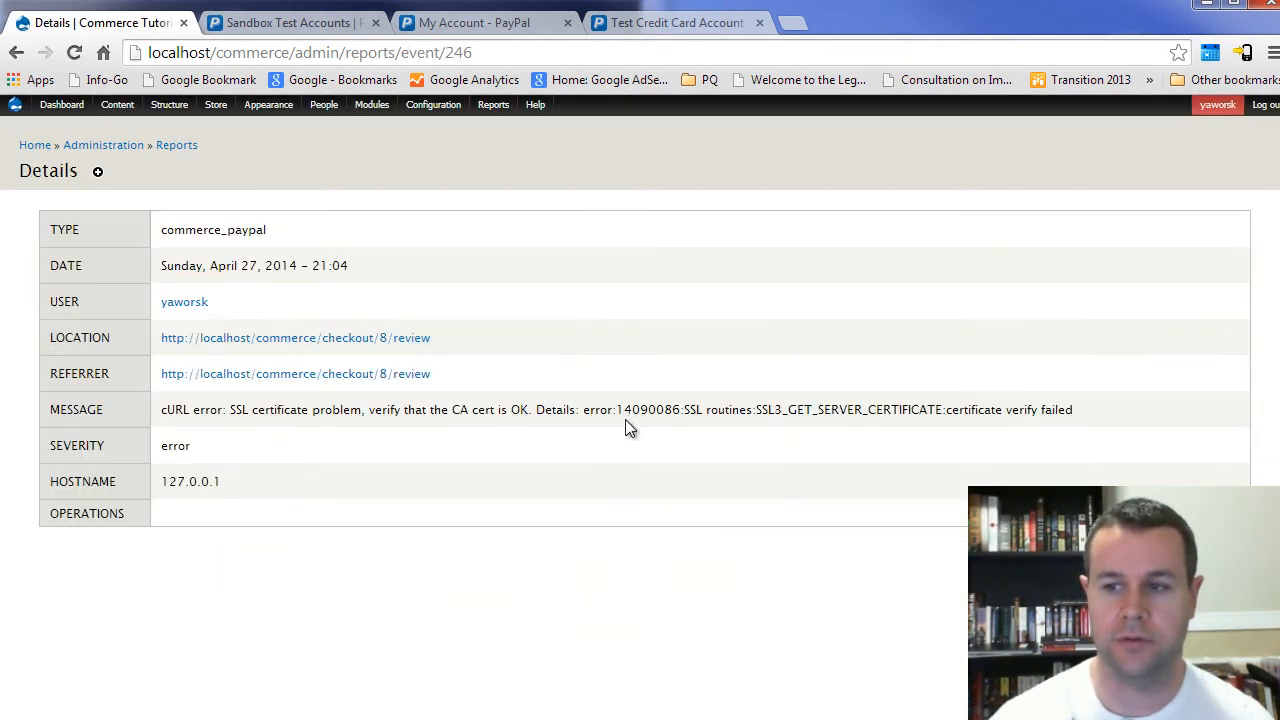
{"action": "double_click", "coordinate": [267, 409]}
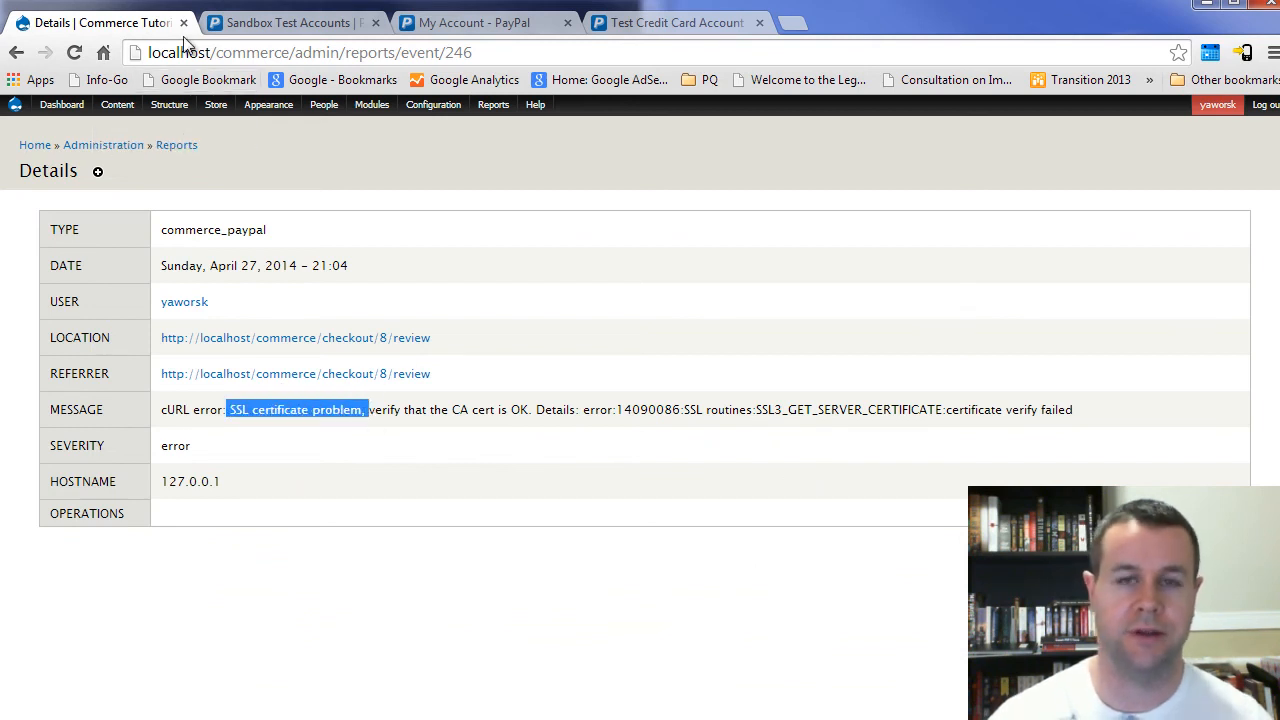
{"action": "mouse_move", "coordinate": [399, 511]}
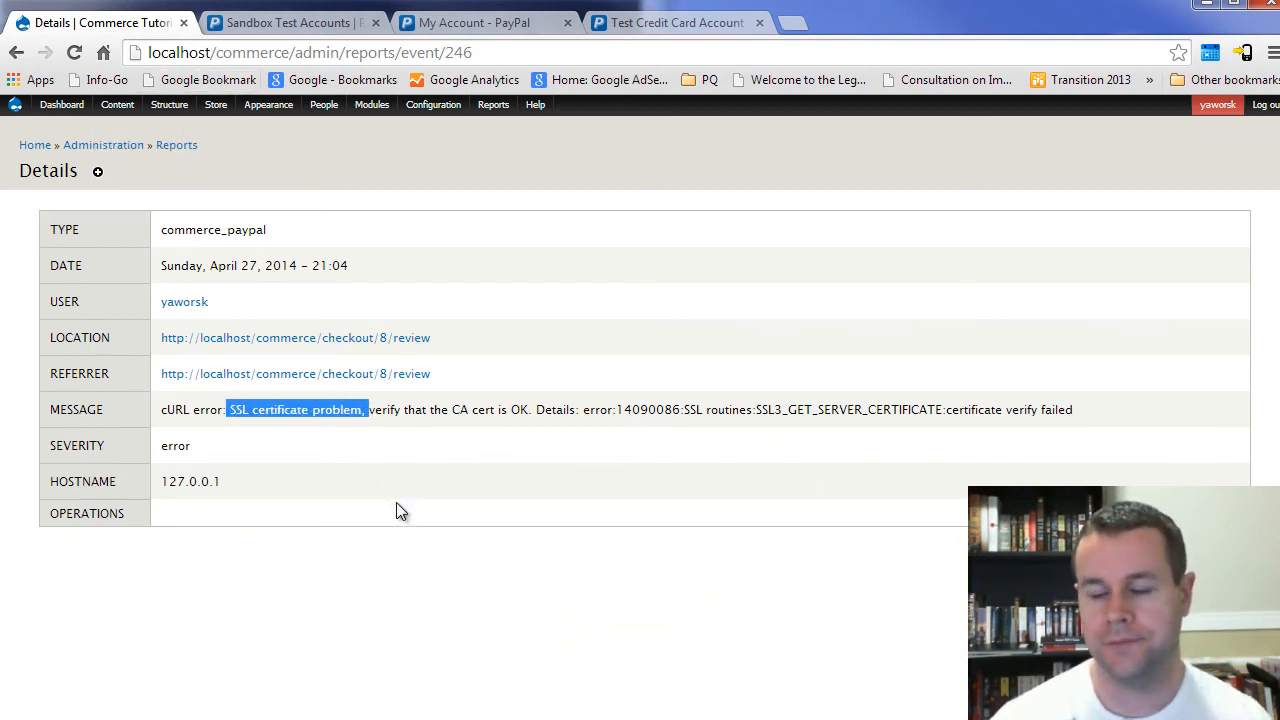
{"action": "mouse_move", "coordinate": [898, 430]}
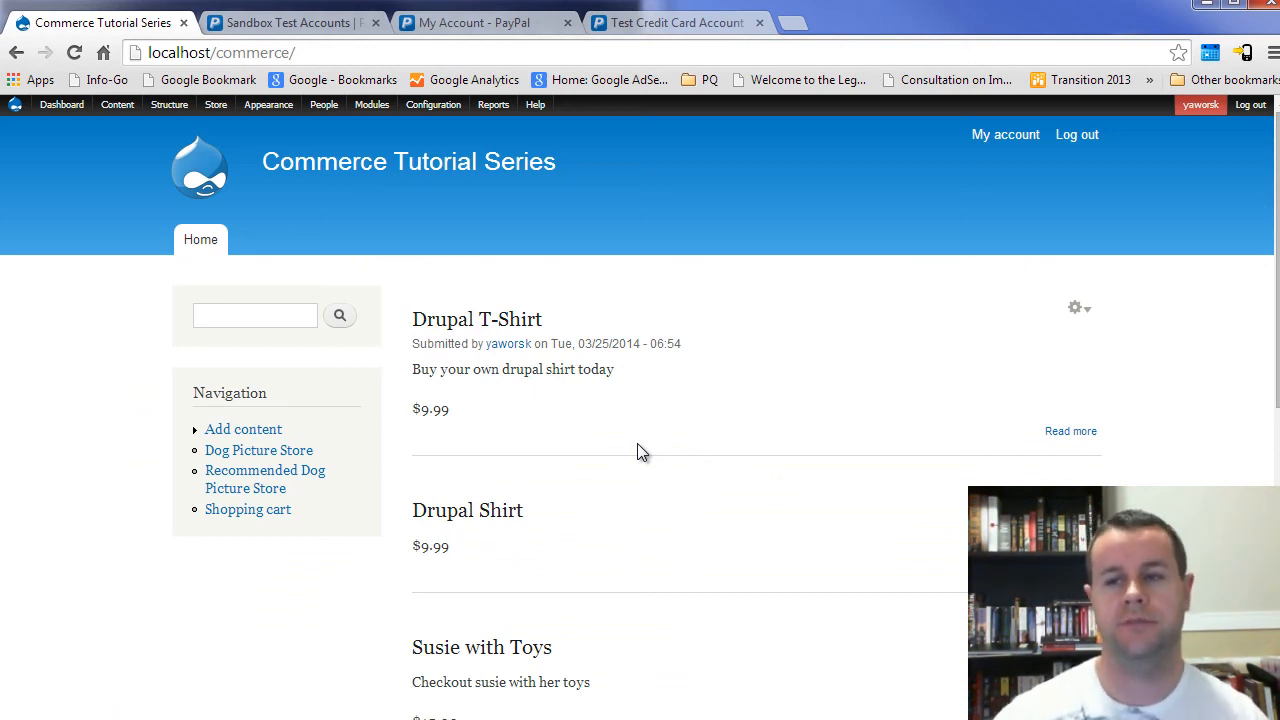
{"action": "mouse_move", "coordinate": [210, 132]}
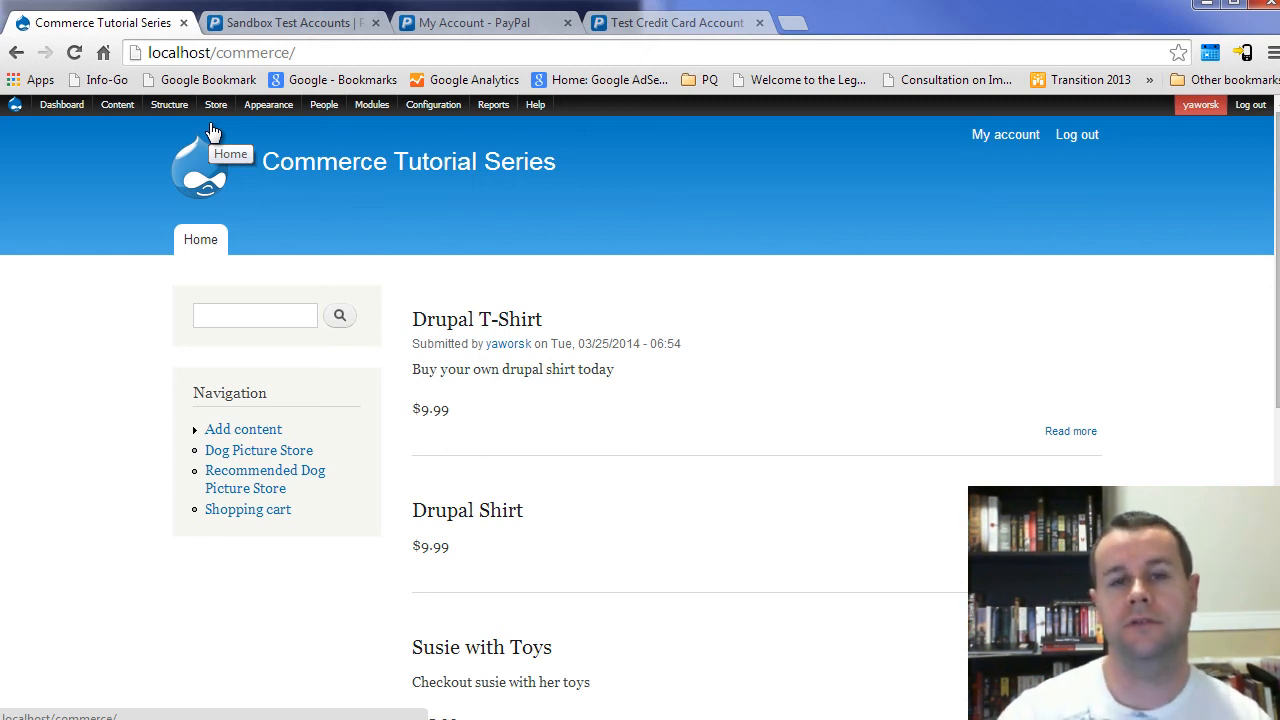
{"action": "mouse_move", "coordinate": [595, 435]}
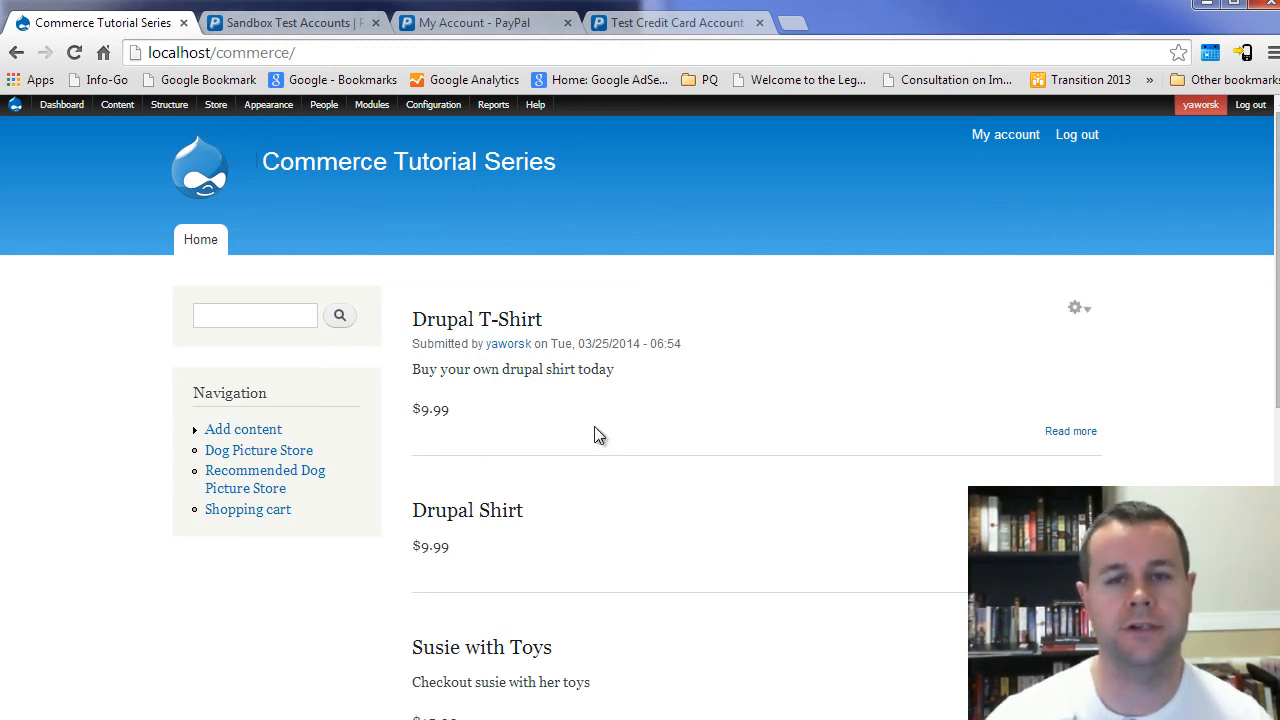